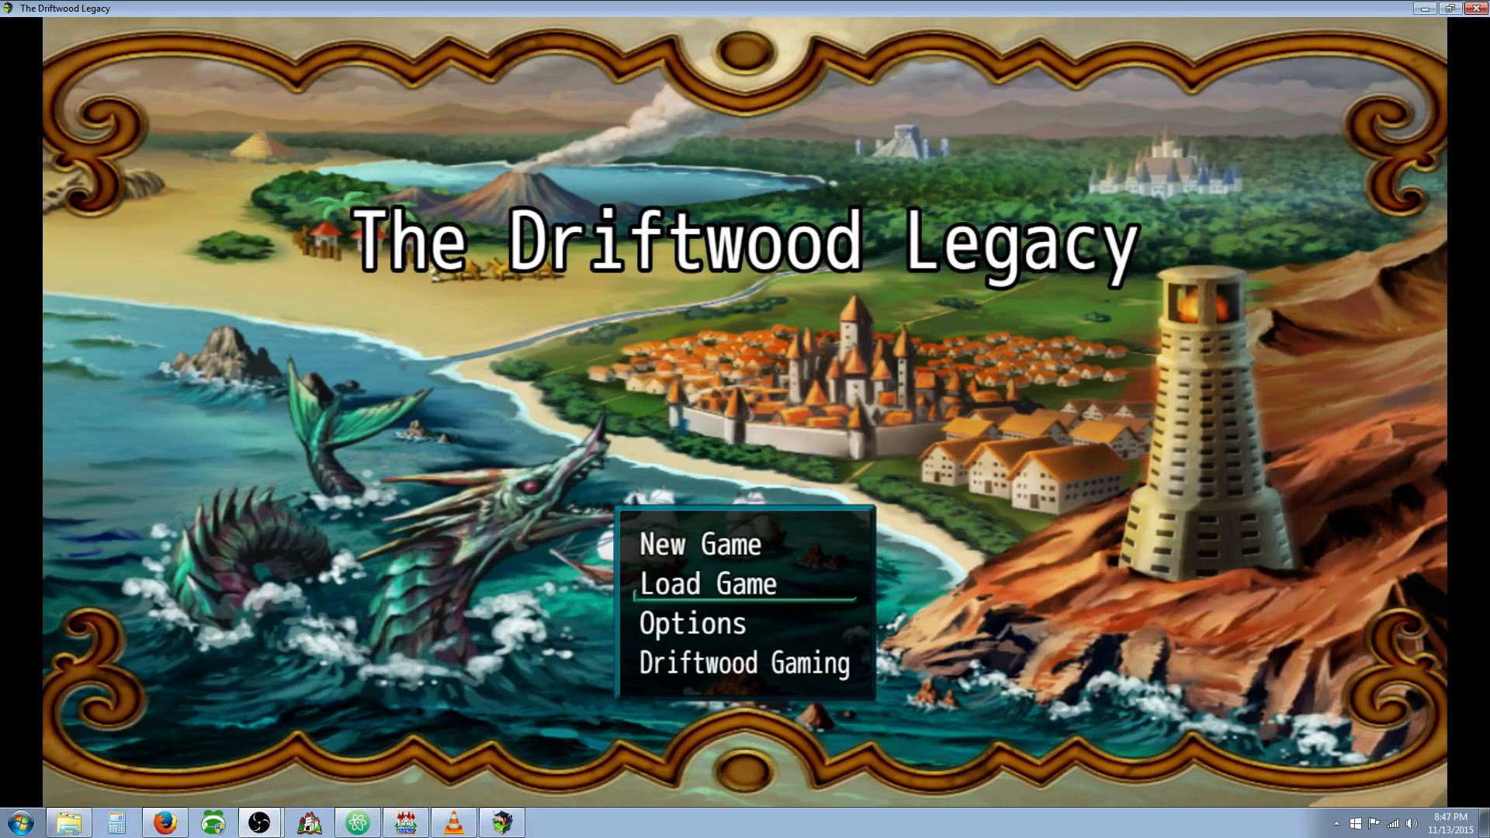
mouse_move(537, 152)
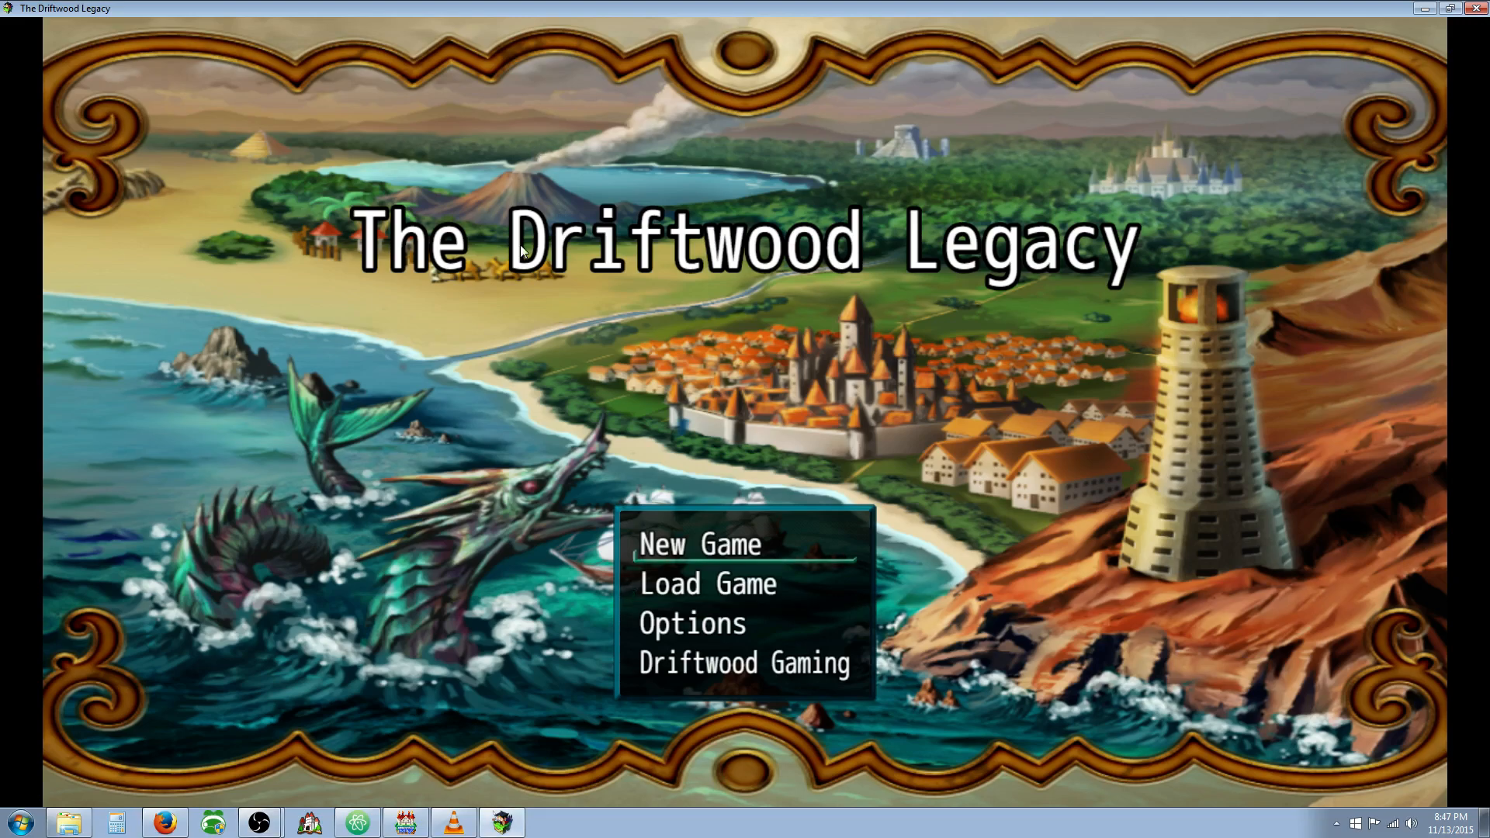
- Start a new game and play into the forest battle against three green ogres
click(698, 543)
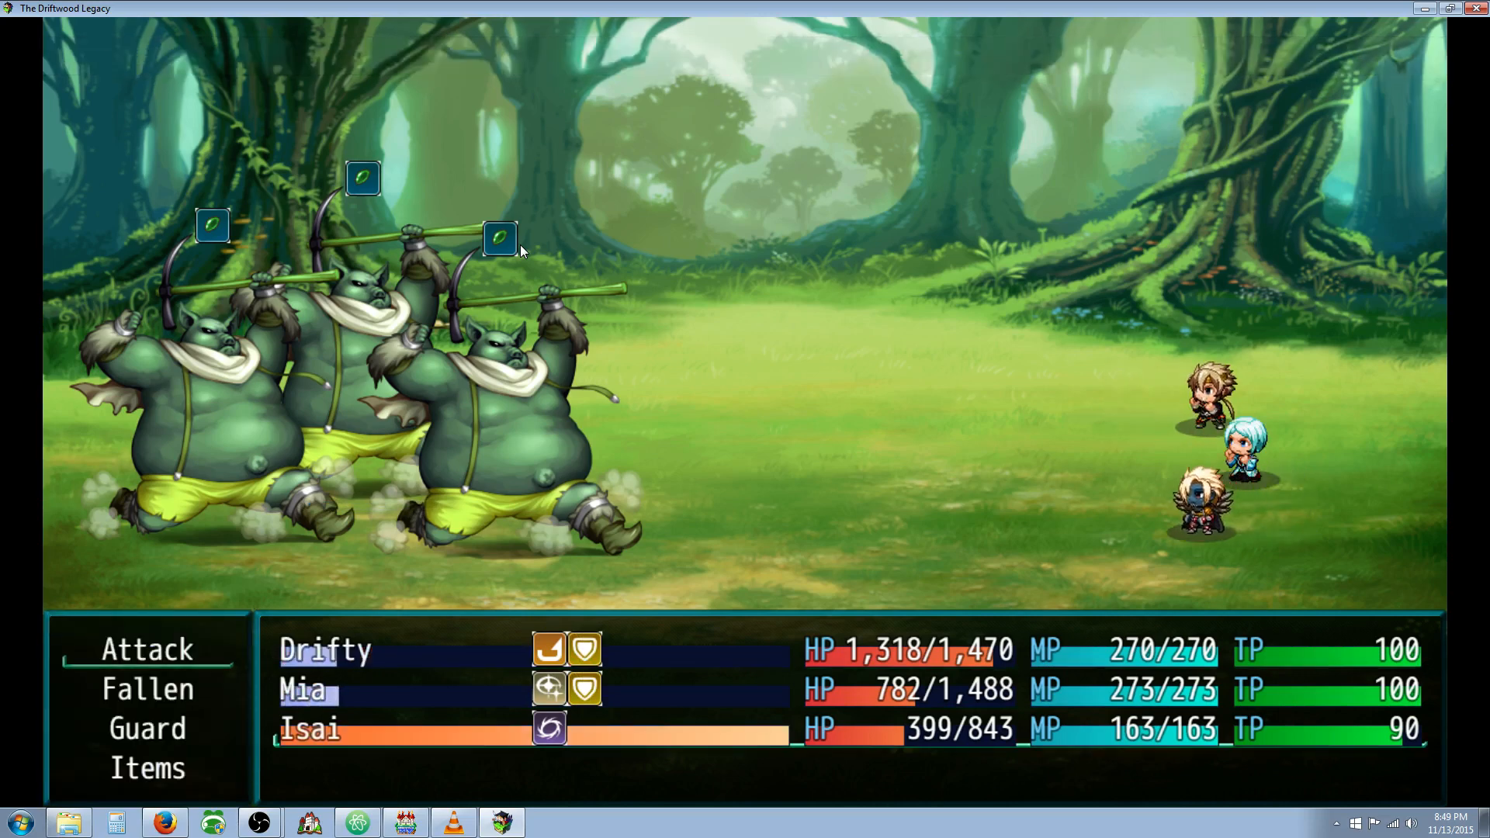
- Choose each party member's battle action, including Blitz, until an ogre falls
click(147, 649)
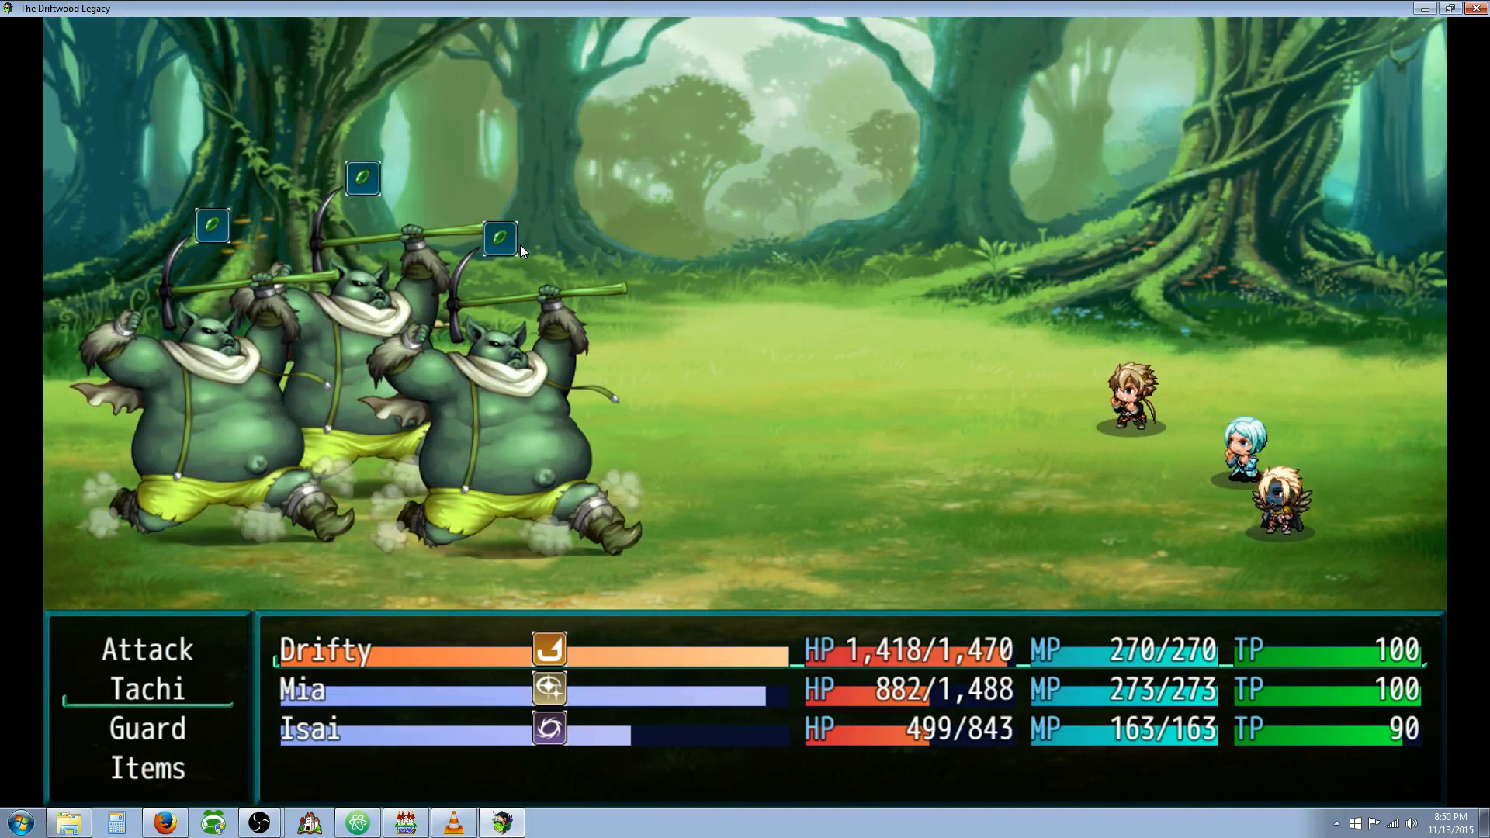
click(148, 728)
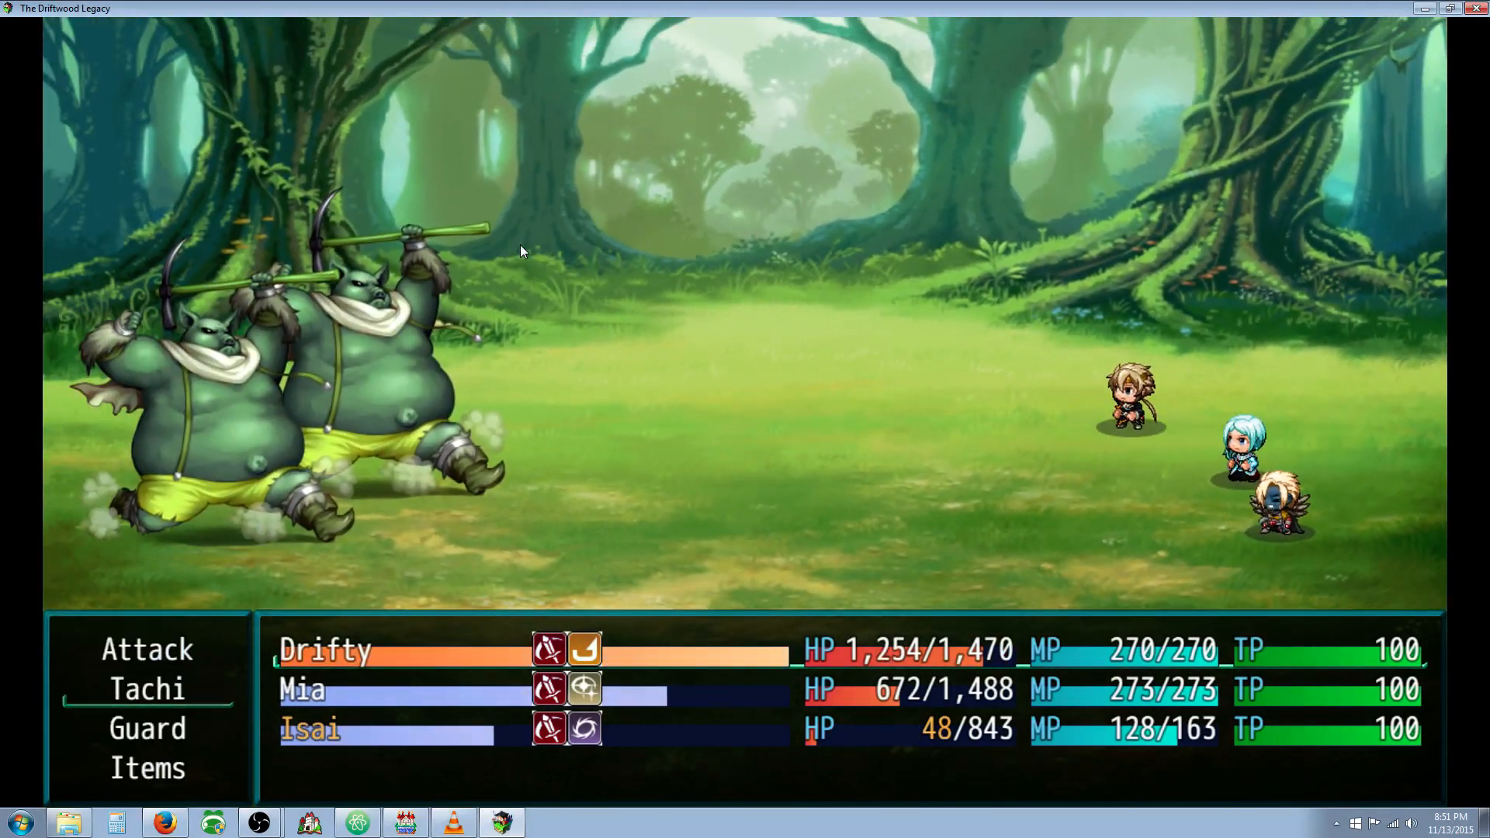
- Close the running game to return to the editor's New World Map
click(147, 649)
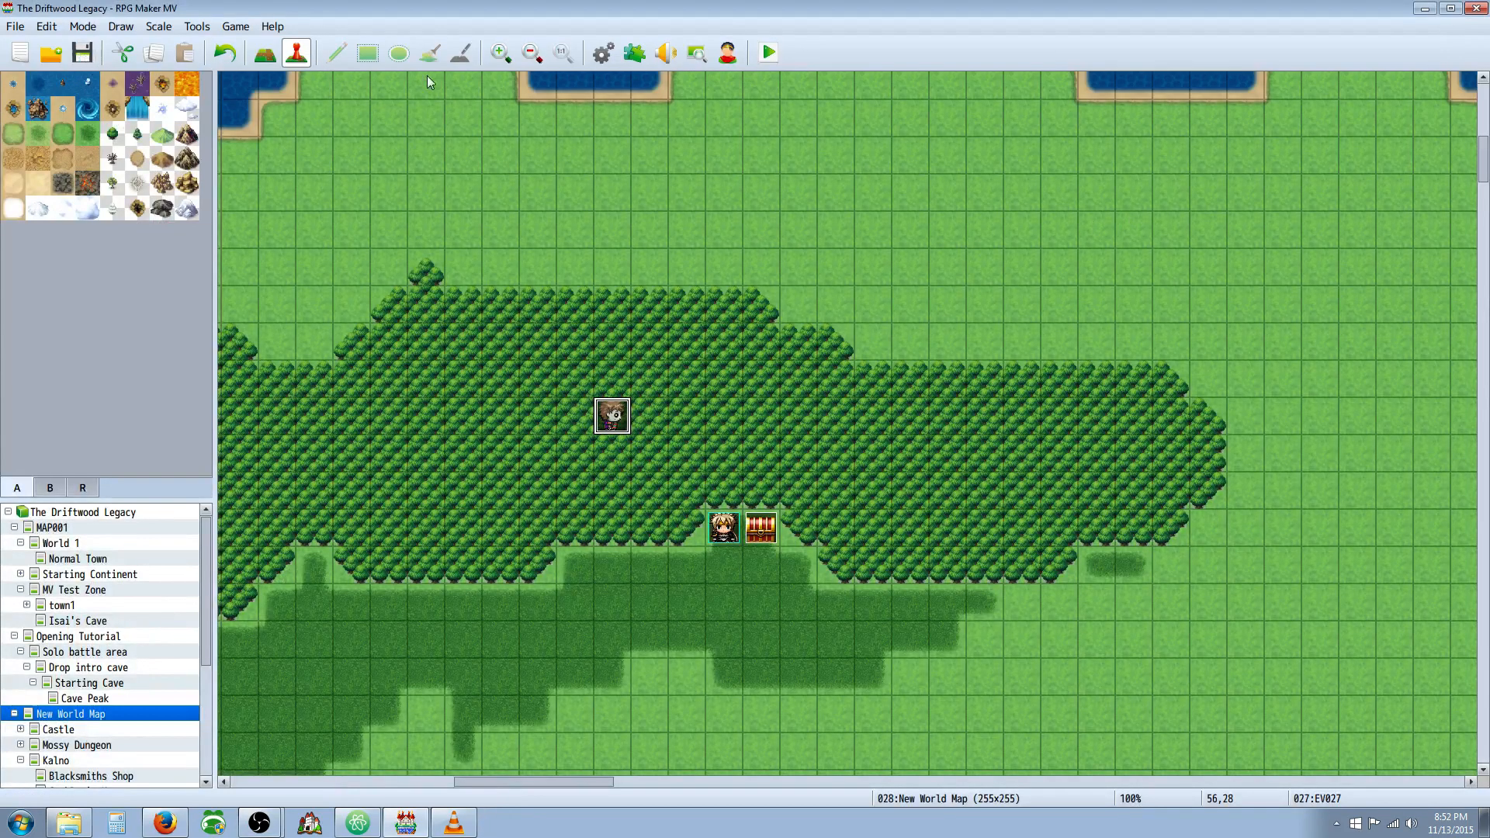
- Open the Database and inspect skill 0243 Blitz in the Skills list
click(601, 52)
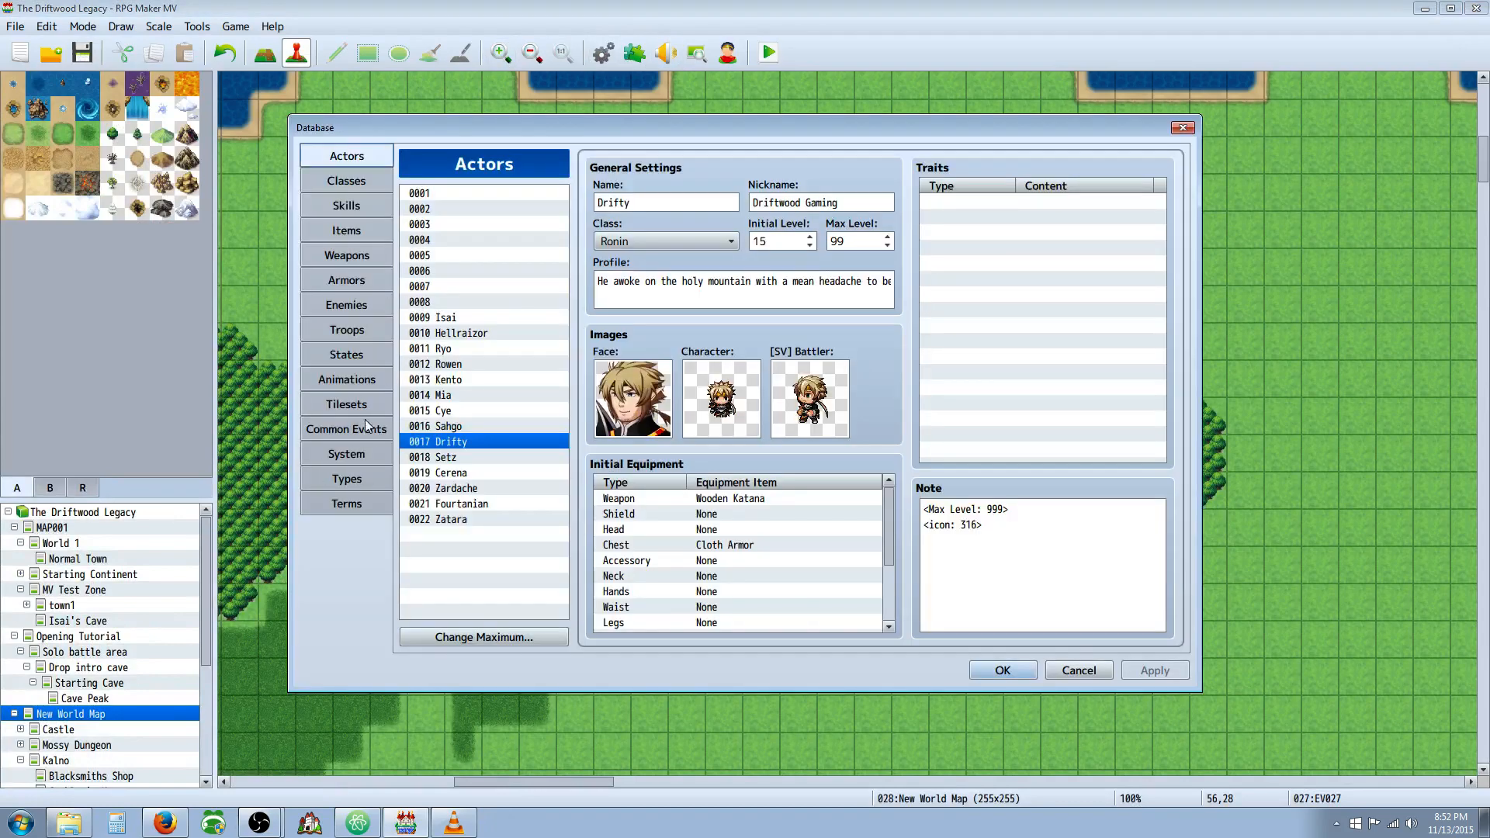
click(344, 204)
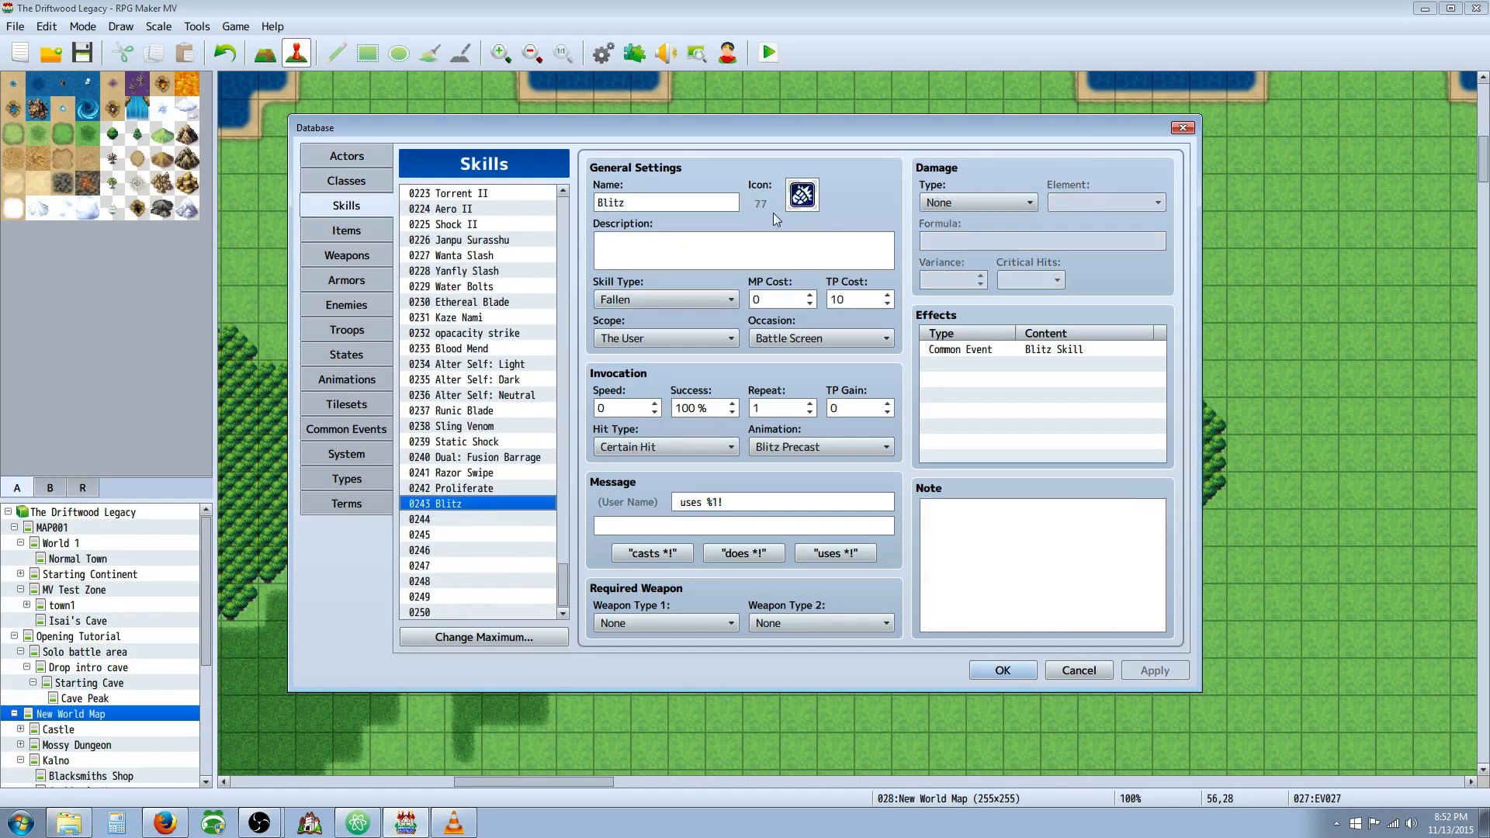
click(744, 250)
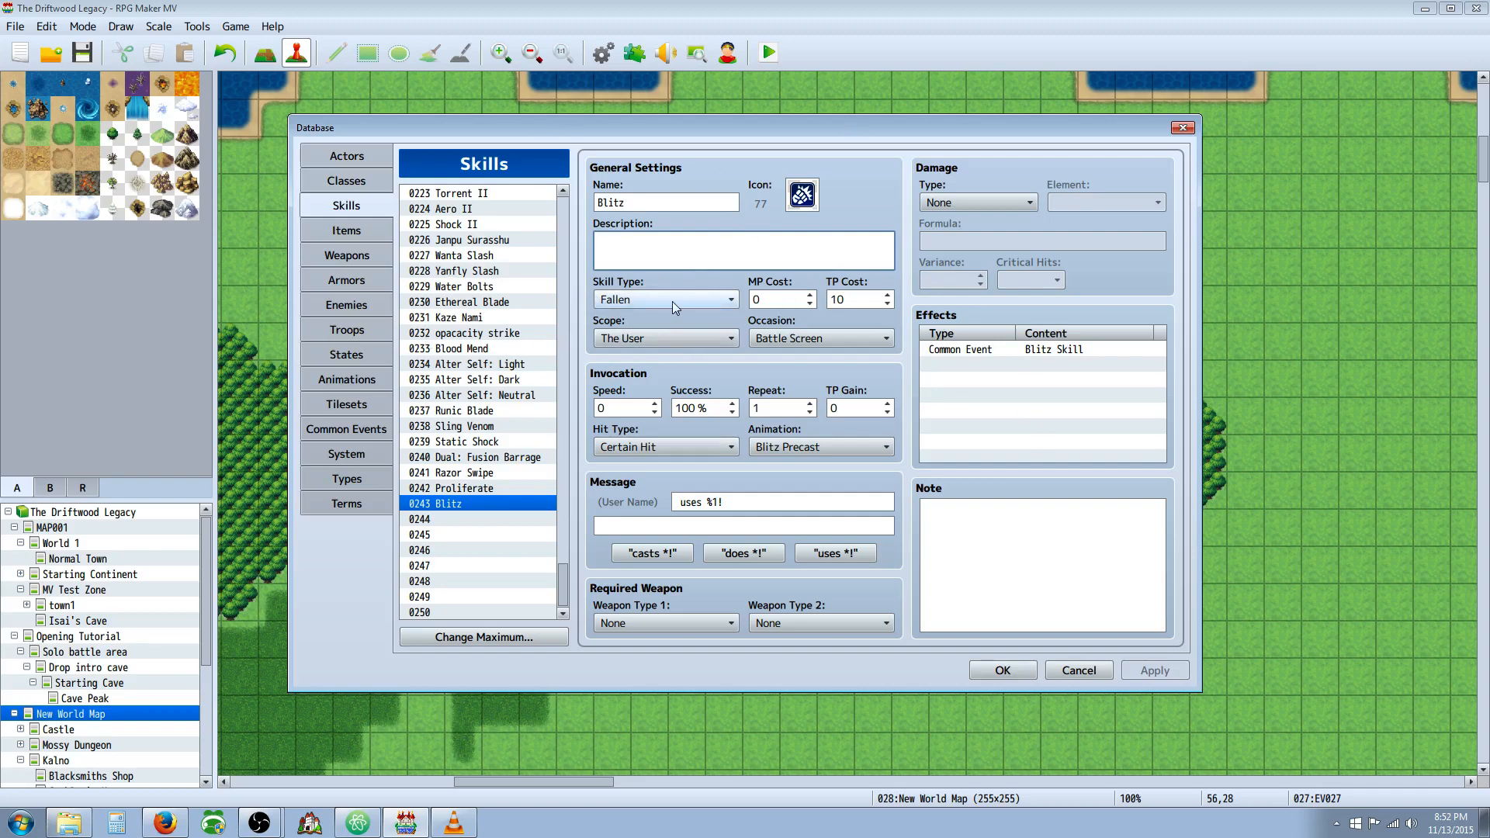
mouse_move(622, 339)
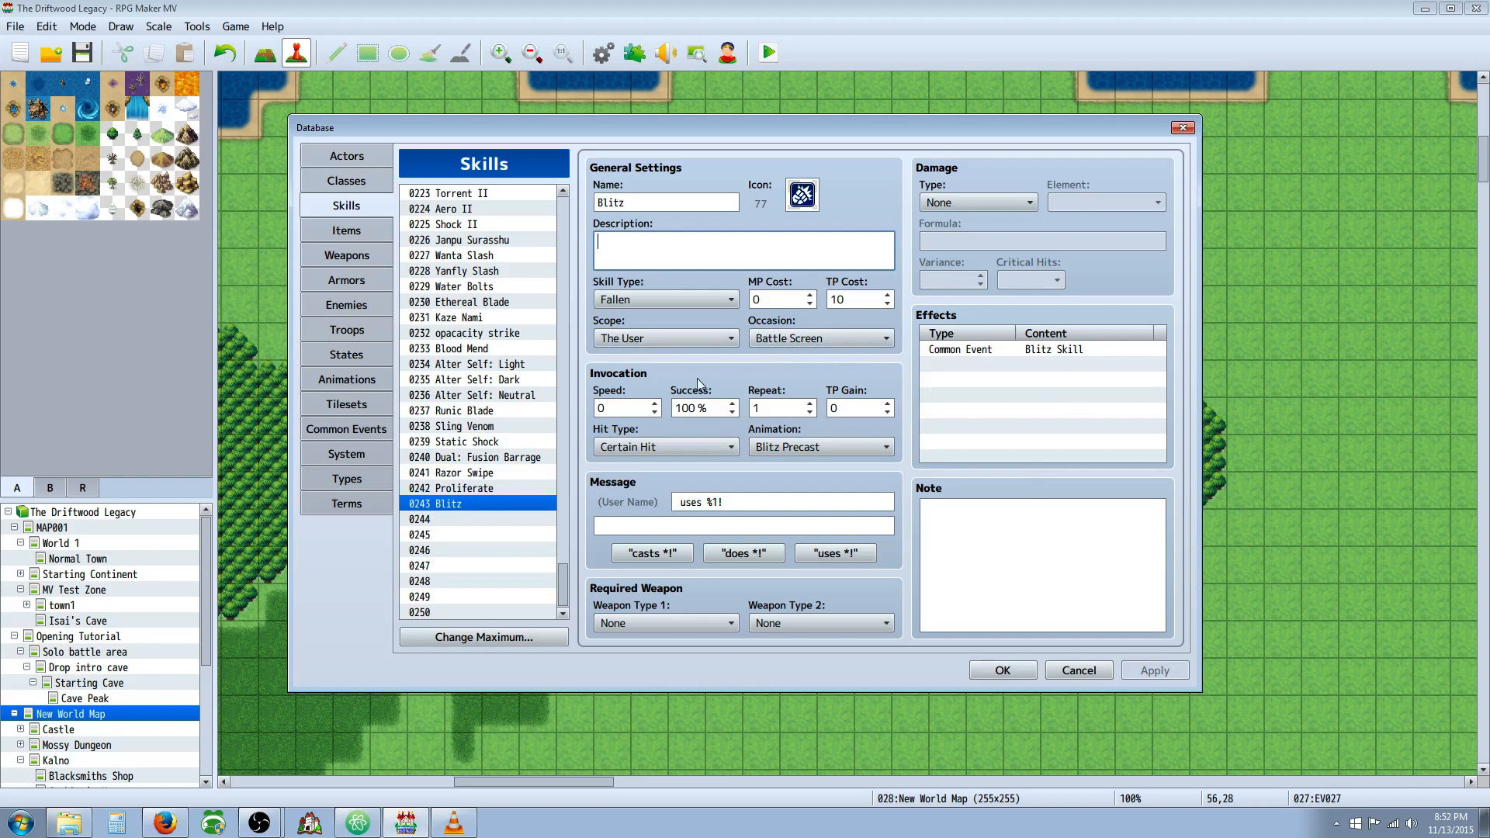
mouse_move(805, 317)
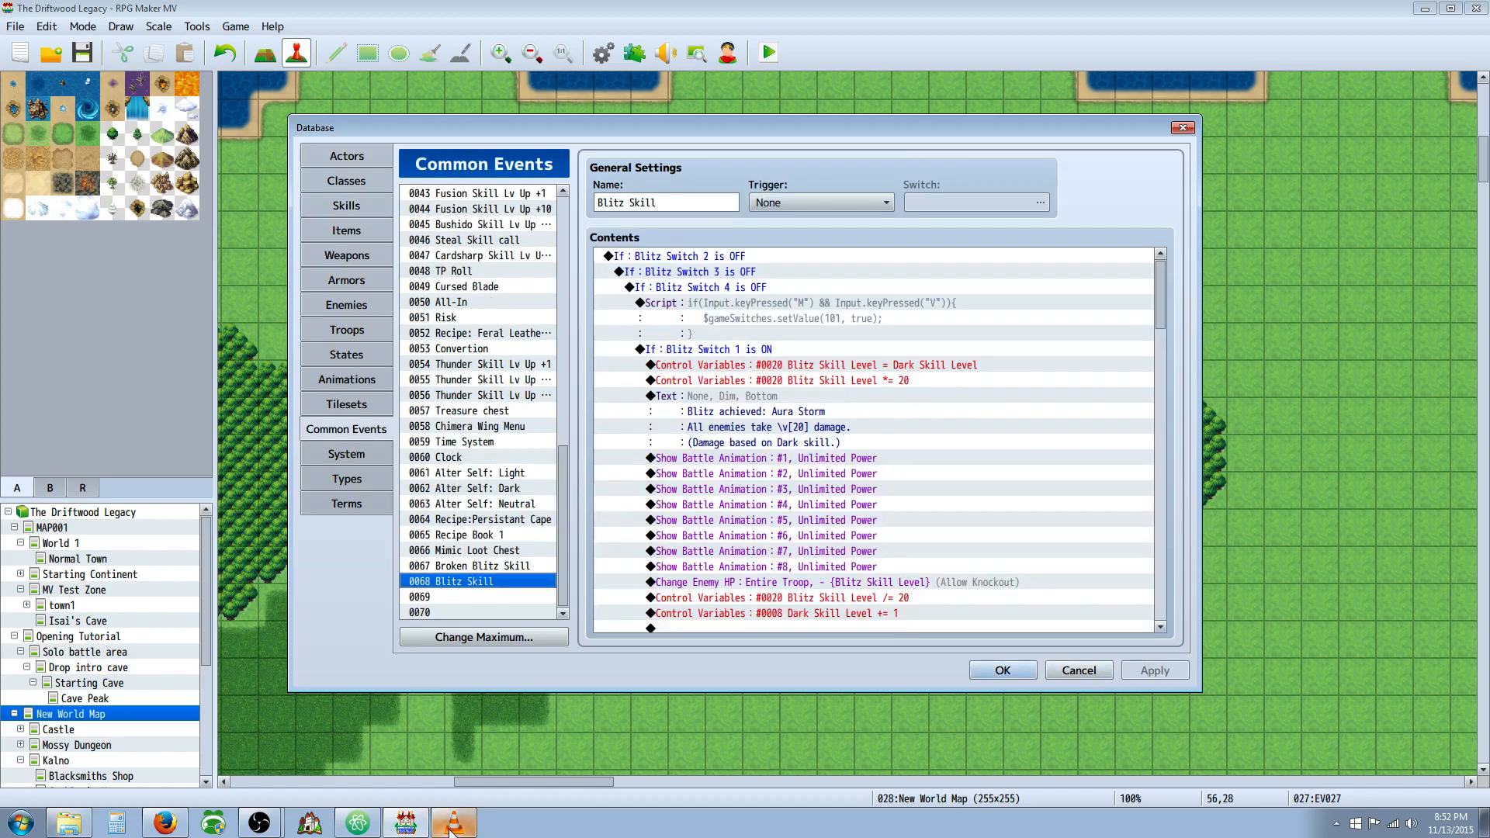
click(702, 272)
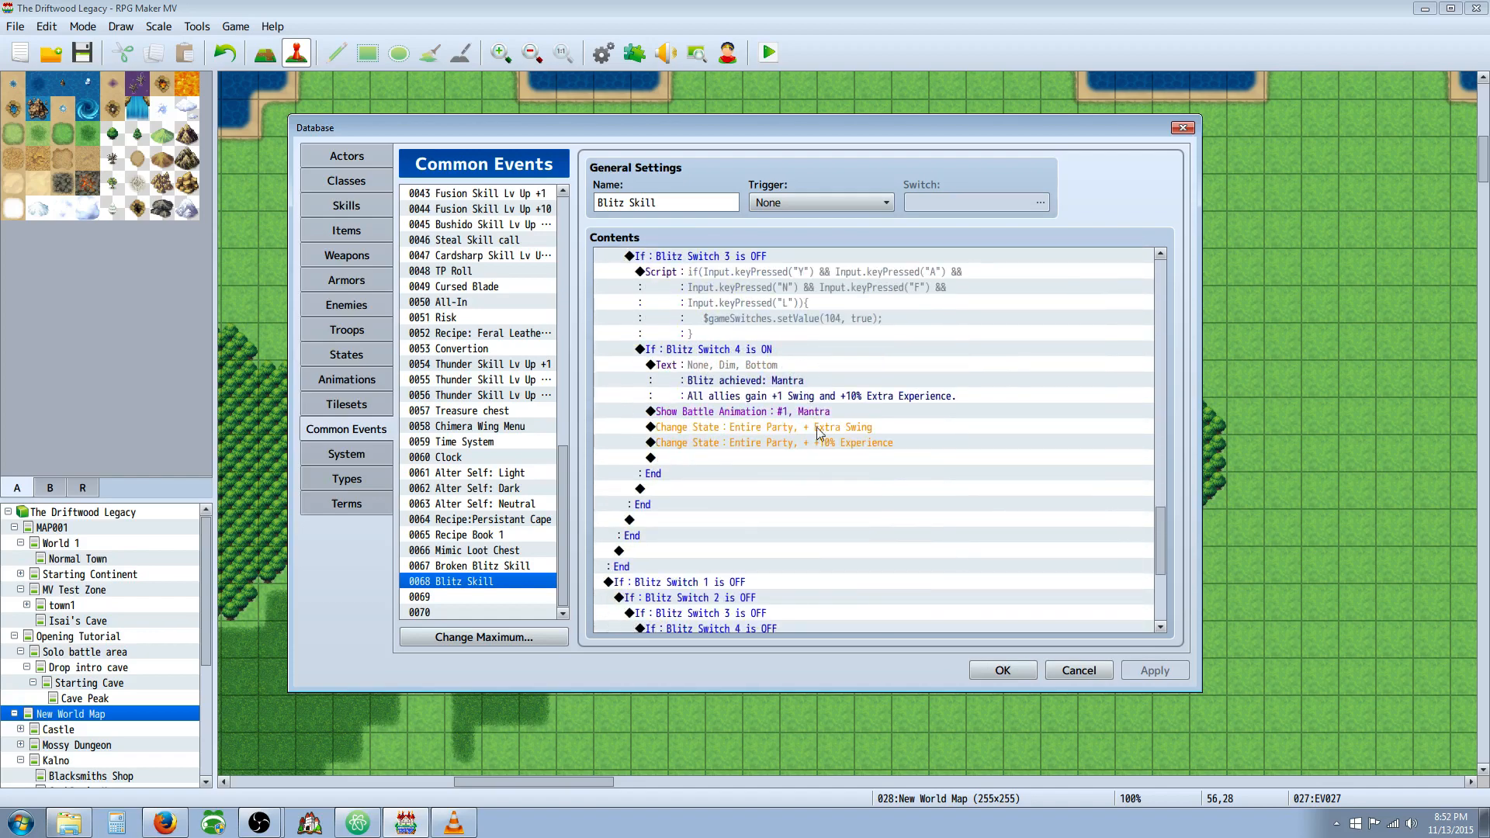
scroll(down, 3)
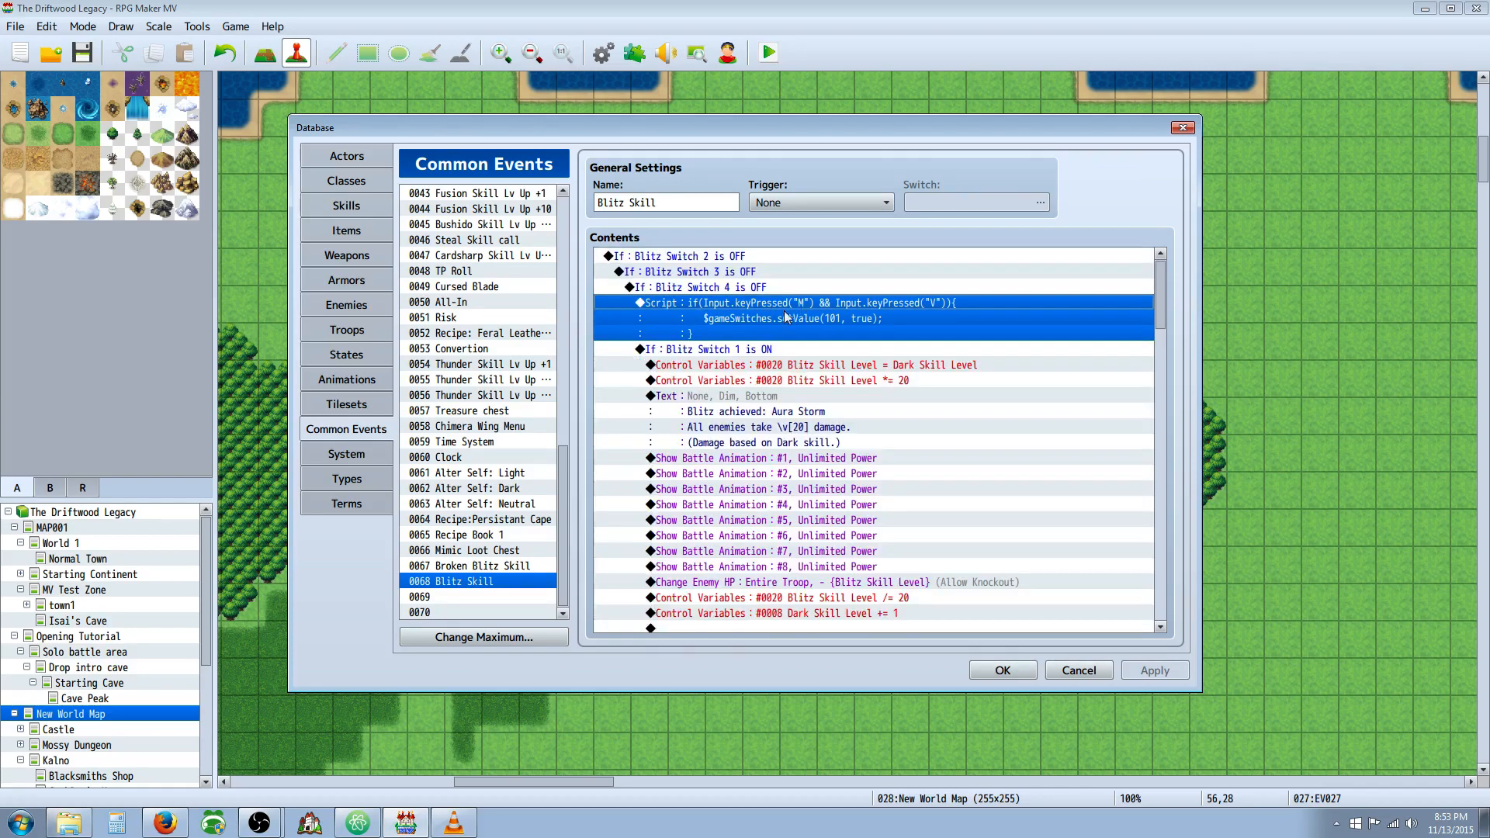
mouse_move(684, 302)
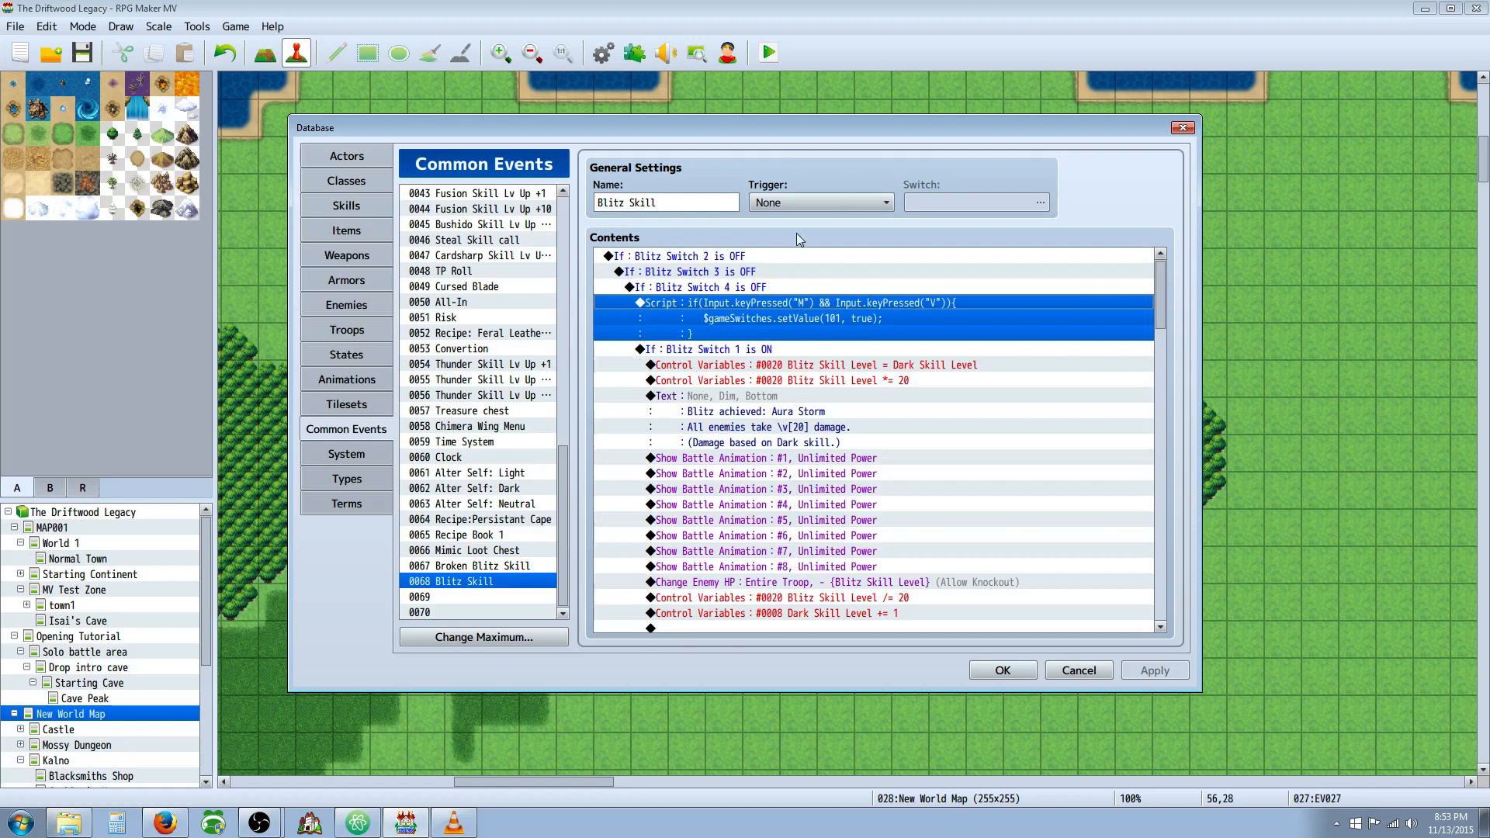
mouse_move(624, 344)
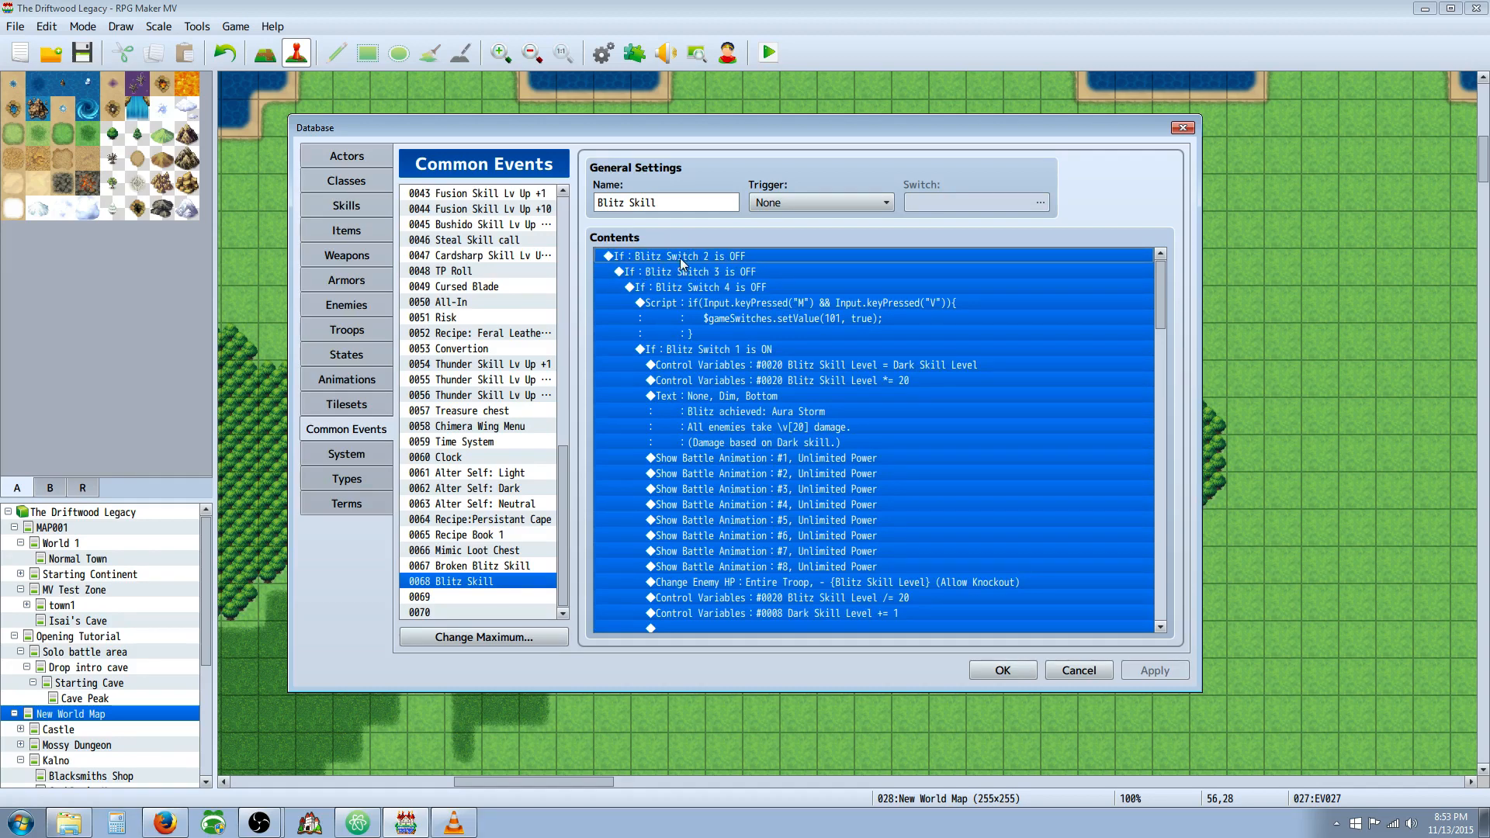
mouse_move(681, 304)
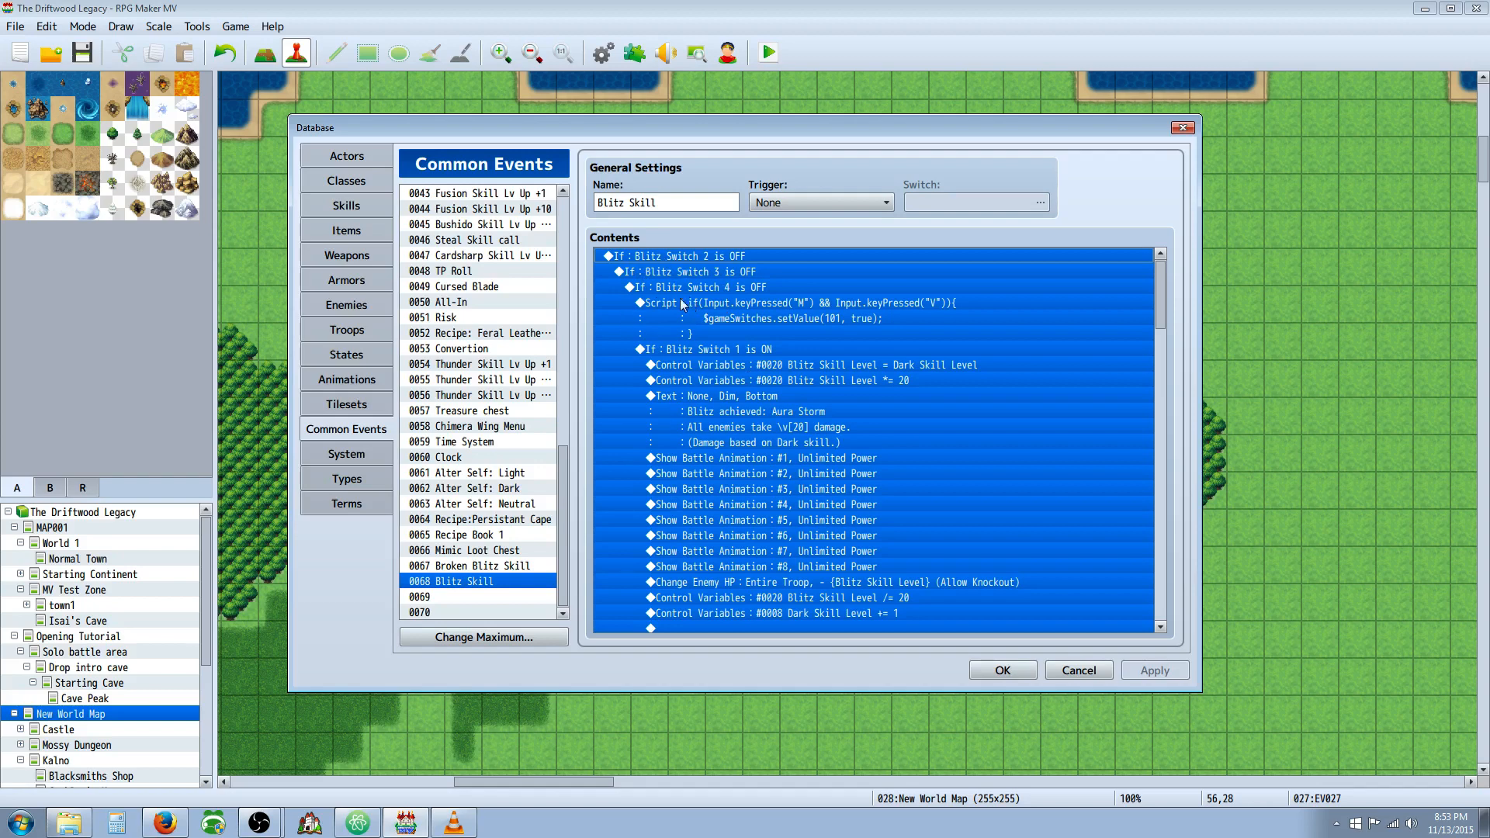
mouse_move(767, 248)
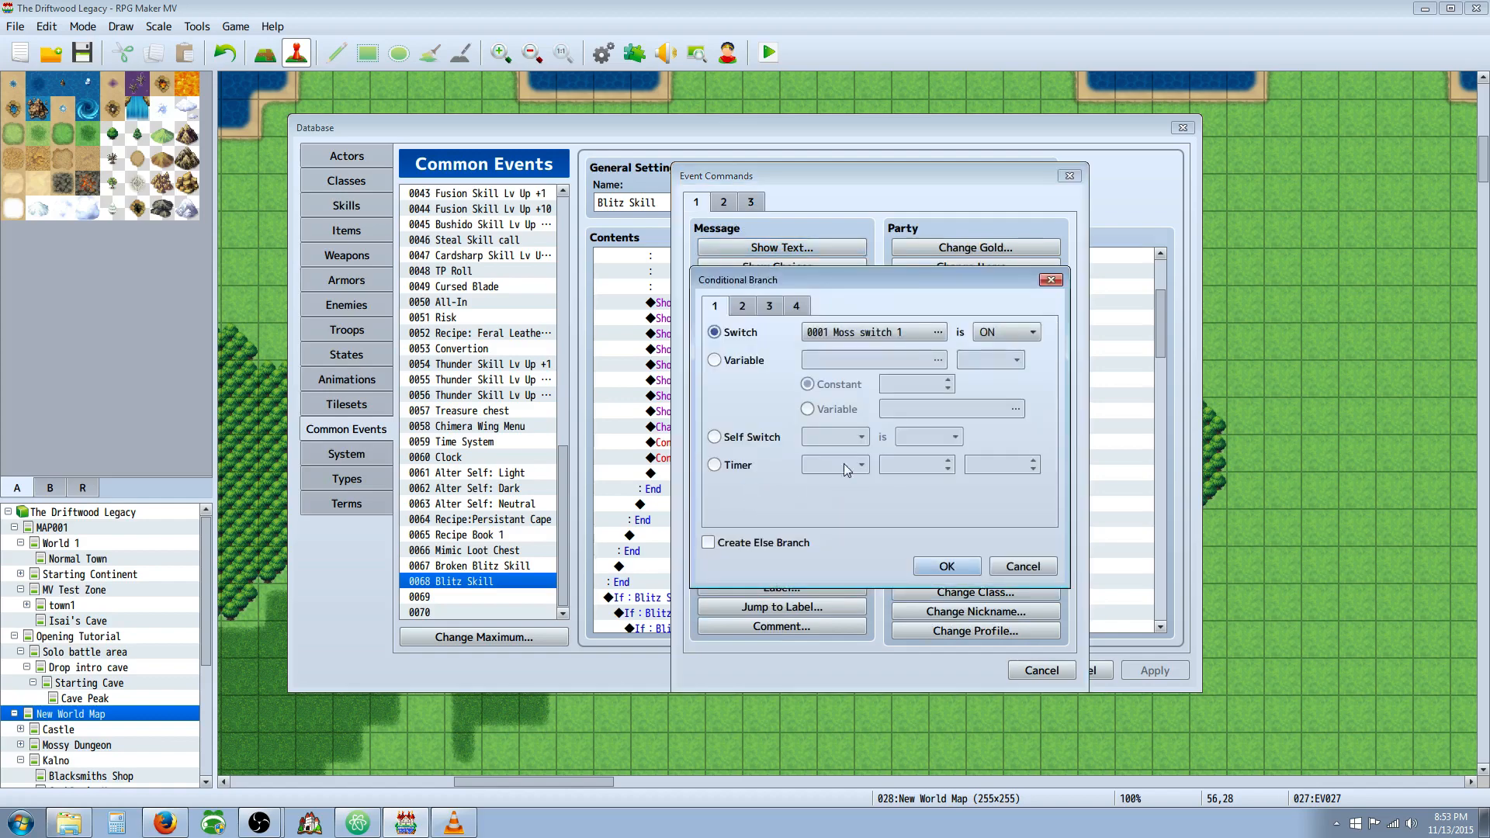
- Confirm Blitz Switch 4 as the condition and close the branch windows unchanged
click(936, 331)
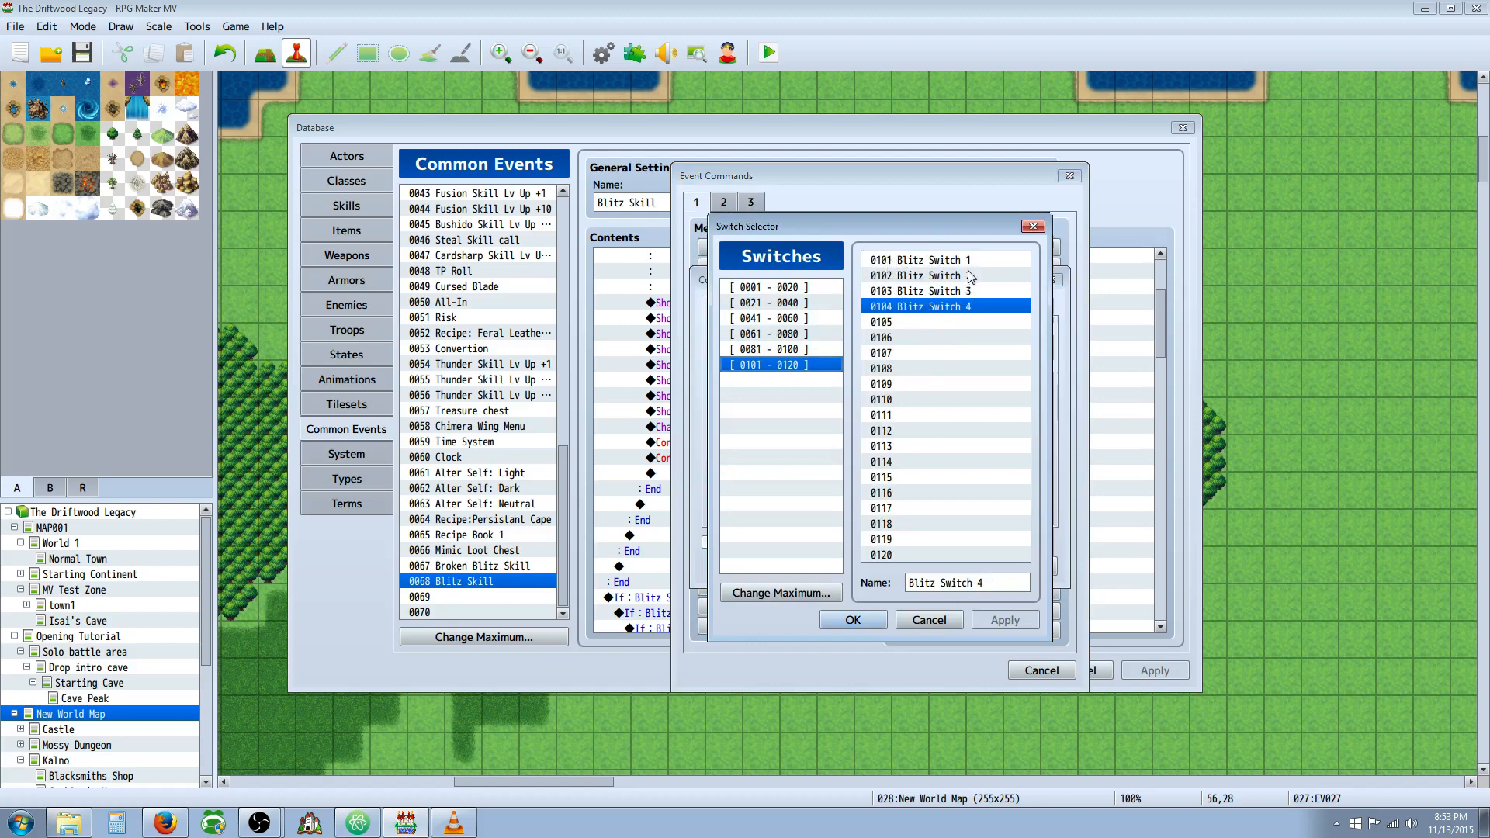
mouse_move(933, 261)
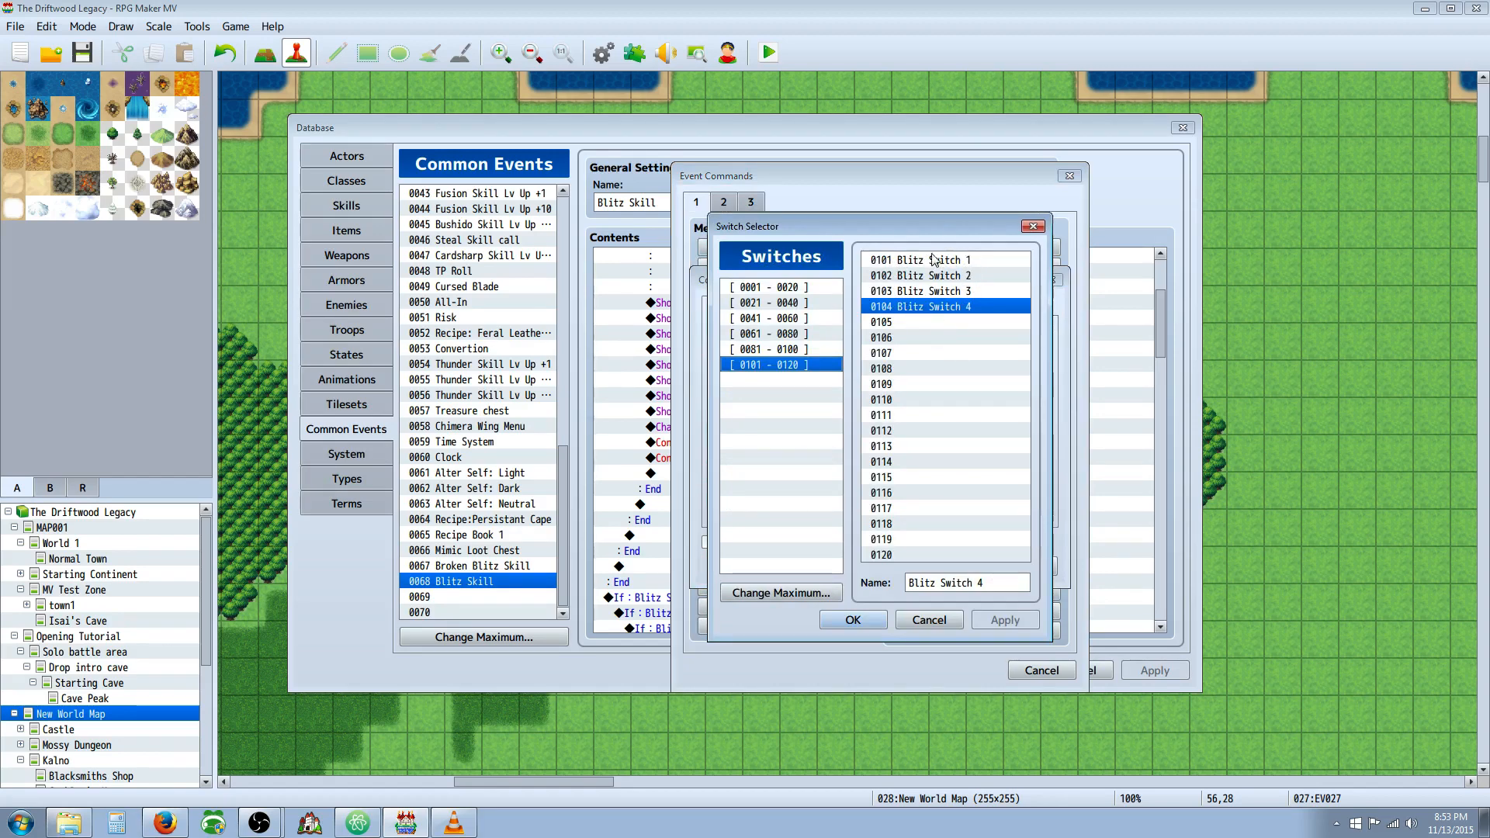
click(851, 620)
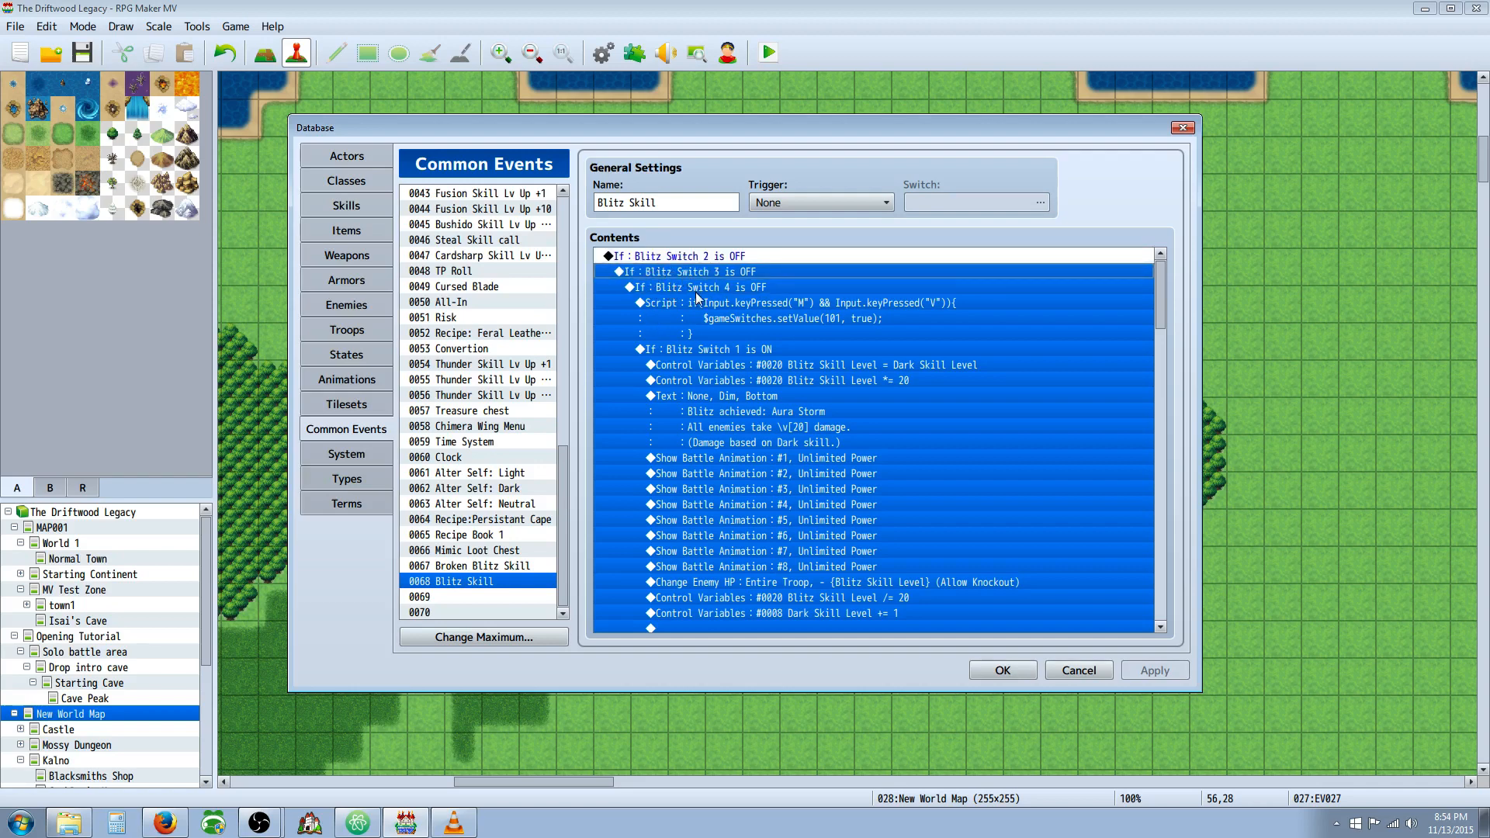
- Step through the Blitz Switch 2, 3 and 4 branches and the Aura Storm message line
click(699, 288)
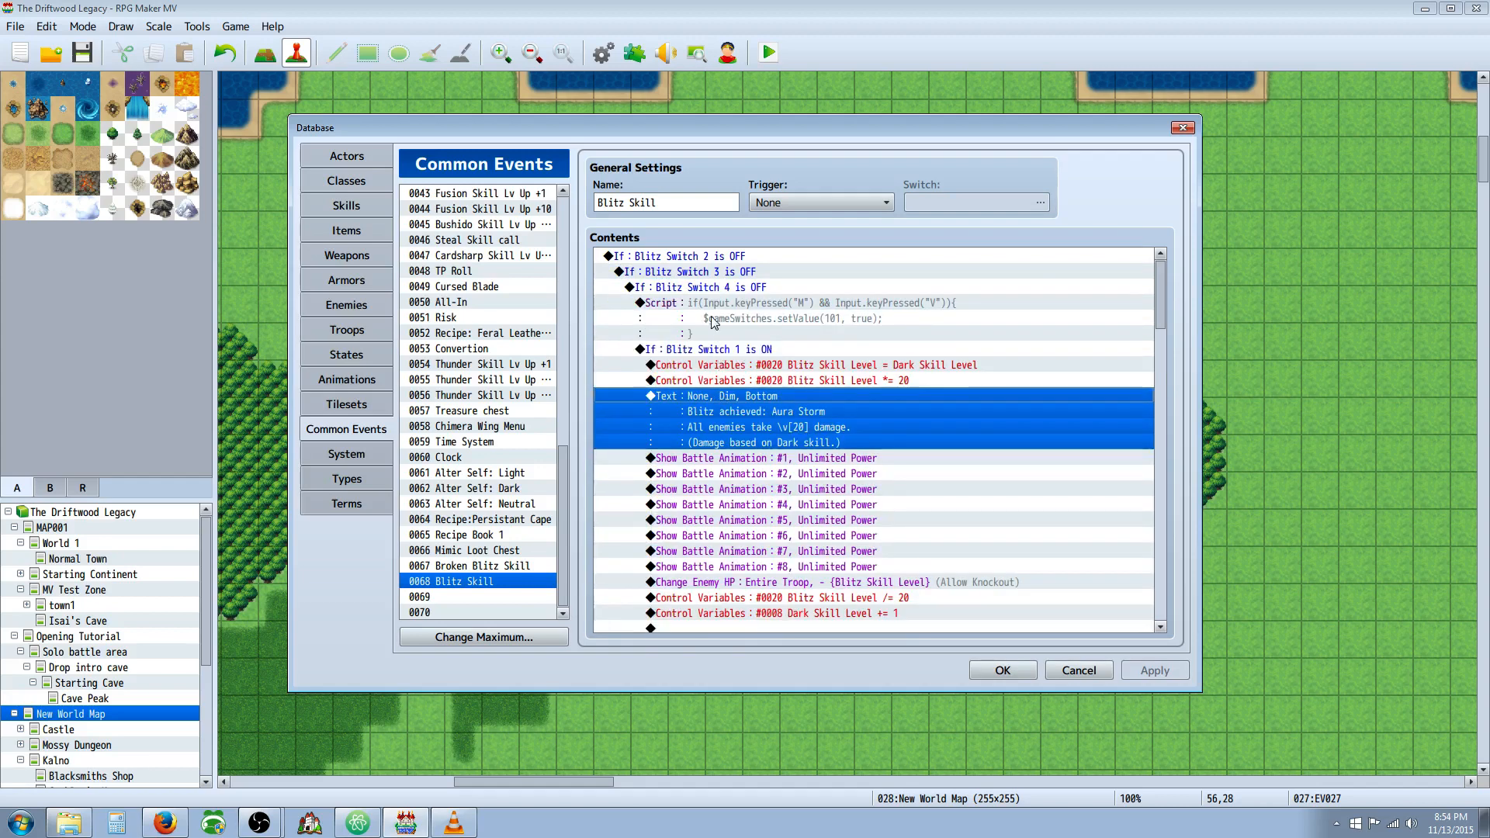
click(815, 365)
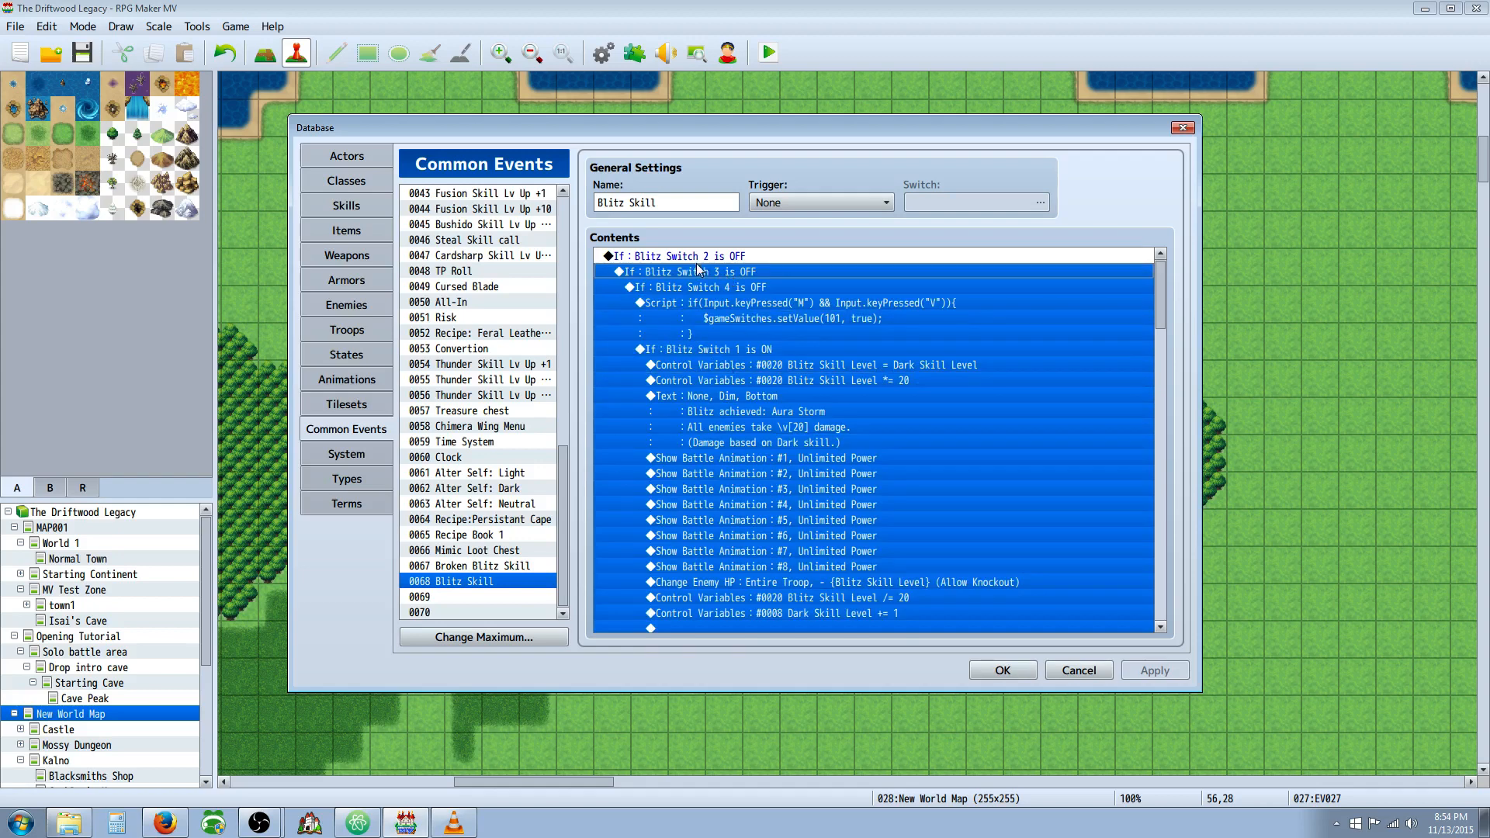
click(694, 287)
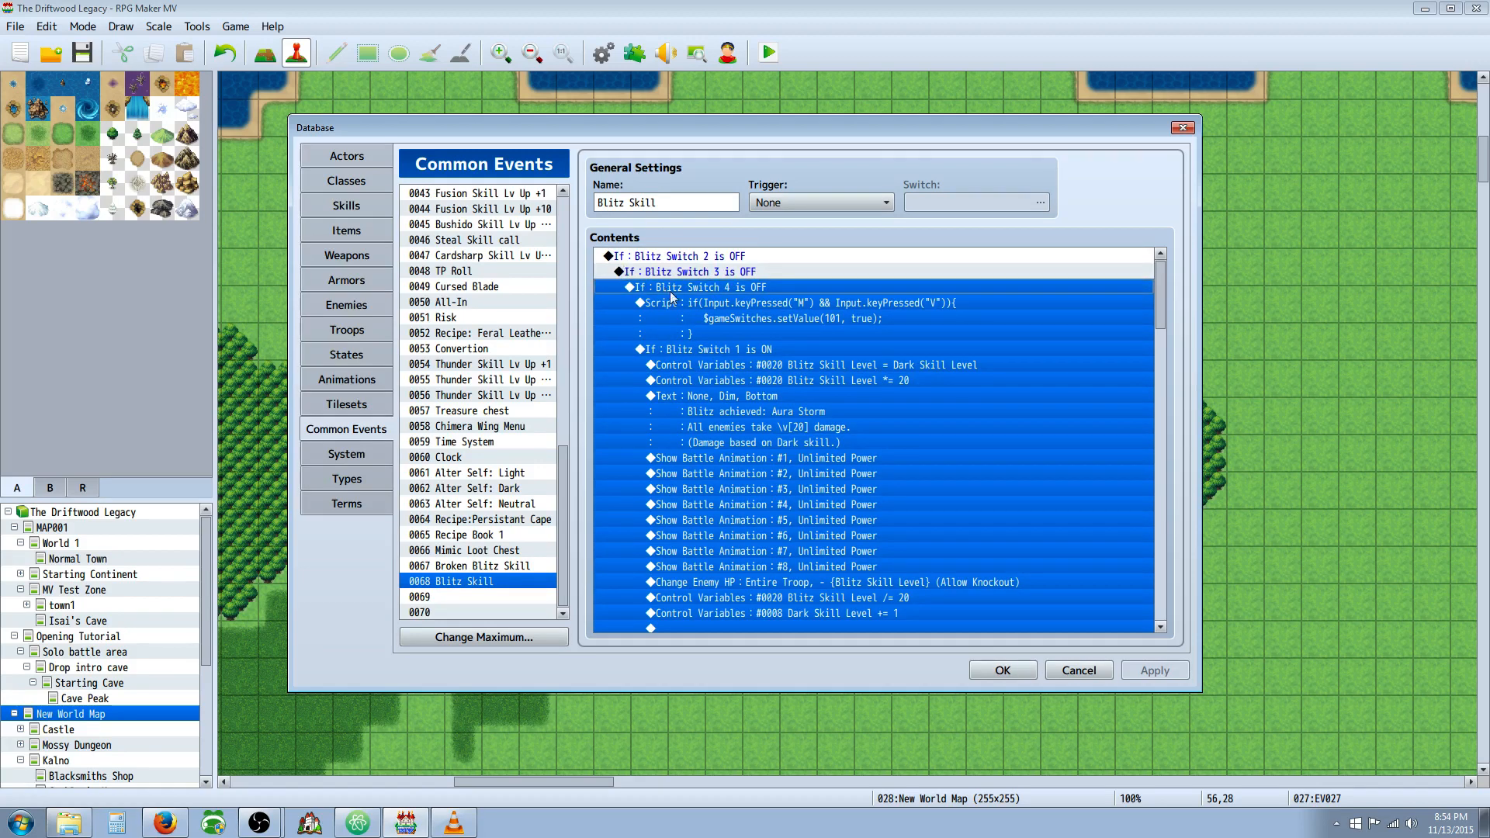
click(694, 271)
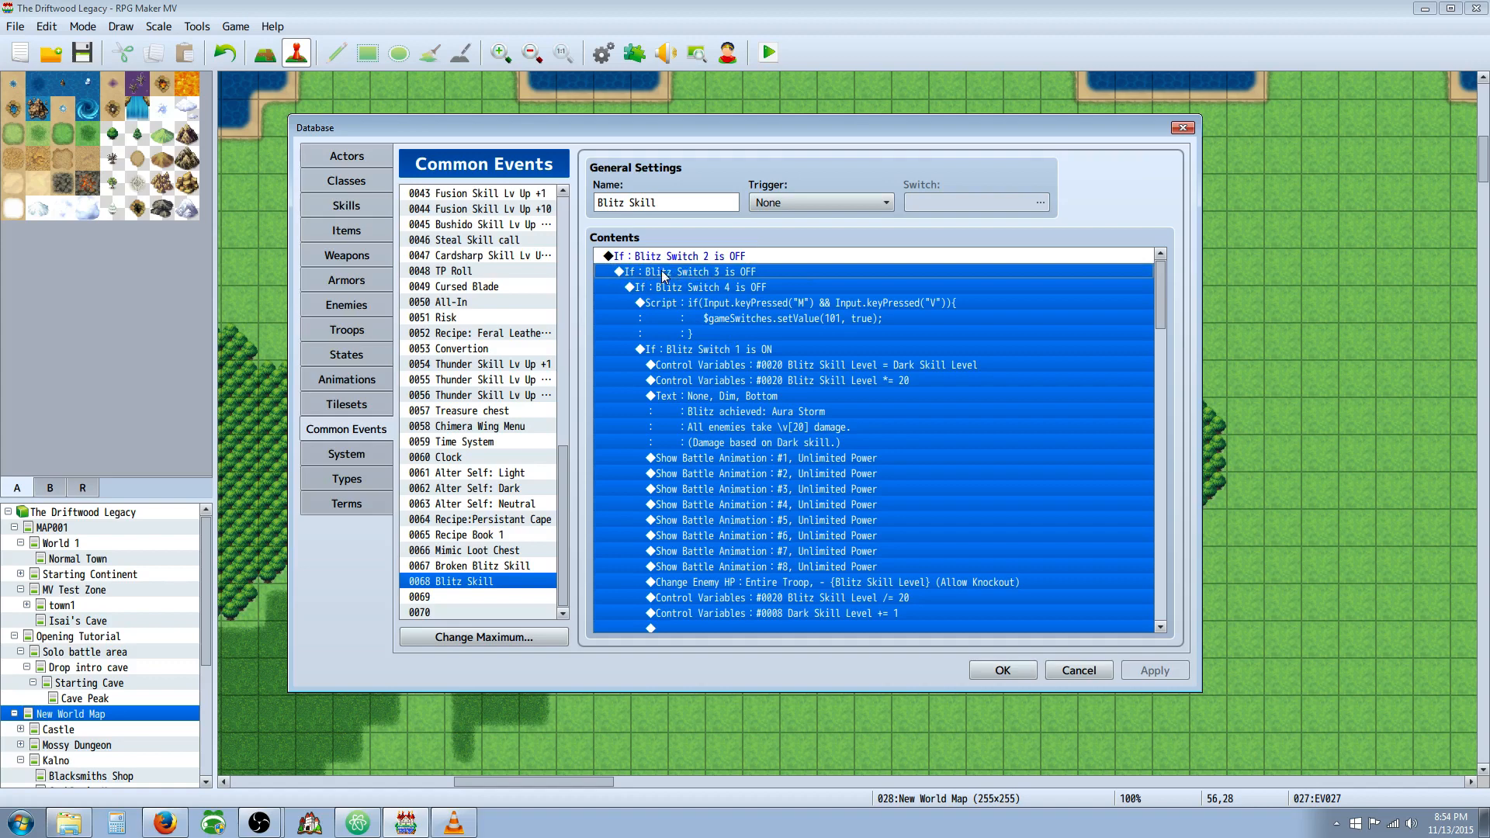
click(694, 288)
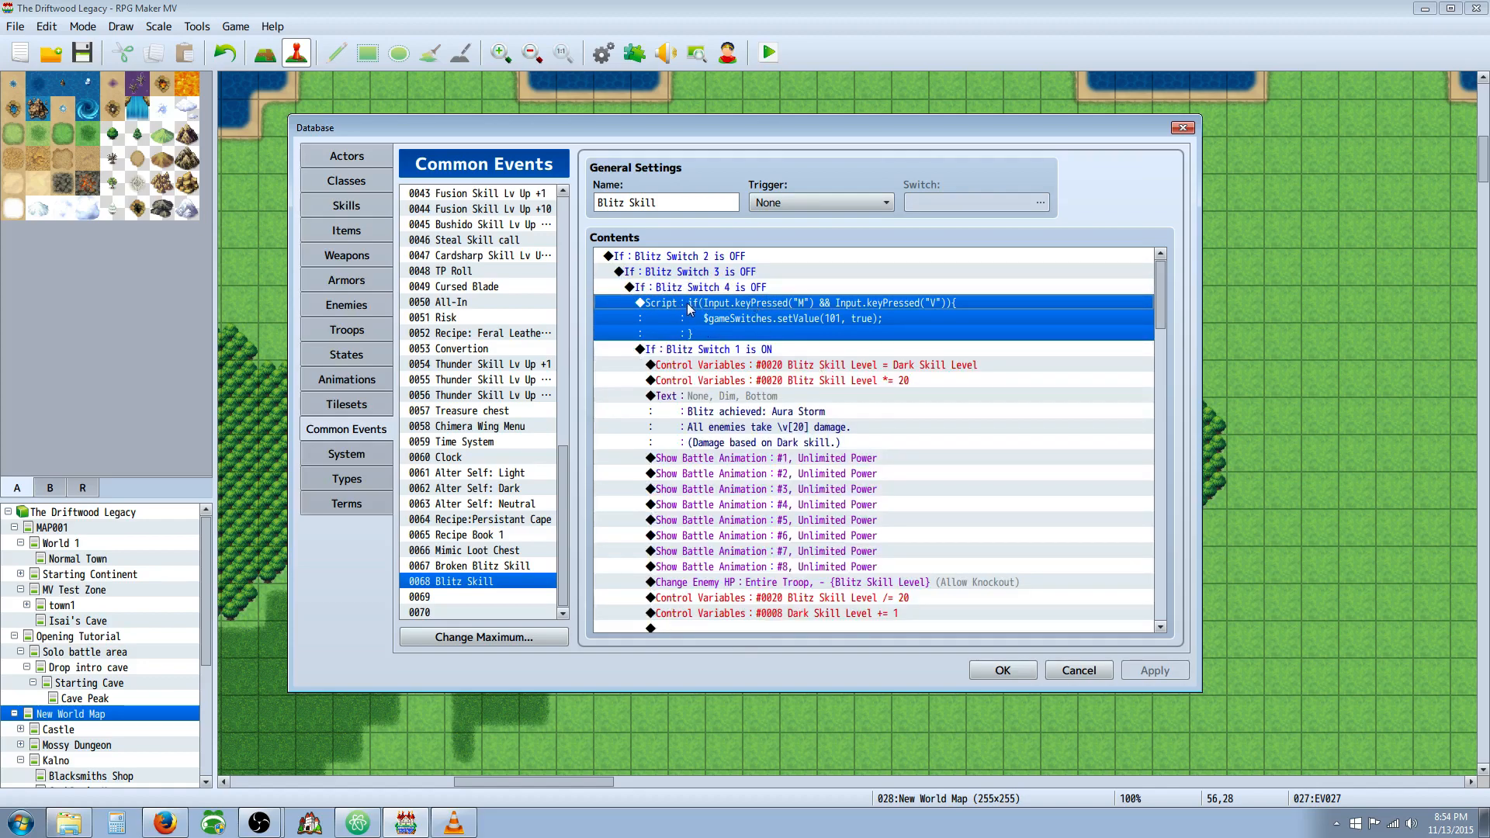
click(755, 411)
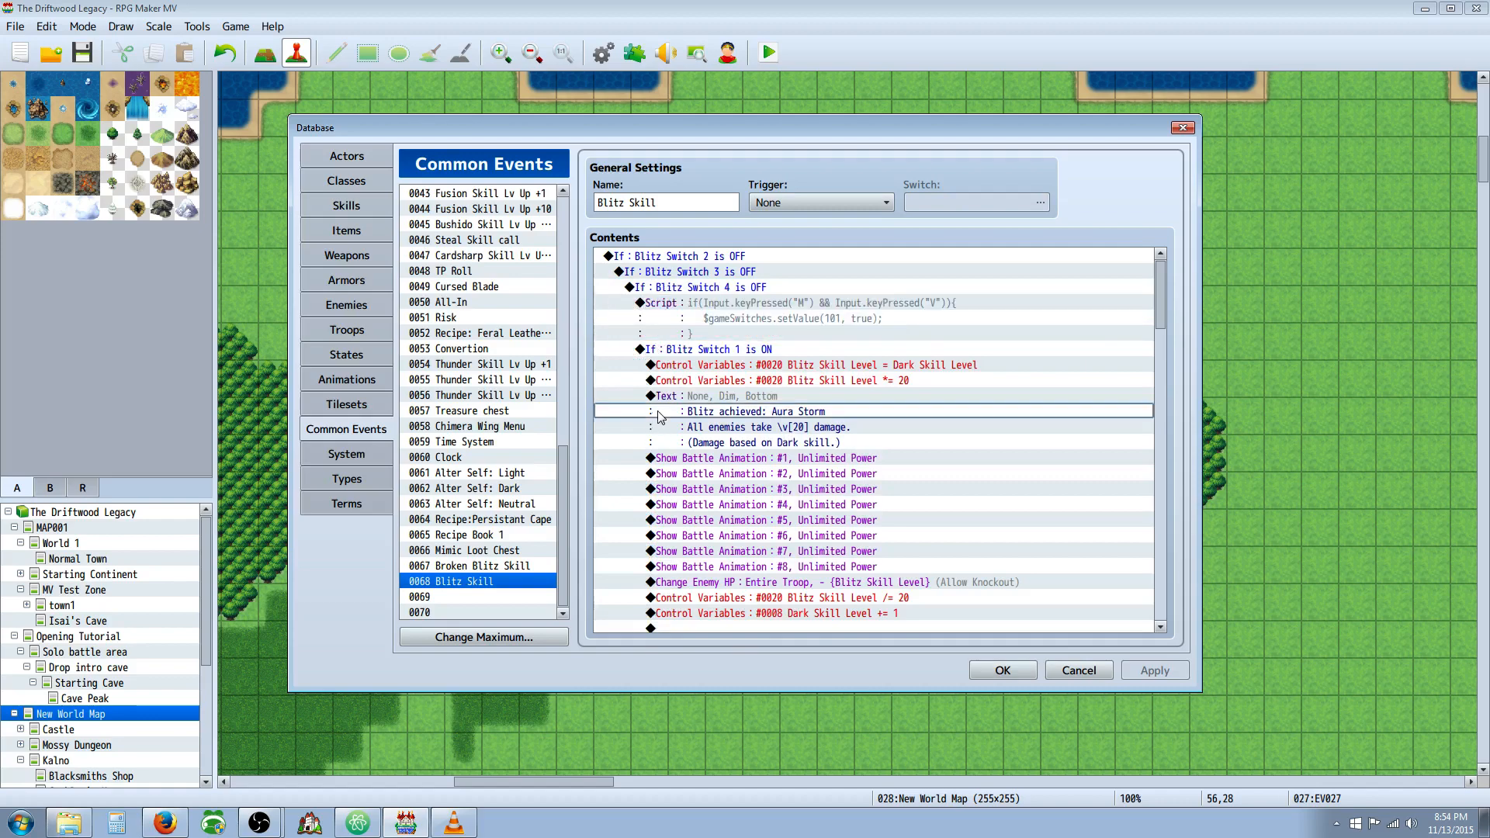
scroll(down, 3)
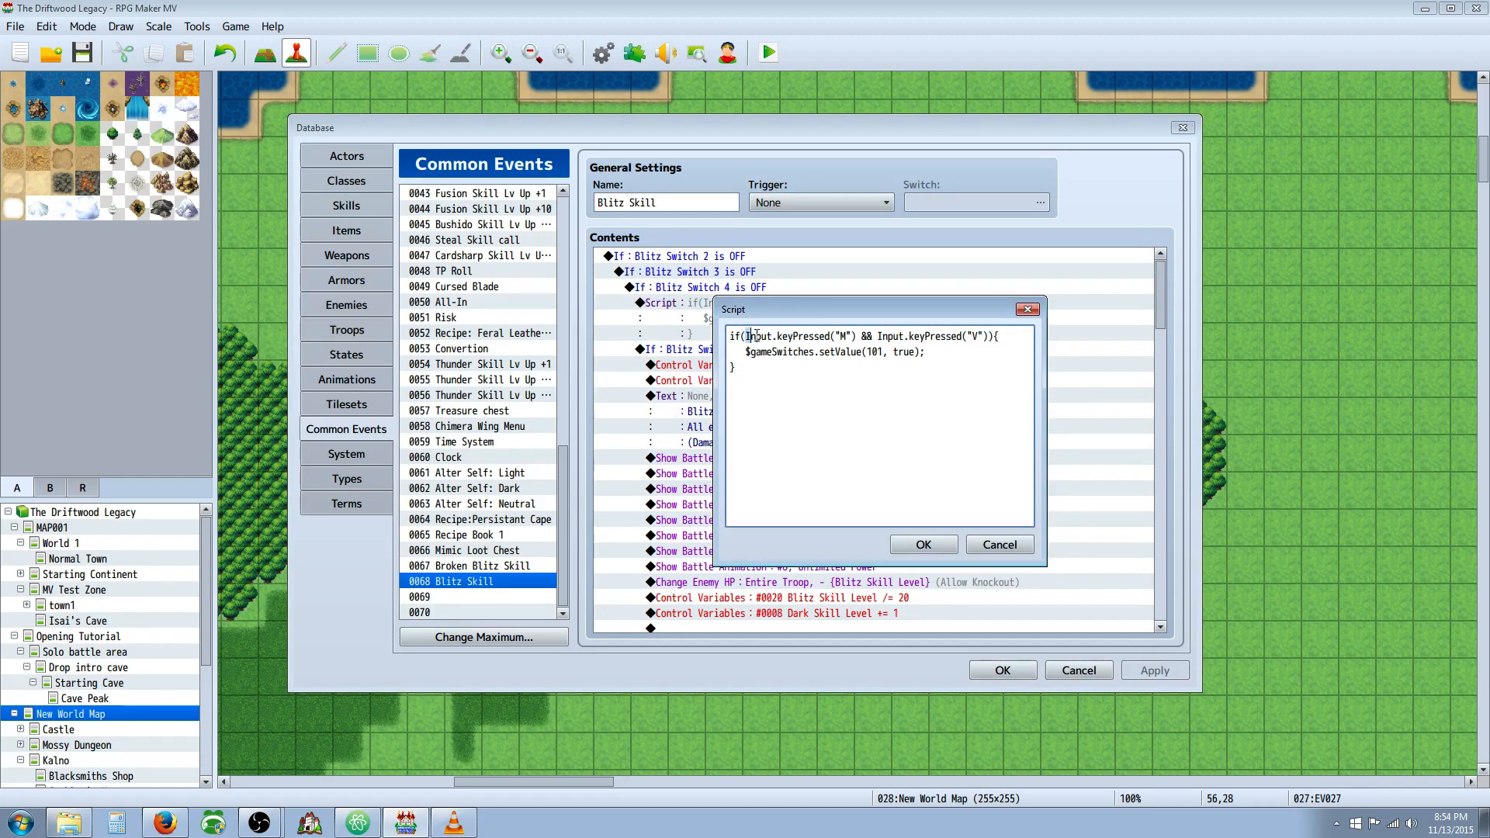
double_click(808, 336)
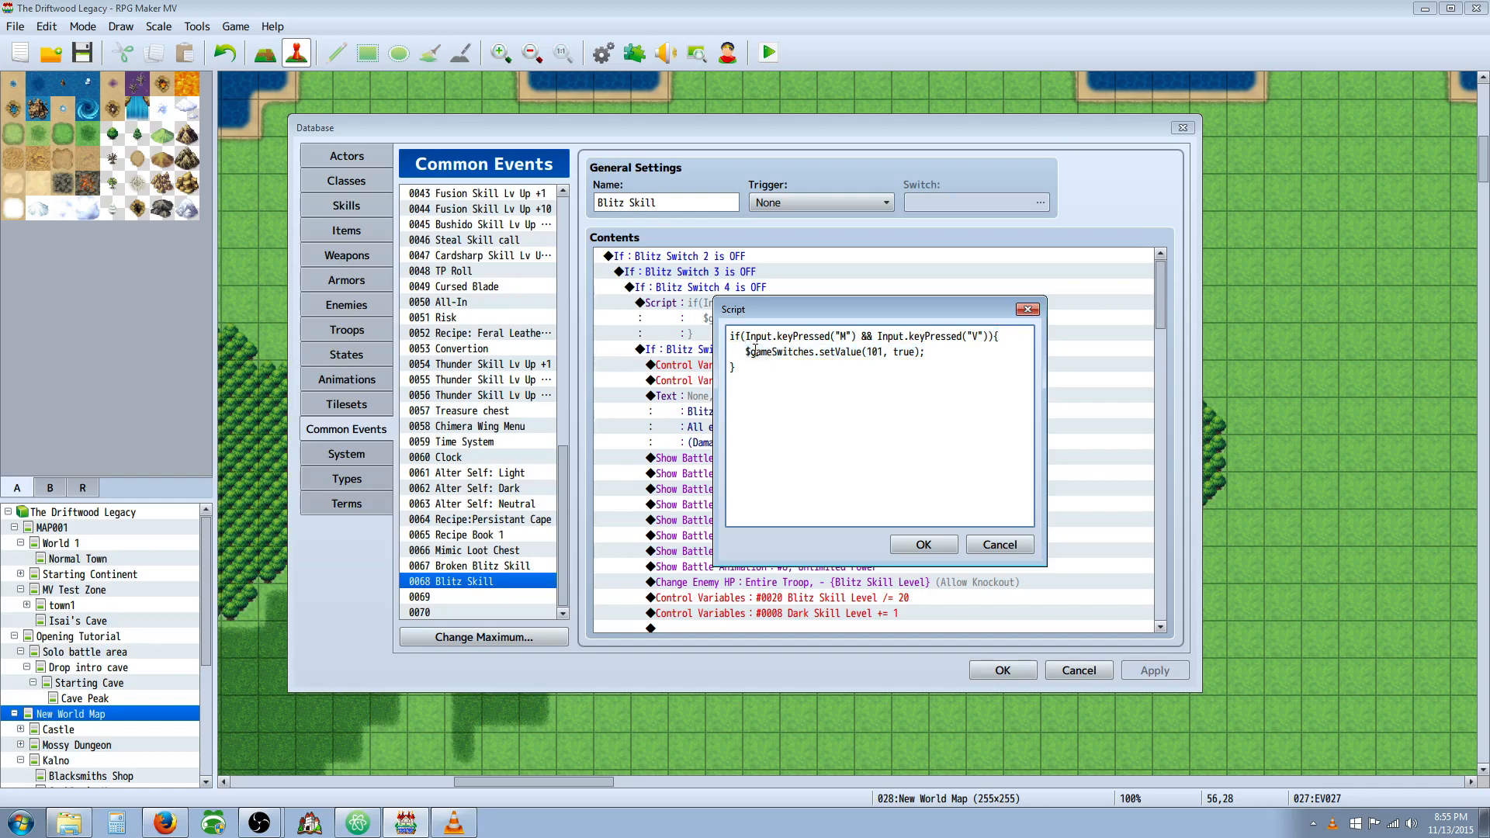
double_click(779, 351)
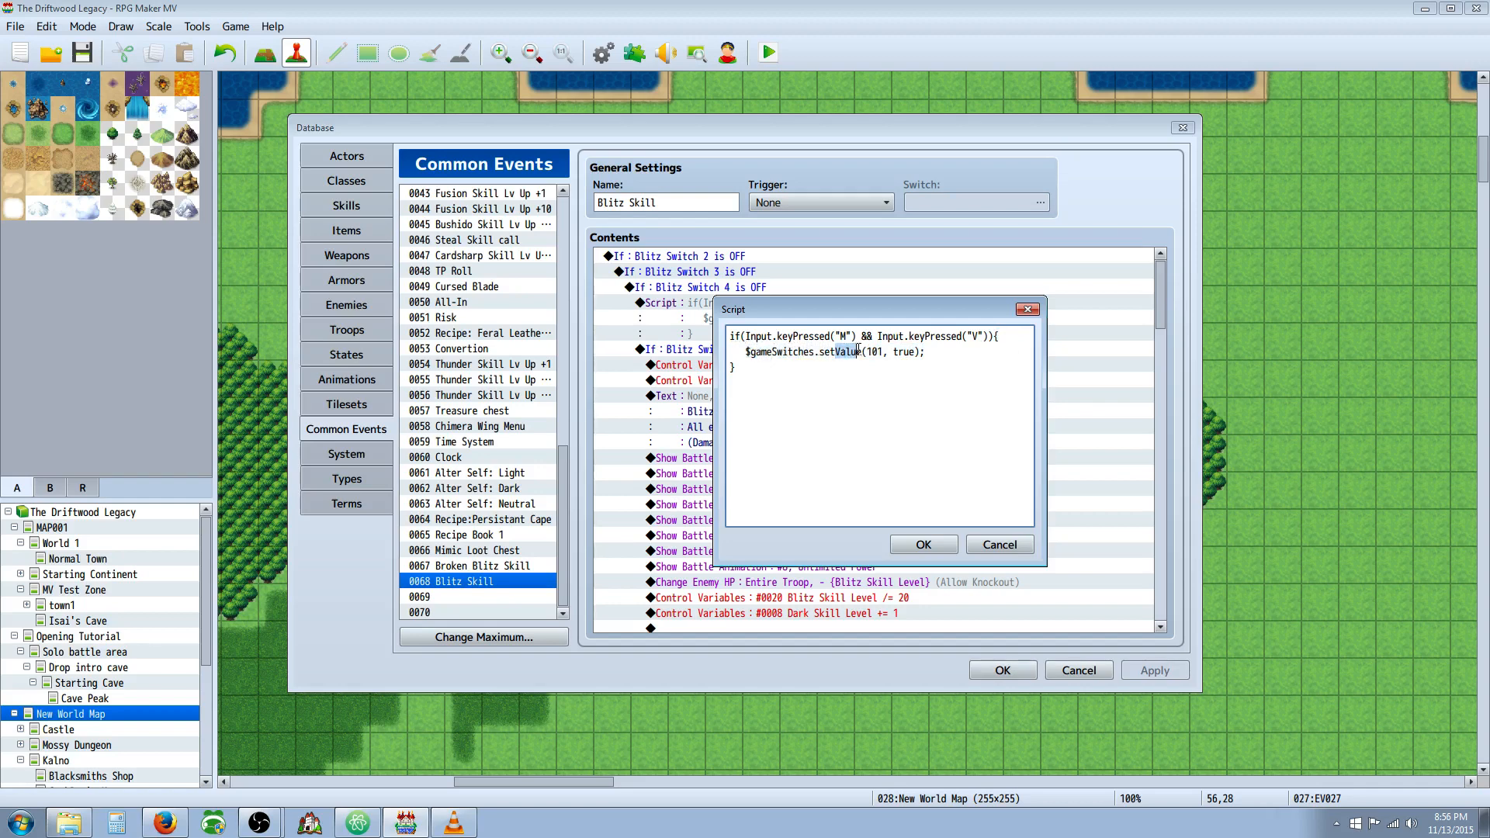
key(Backspace)
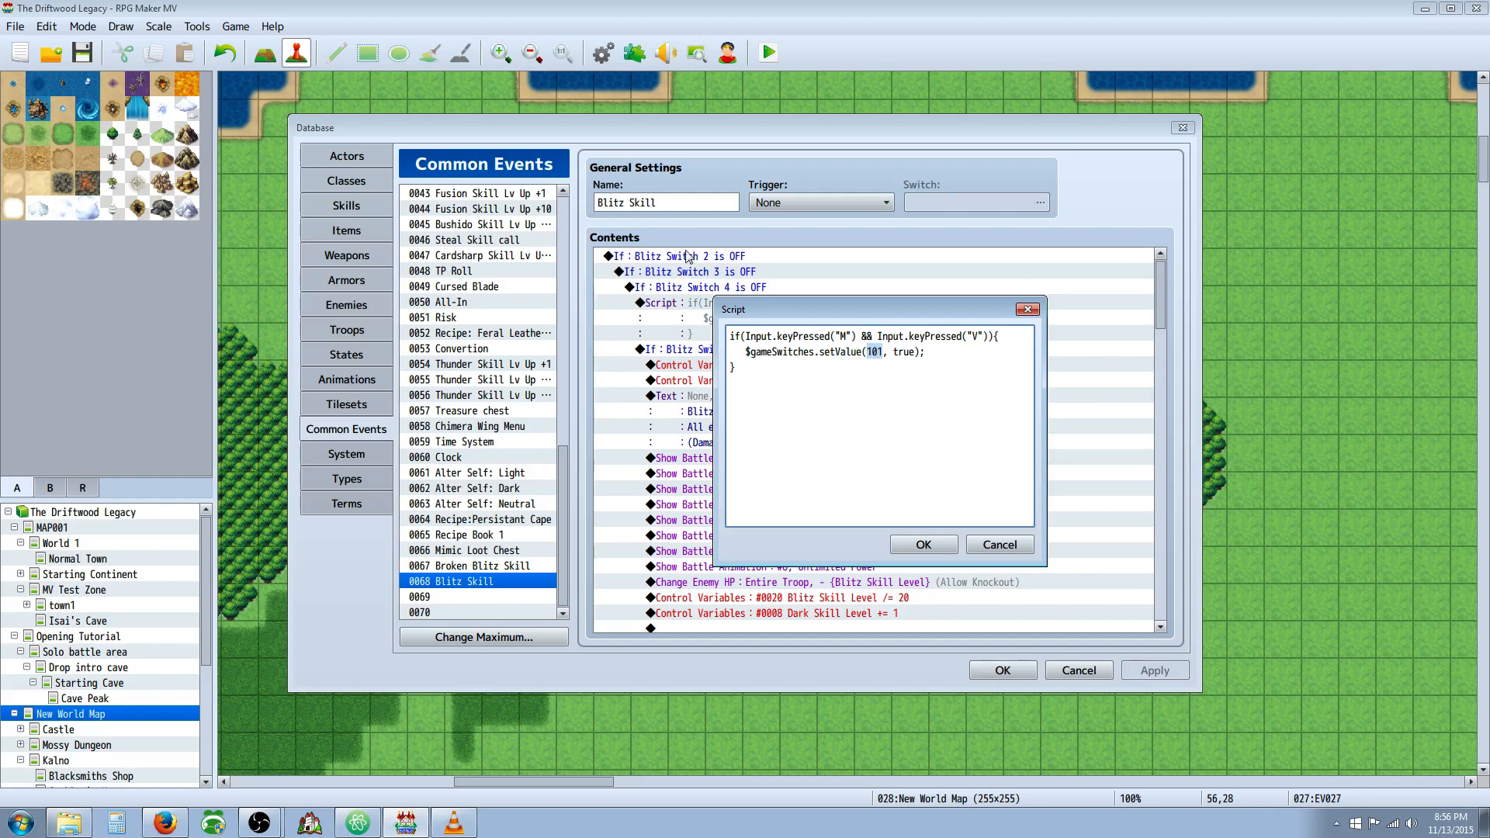
click(889, 352)
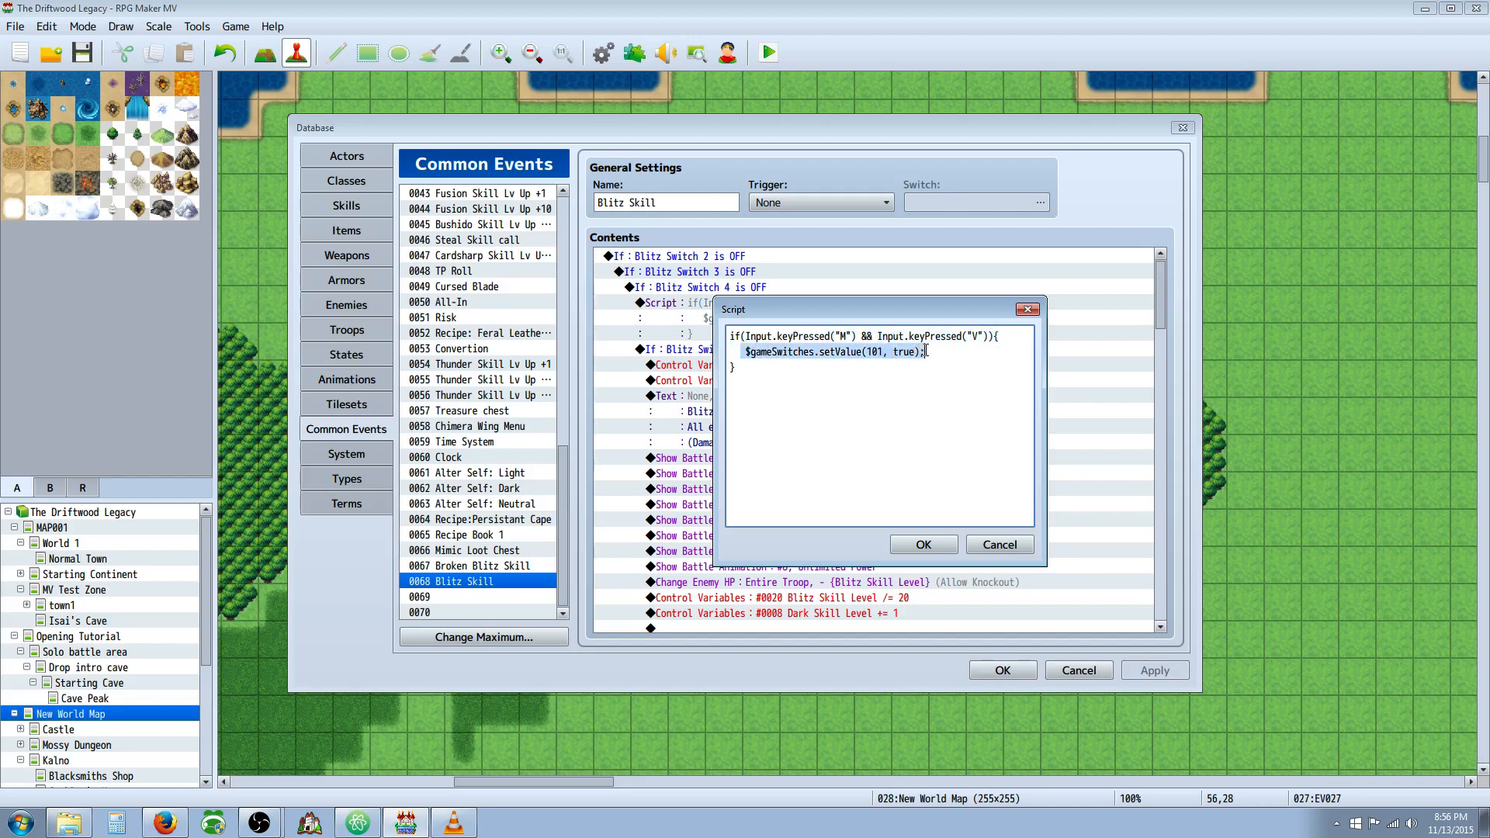
click(792, 366)
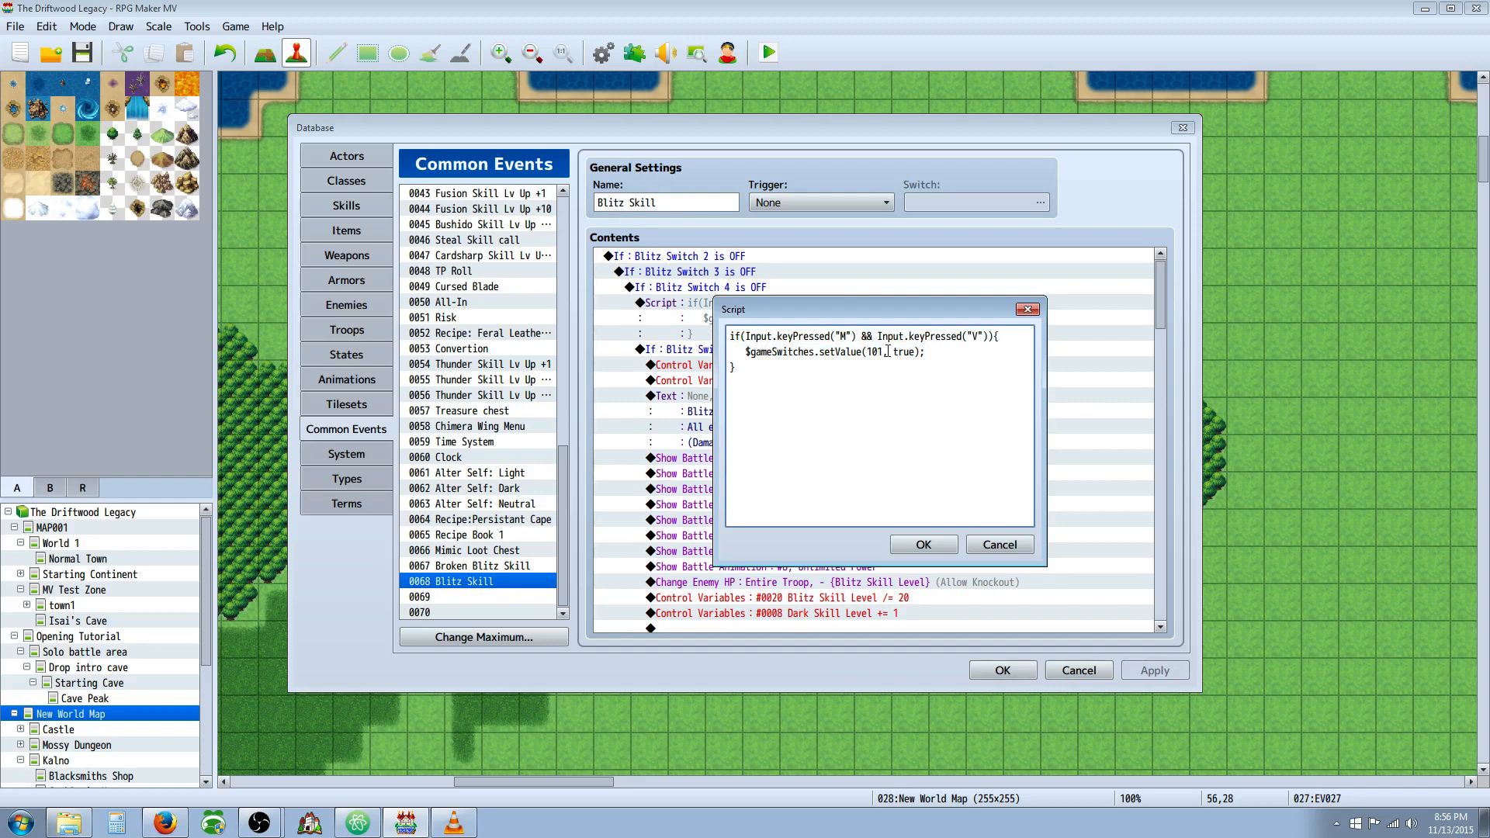
click(921, 543)
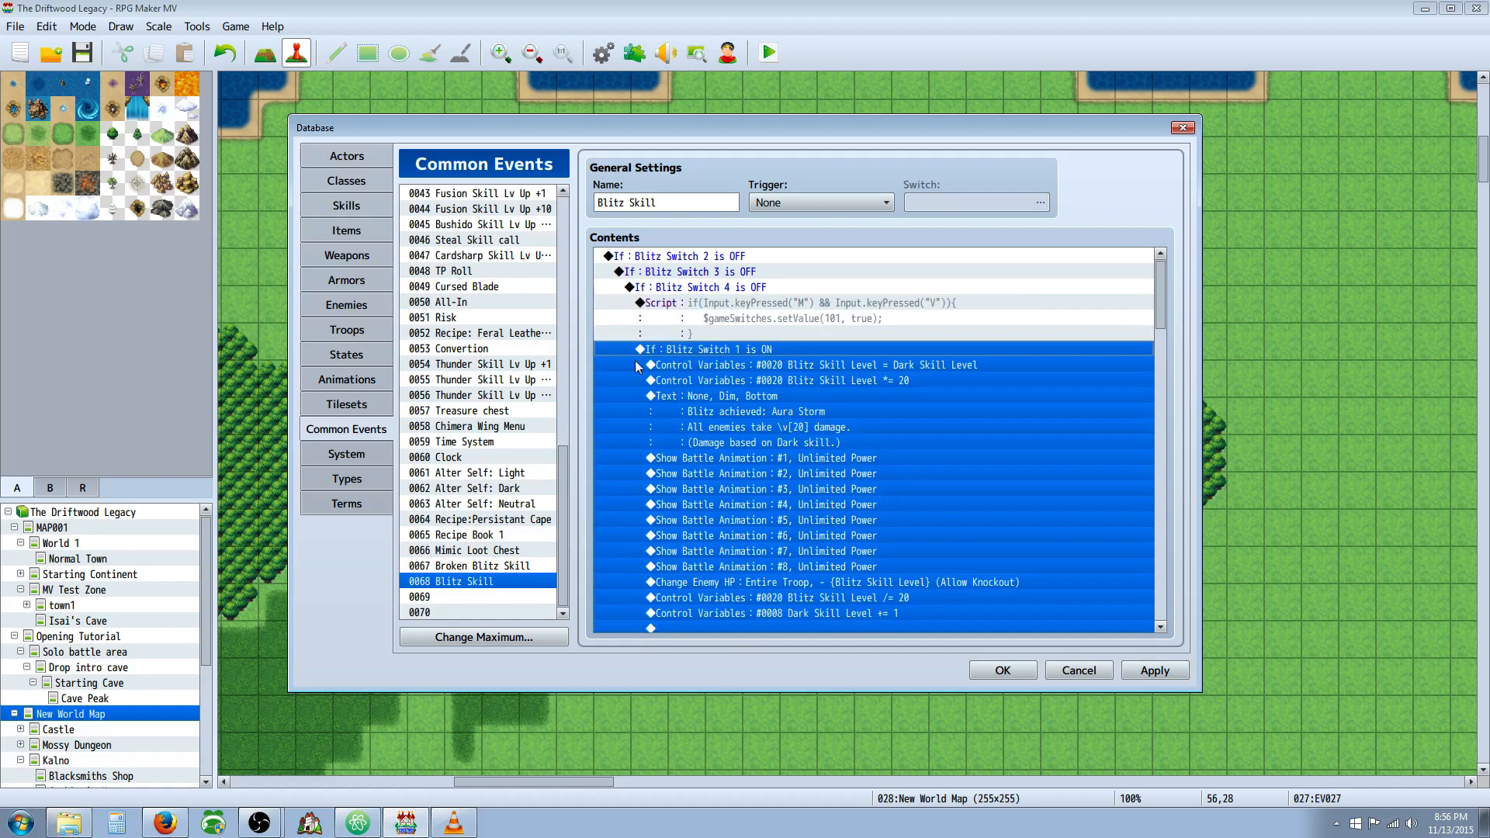
mouse_move(708, 356)
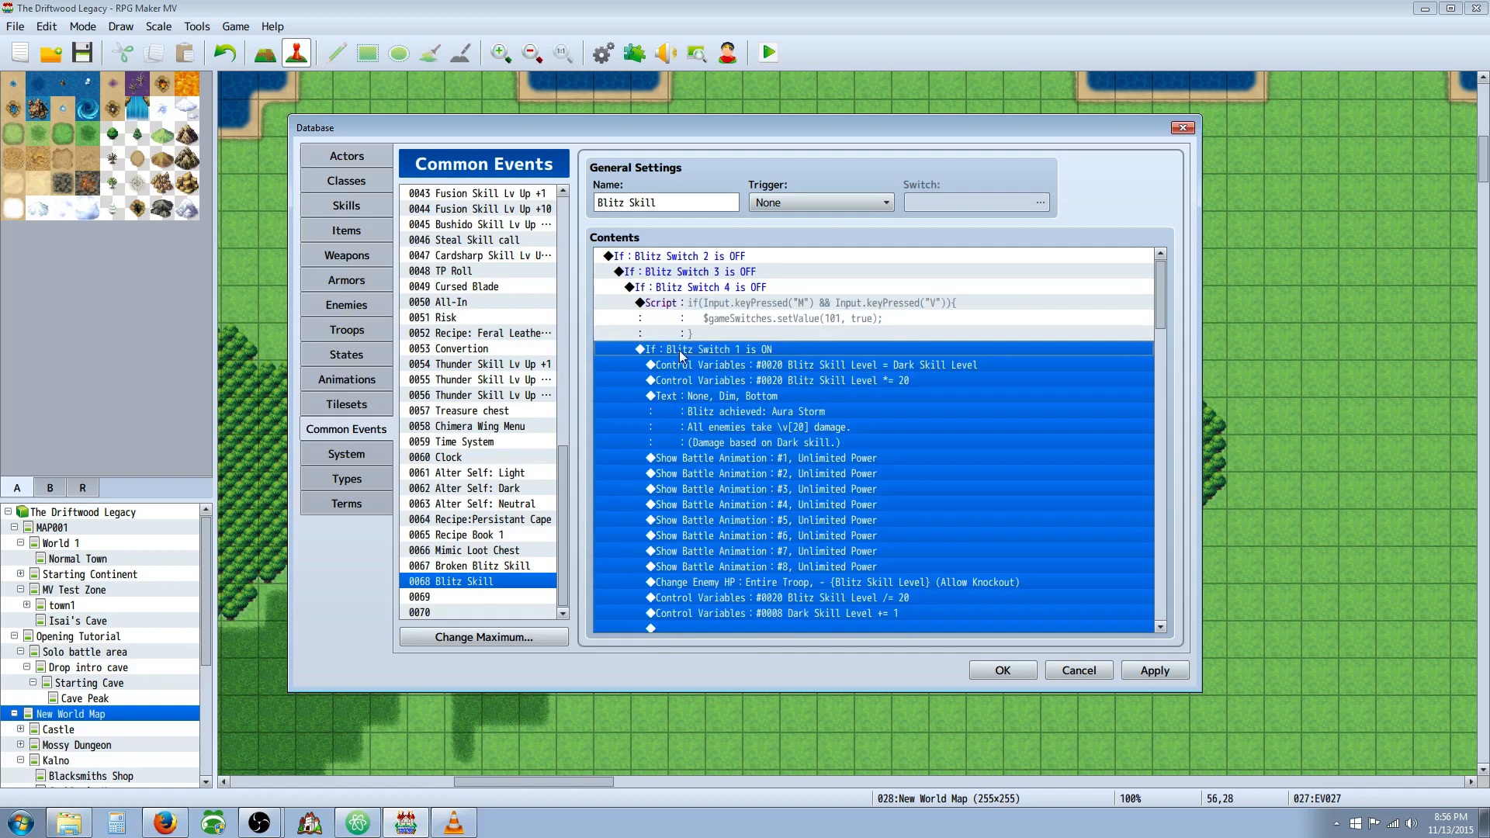
- Inspect the Blitz Skill Level lines: copy from Dark Skill Level, multiply by 20
click(773, 364)
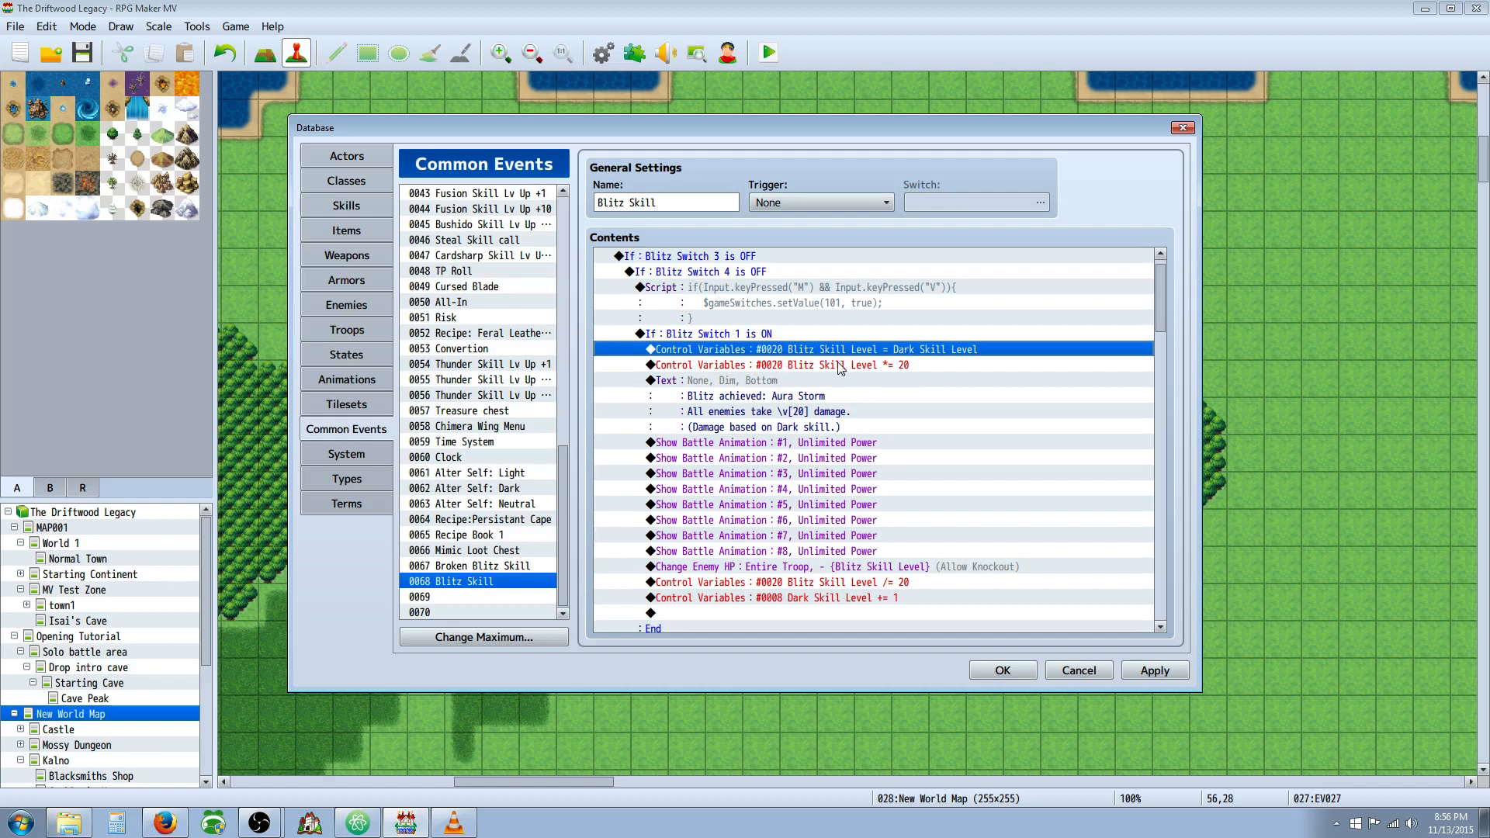
mouse_move(919, 364)
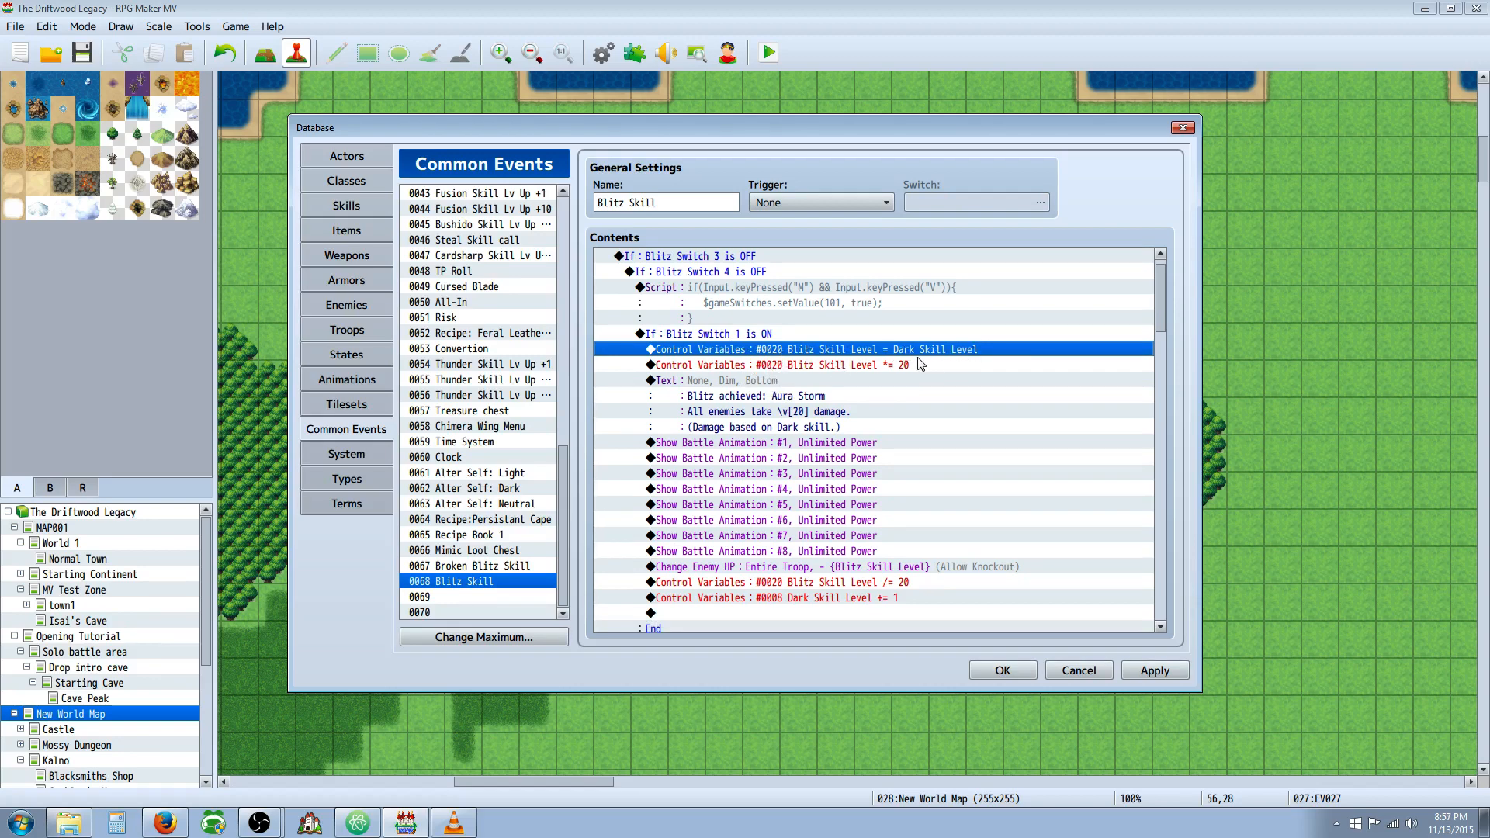
click(808, 364)
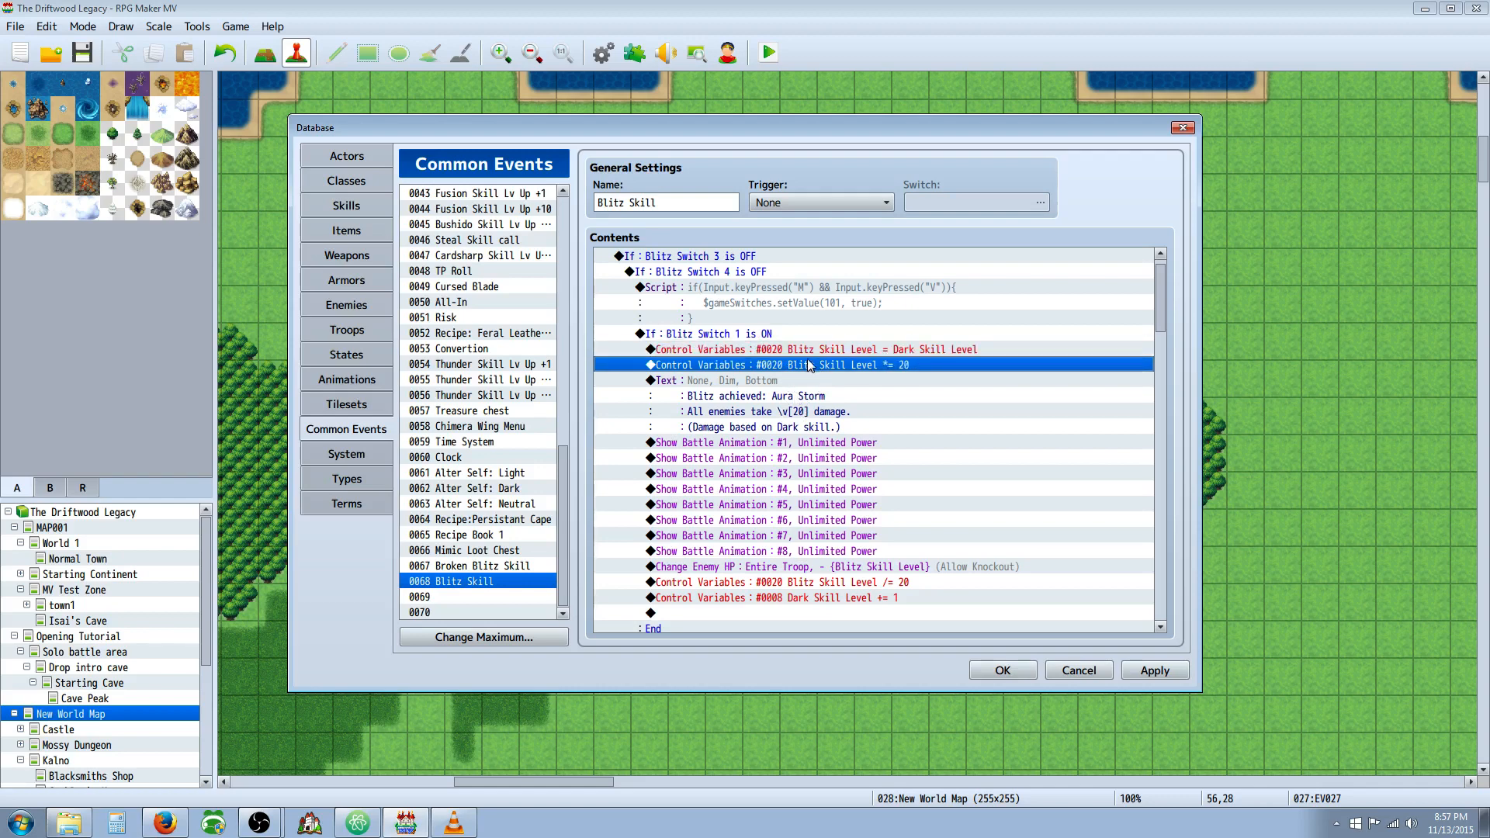
click(813, 348)
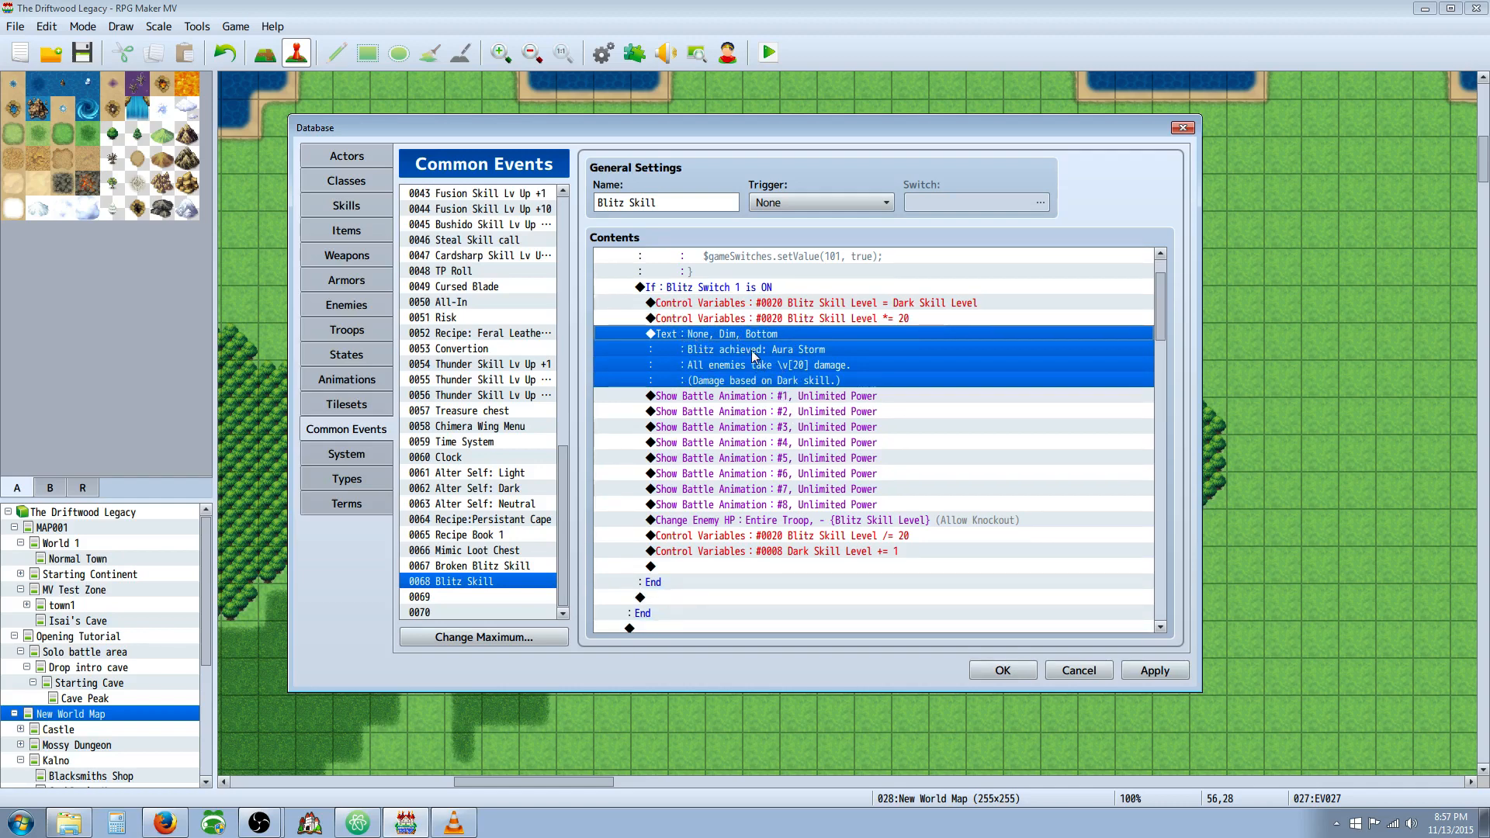
mouse_move(762, 386)
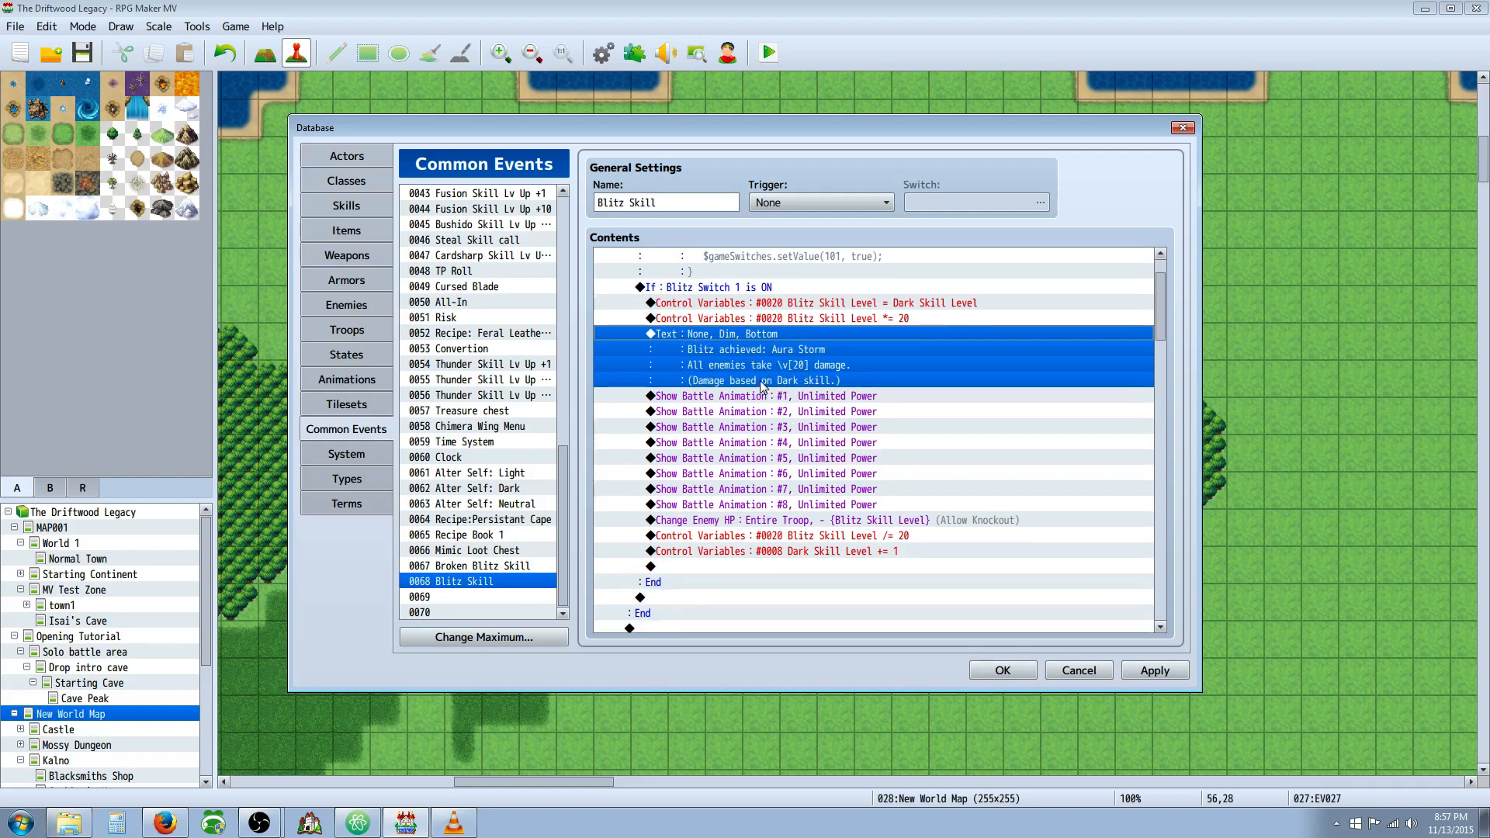
click(753, 349)
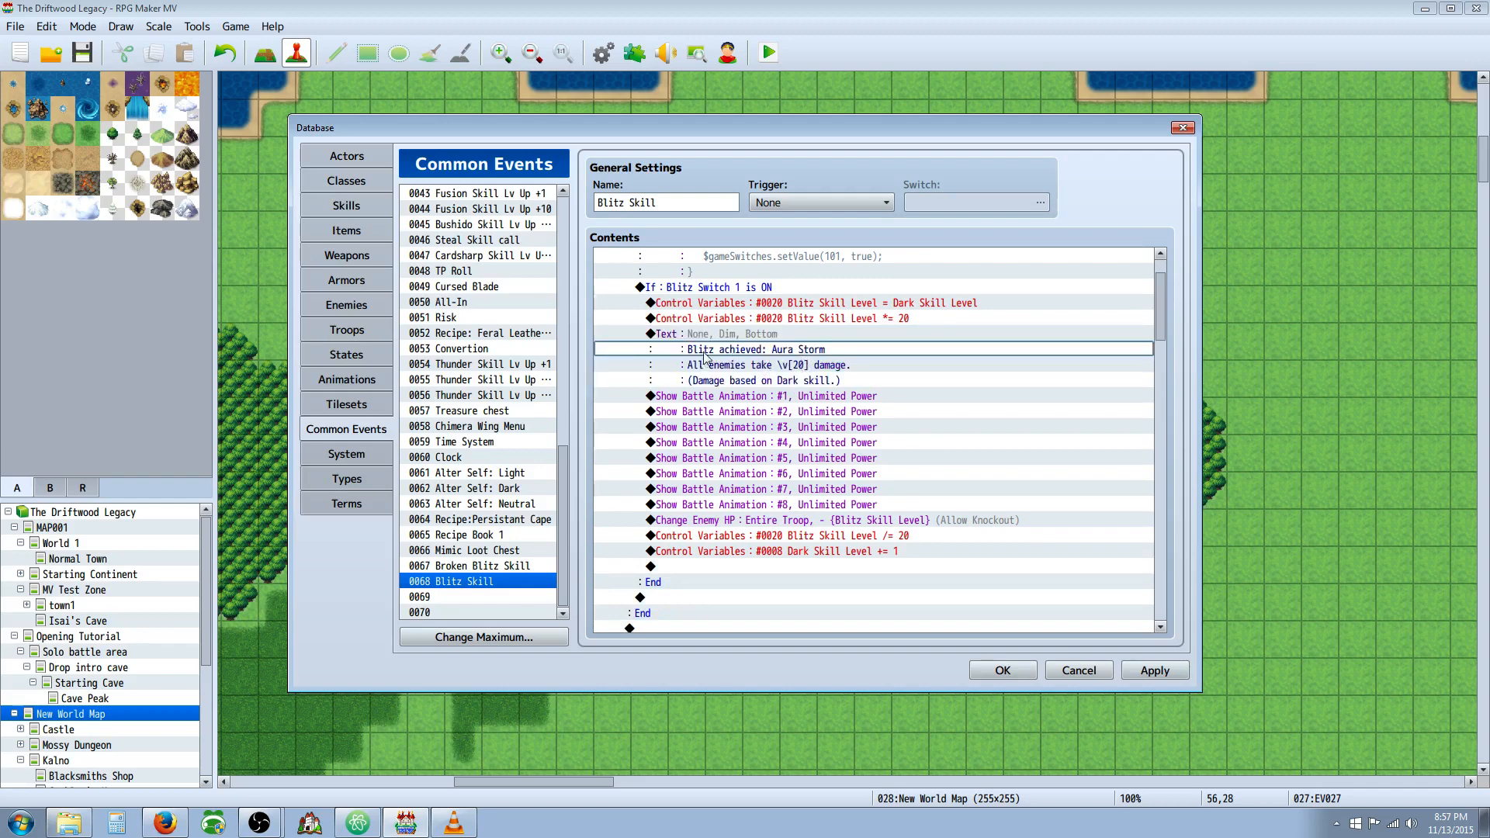
click(723, 333)
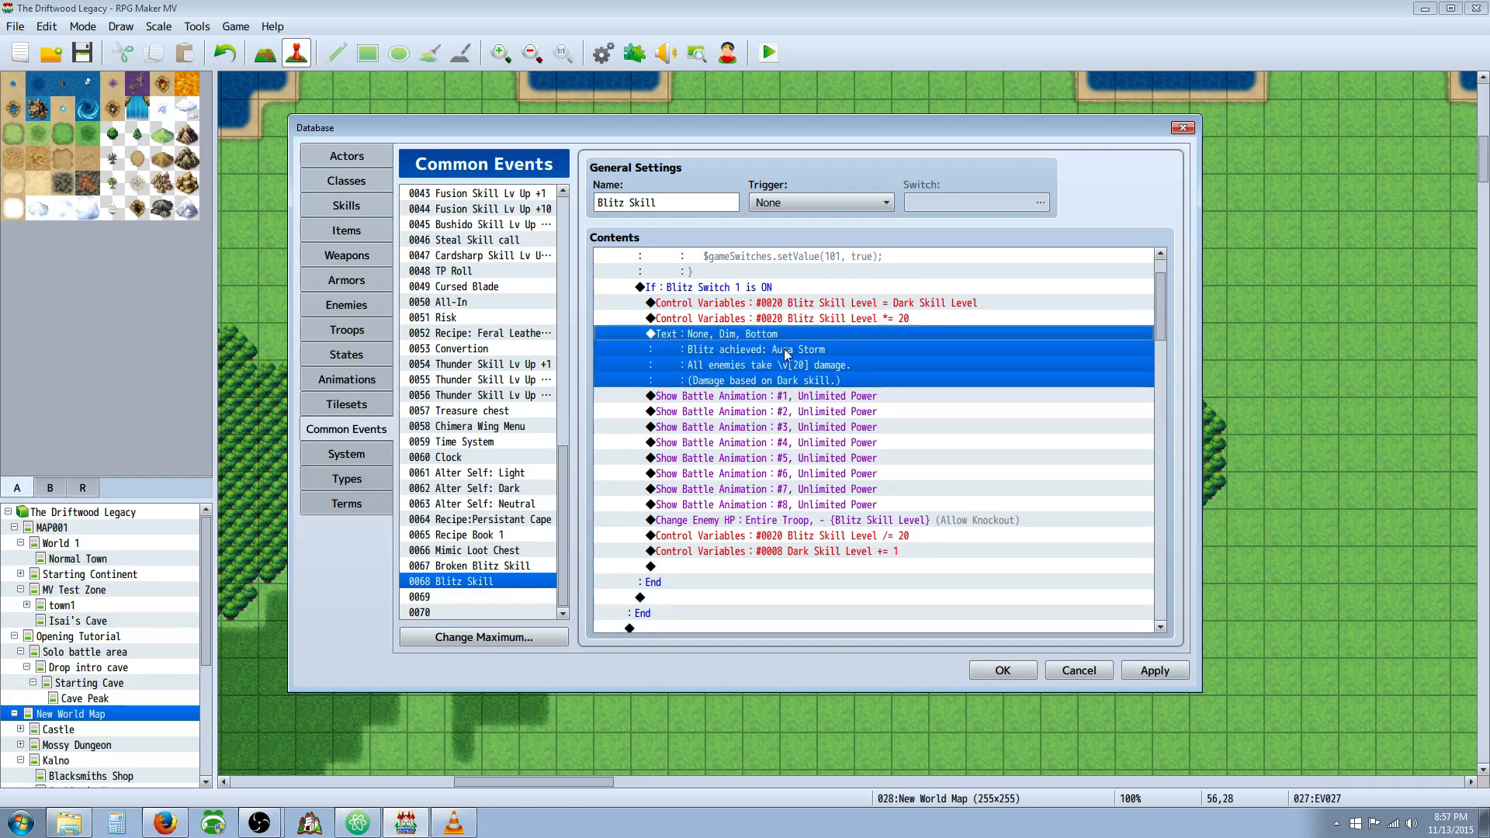
click(758, 365)
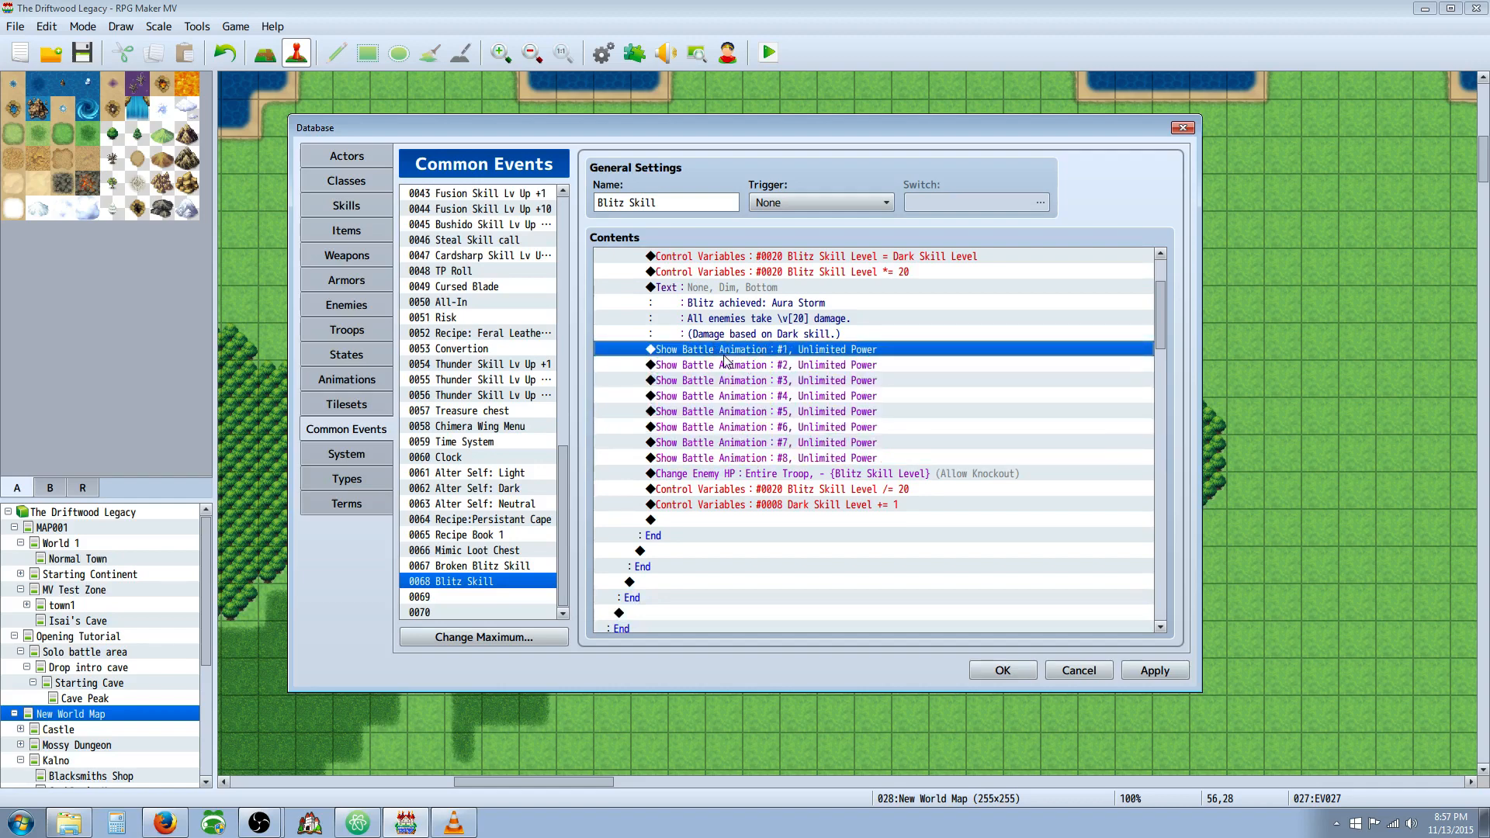
- Show the Database Animations list with the Mantra animation displayed
click(346, 379)
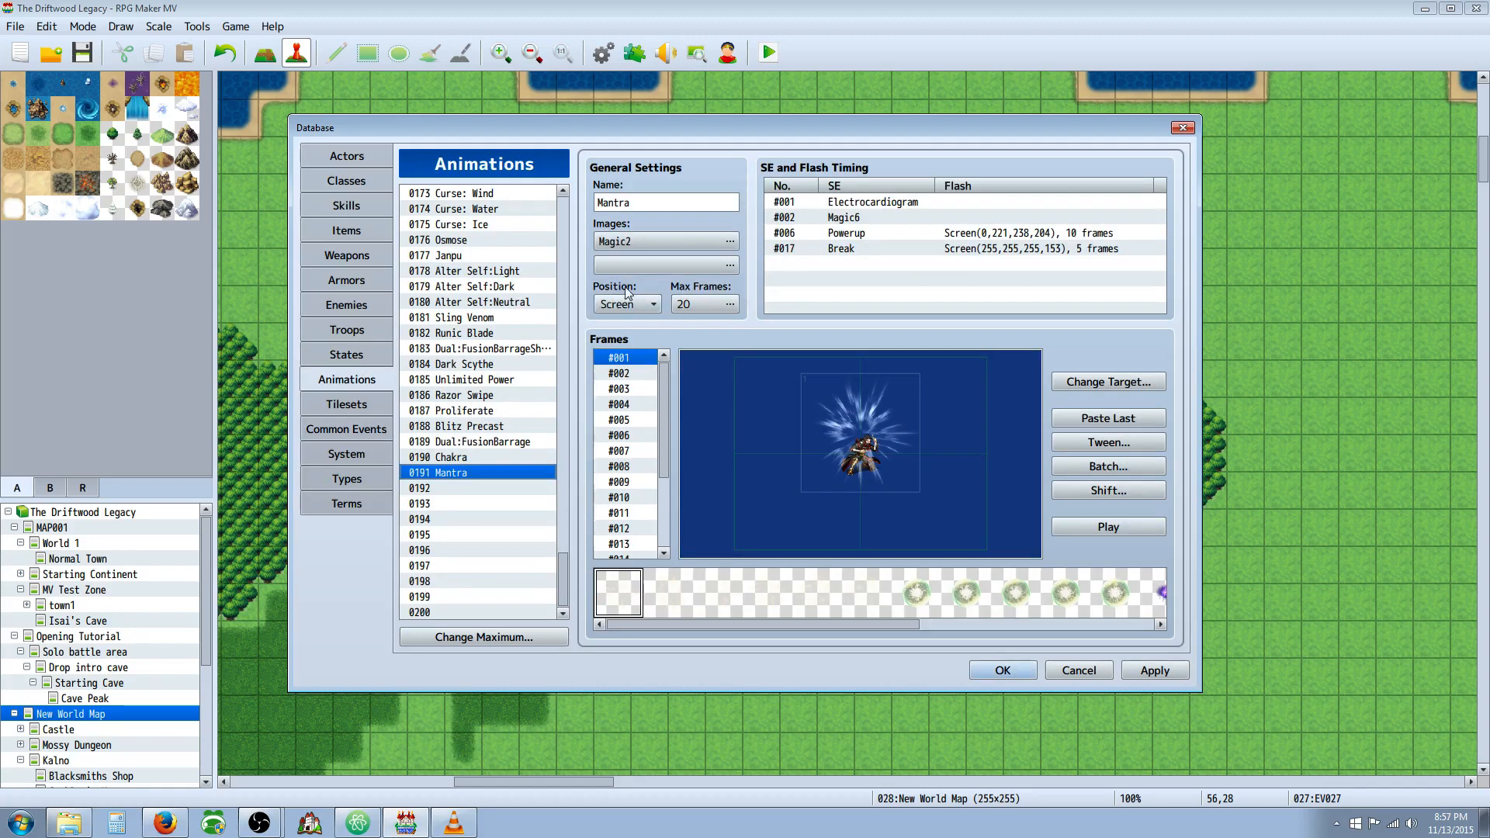
mouse_move(831, 542)
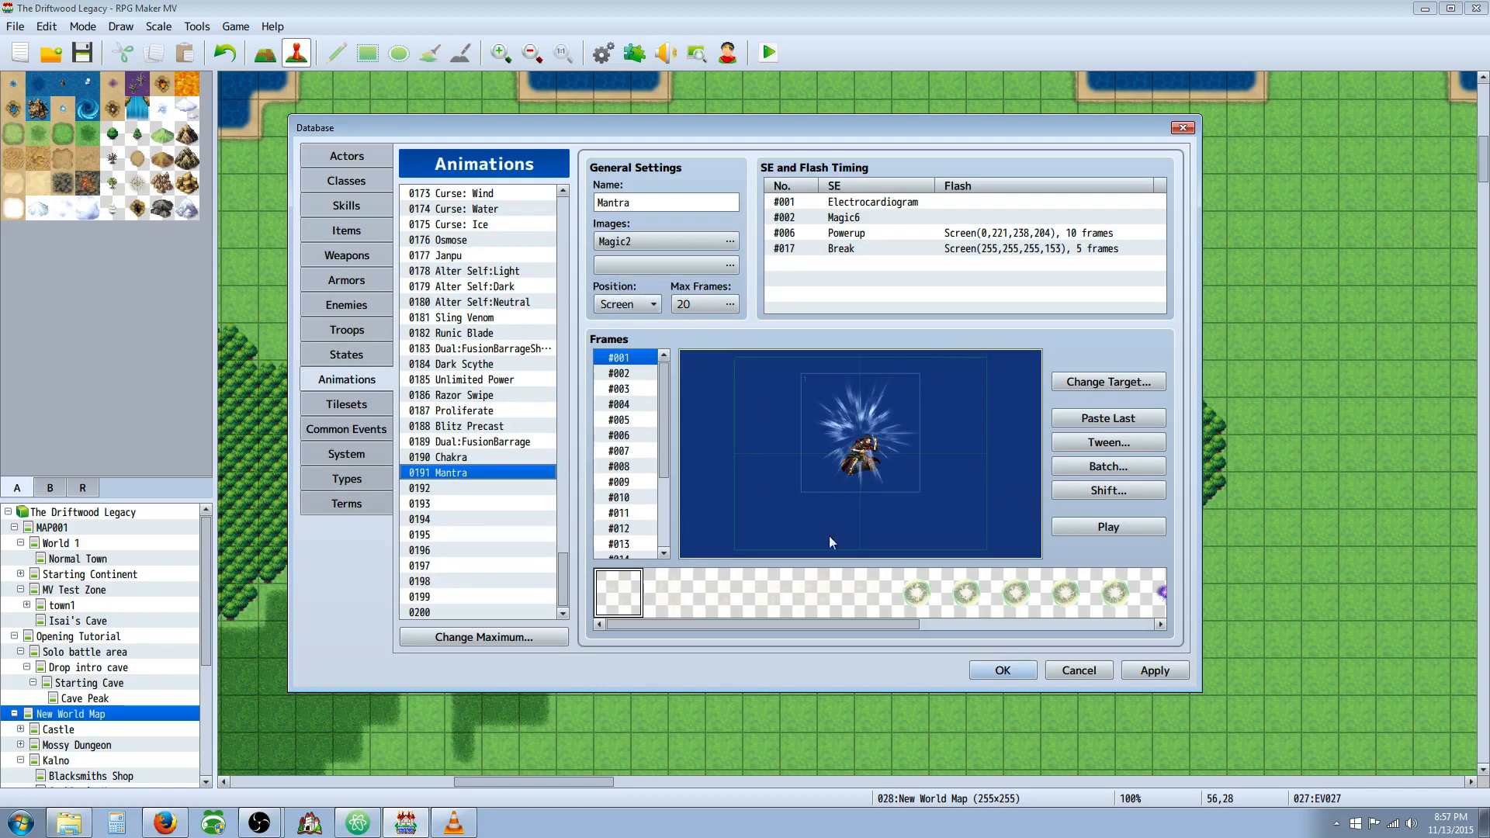
mouse_move(488, 505)
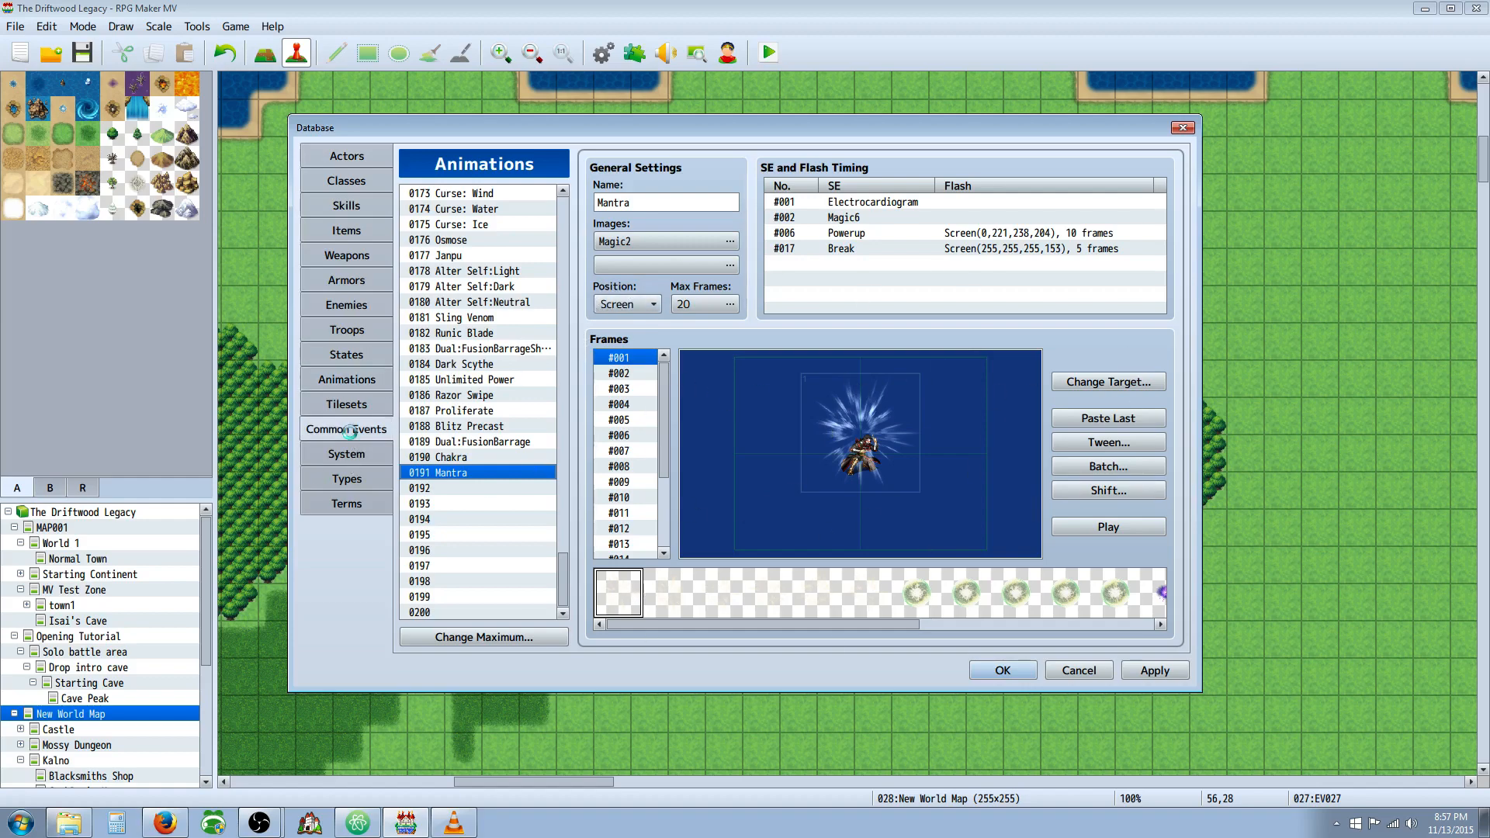
- Back in Common Events, begin a Show Battle Animation command at the branch end, then cancel
click(347, 428)
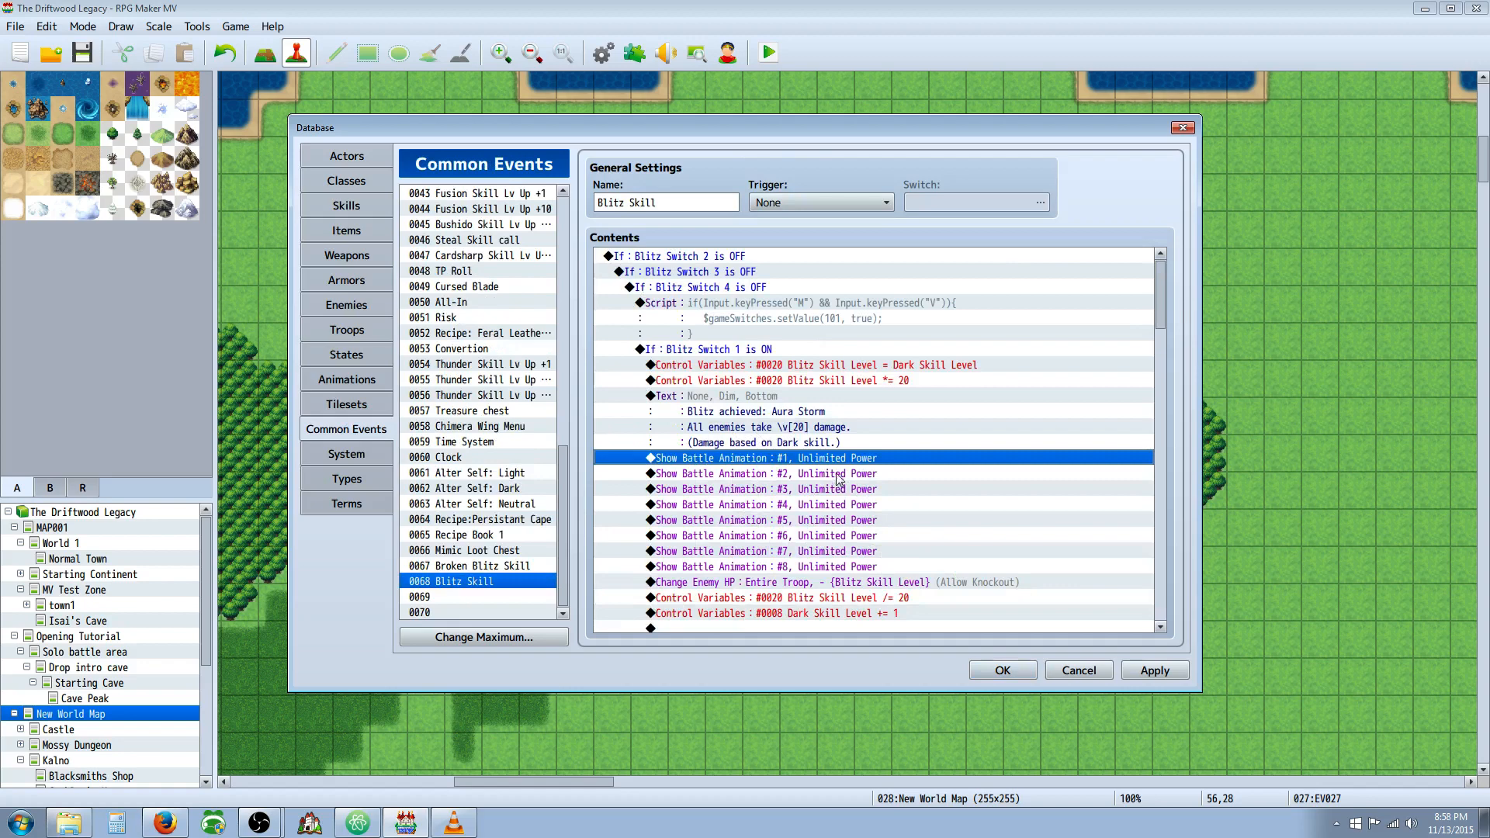
click(766, 488)
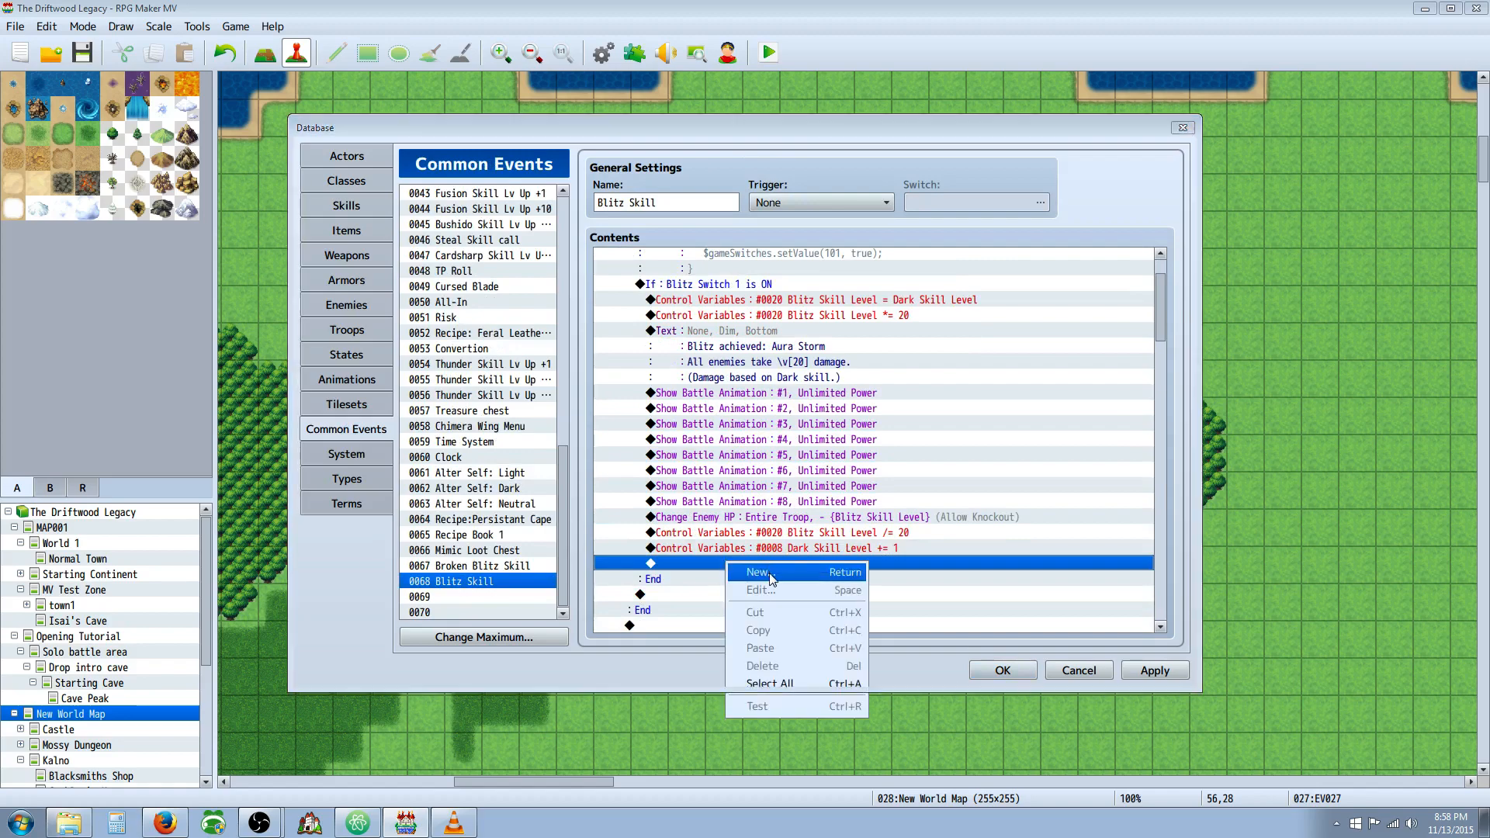
click(758, 571)
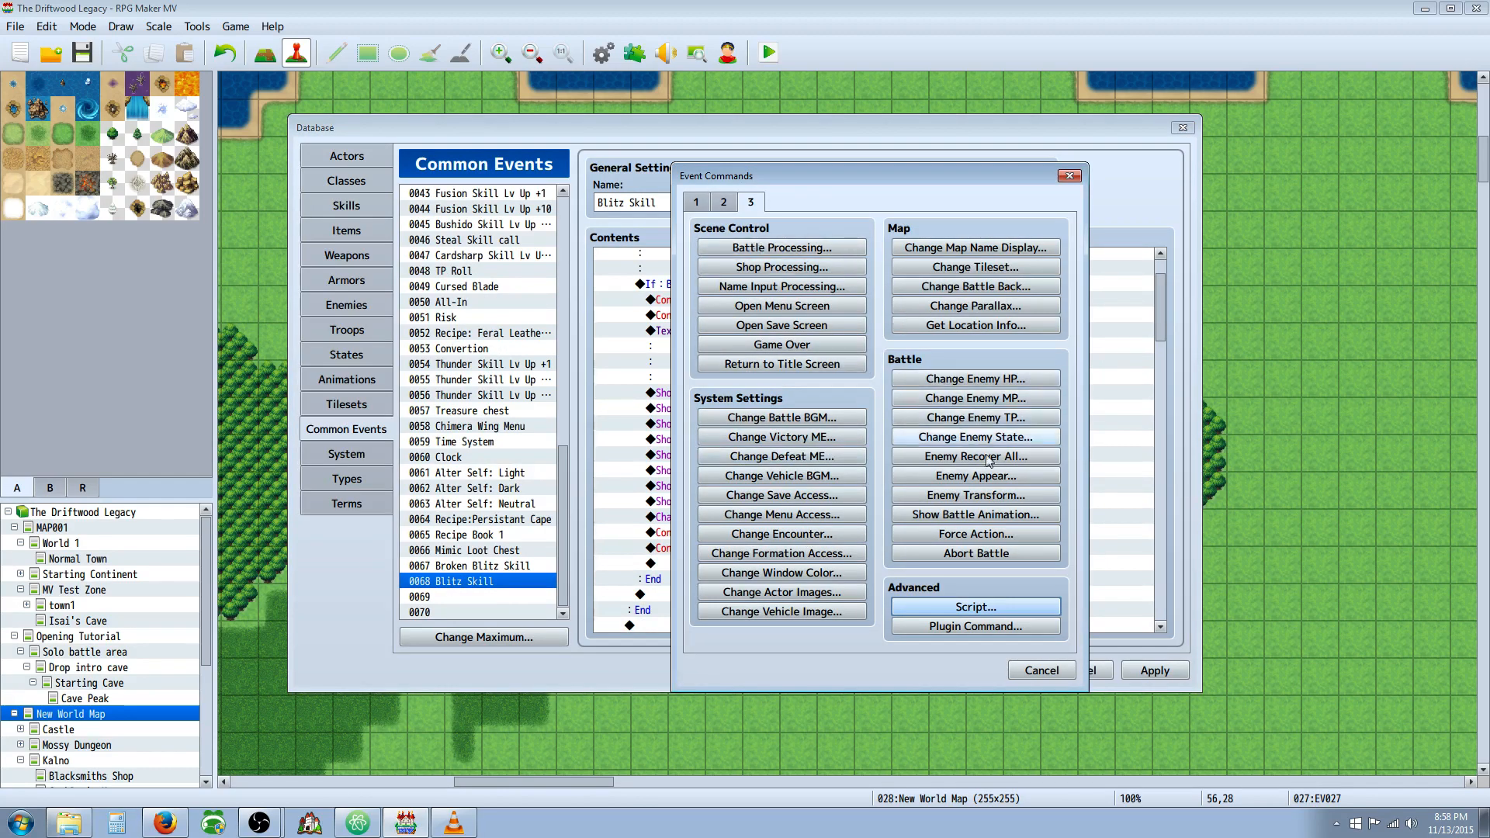
click(975, 514)
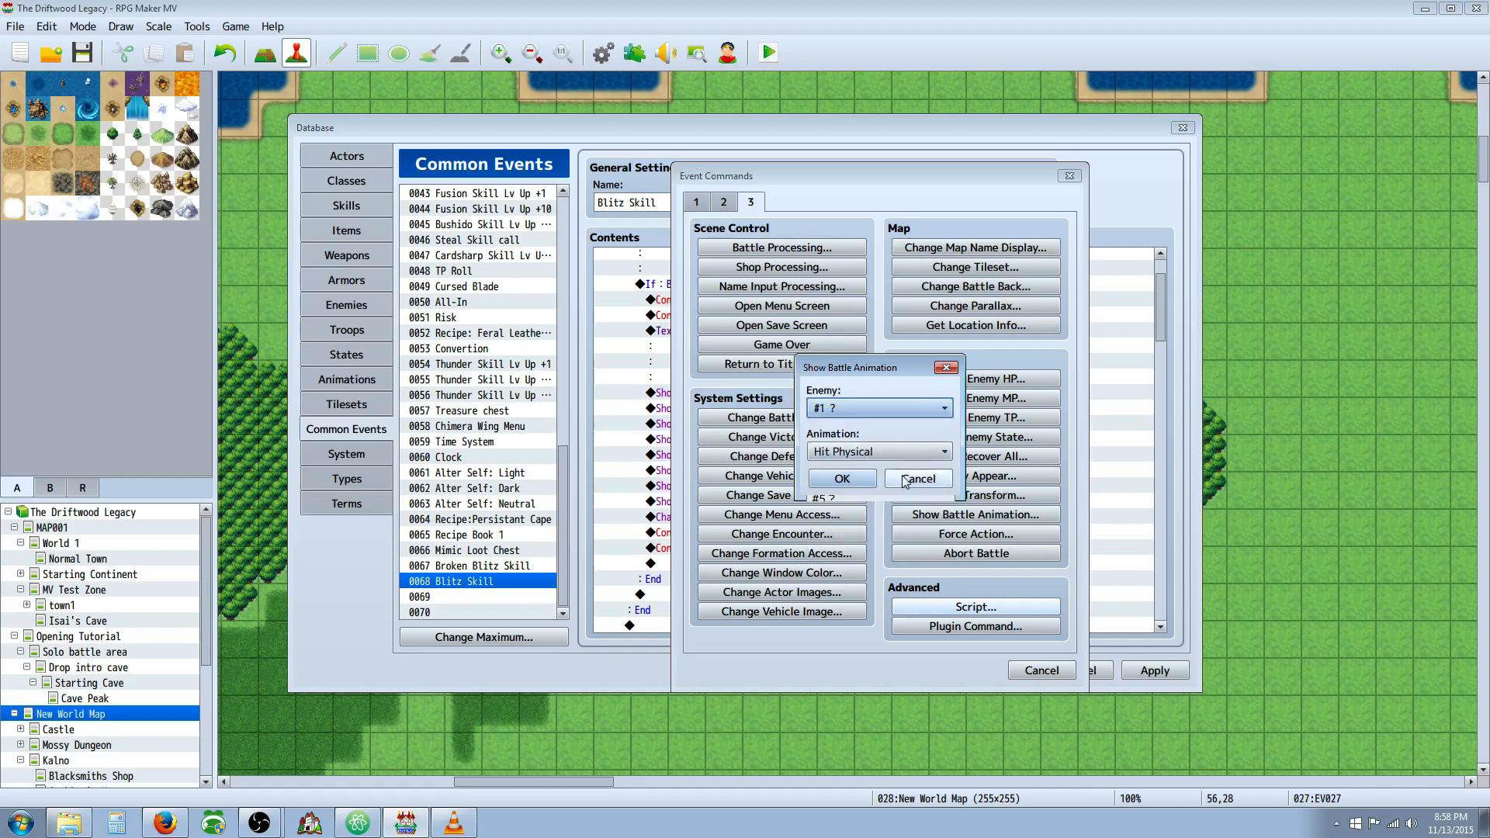
click(915, 478)
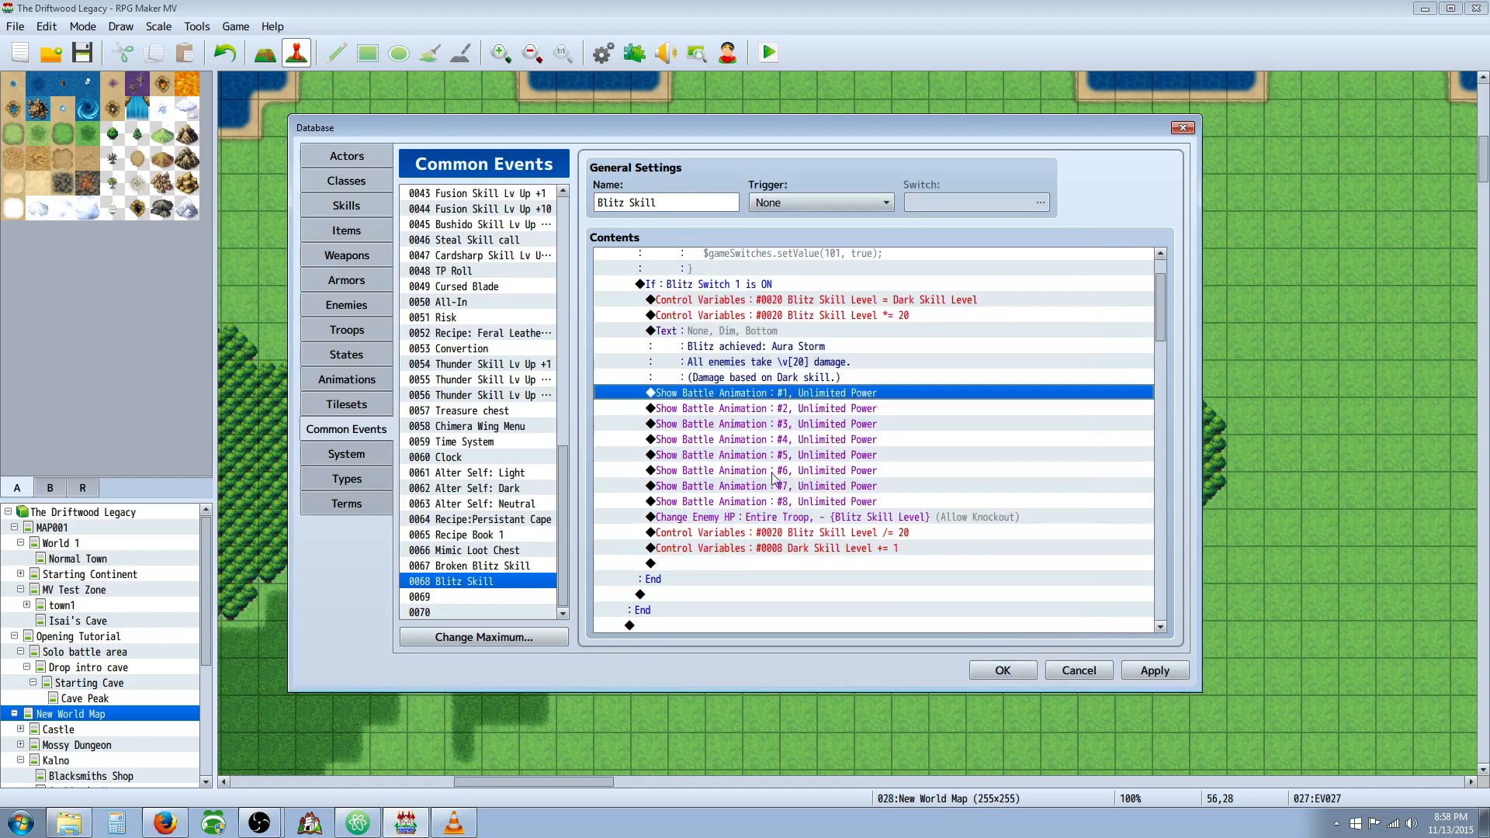
- Inspect the fifth and third enemies' Unlimited Power animation commands
click(760, 454)
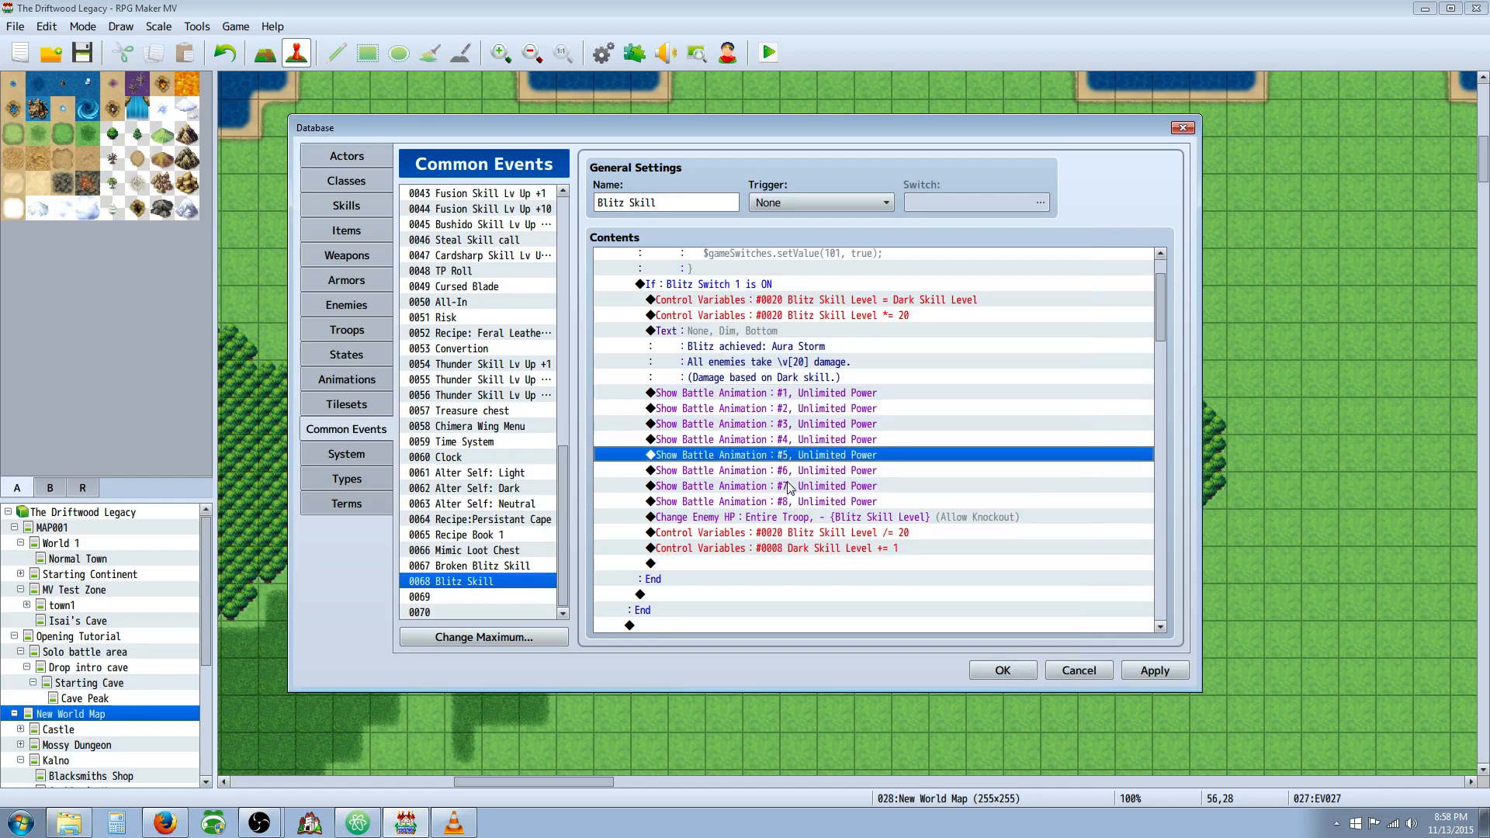
click(766, 423)
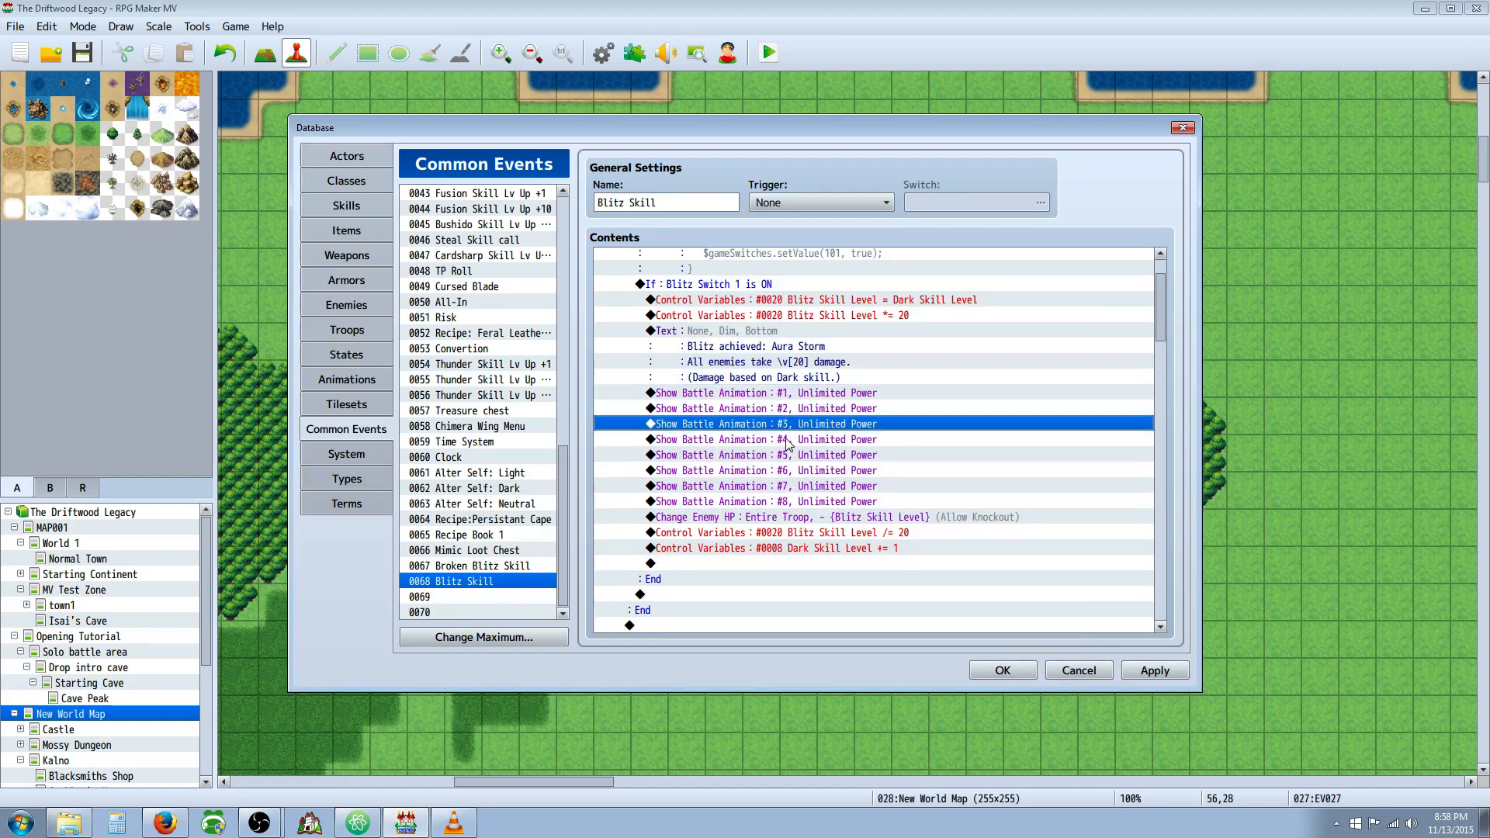
scroll(down, 3)
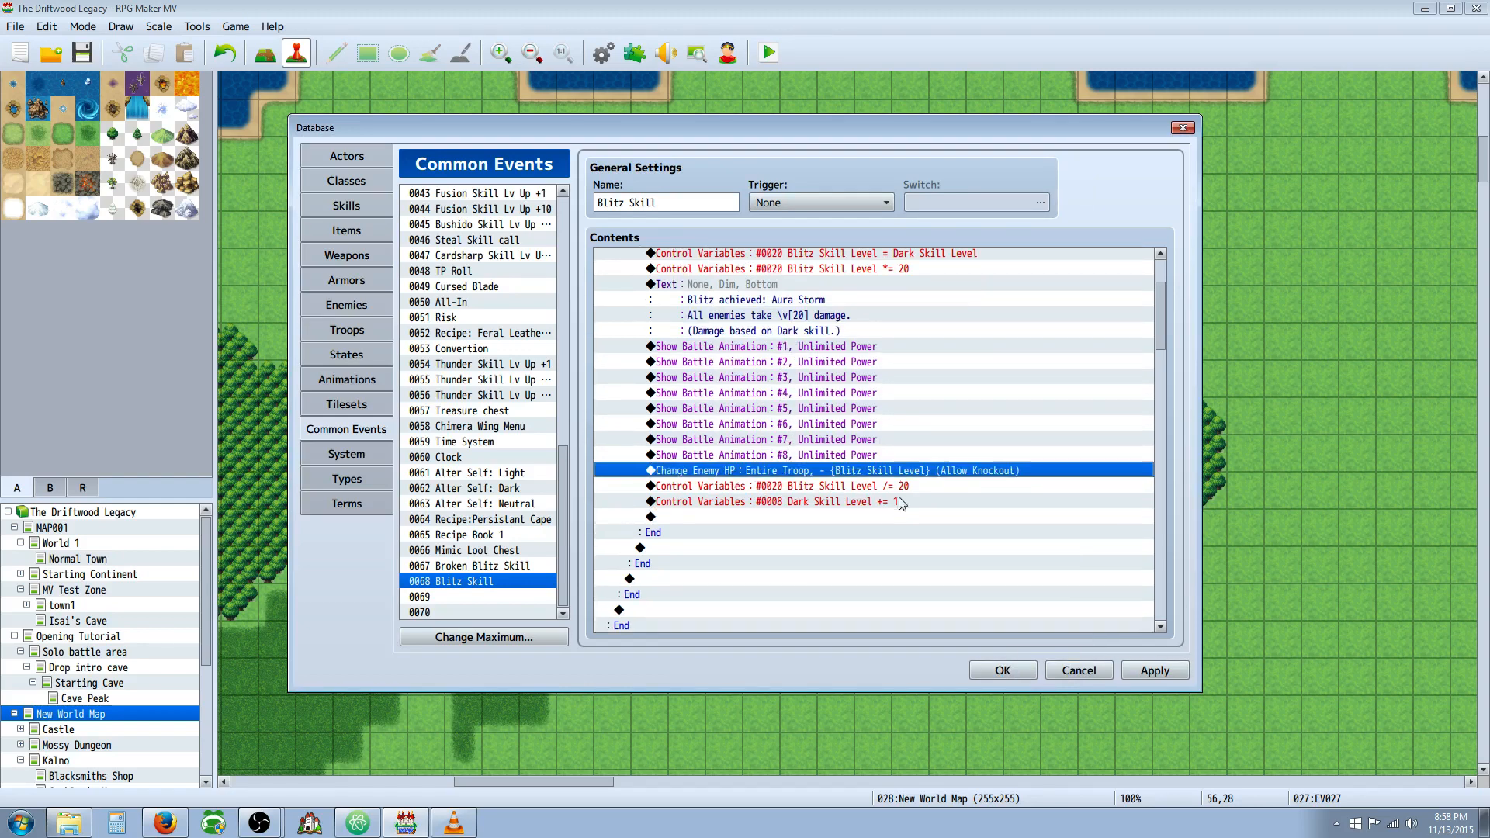
- Draft a variable-based Change Enemy HP command on the Entire Troop, then cancel it
right_click(651, 516)
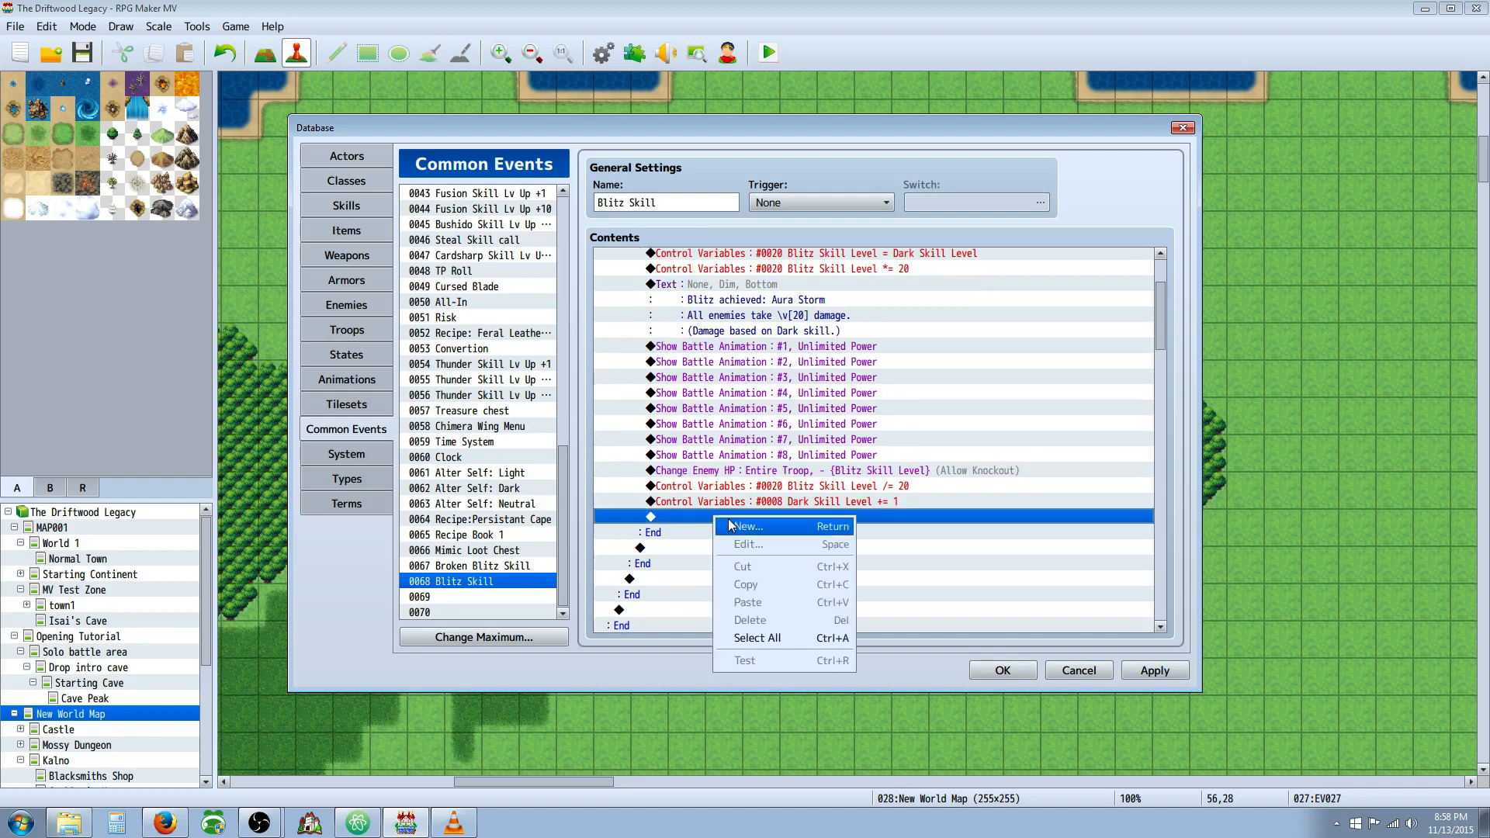
click(748, 526)
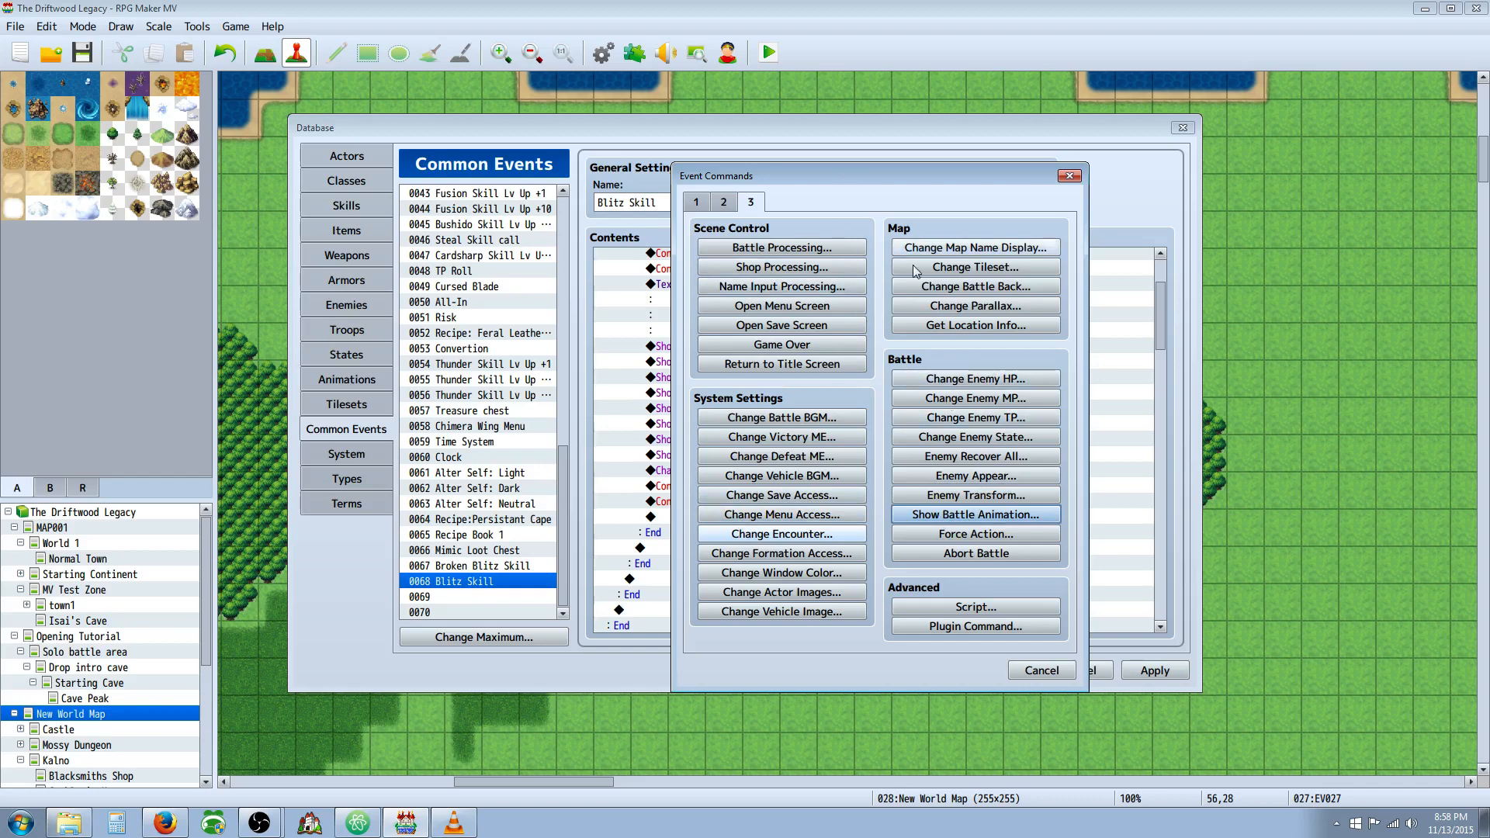
click(974, 378)
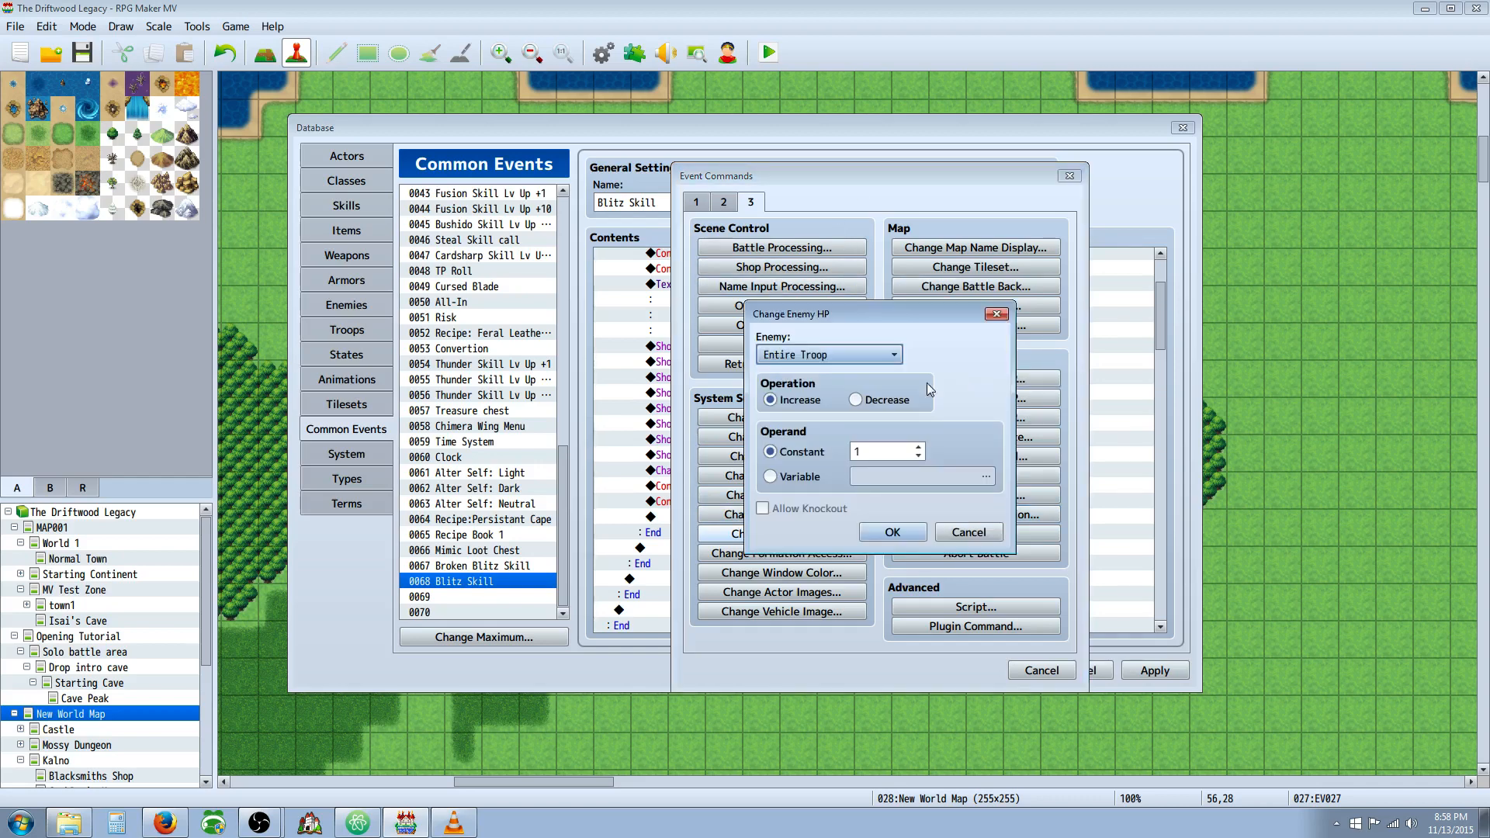
click(770, 476)
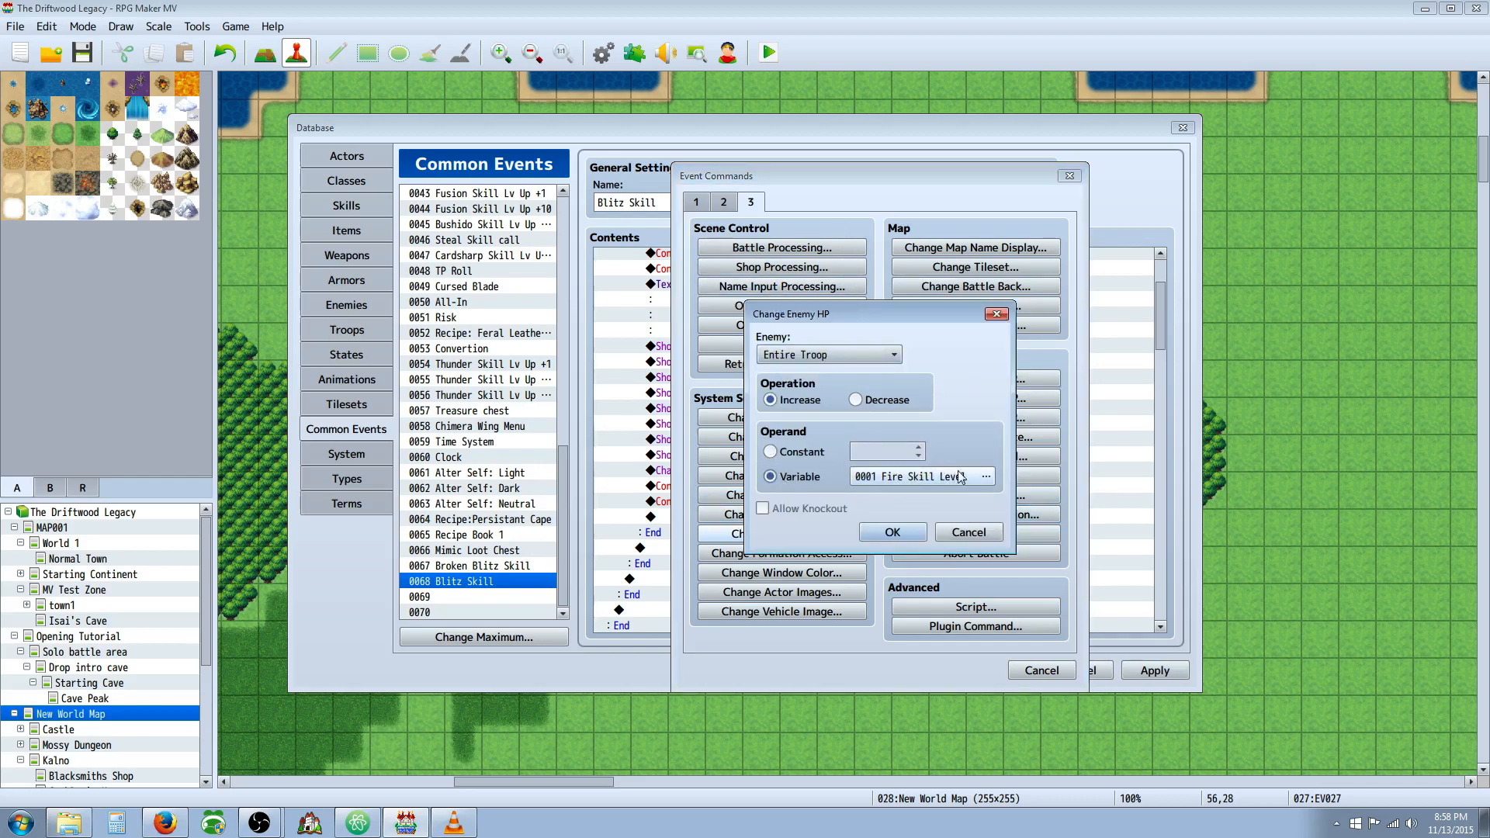
click(771, 452)
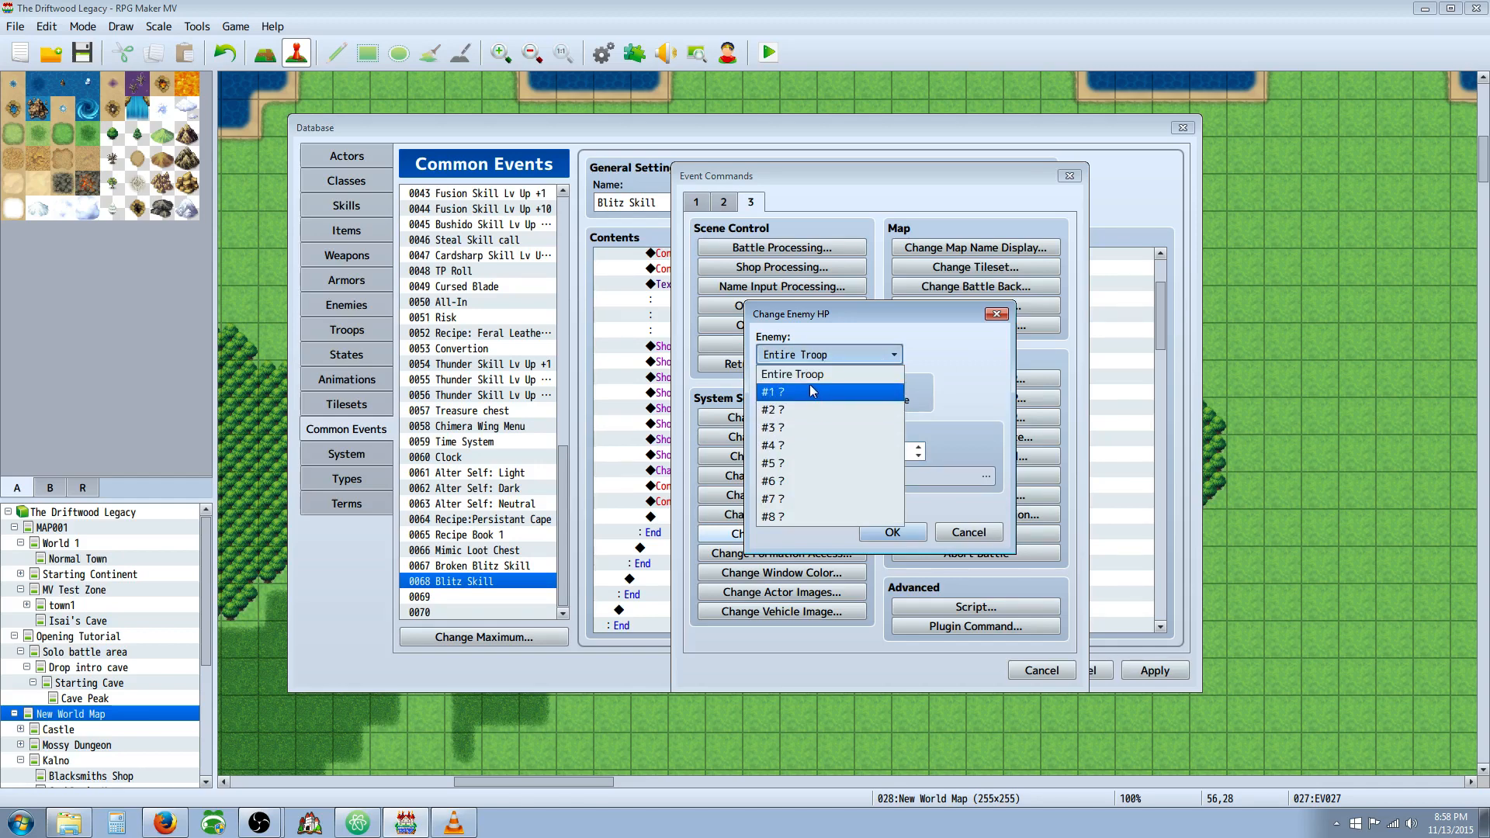
mouse_move(808, 397)
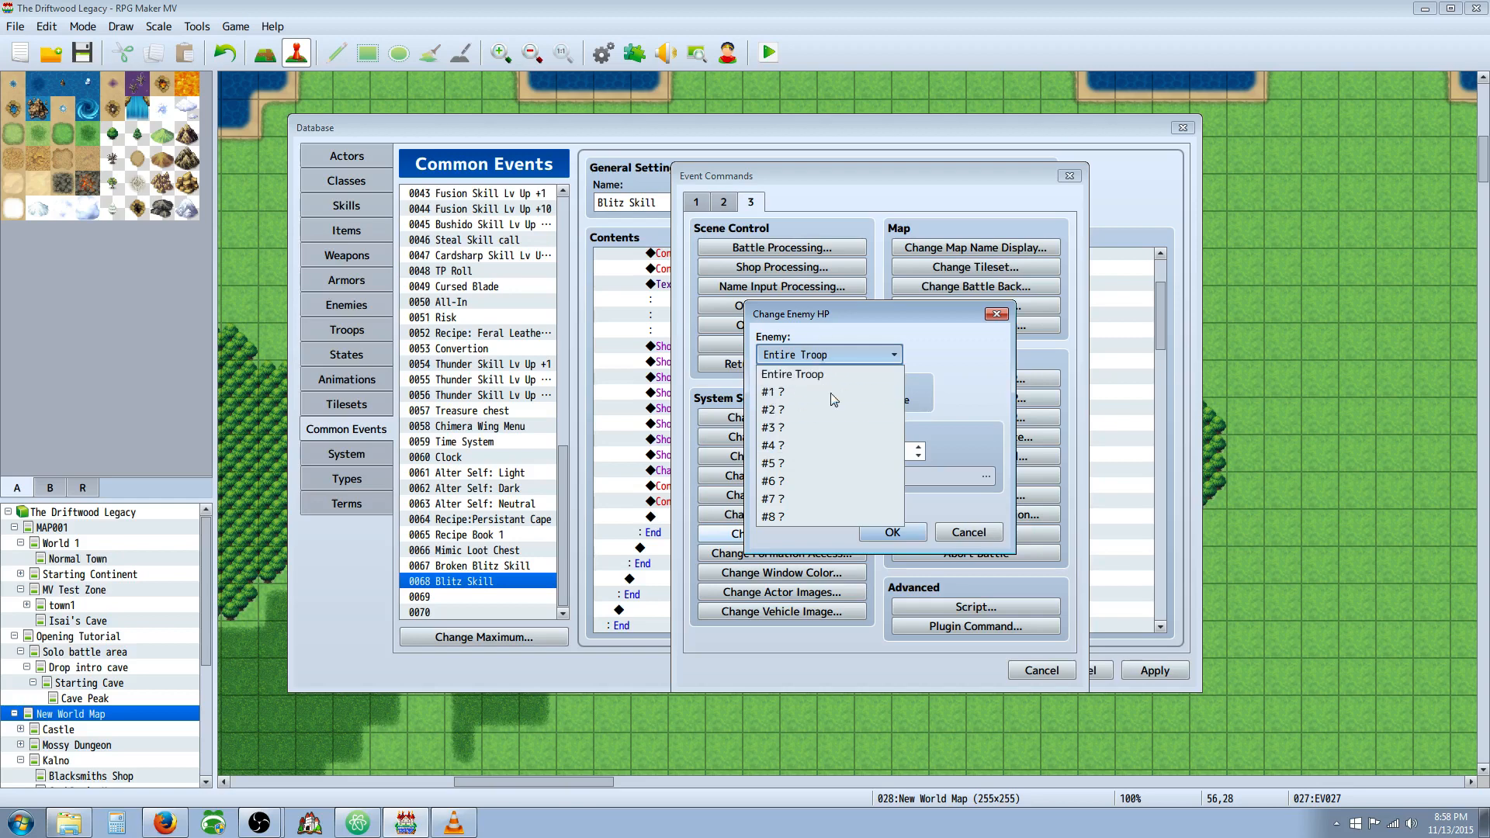
click(791, 373)
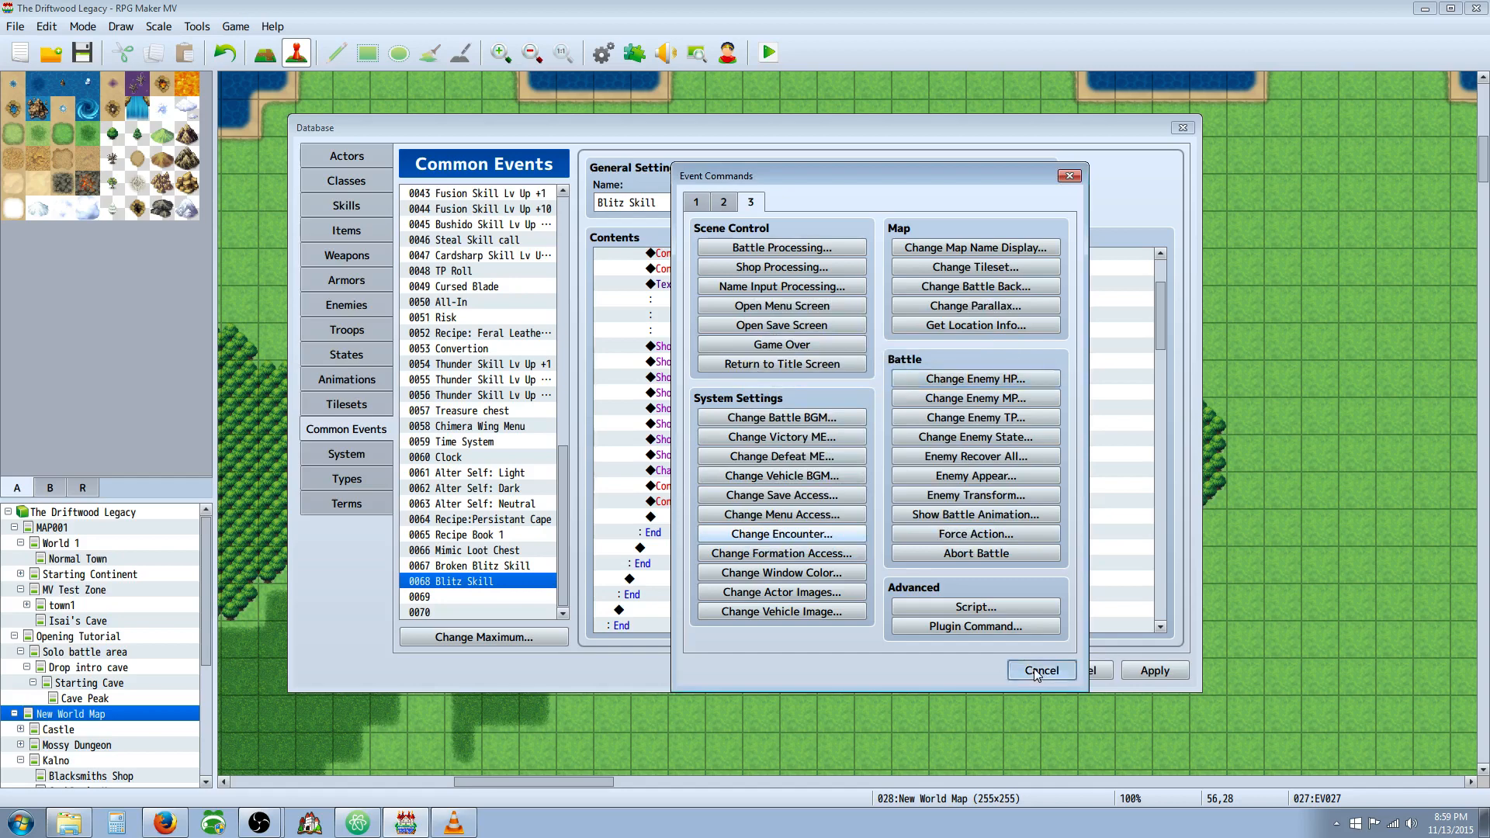
click(1040, 669)
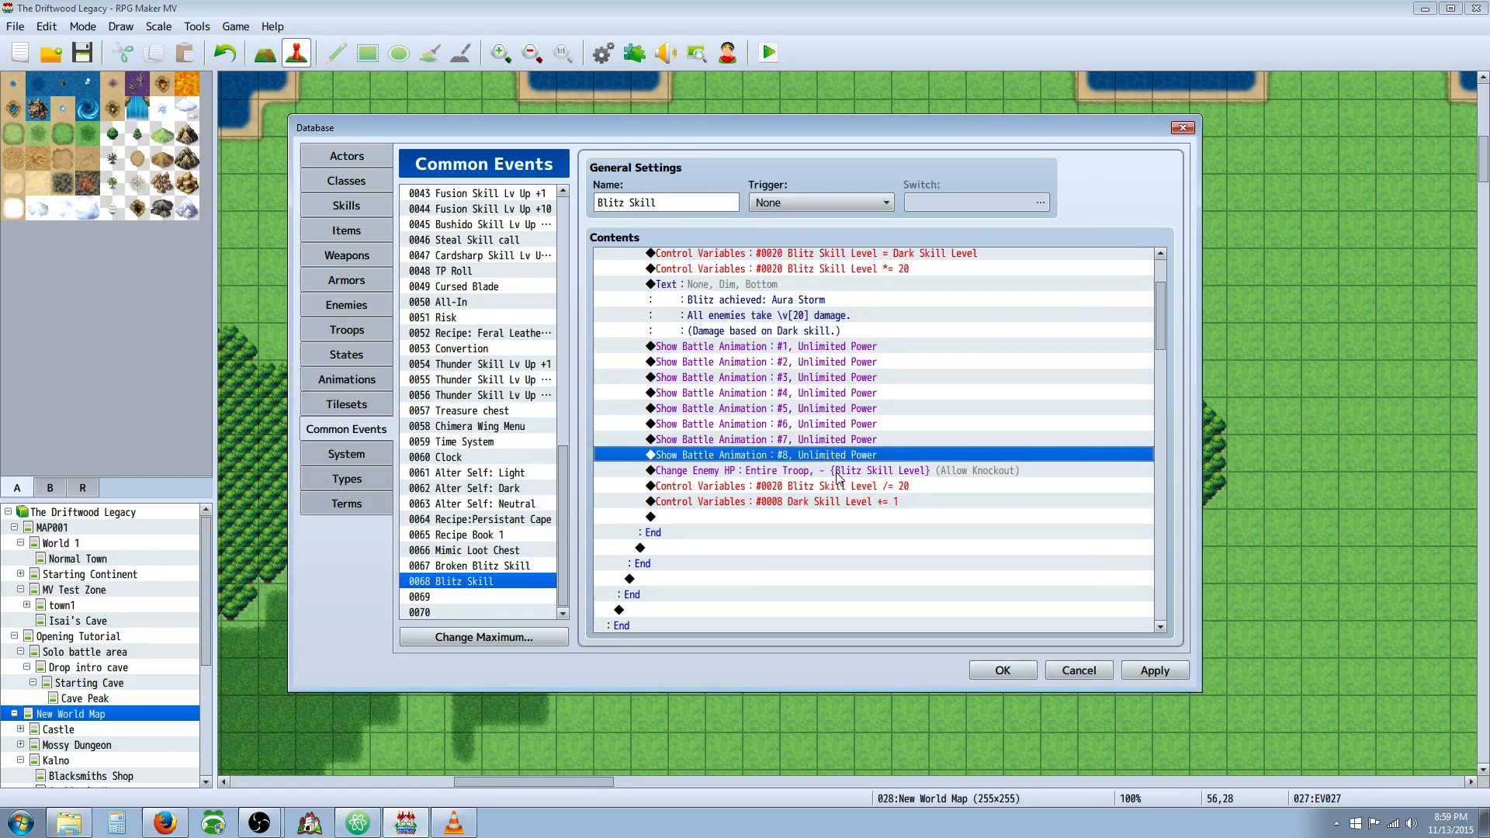
click(789, 486)
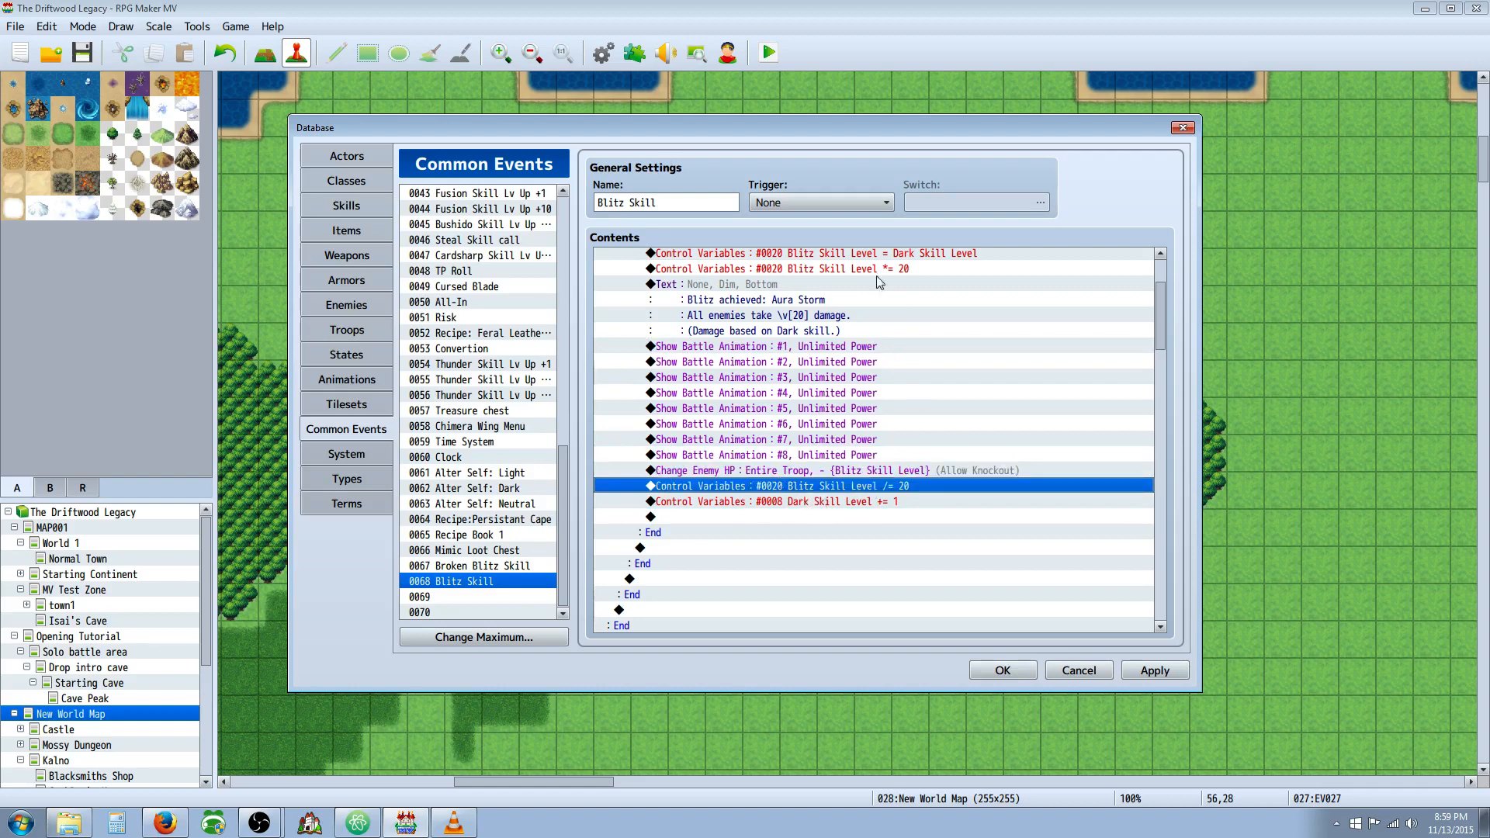
mouse_move(960, 386)
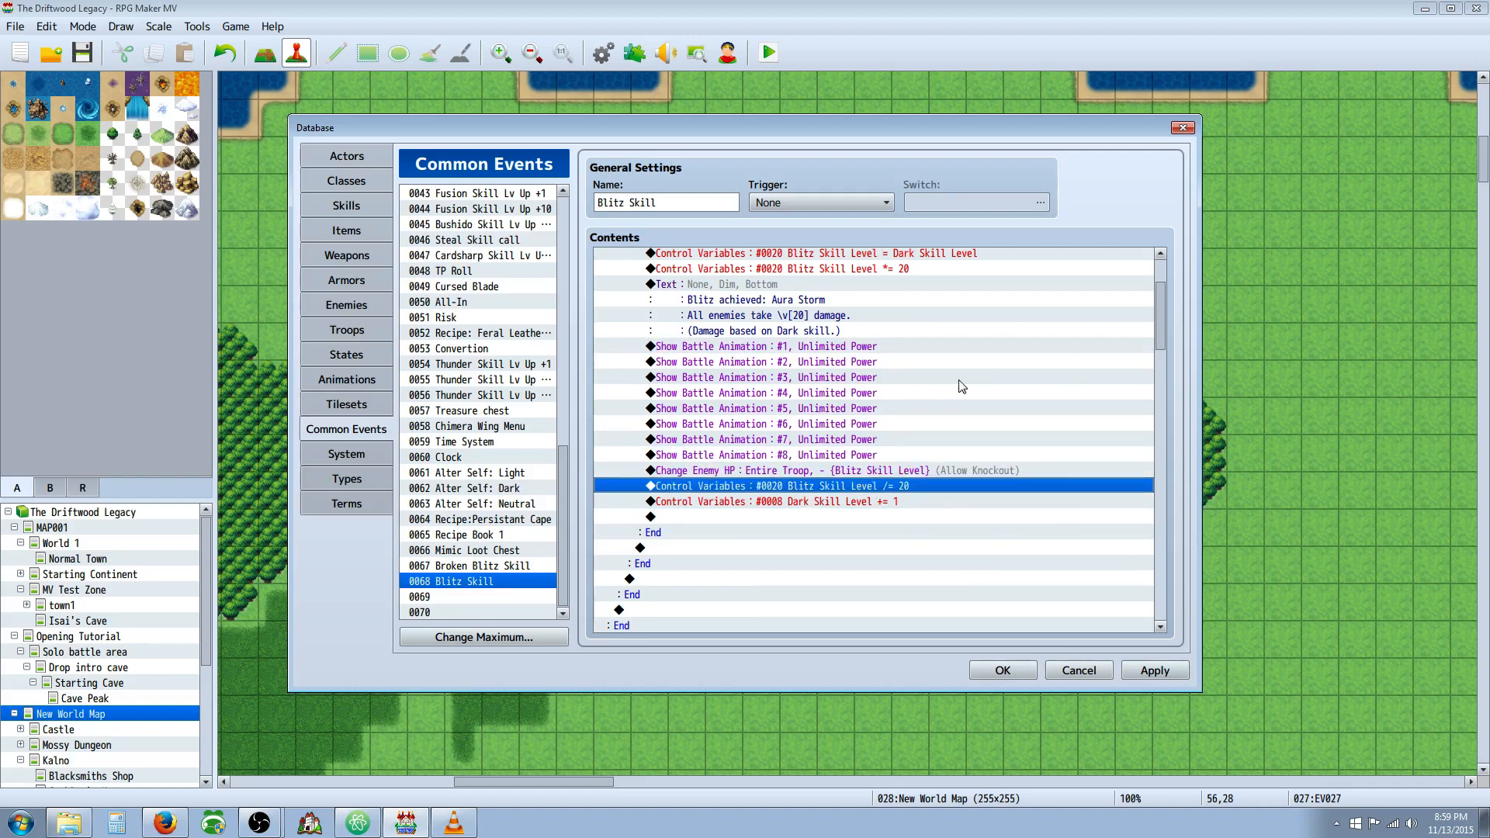
mouse_move(867, 499)
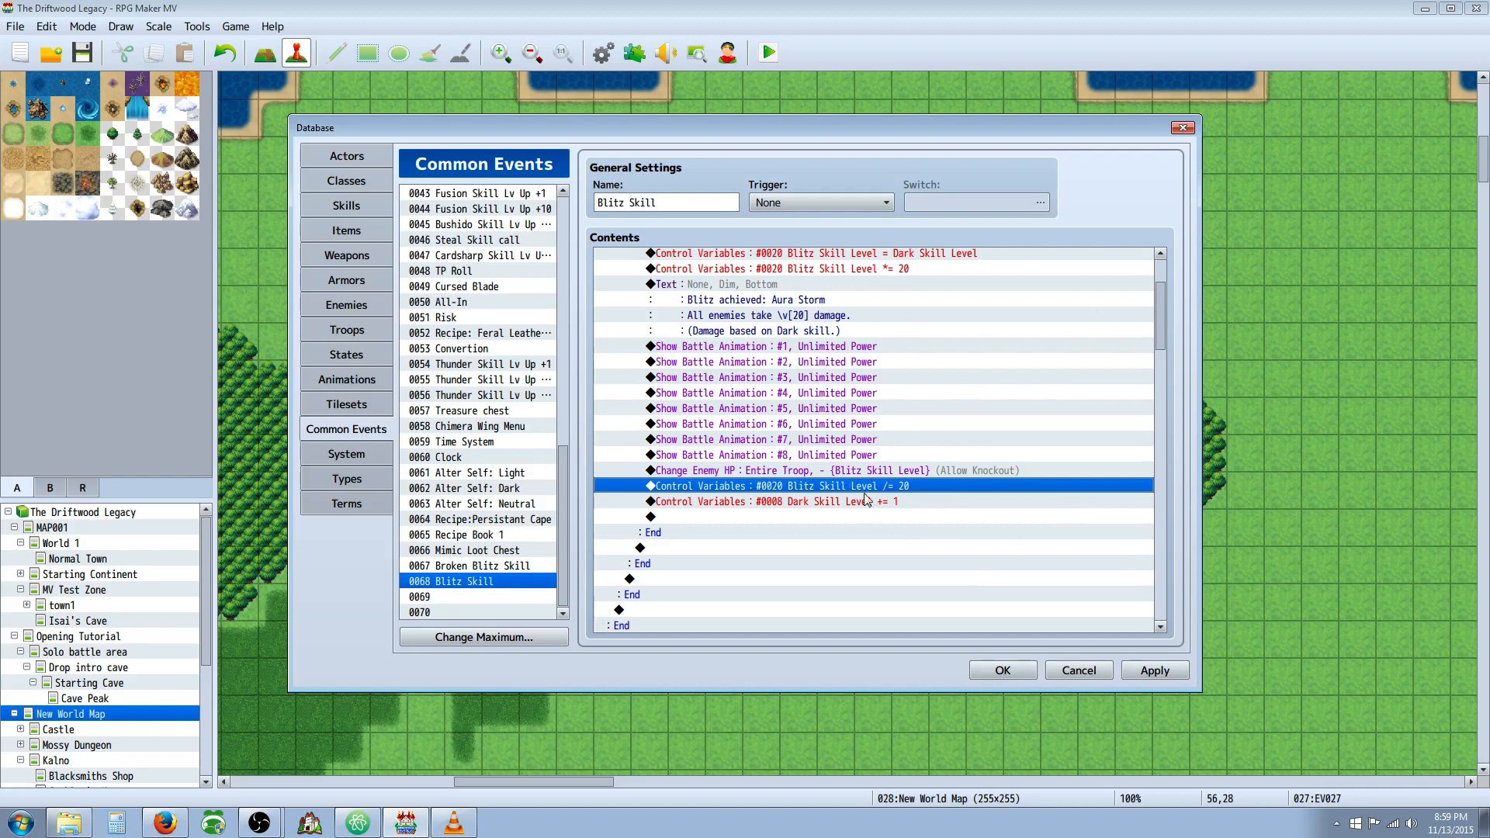
click(779, 268)
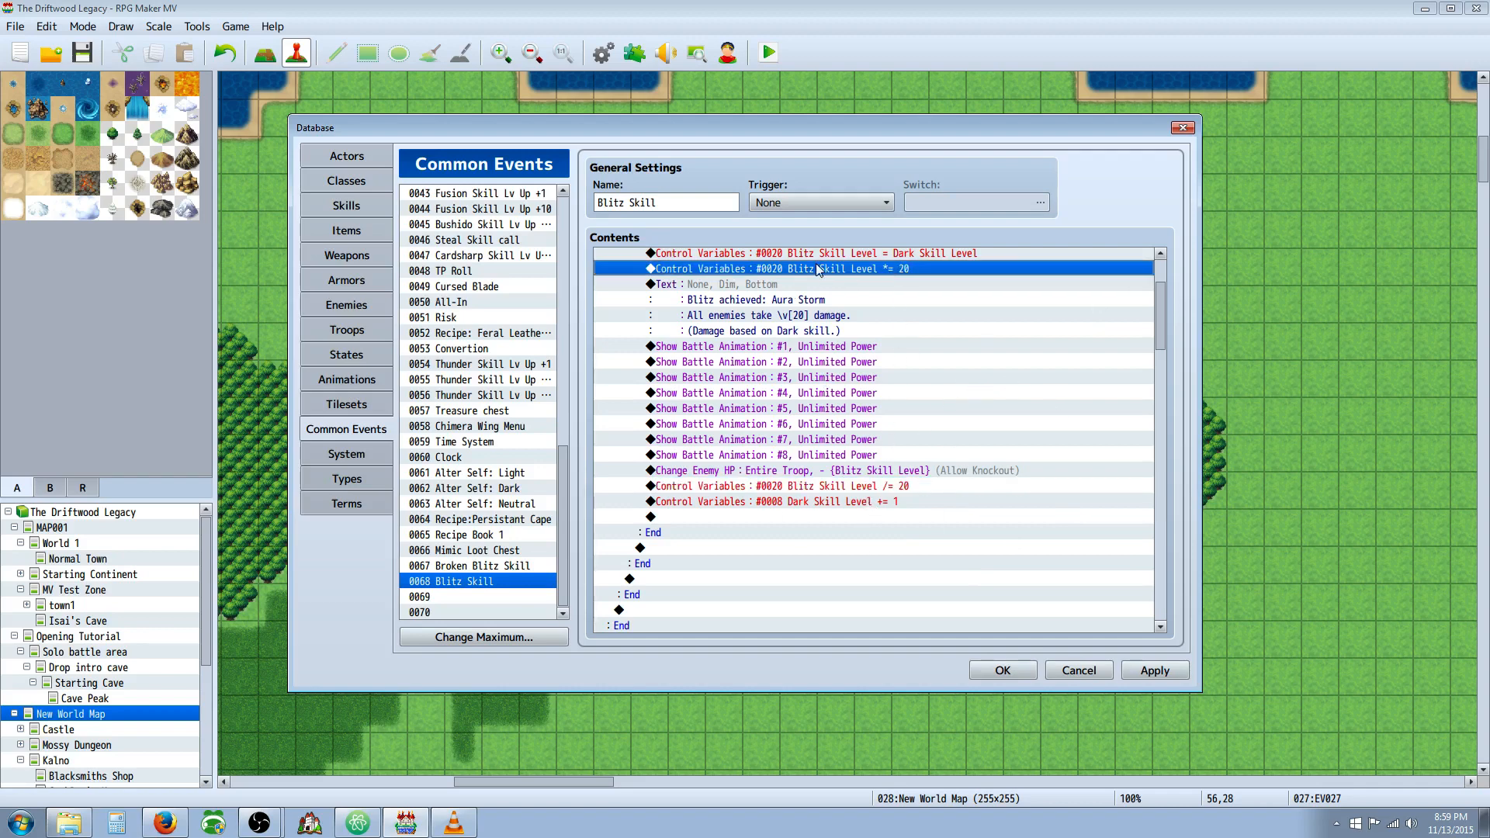
click(808, 485)
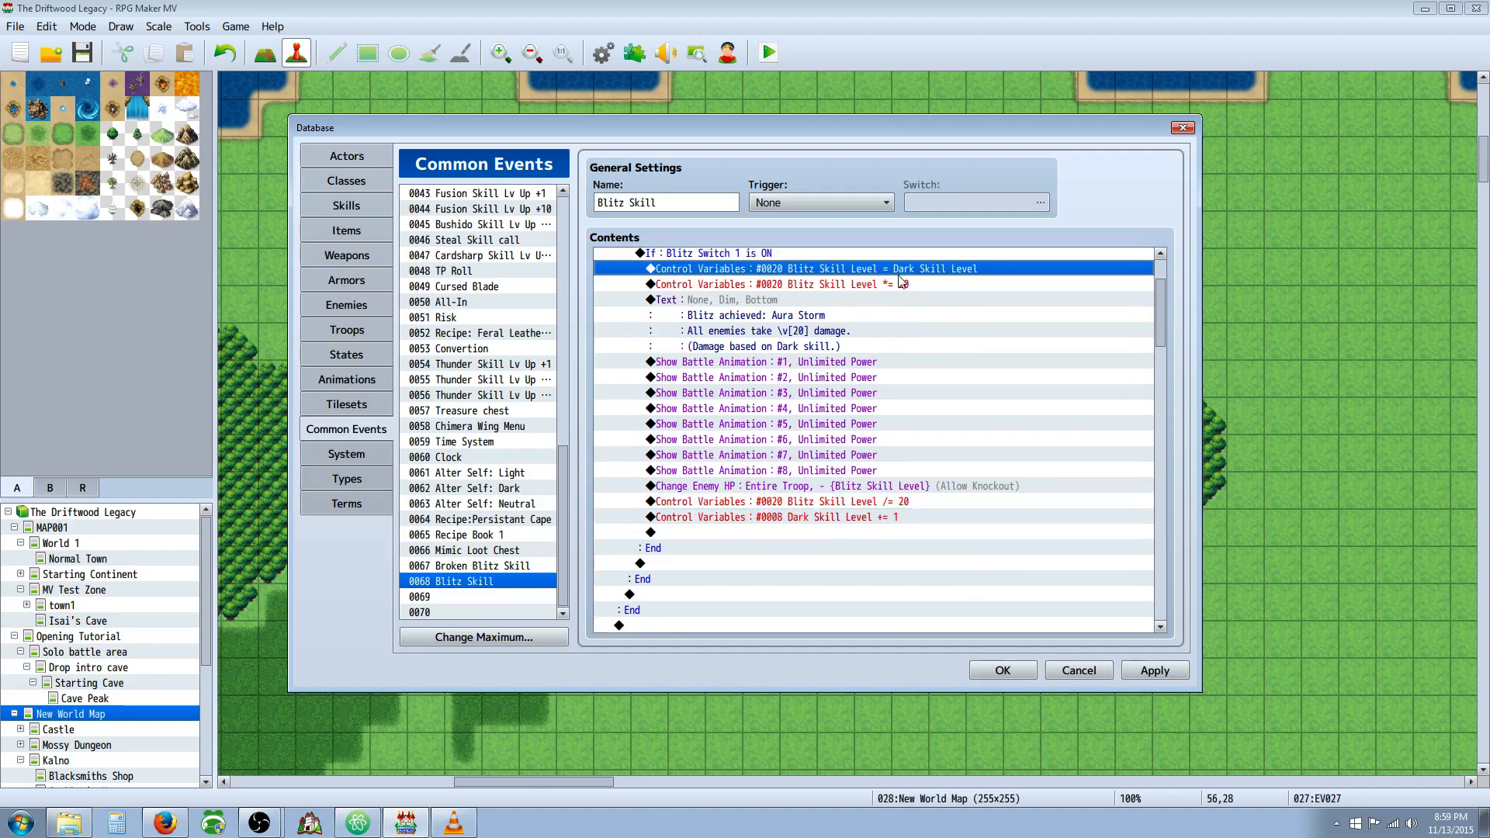
scroll(down, 3)
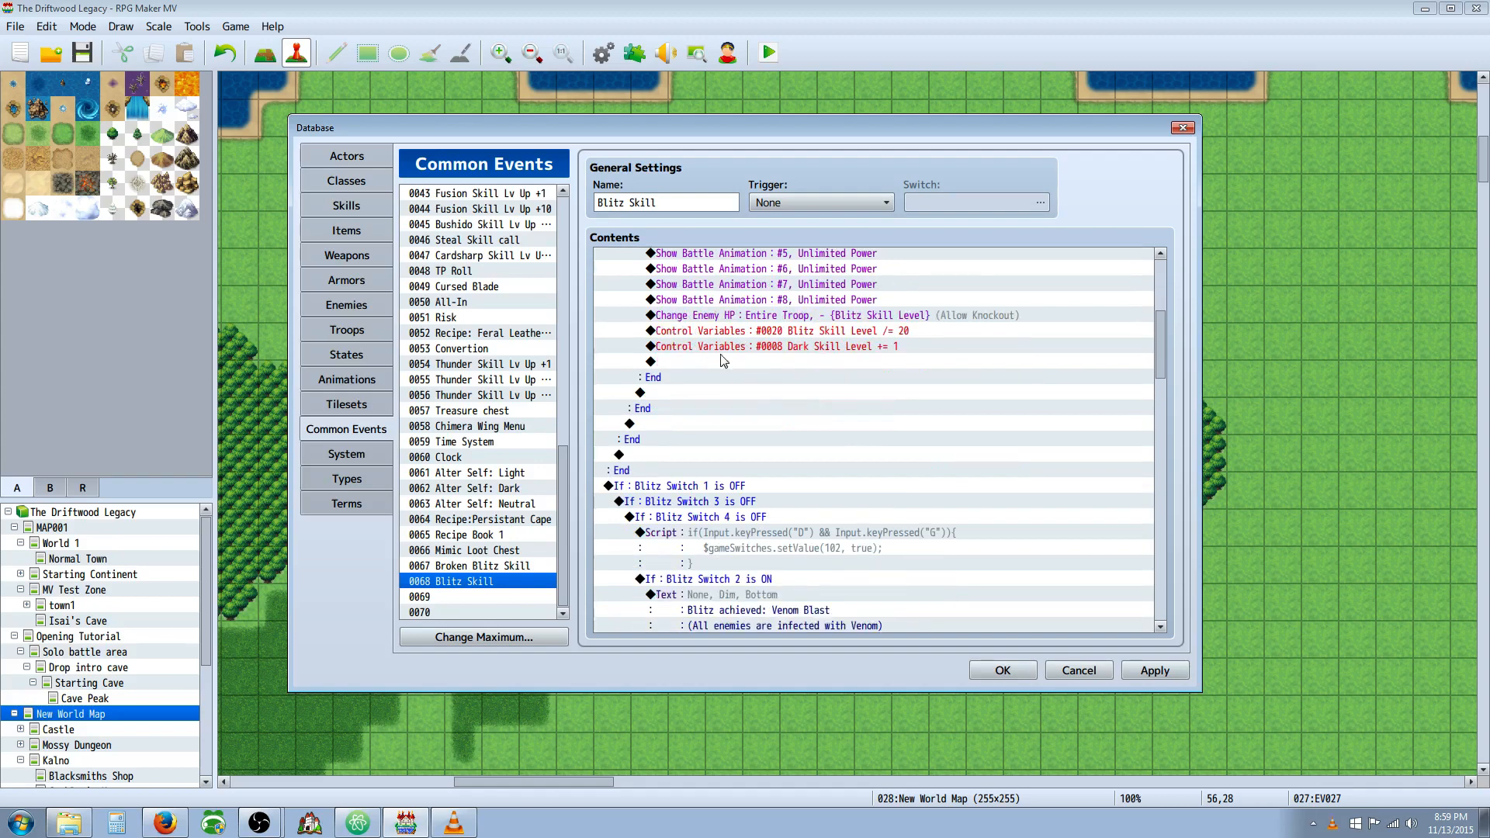
scroll(down, 3)
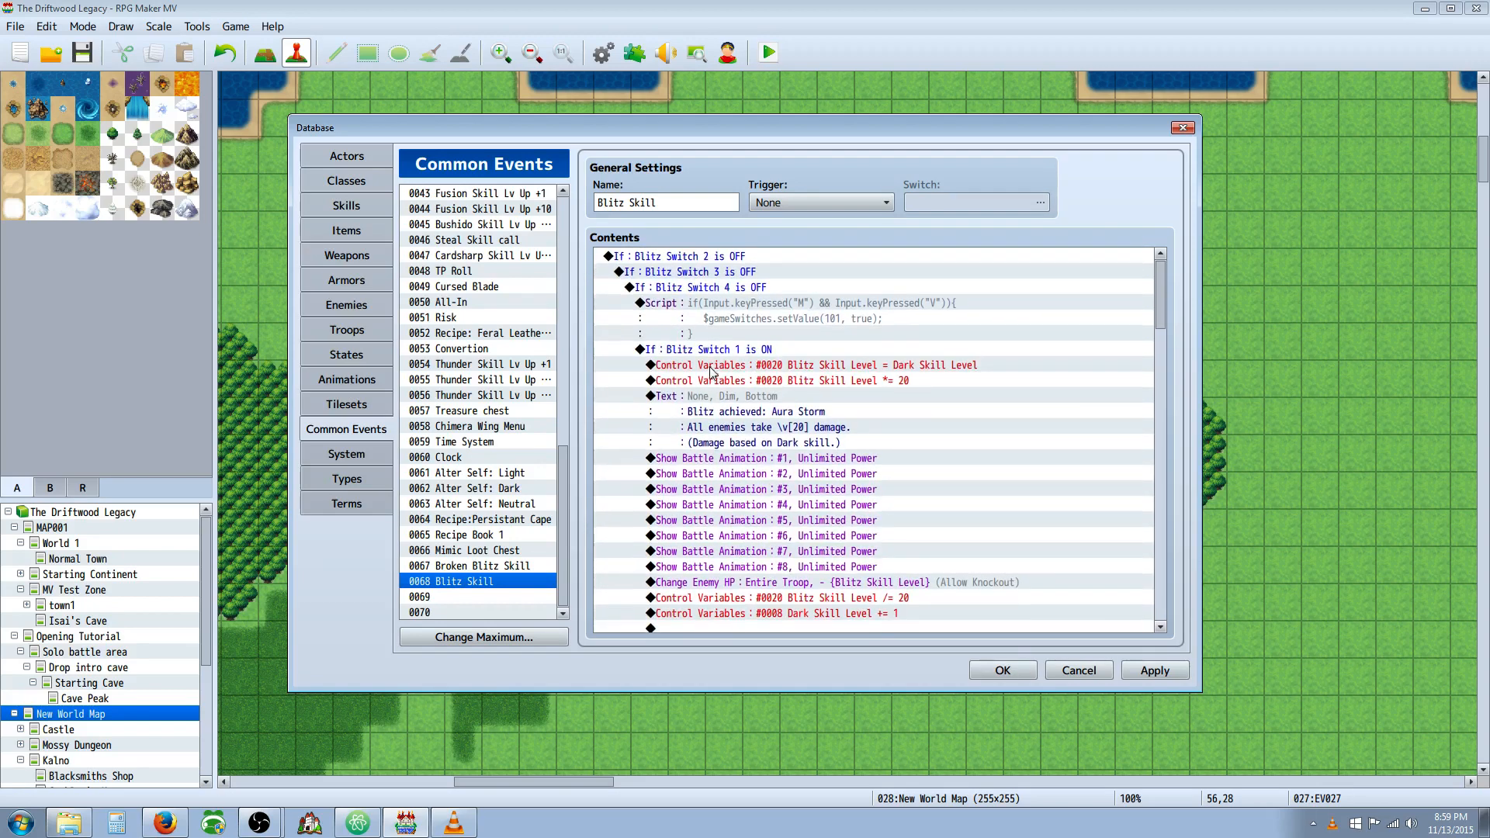
- Scroll to the Blitz Switch 1 OFF branch and open its D+G key-combo script
scroll(down, 3)
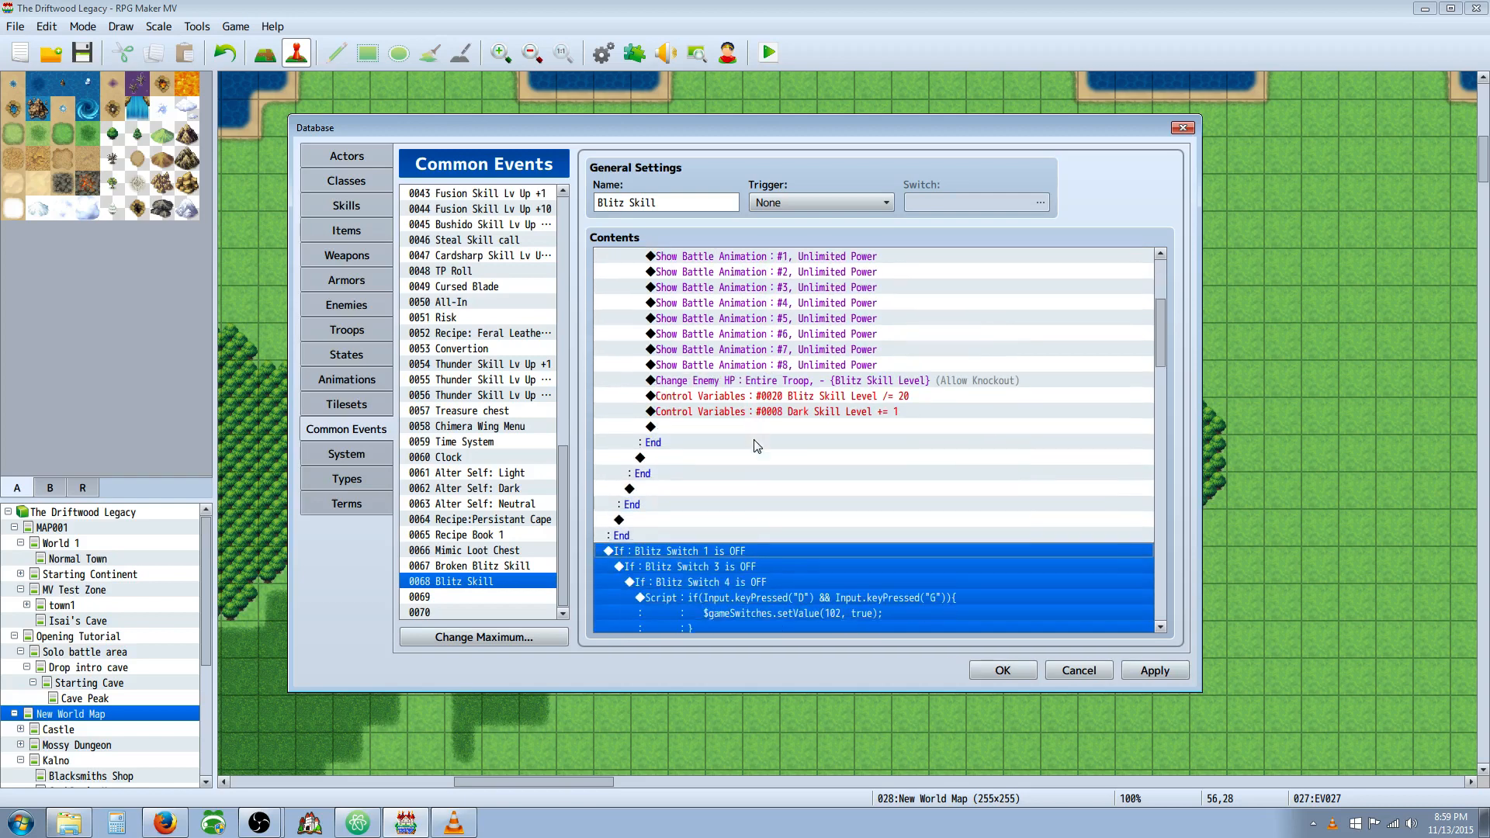
scroll(down, 3)
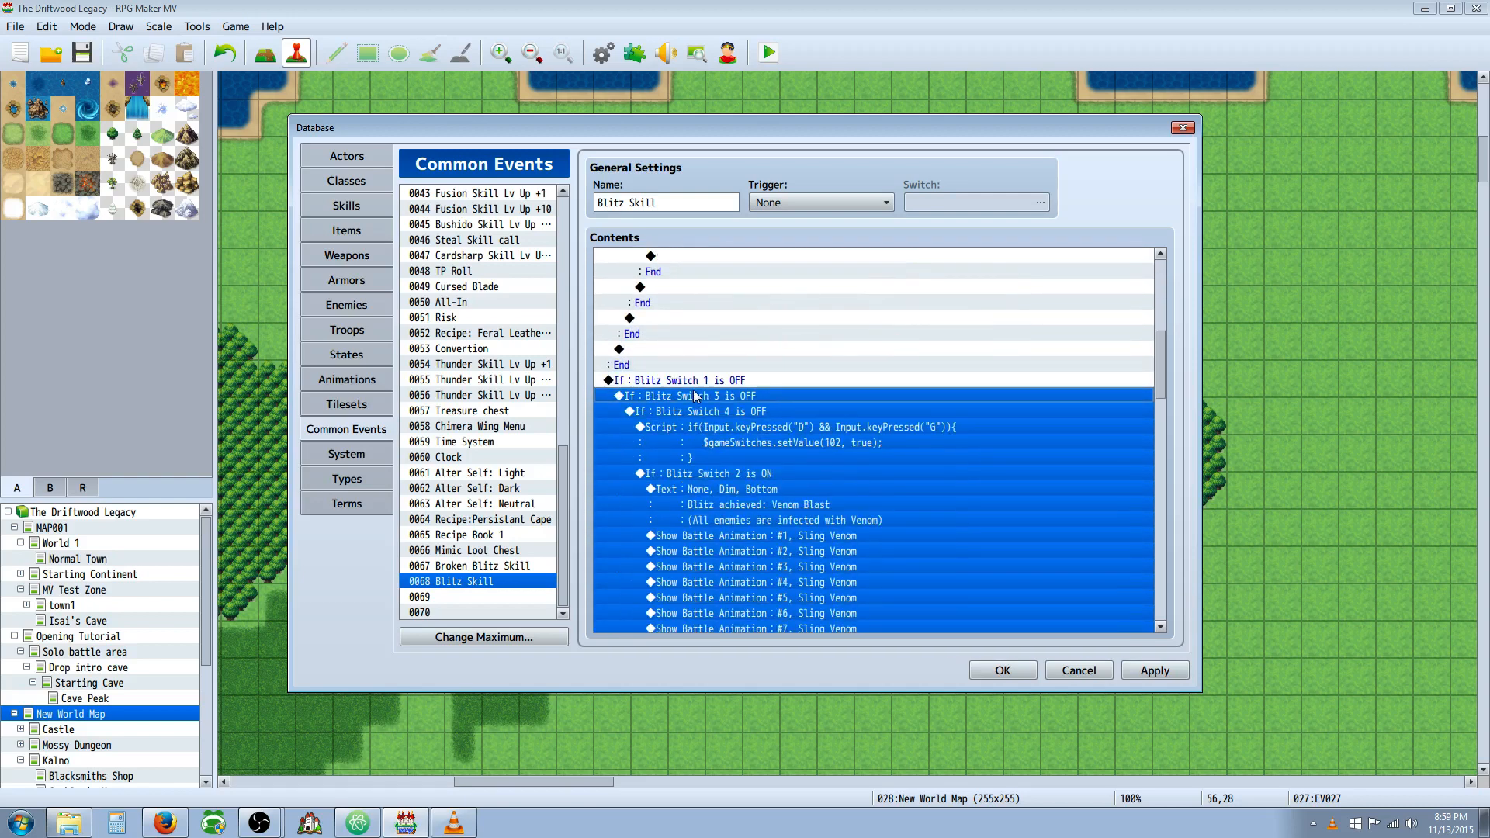
click(694, 410)
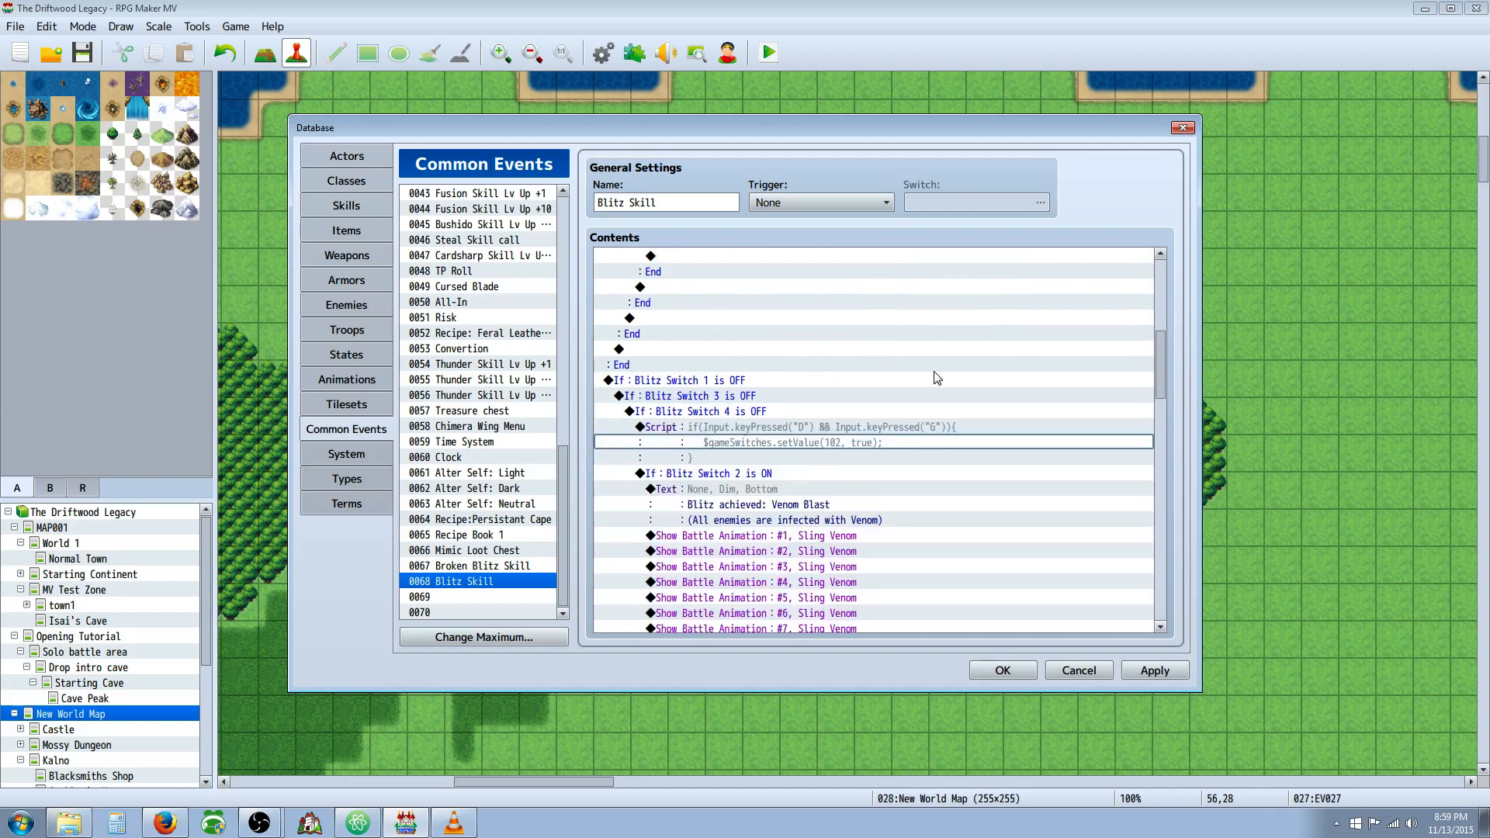
scroll(down, 3)
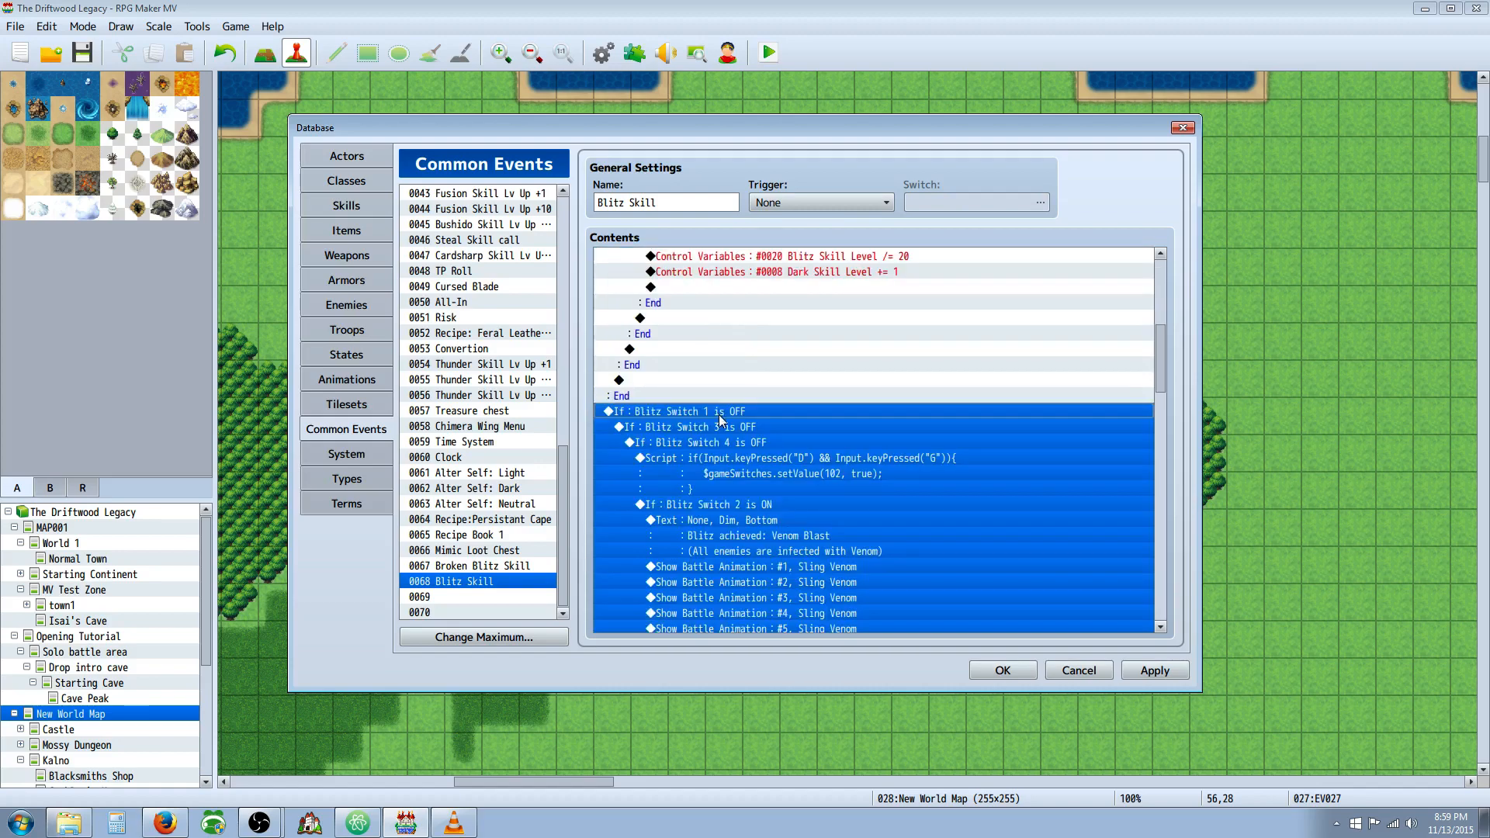
click(703, 427)
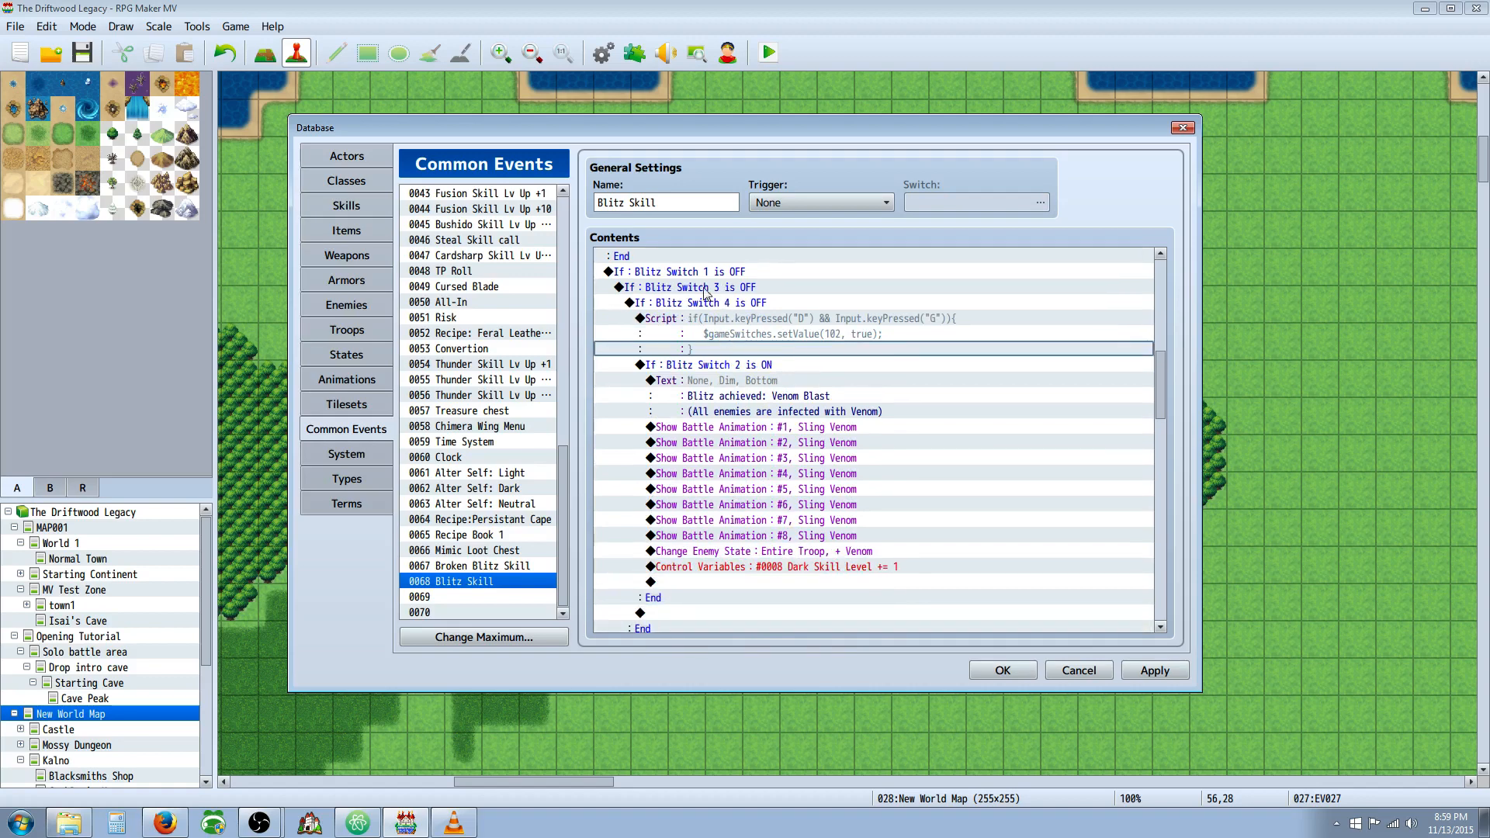
click(731, 328)
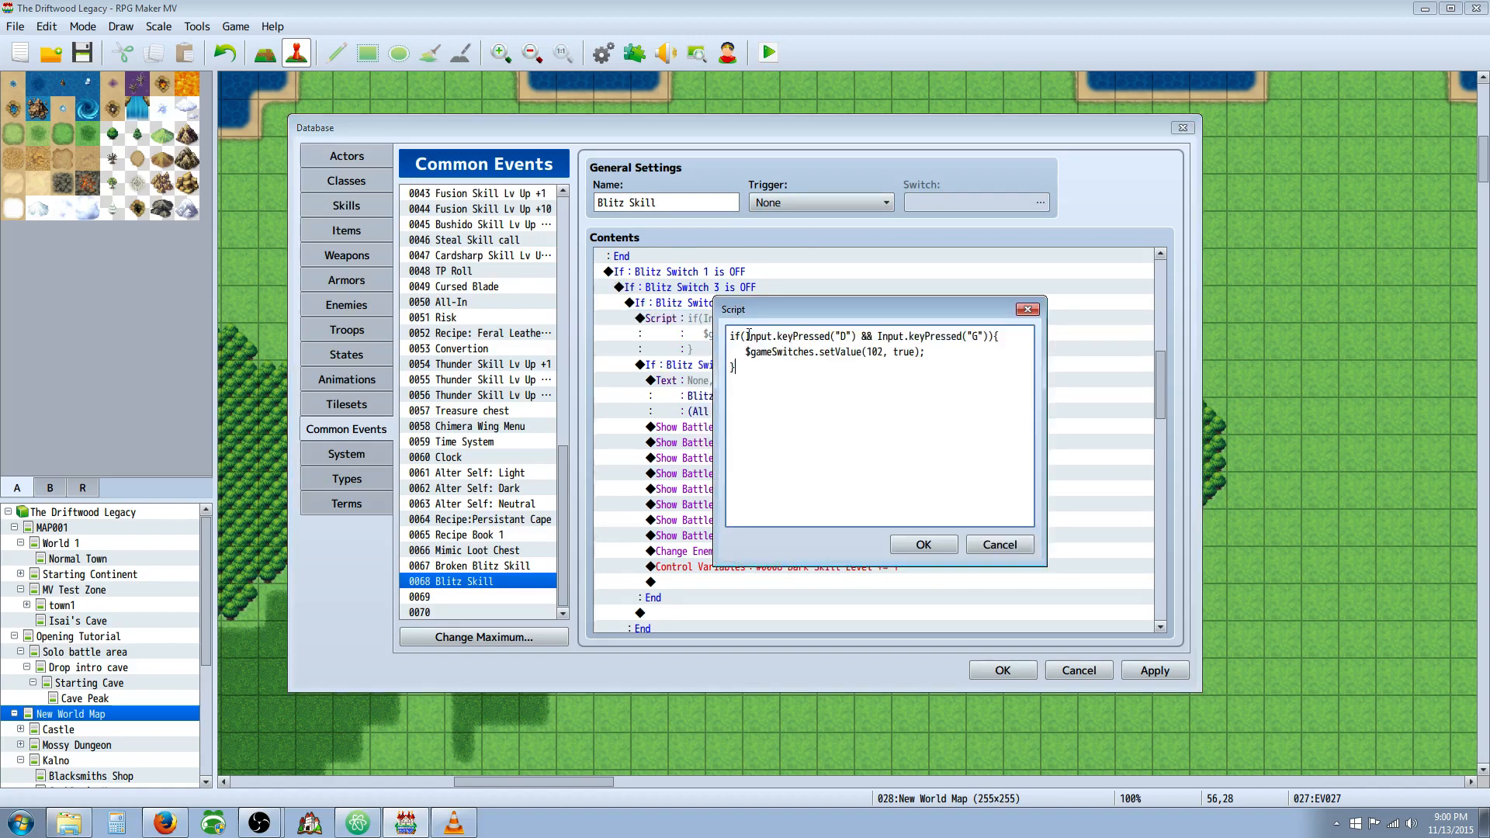
mouse_move(750, 178)
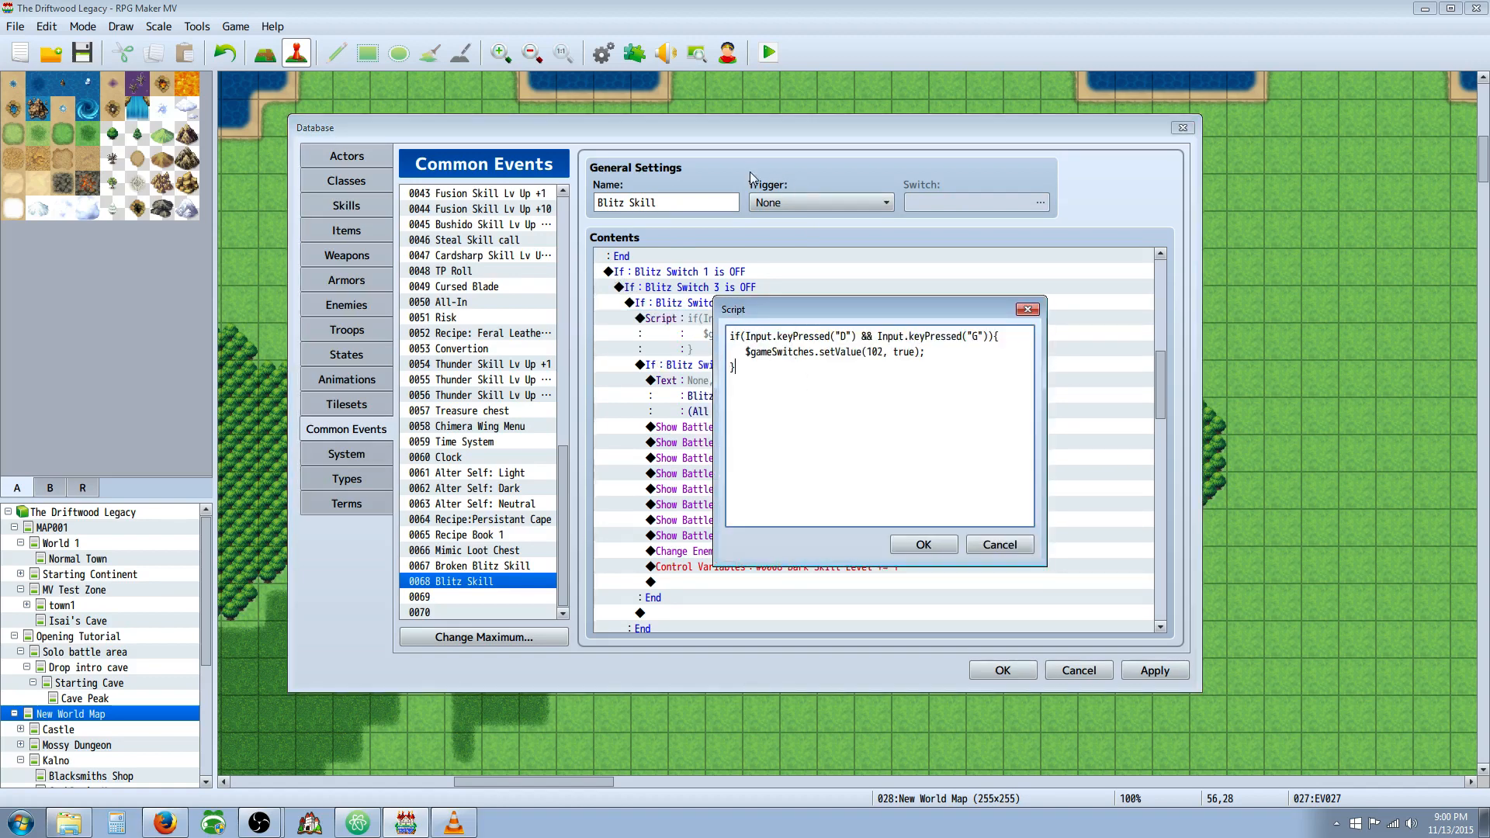
mouse_move(965, 300)
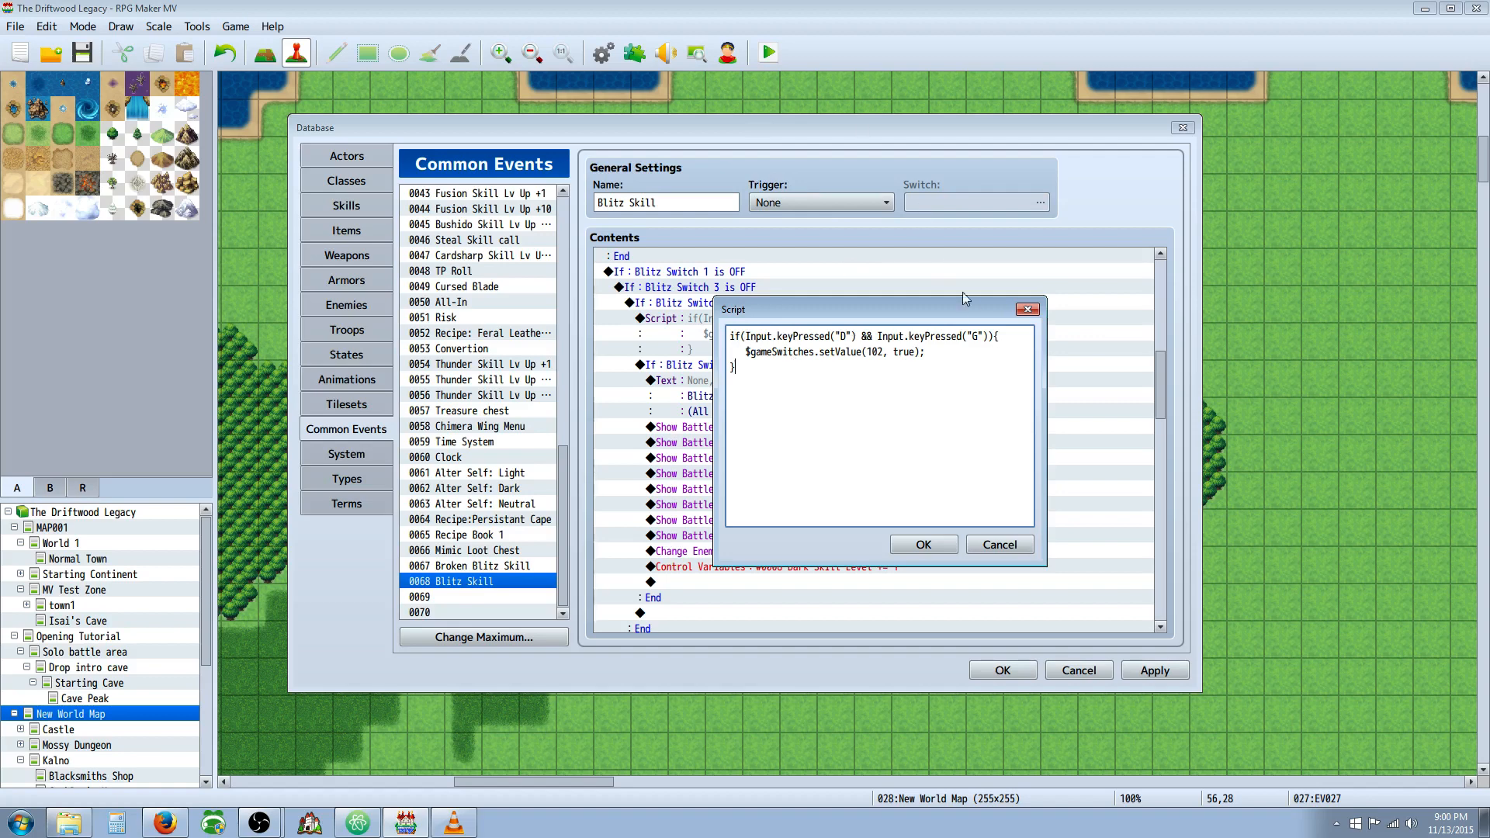
- Review the D+G script's switch 102 true line and close the editor unchanged
click(846, 338)
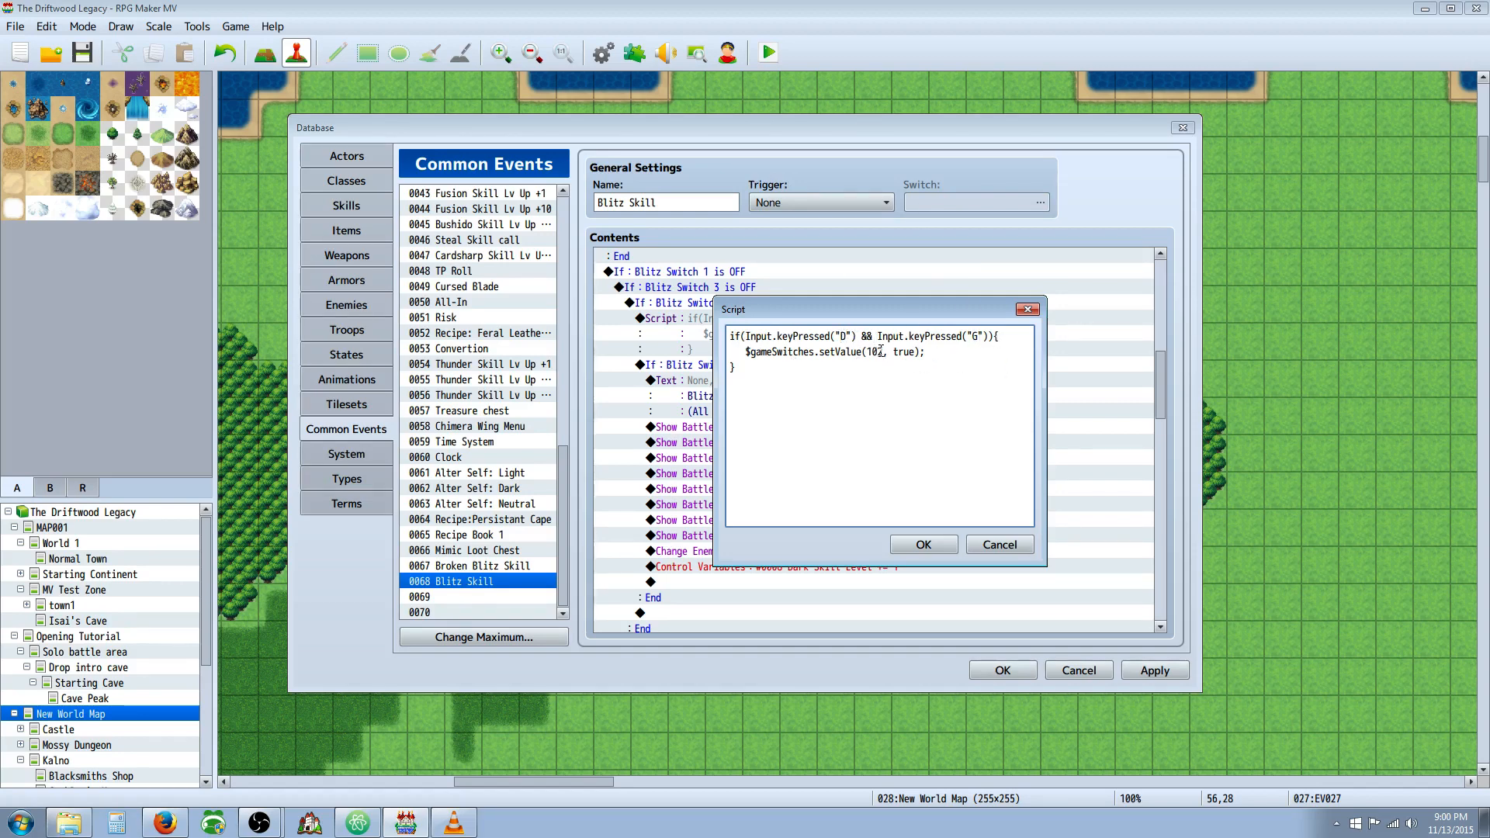
double_click(909, 353)
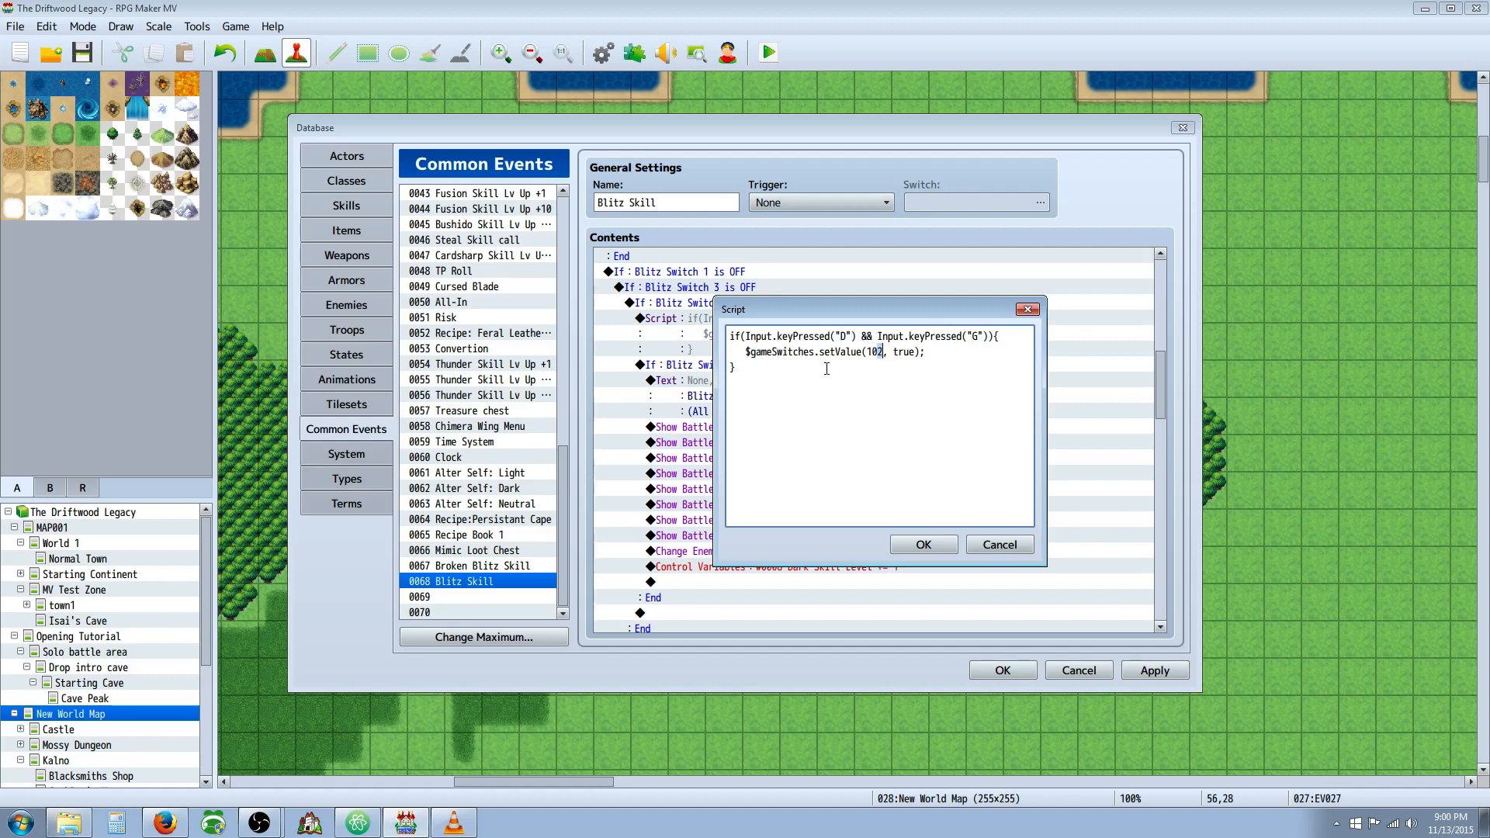
mouse_move(1066, 361)
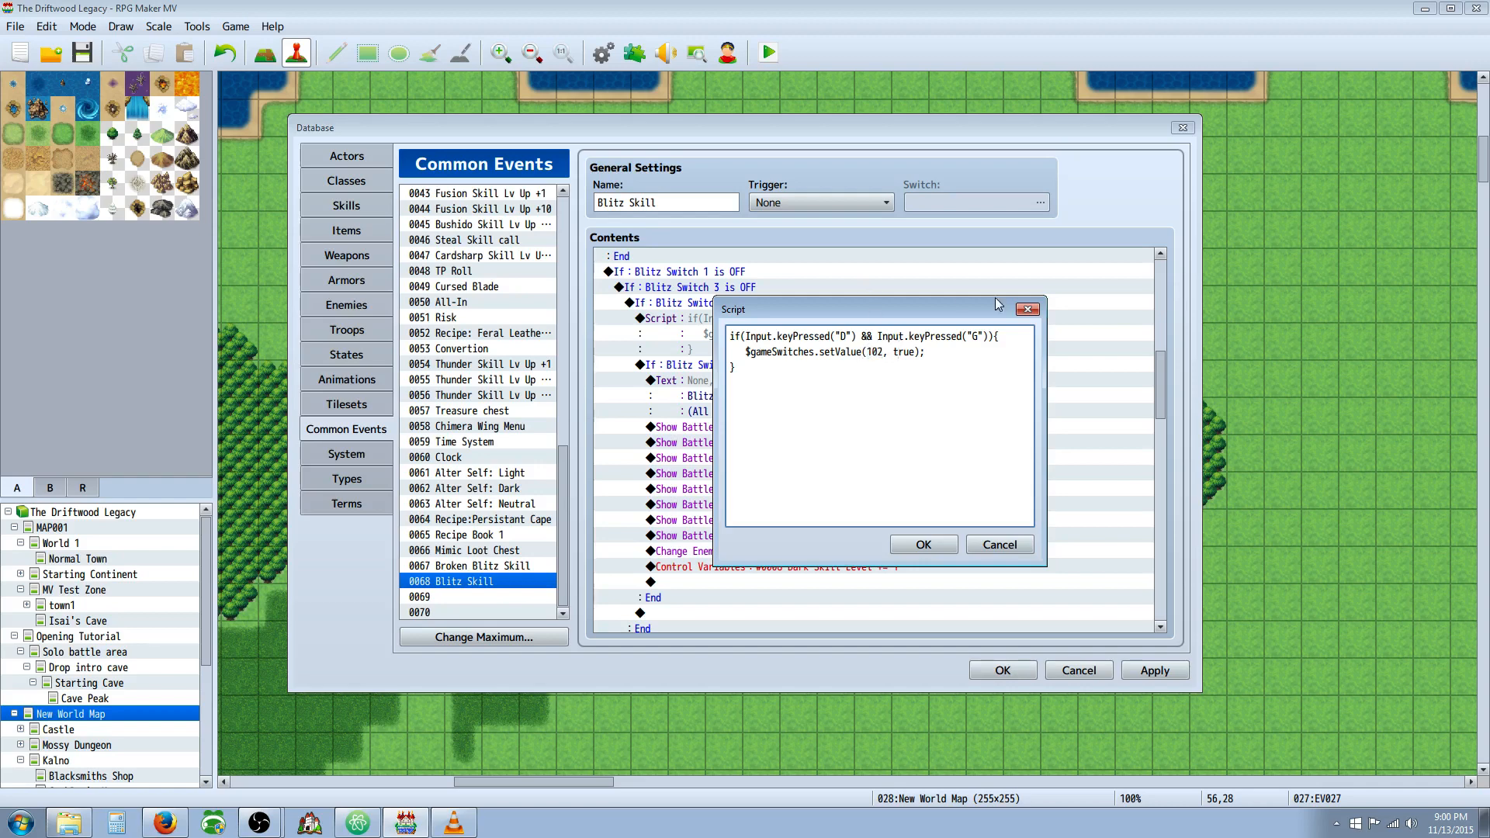
click(889, 362)
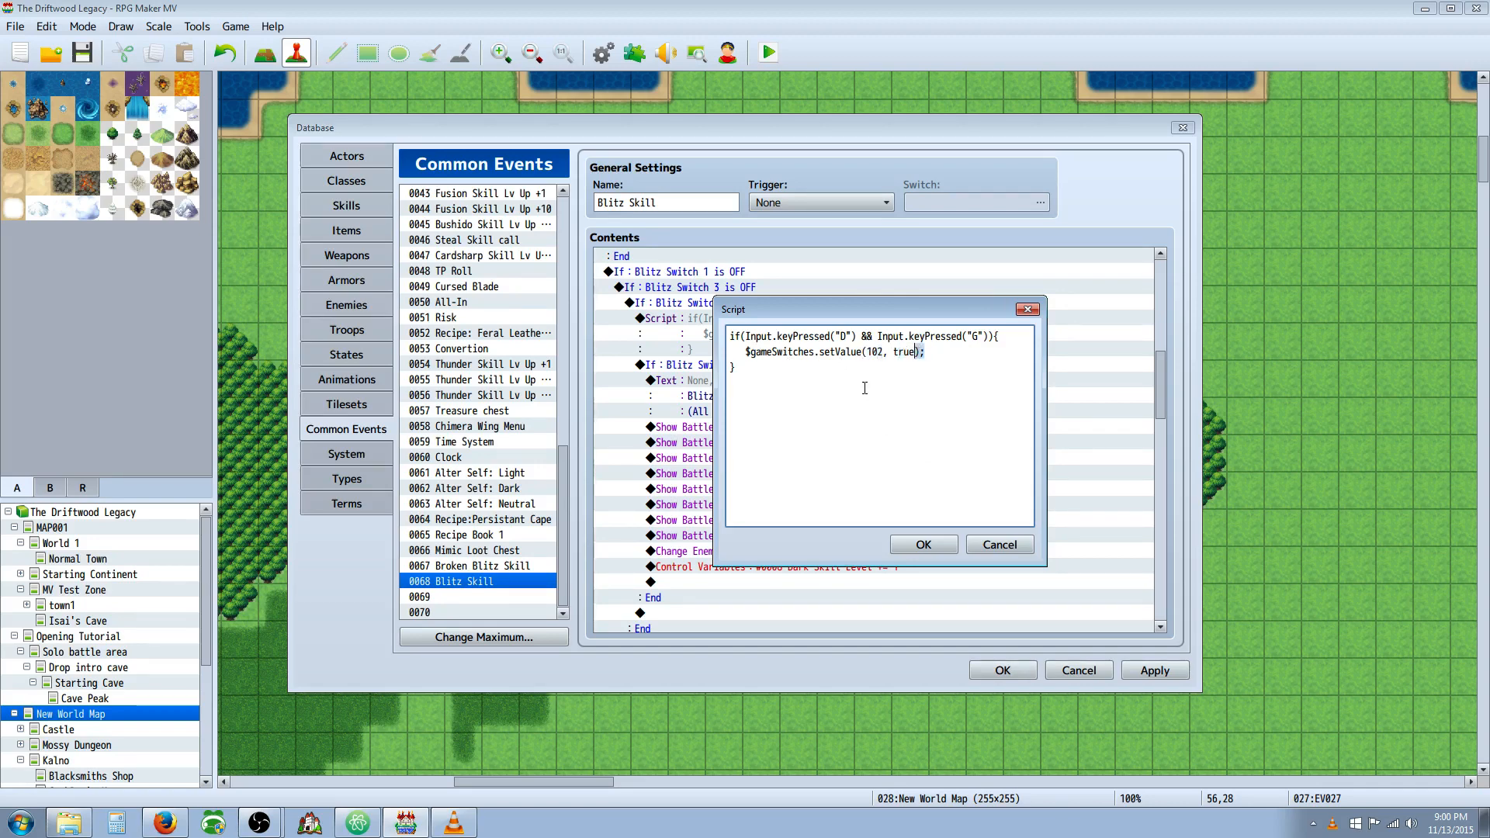
click(921, 543)
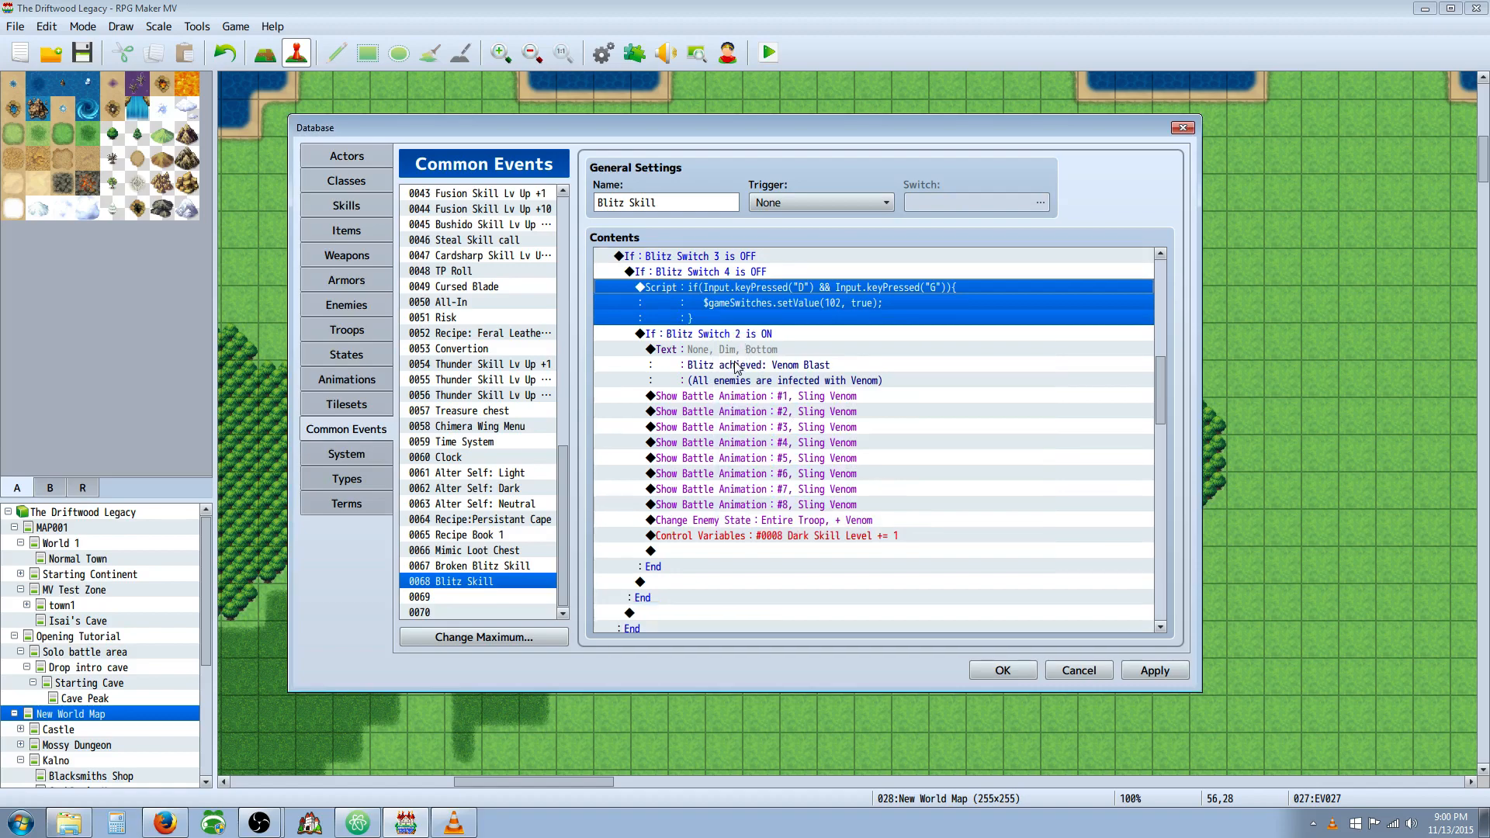
- Open command options on the empty line after Dark Skill Level in Venom Blast
click(708, 333)
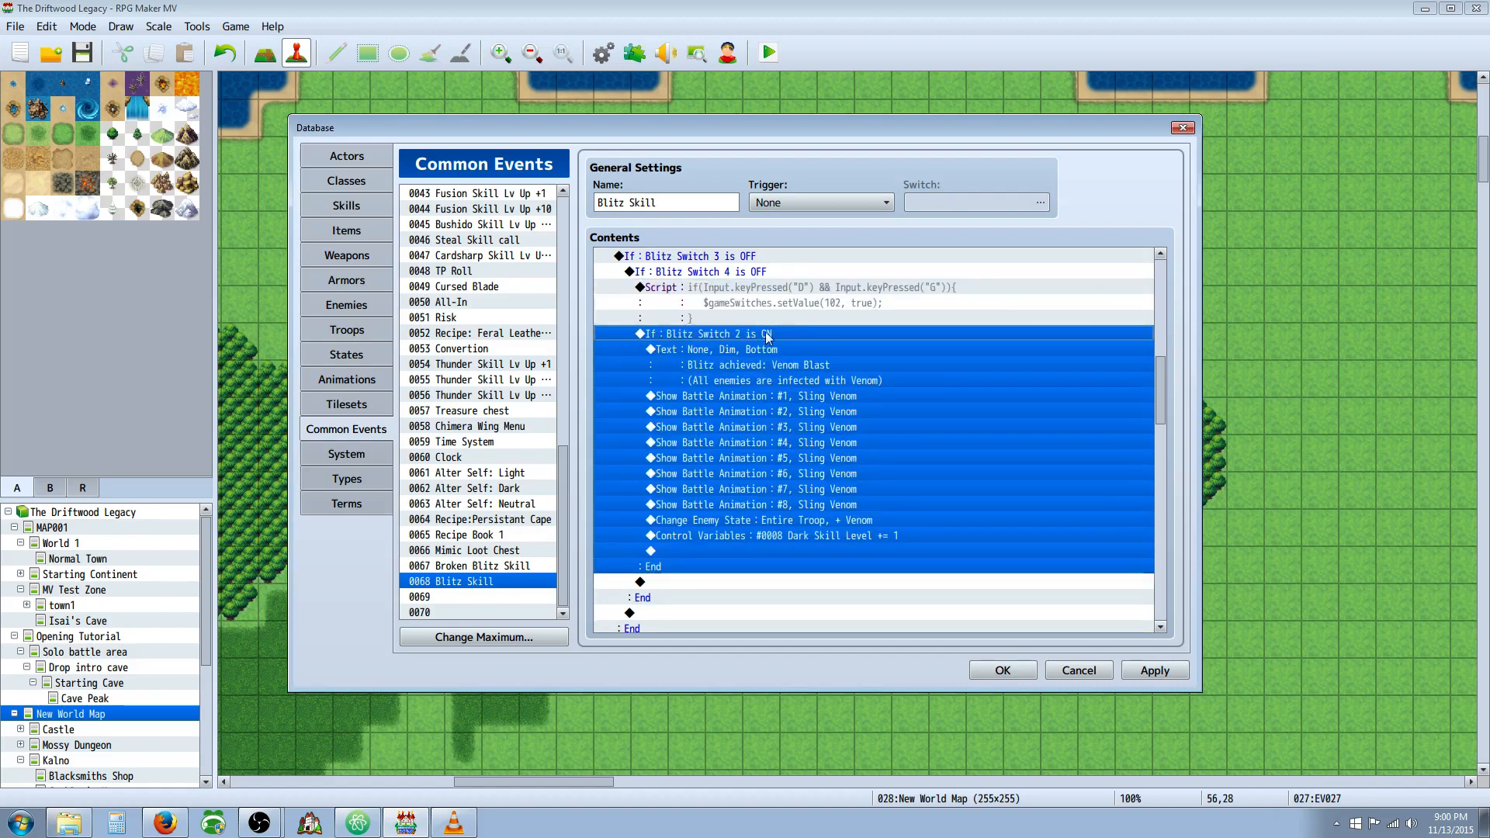
click(760, 287)
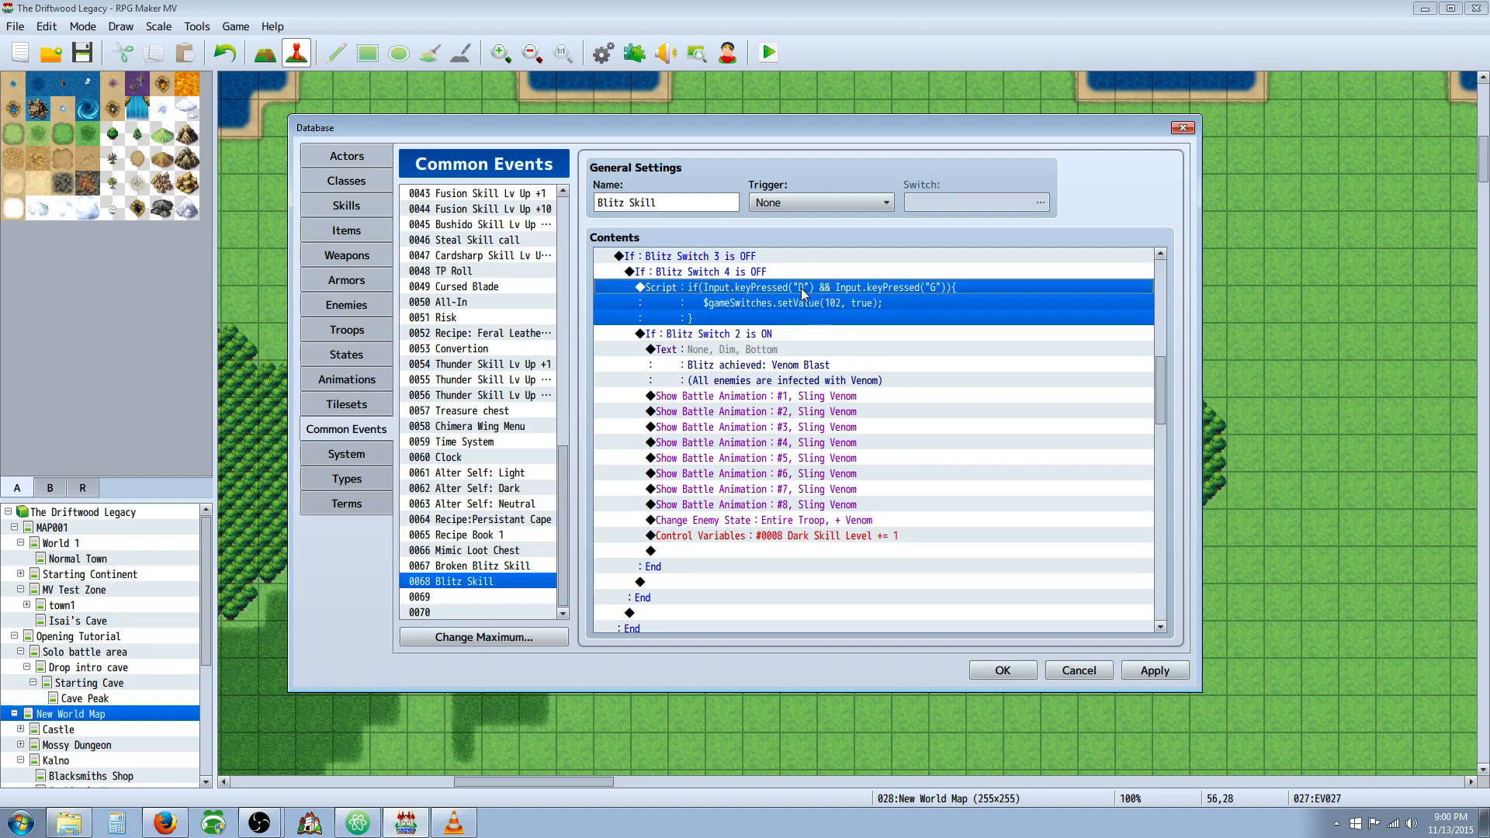
mouse_move(723, 335)
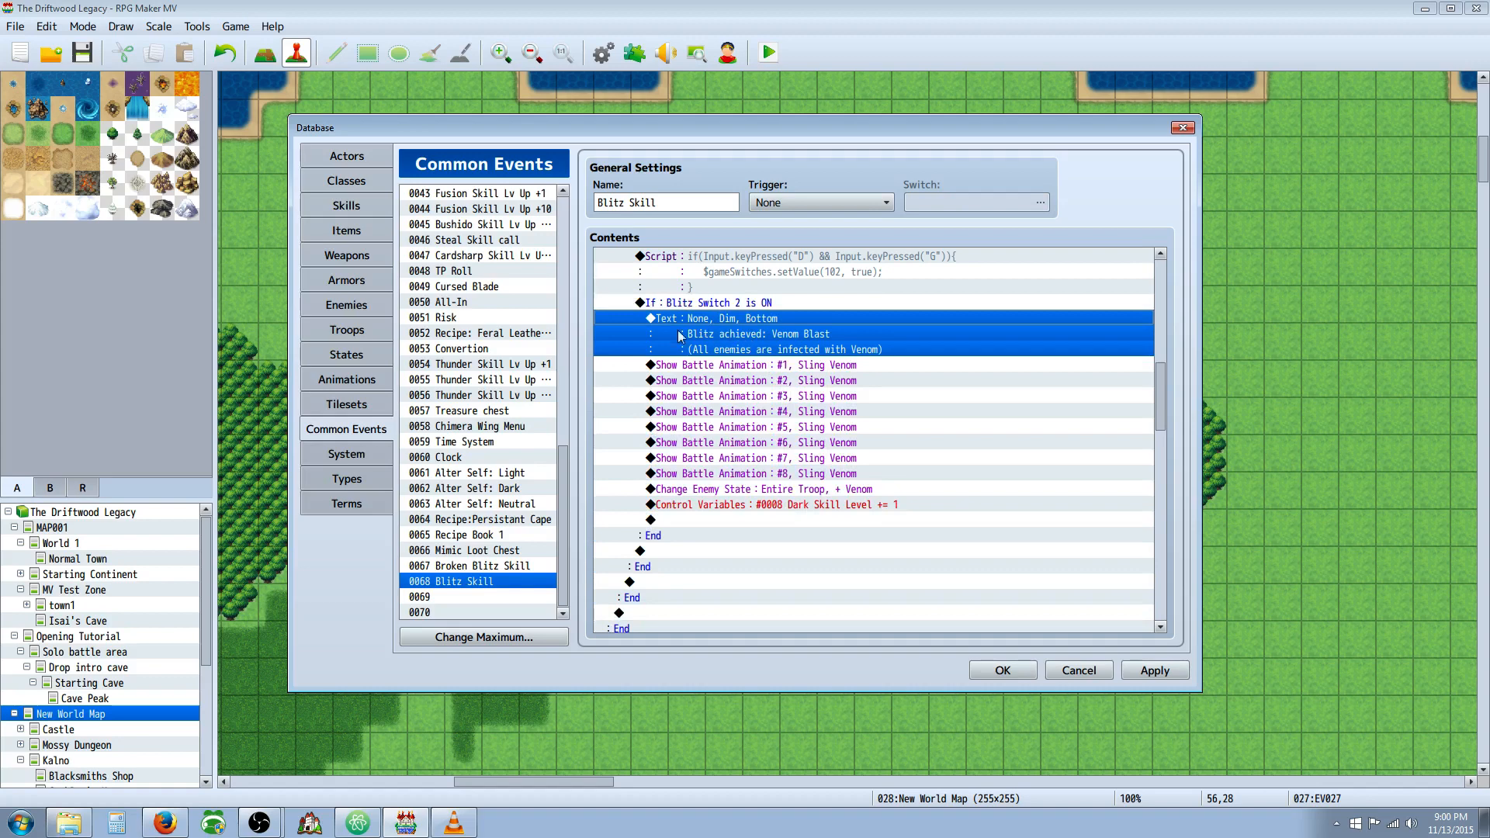
mouse_move(792, 513)
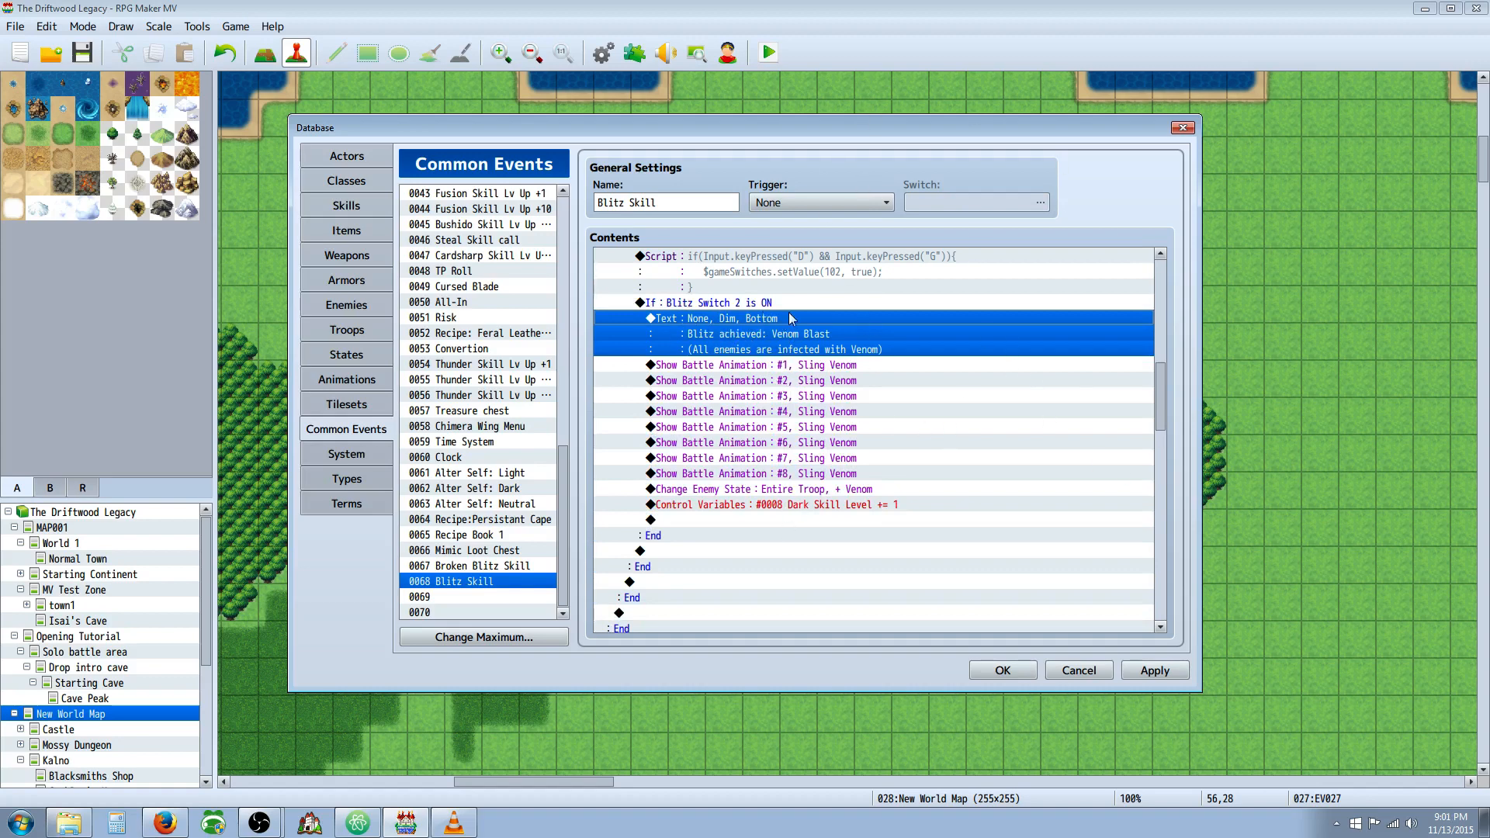
scroll(down, 3)
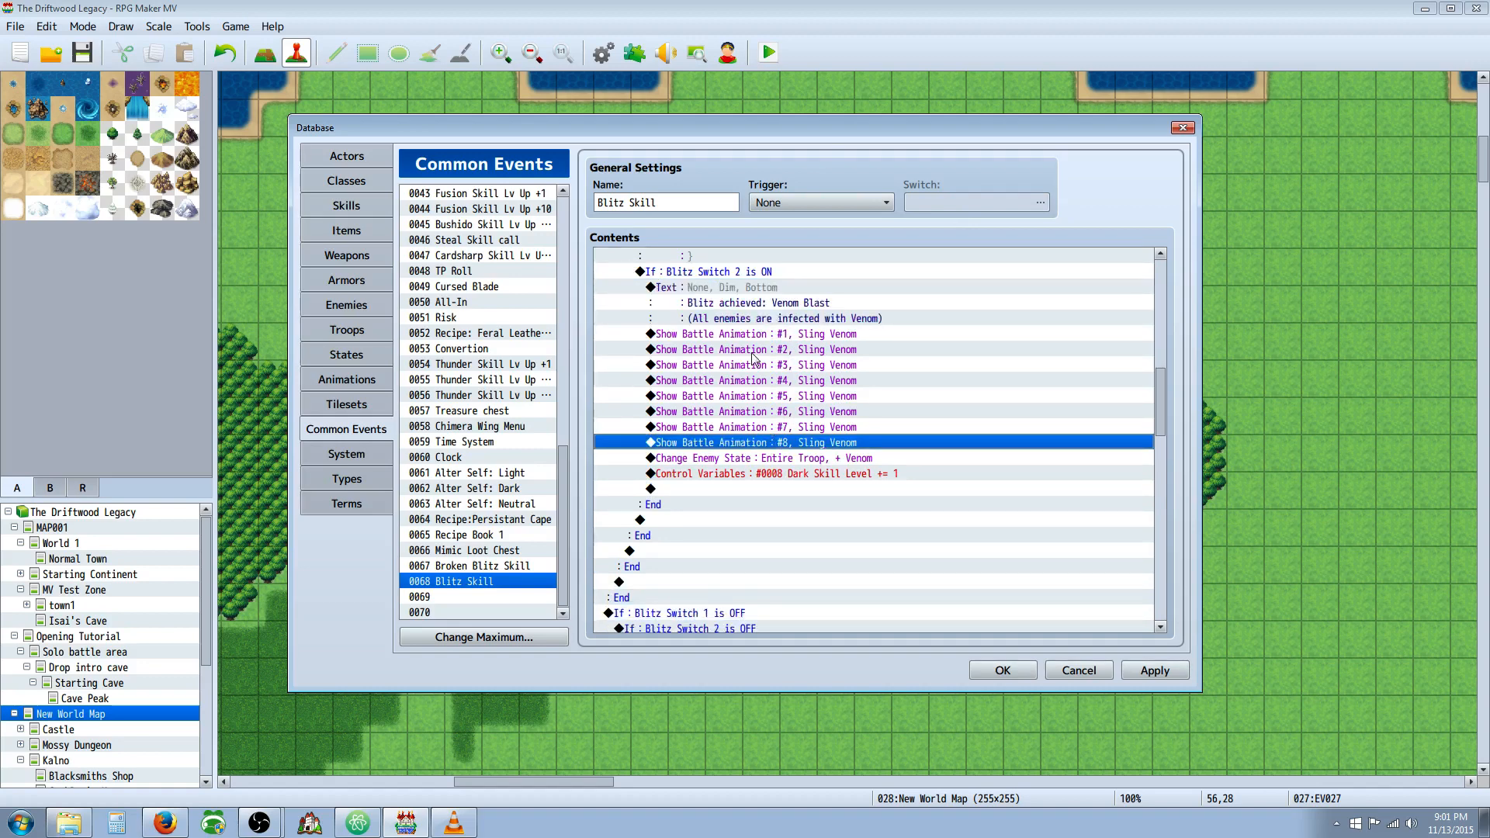
mouse_move(766, 377)
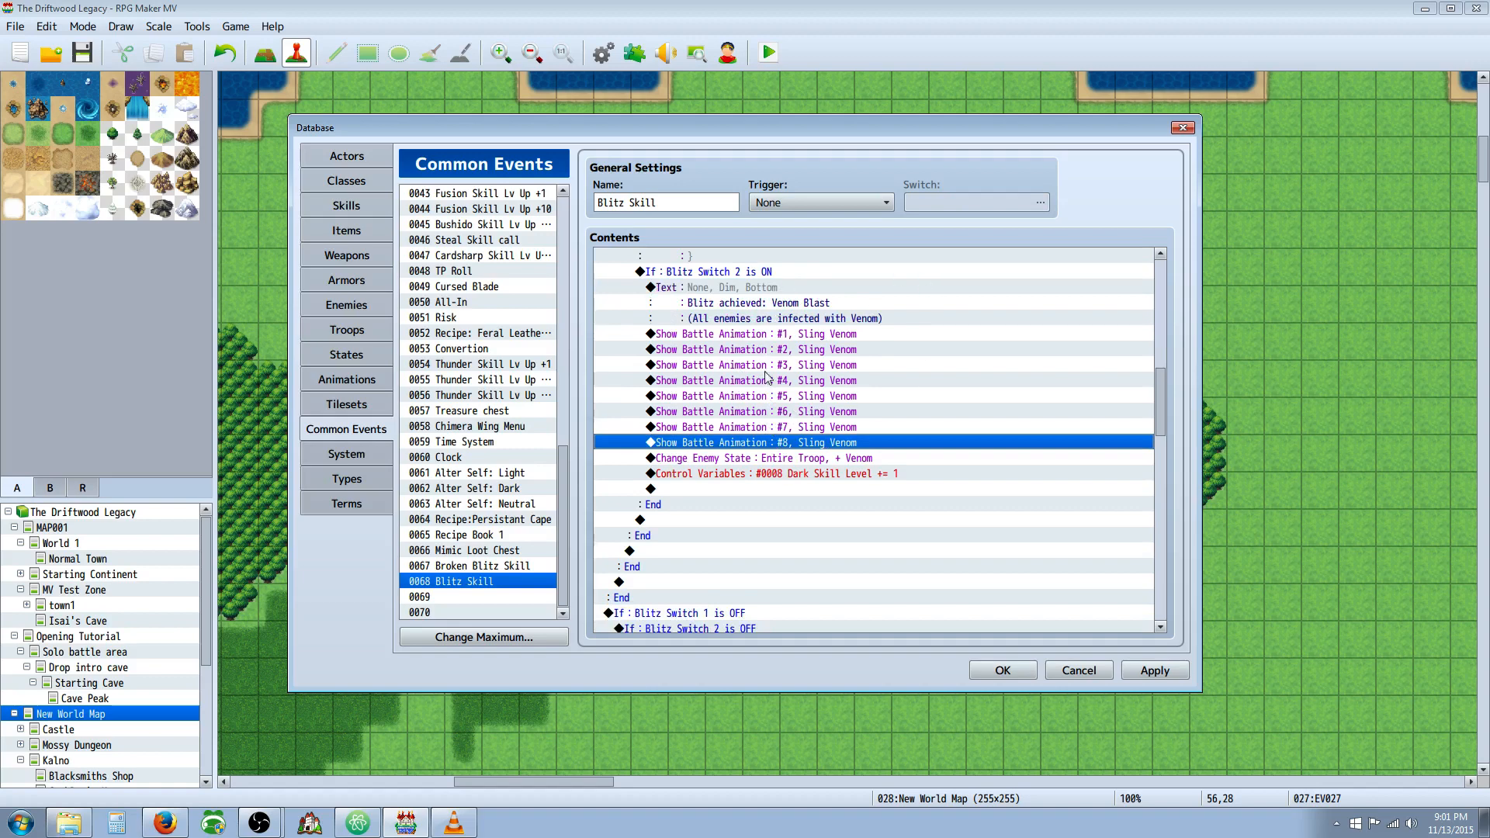
scroll(down, 3)
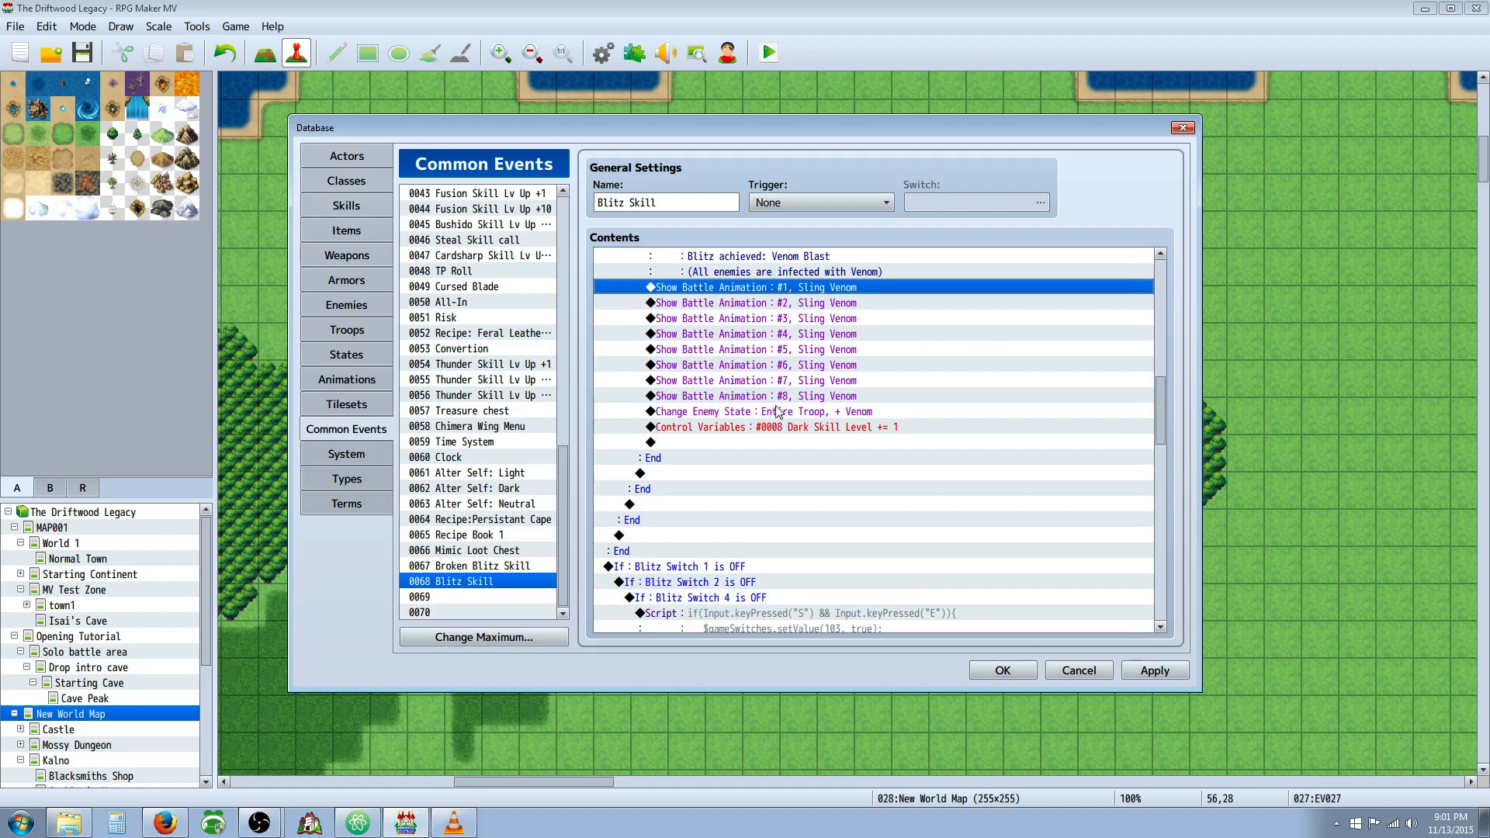
click(770, 410)
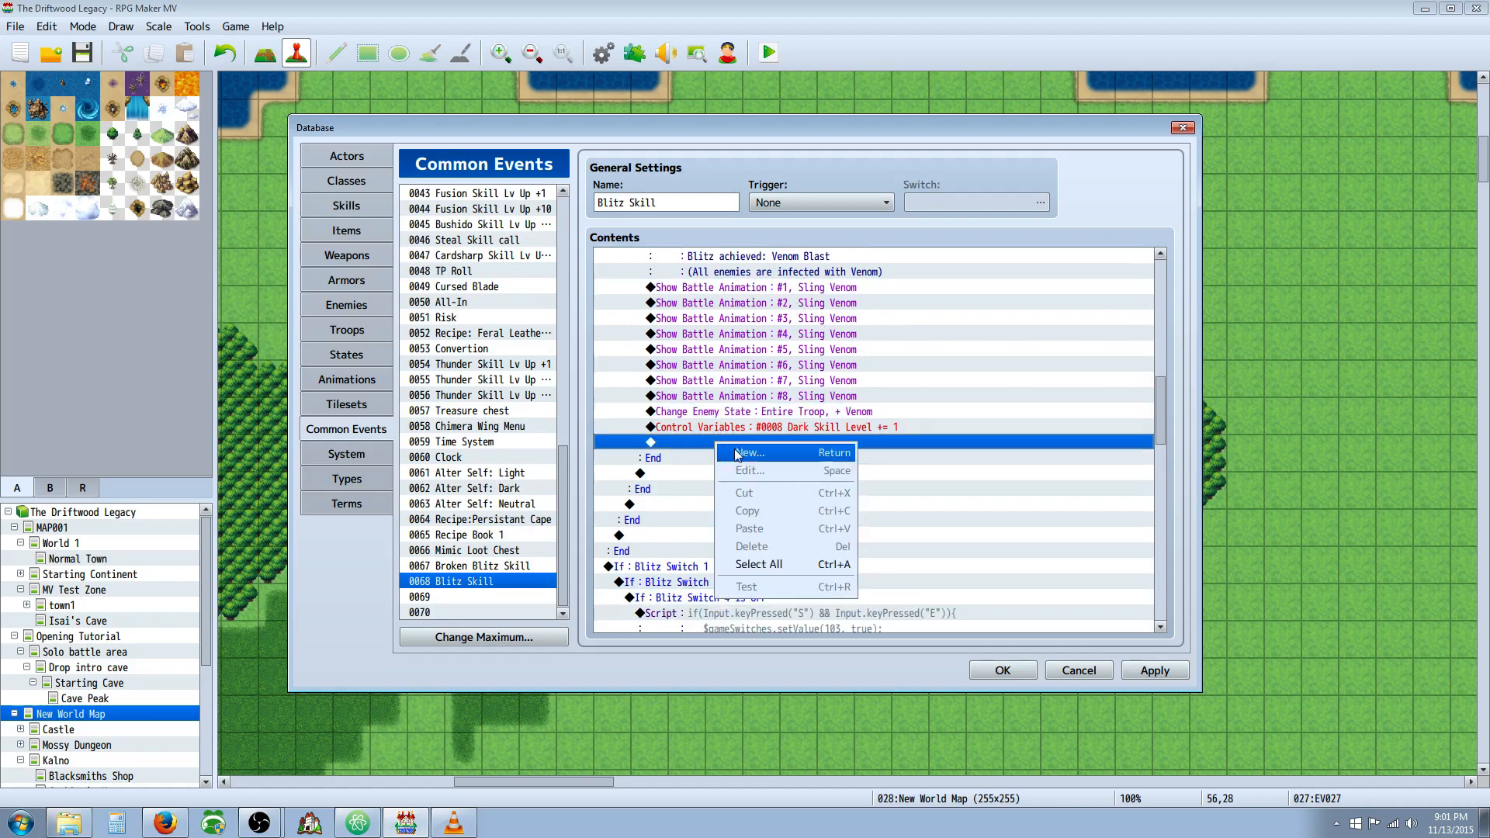
click(750, 452)
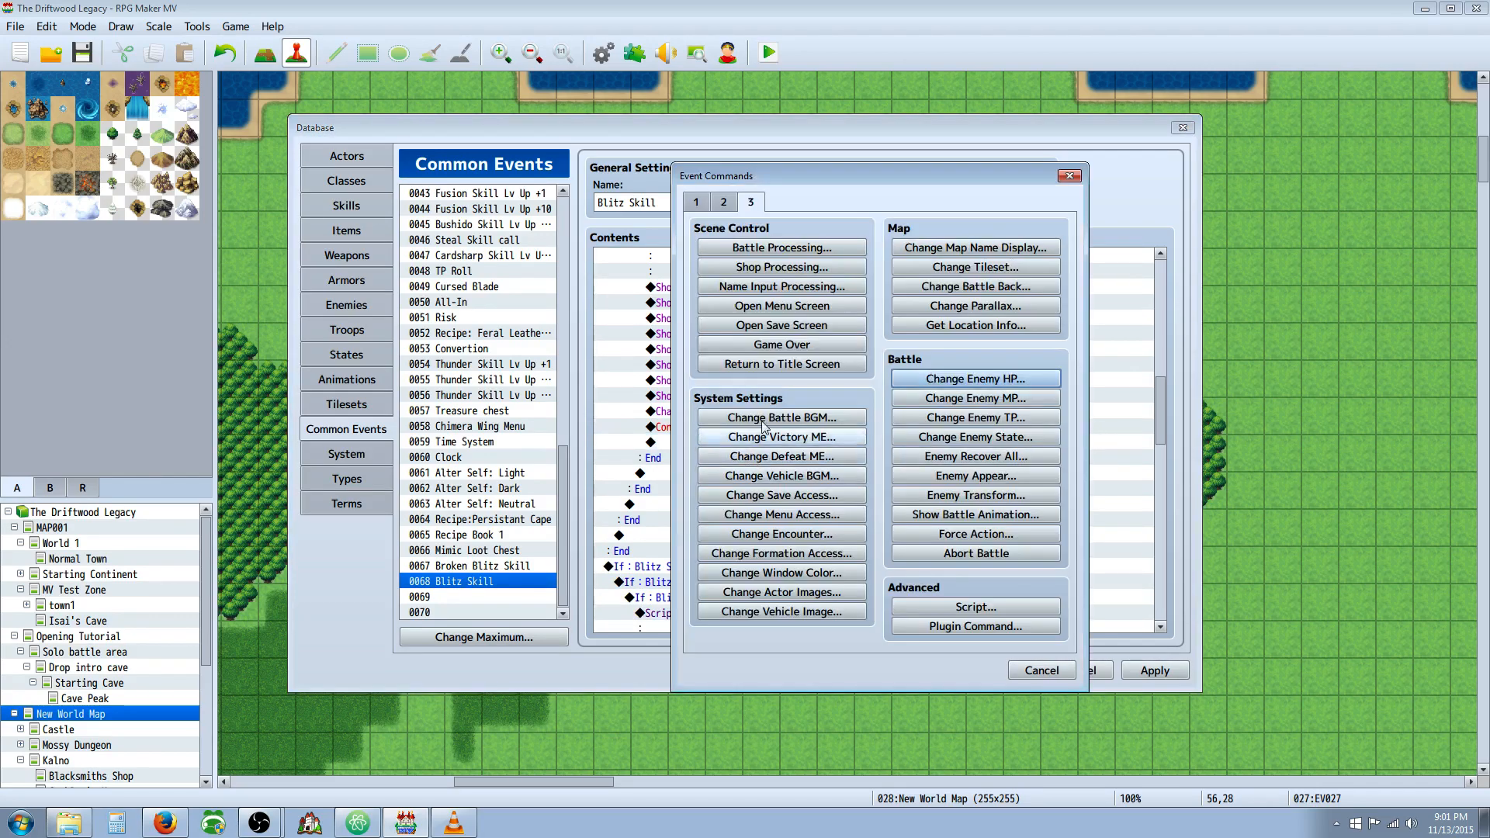
mouse_move(974, 437)
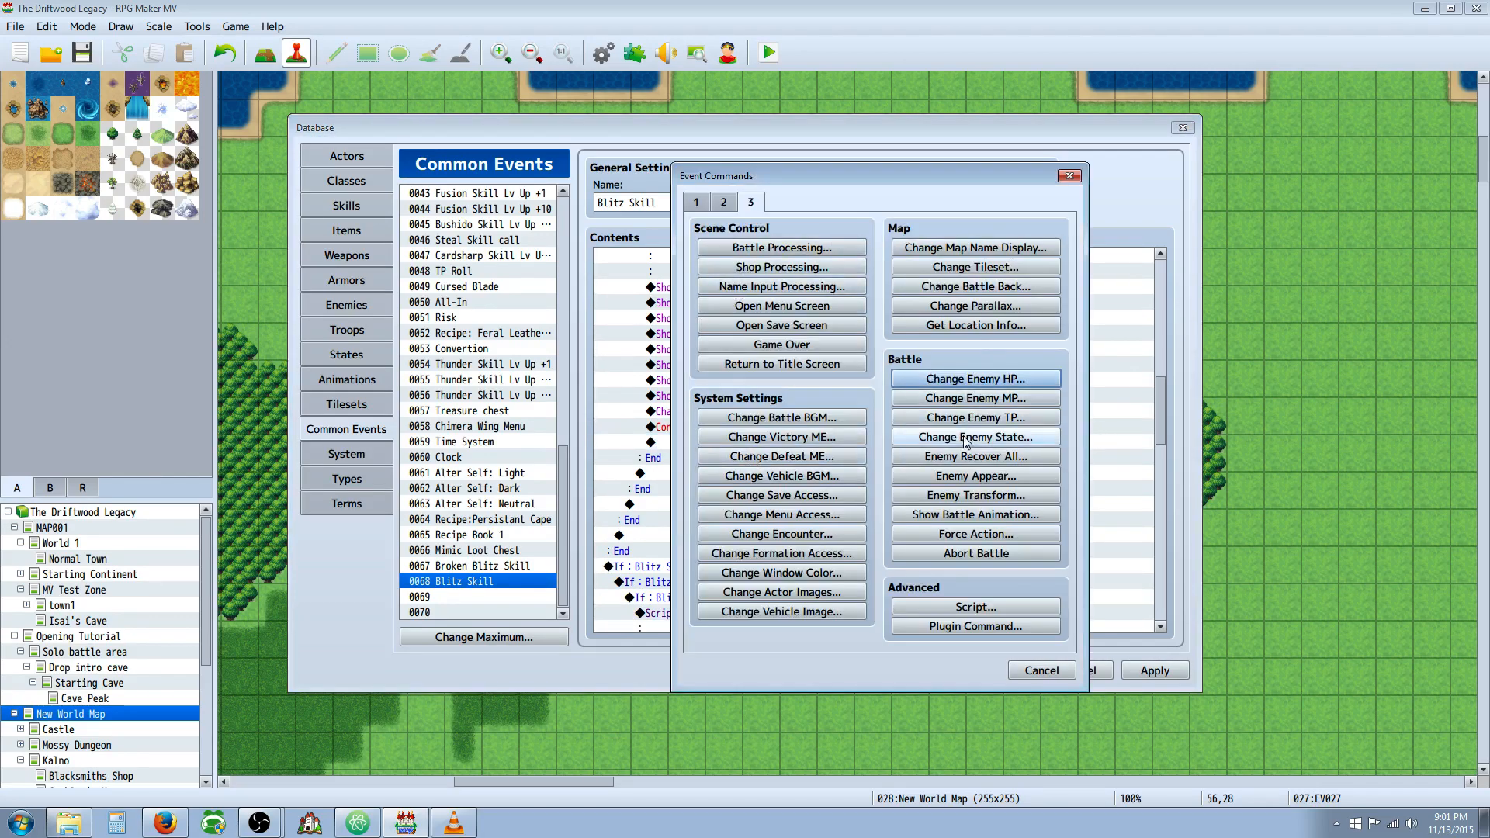
click(973, 436)
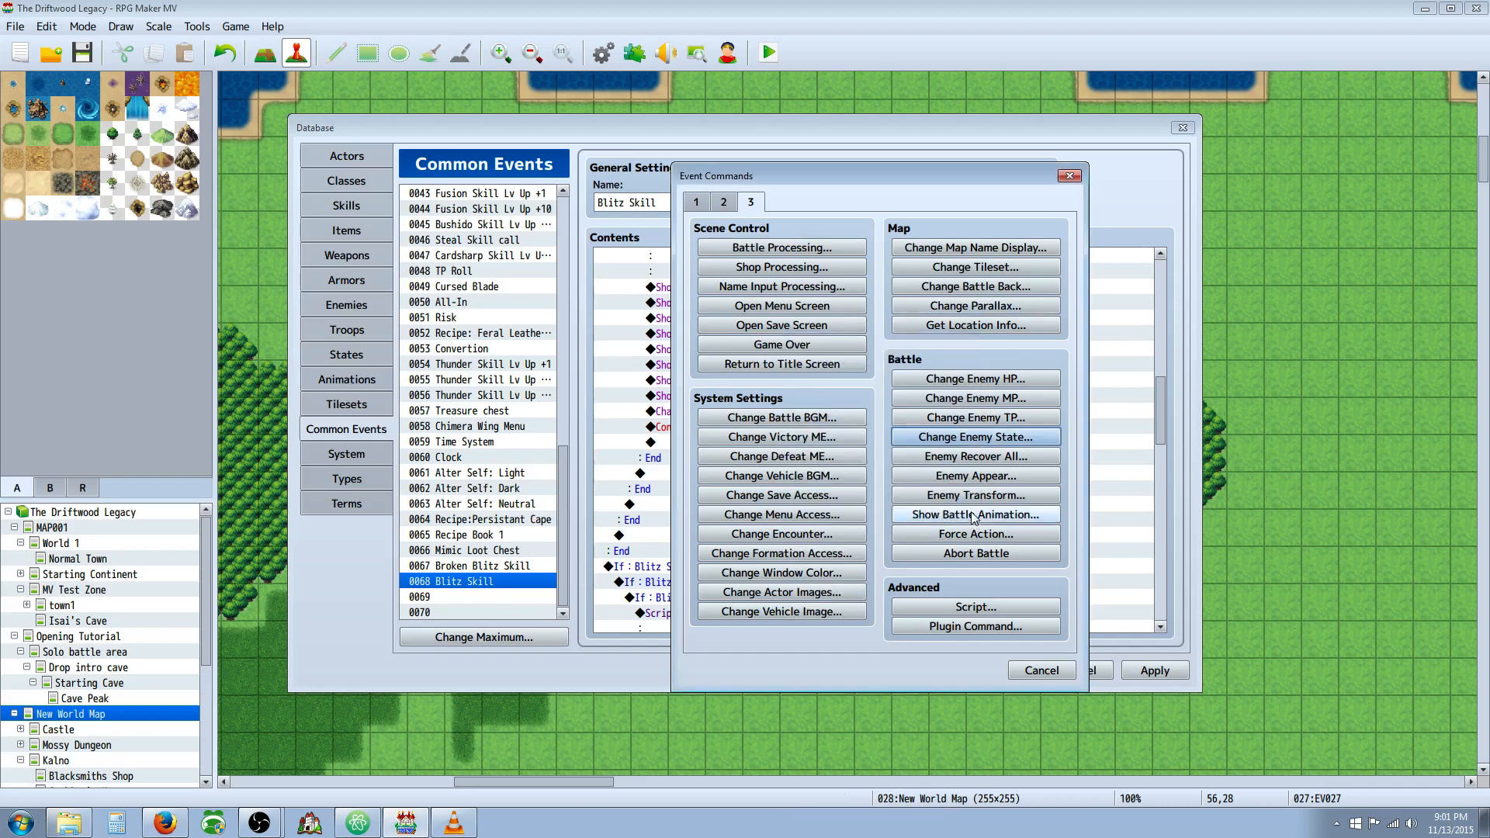
mouse_move(973, 495)
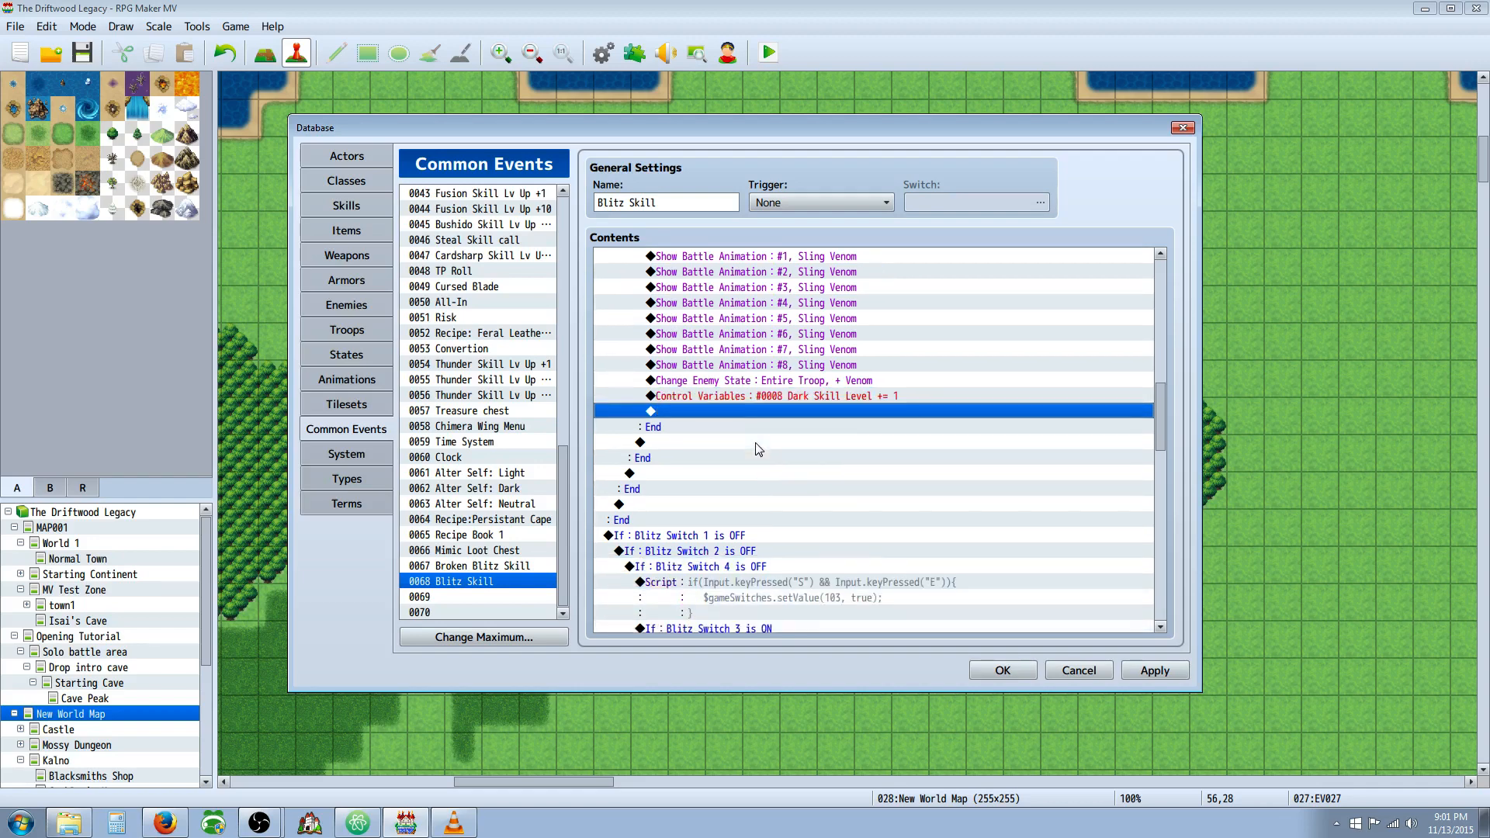
- Select the Chakra condition block and open its S+E script turning on switch 103
scroll(down, 3)
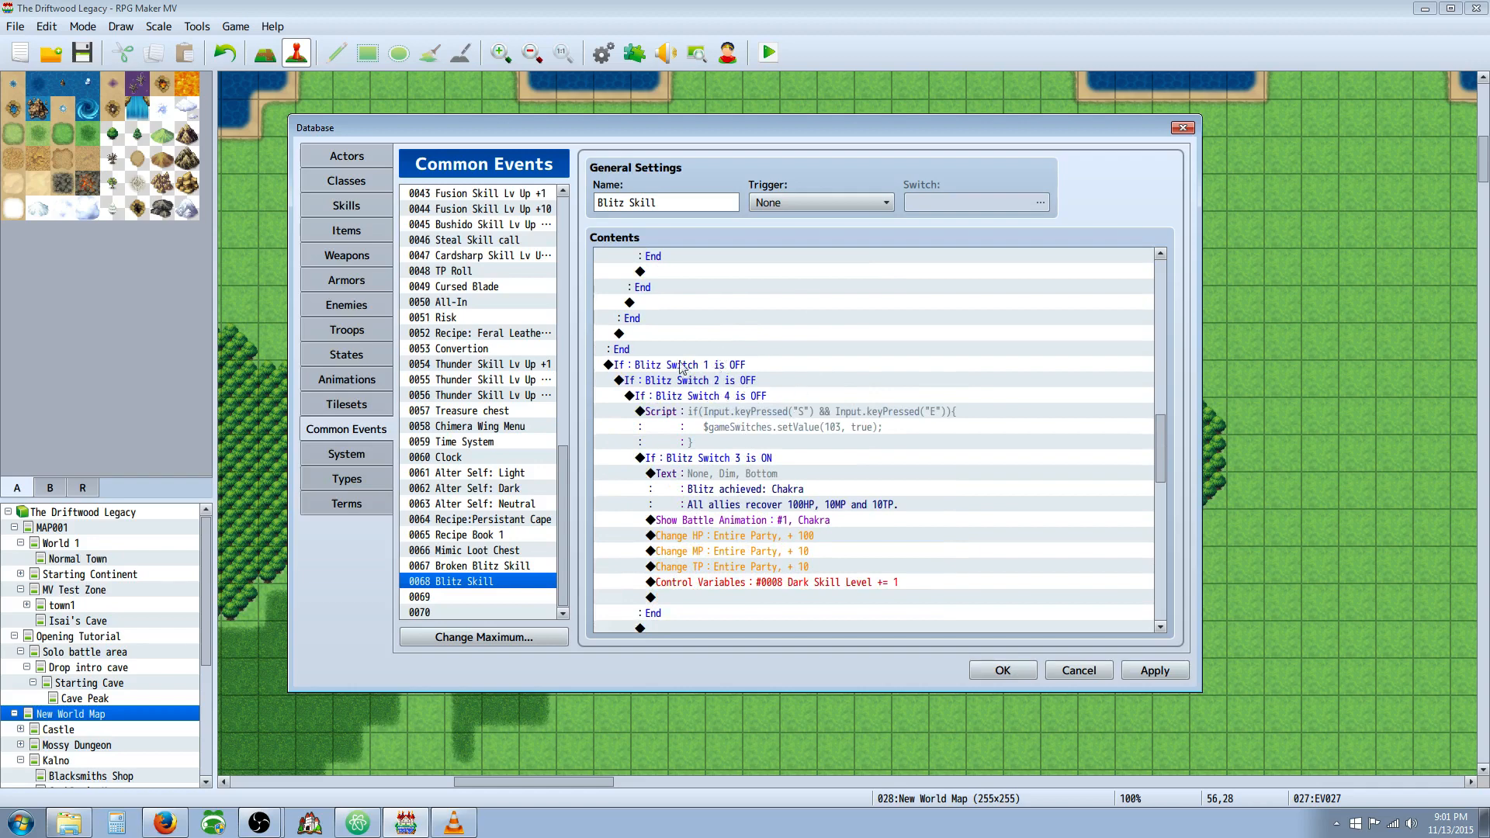
click(694, 380)
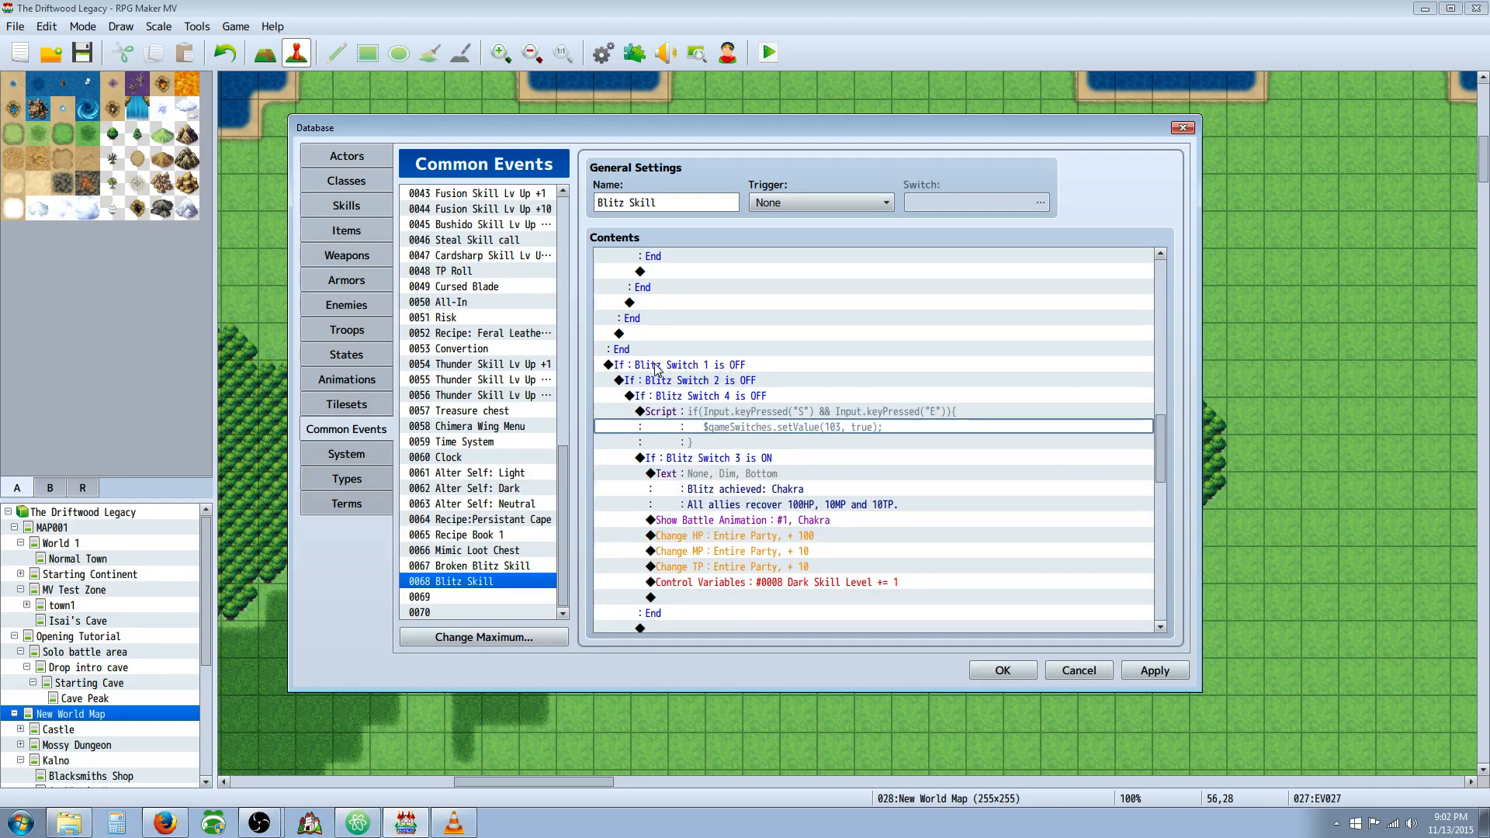
click(680, 365)
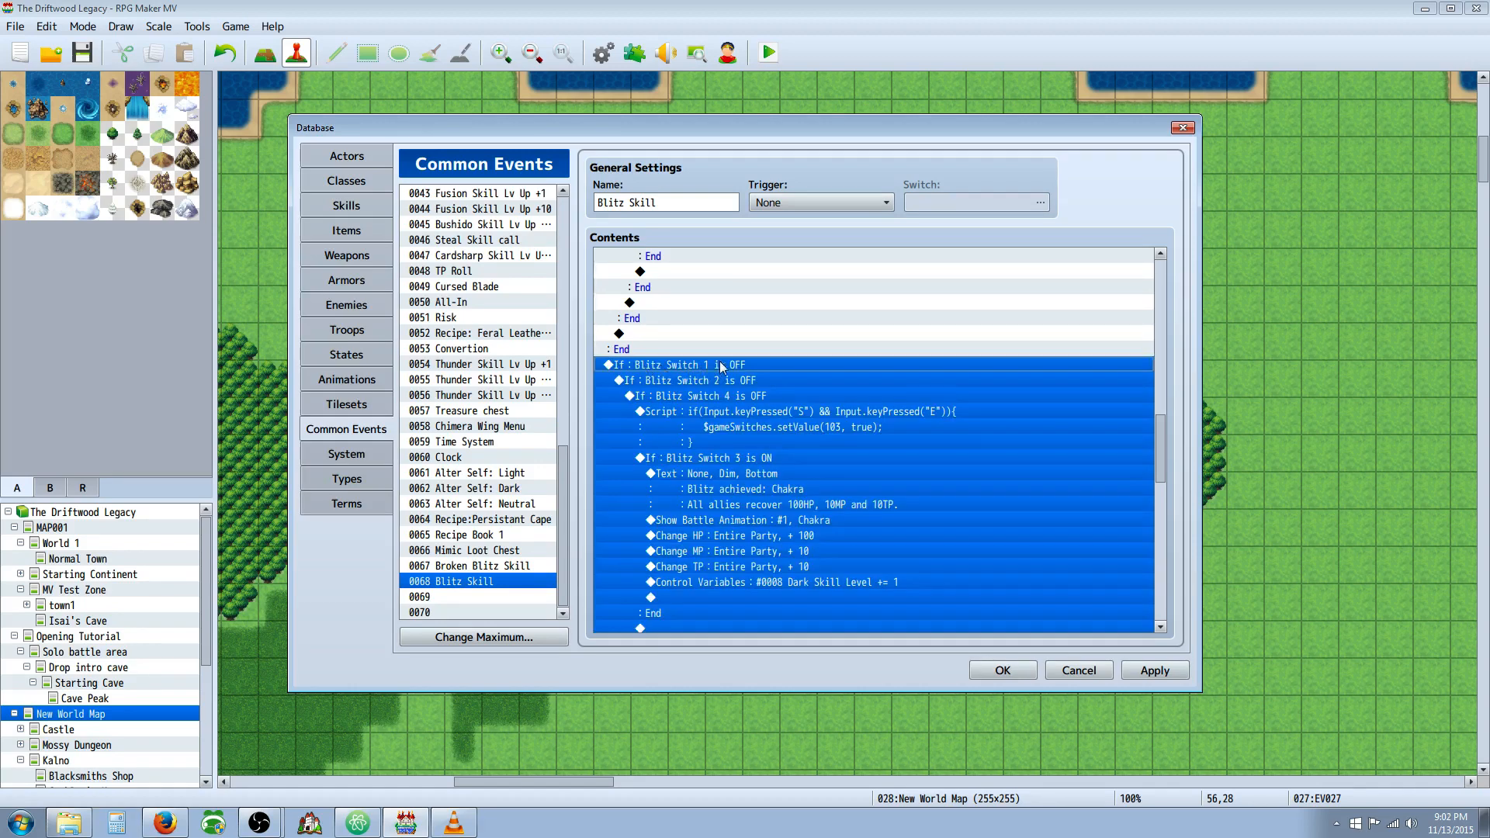
click(694, 381)
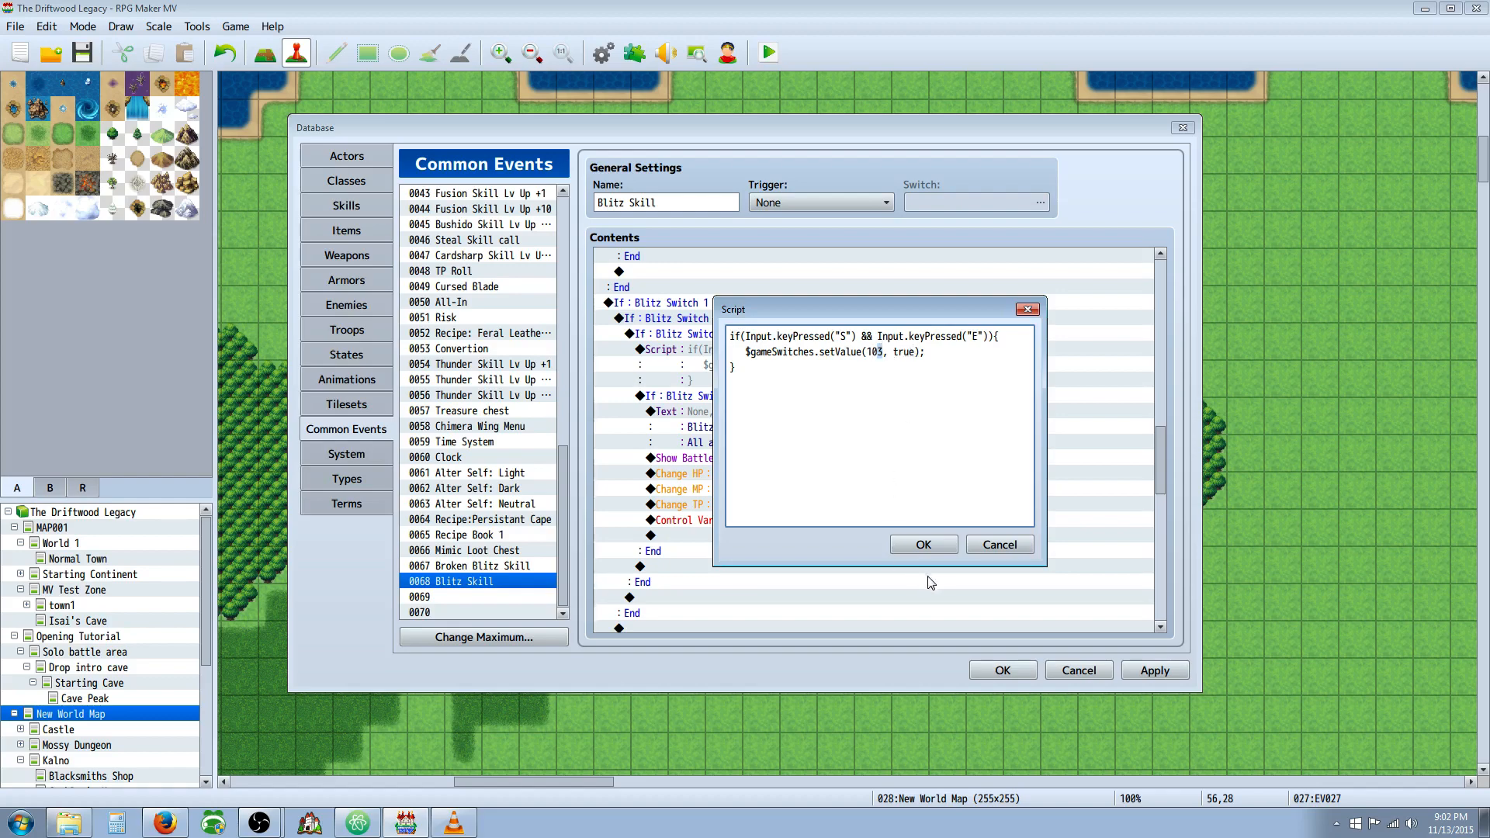
- Review Chakra's message, party HP/TP recovery and battle animation, then view Animations
click(921, 544)
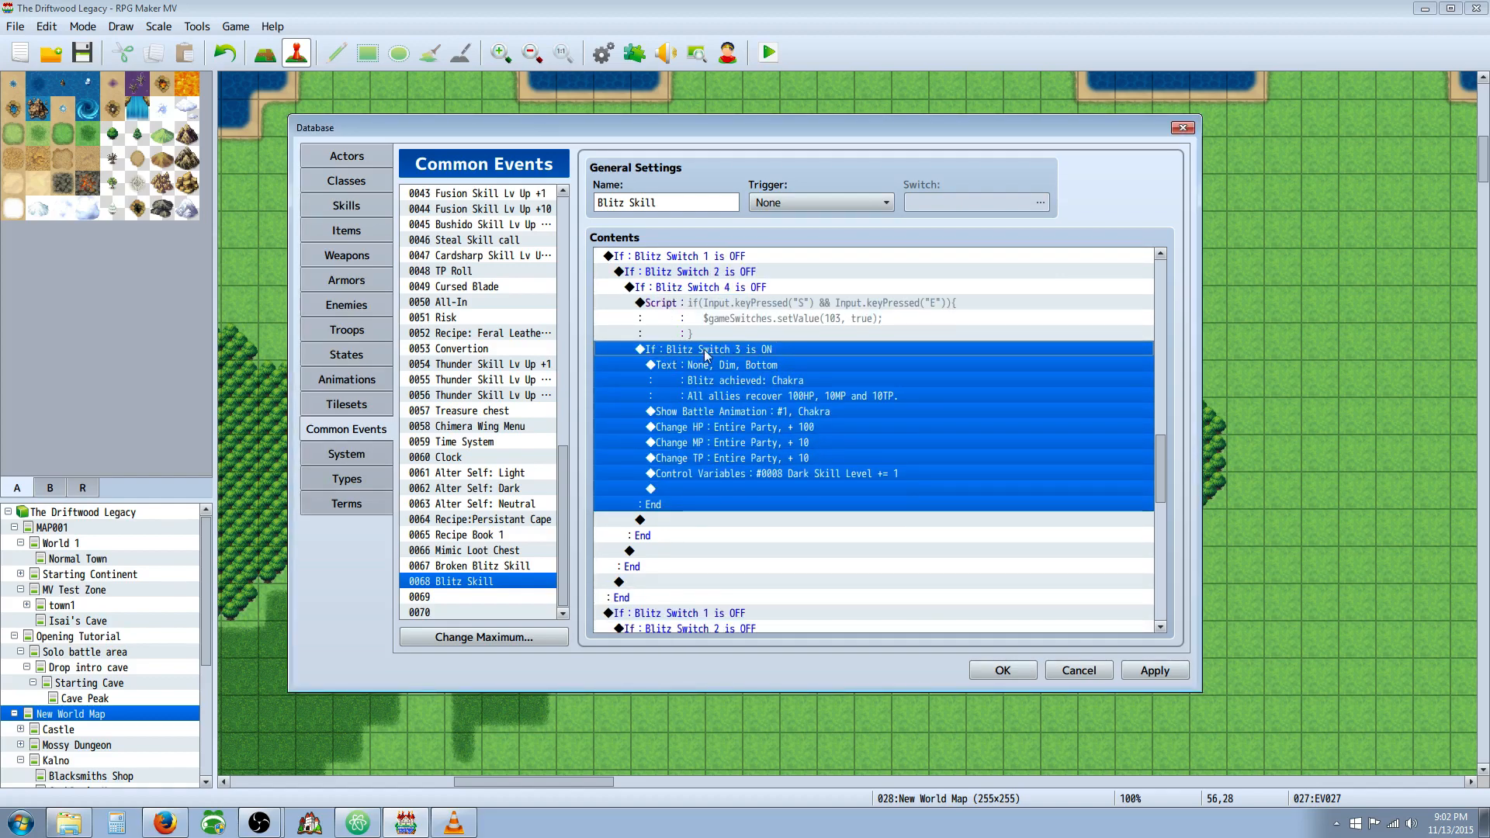
click(743, 380)
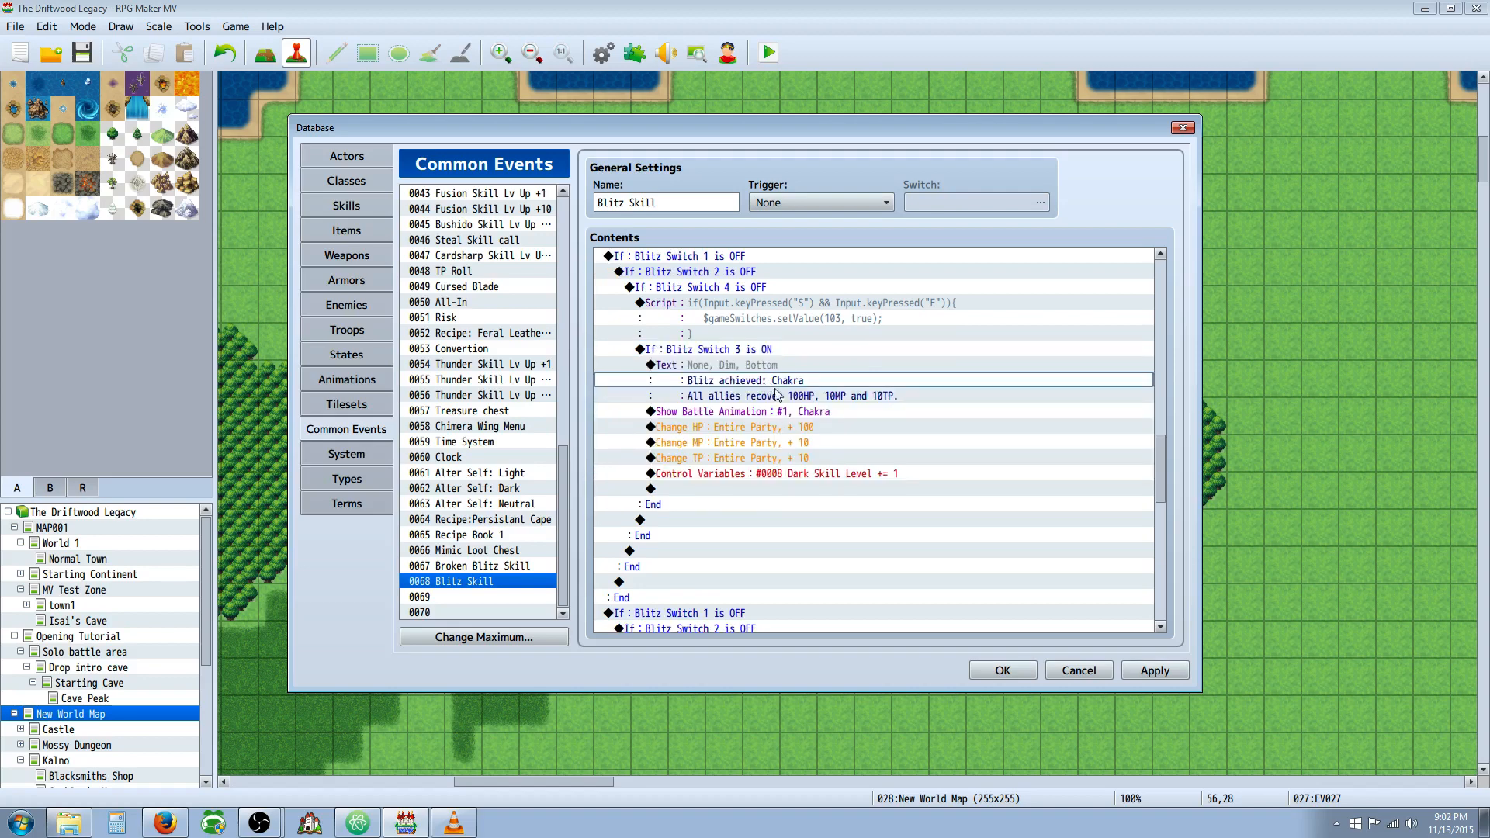
click(741, 365)
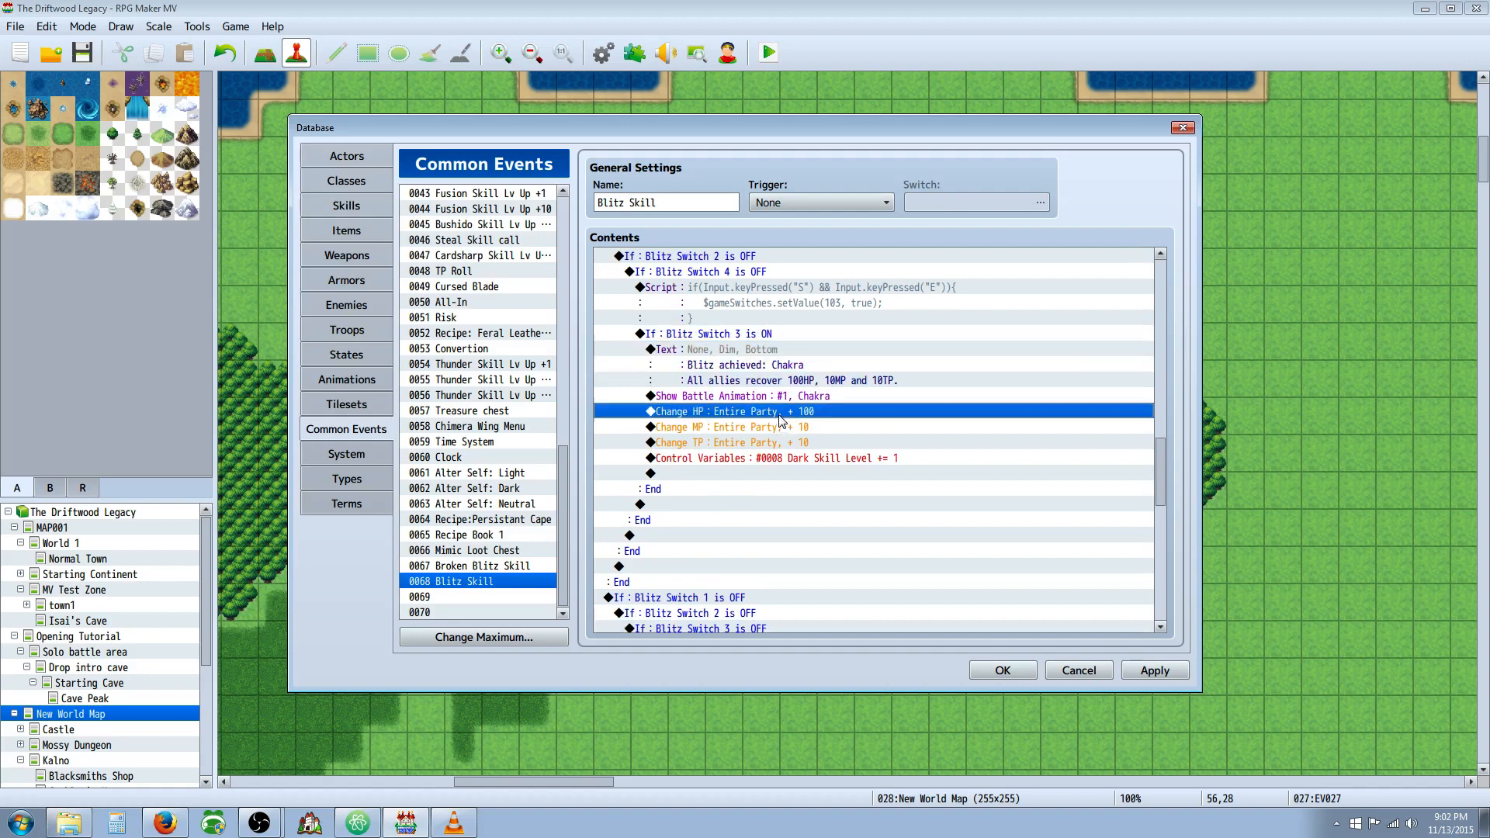
click(732, 442)
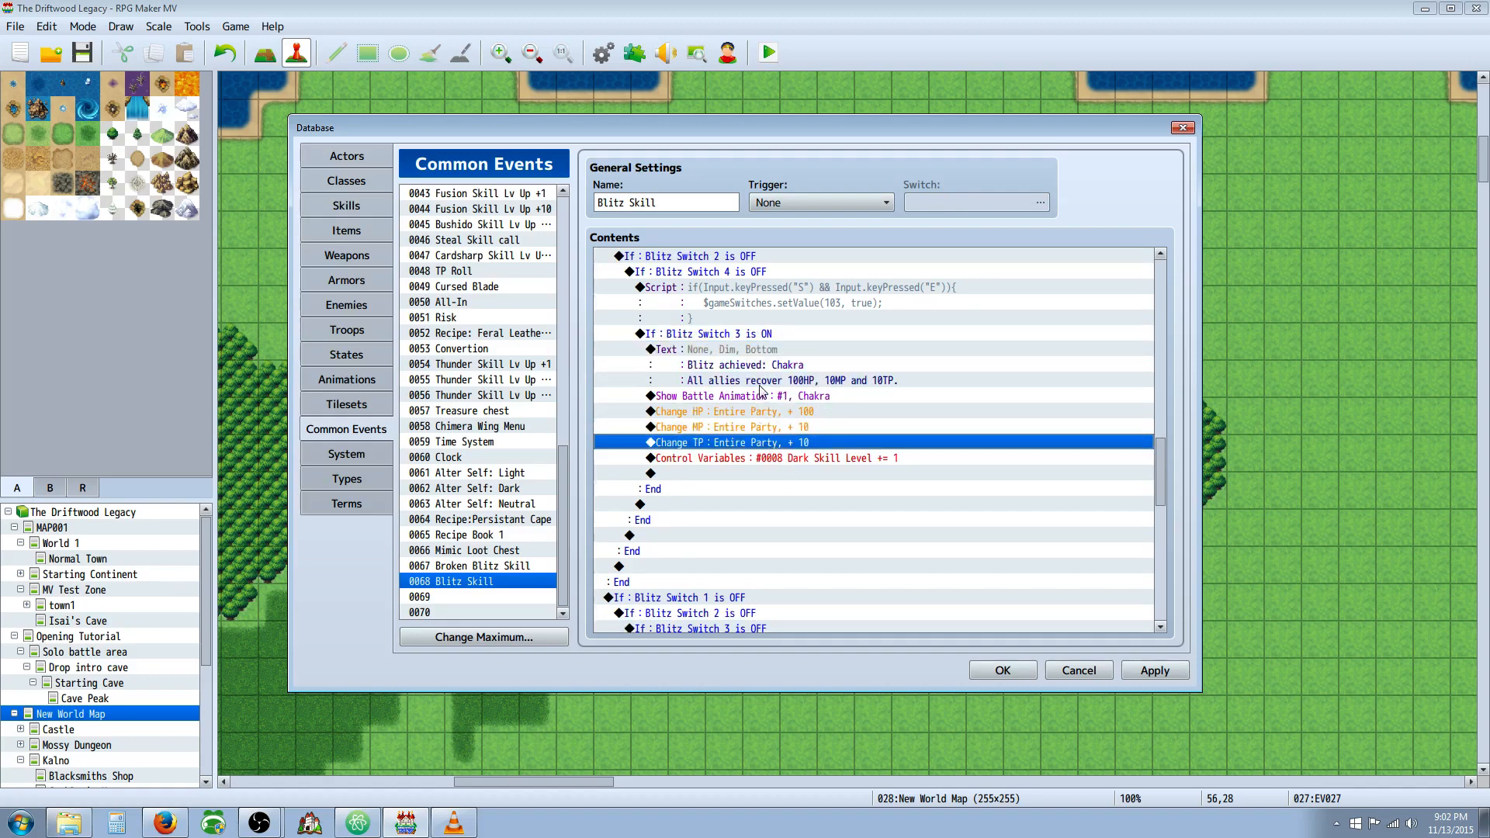
scroll(down, 3)
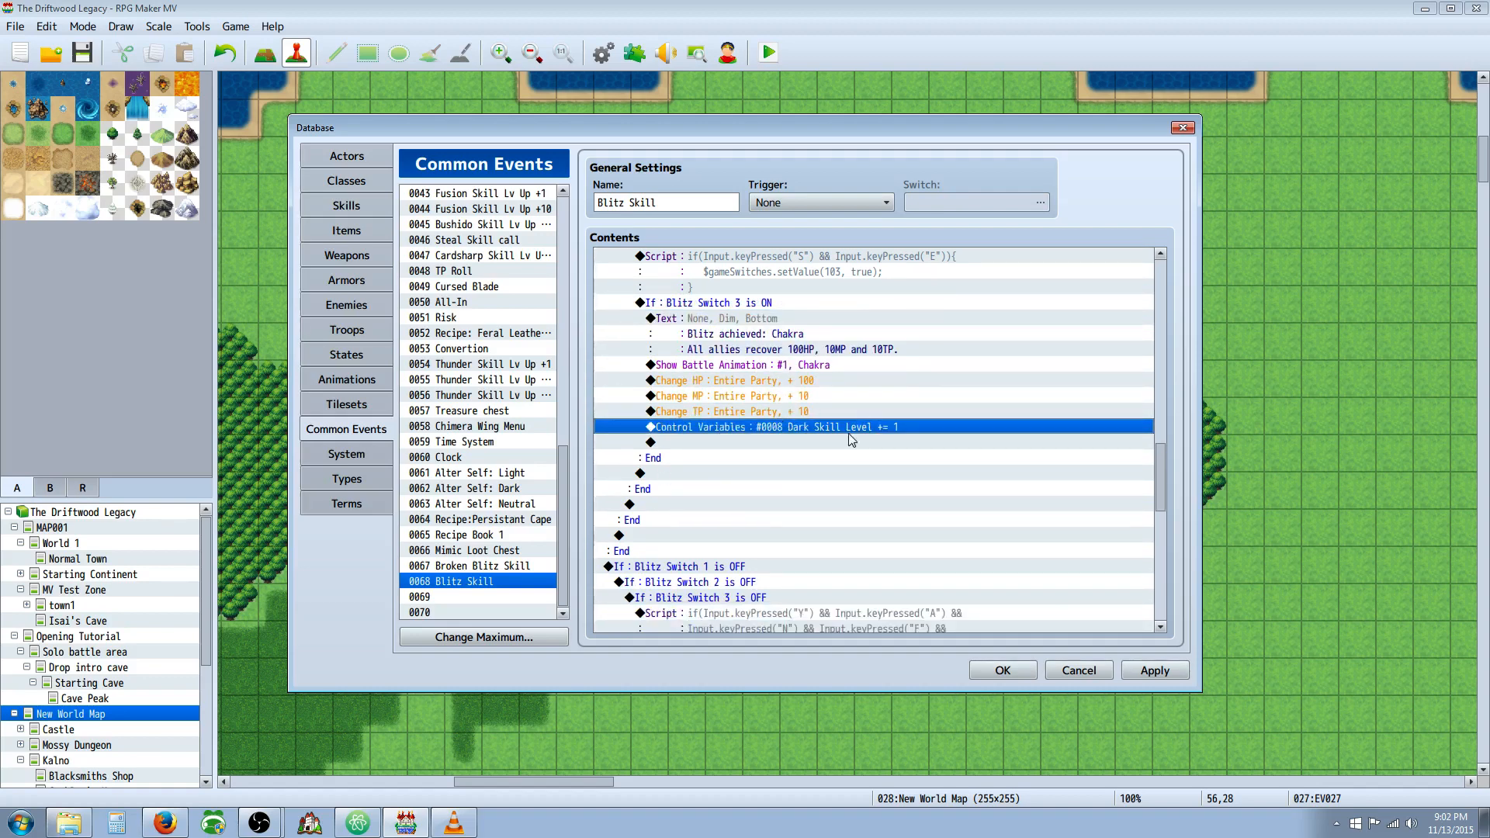
click(739, 365)
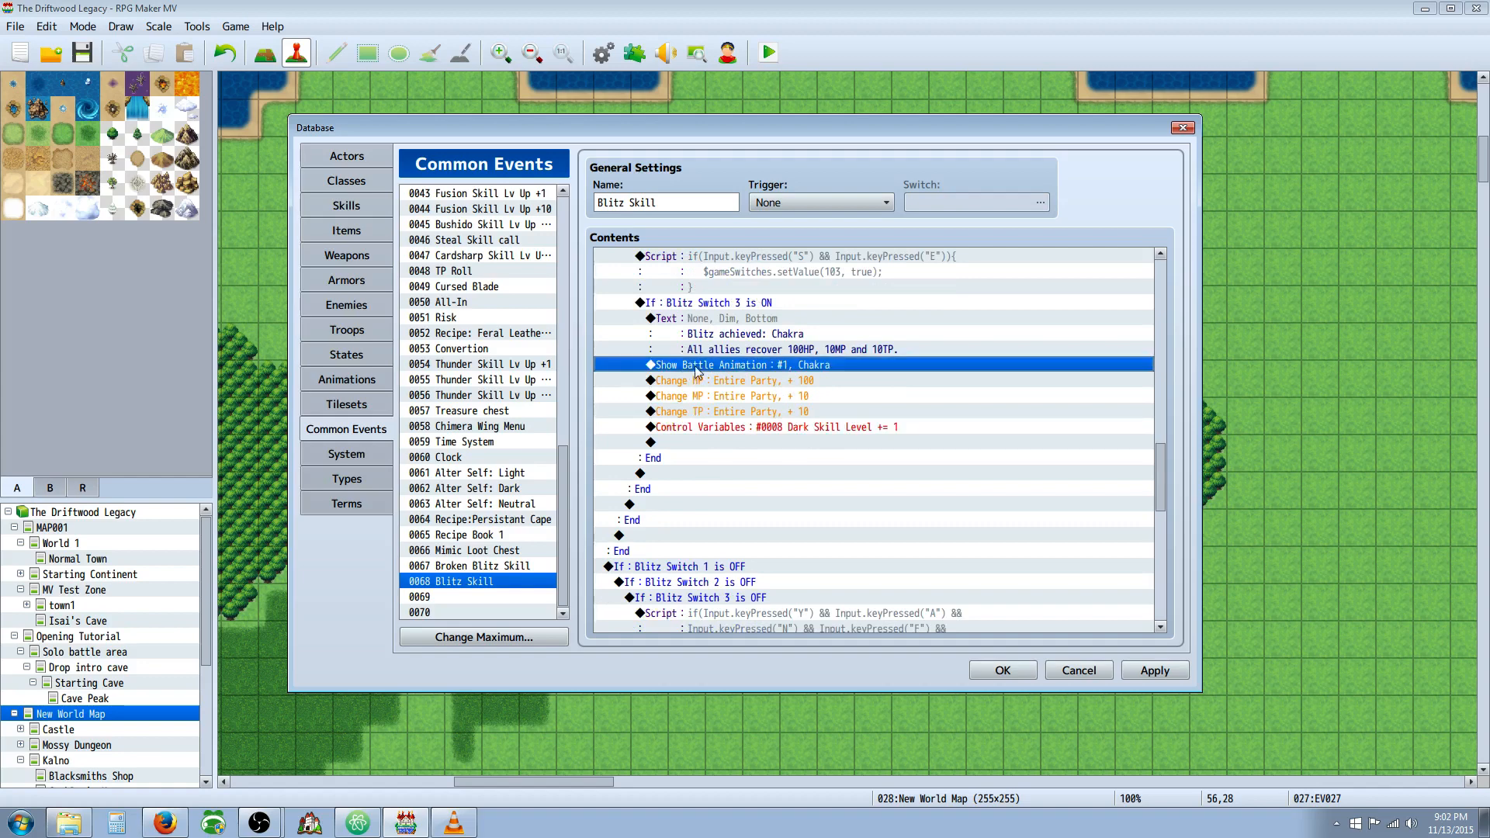
mouse_move(803, 368)
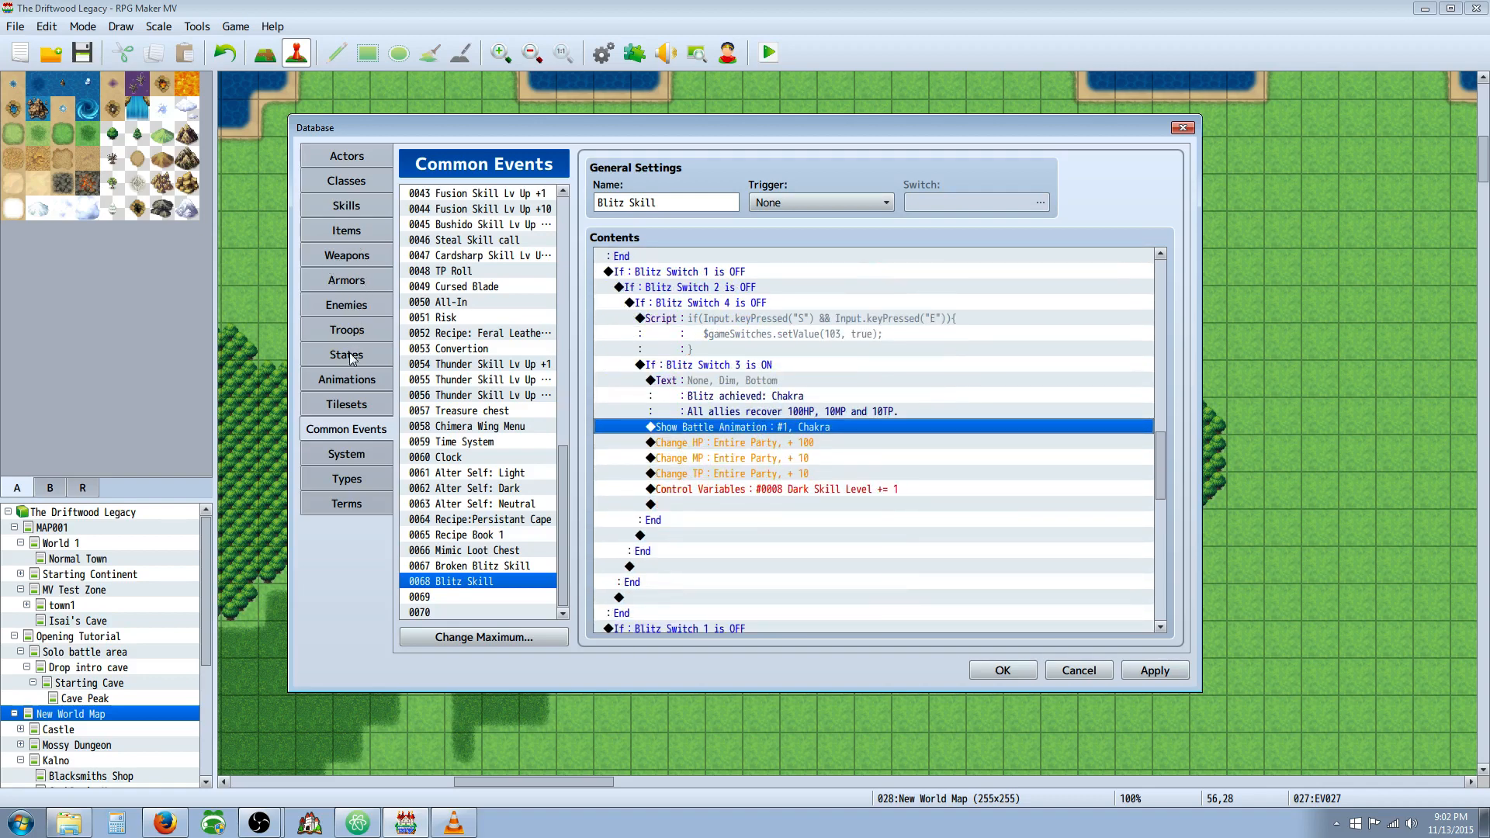
click(346, 379)
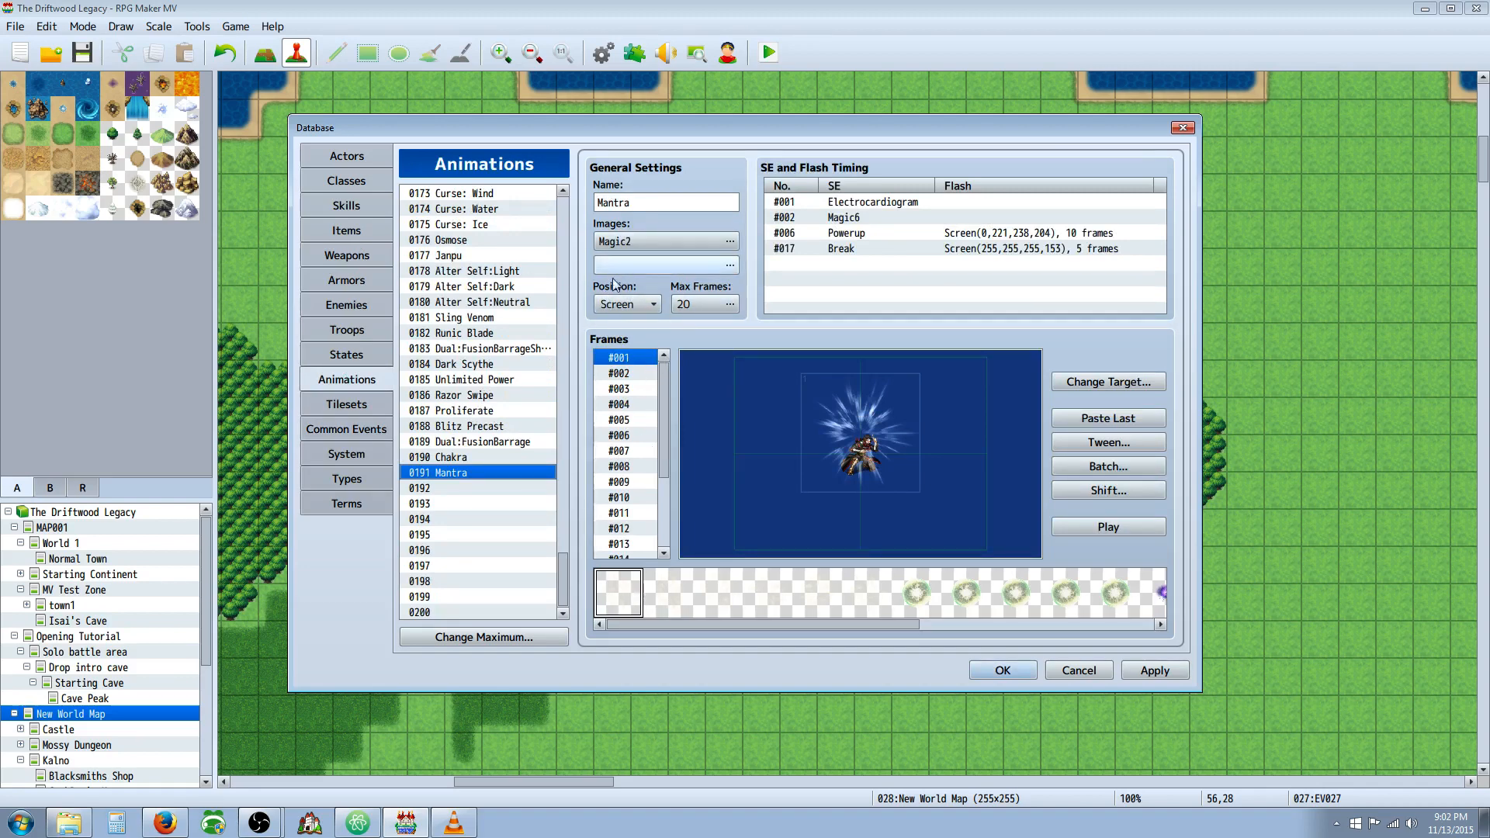
- View the 0187 Proliferate animation, then return to Blitz Skill's Chakra branch
click(465, 410)
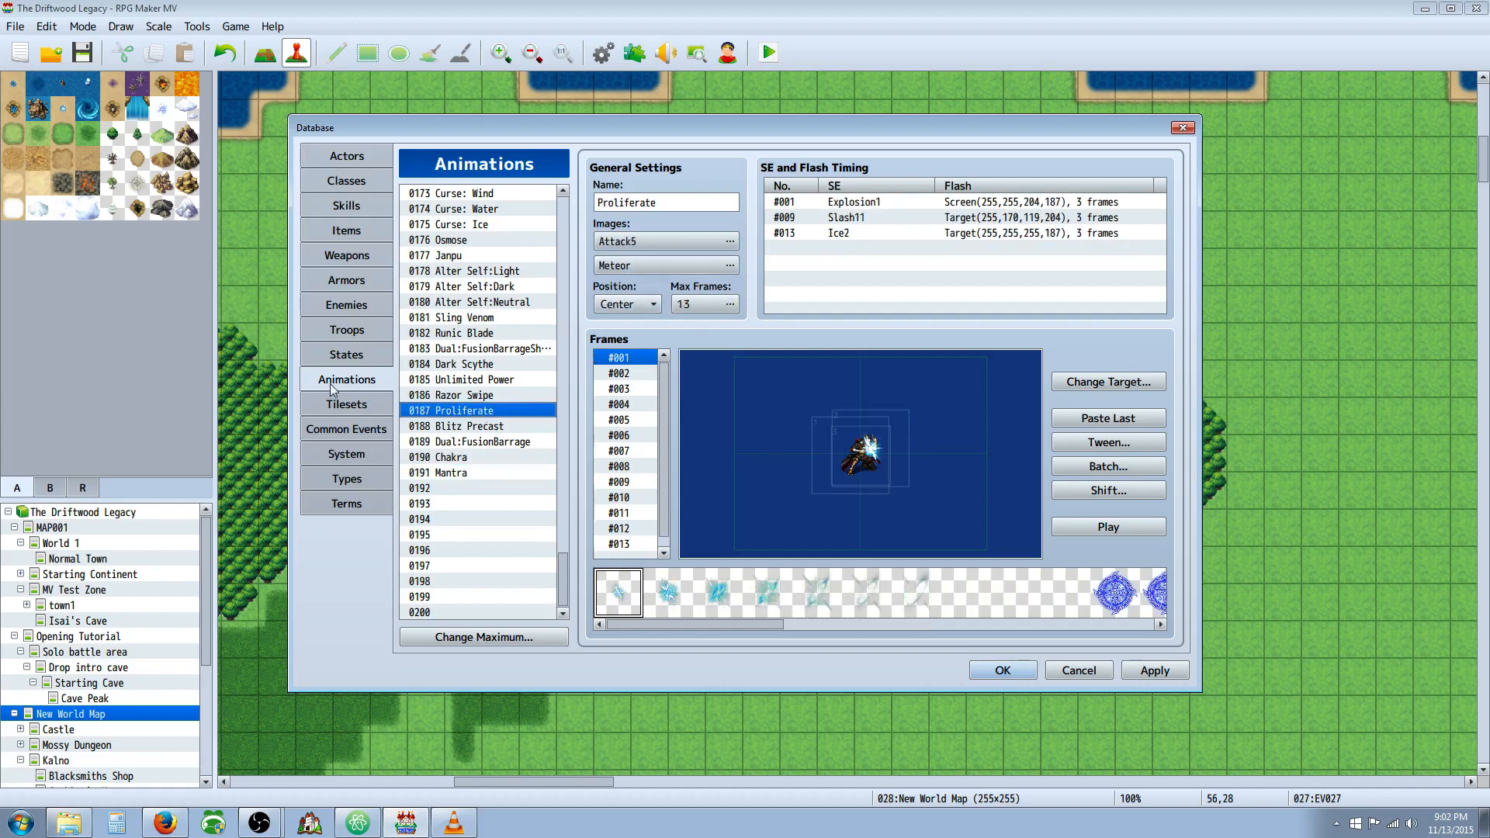
click(346, 429)
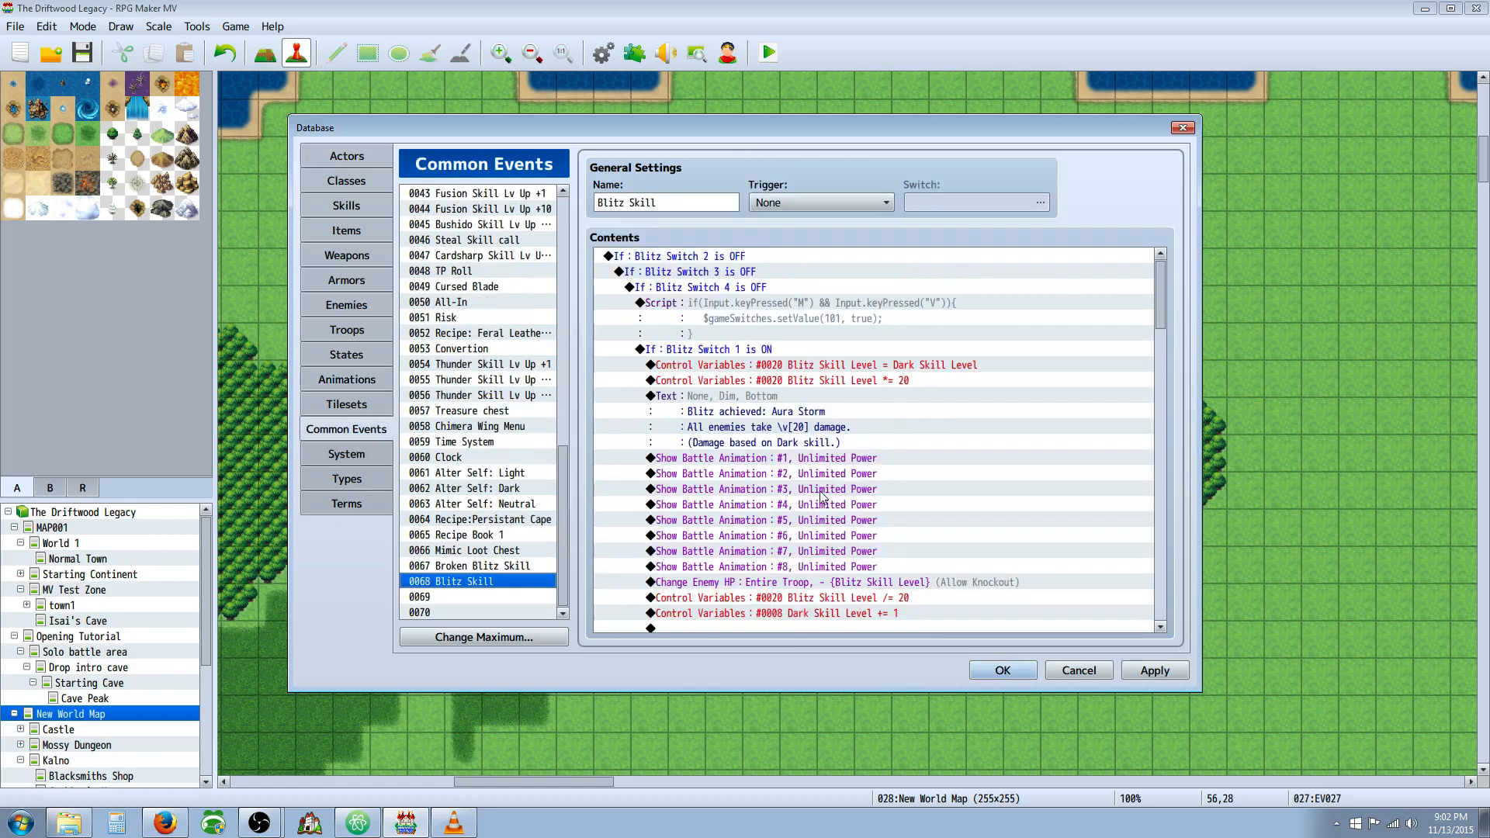
scroll(down, 3)
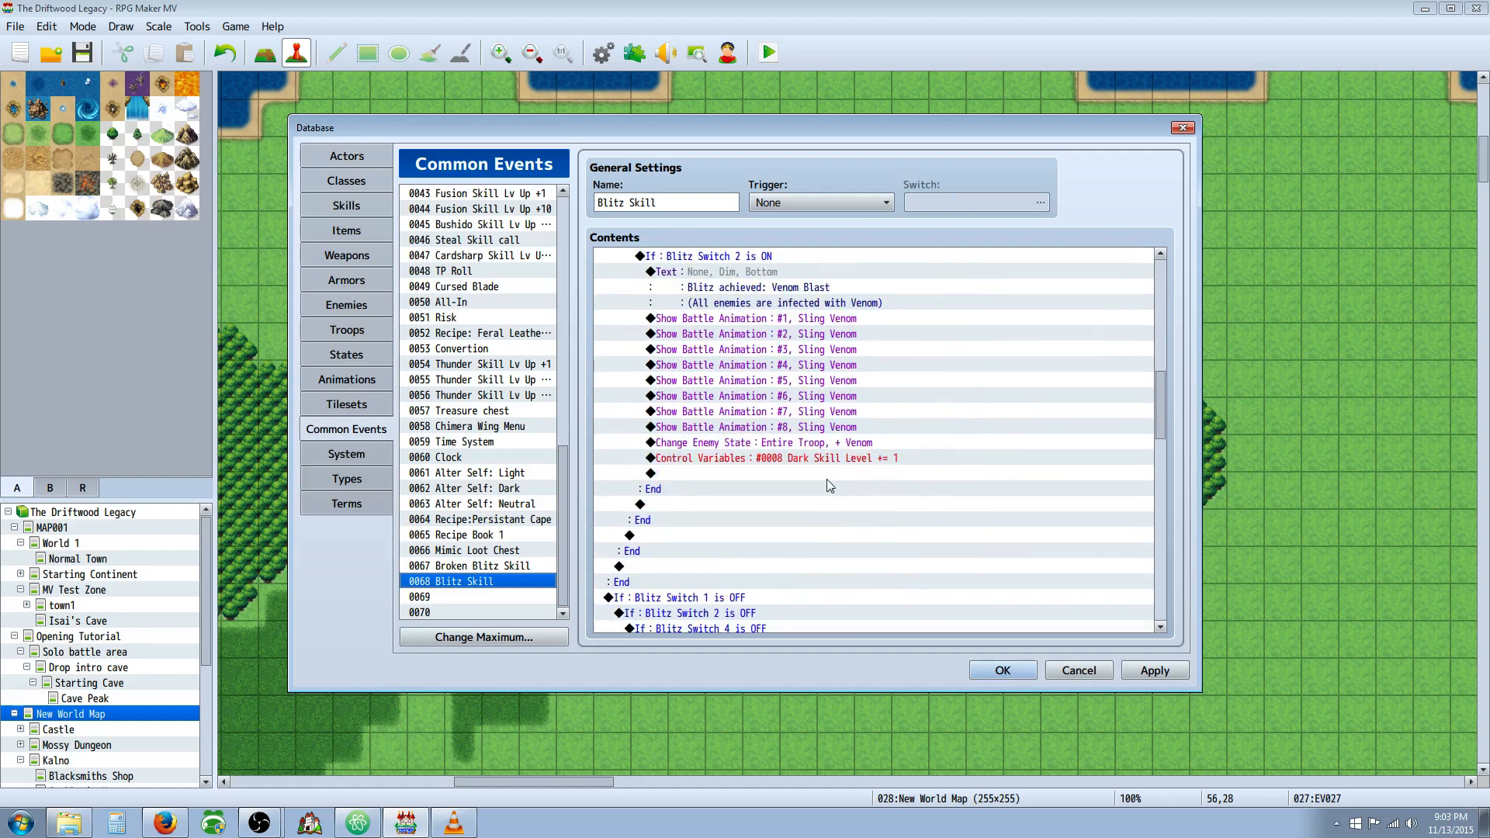
scroll(down, 3)
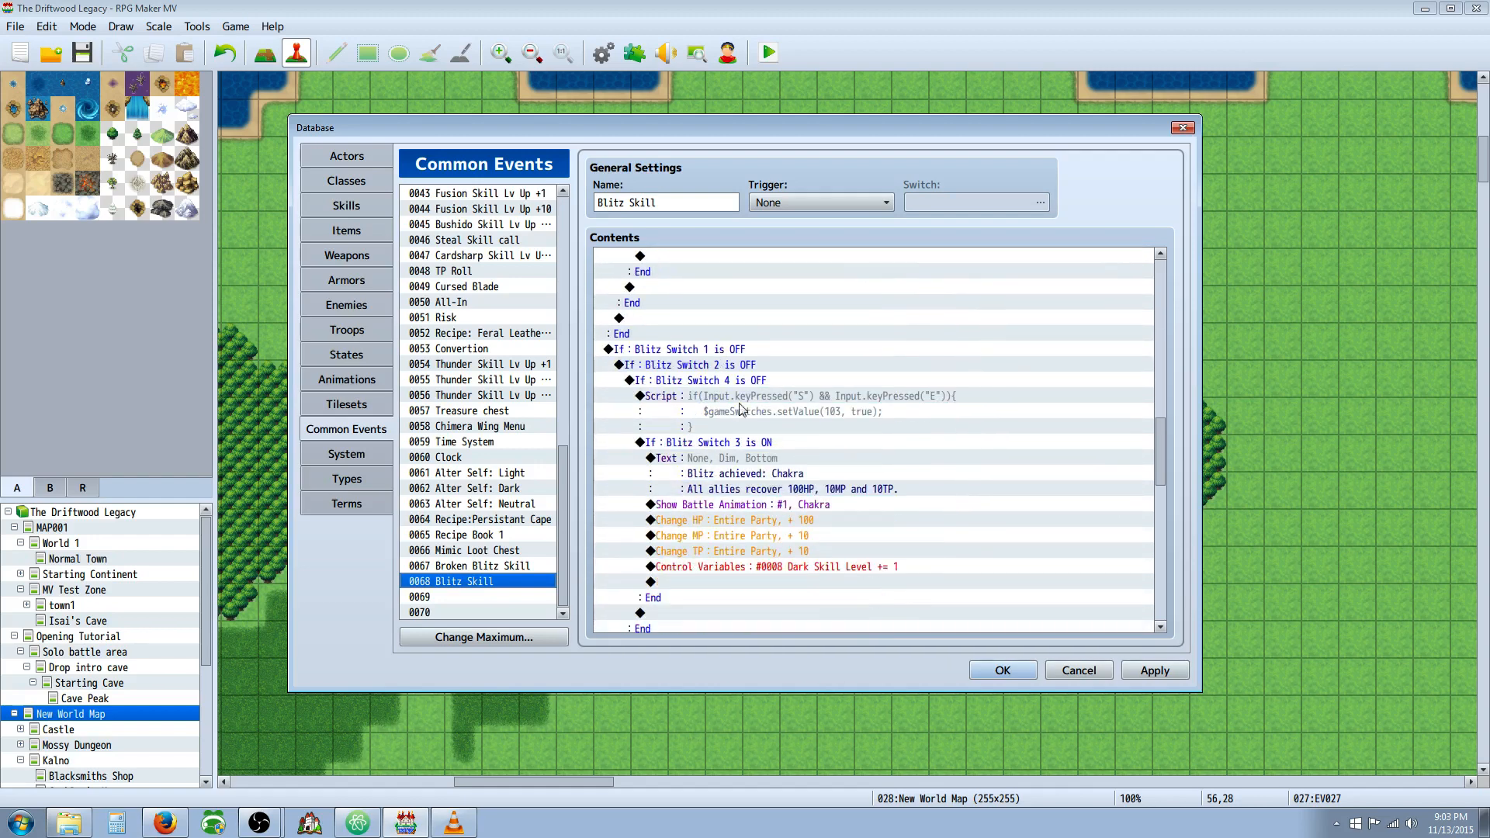
scroll(down, 3)
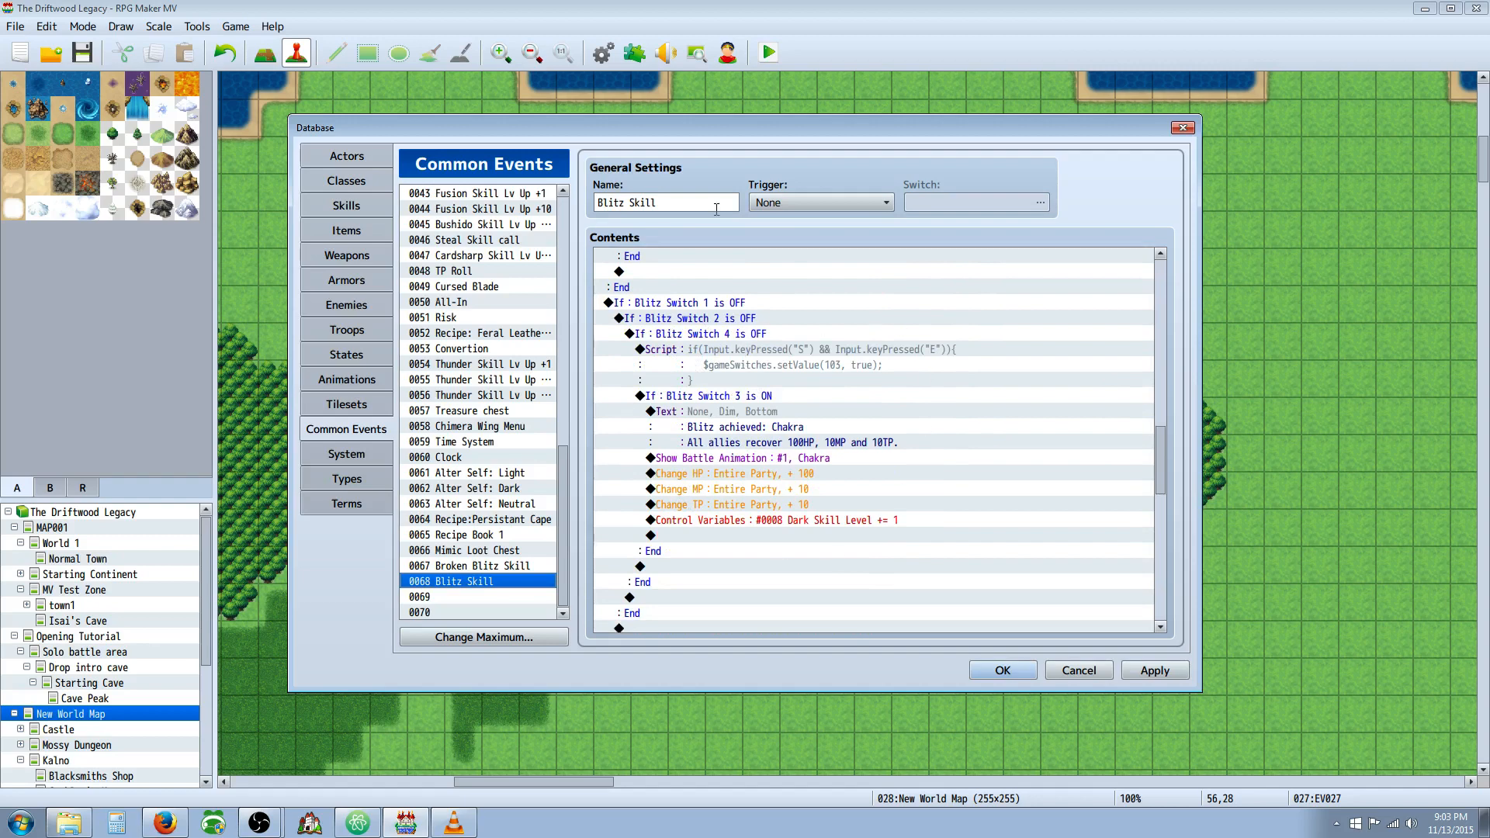
mouse_move(723, 314)
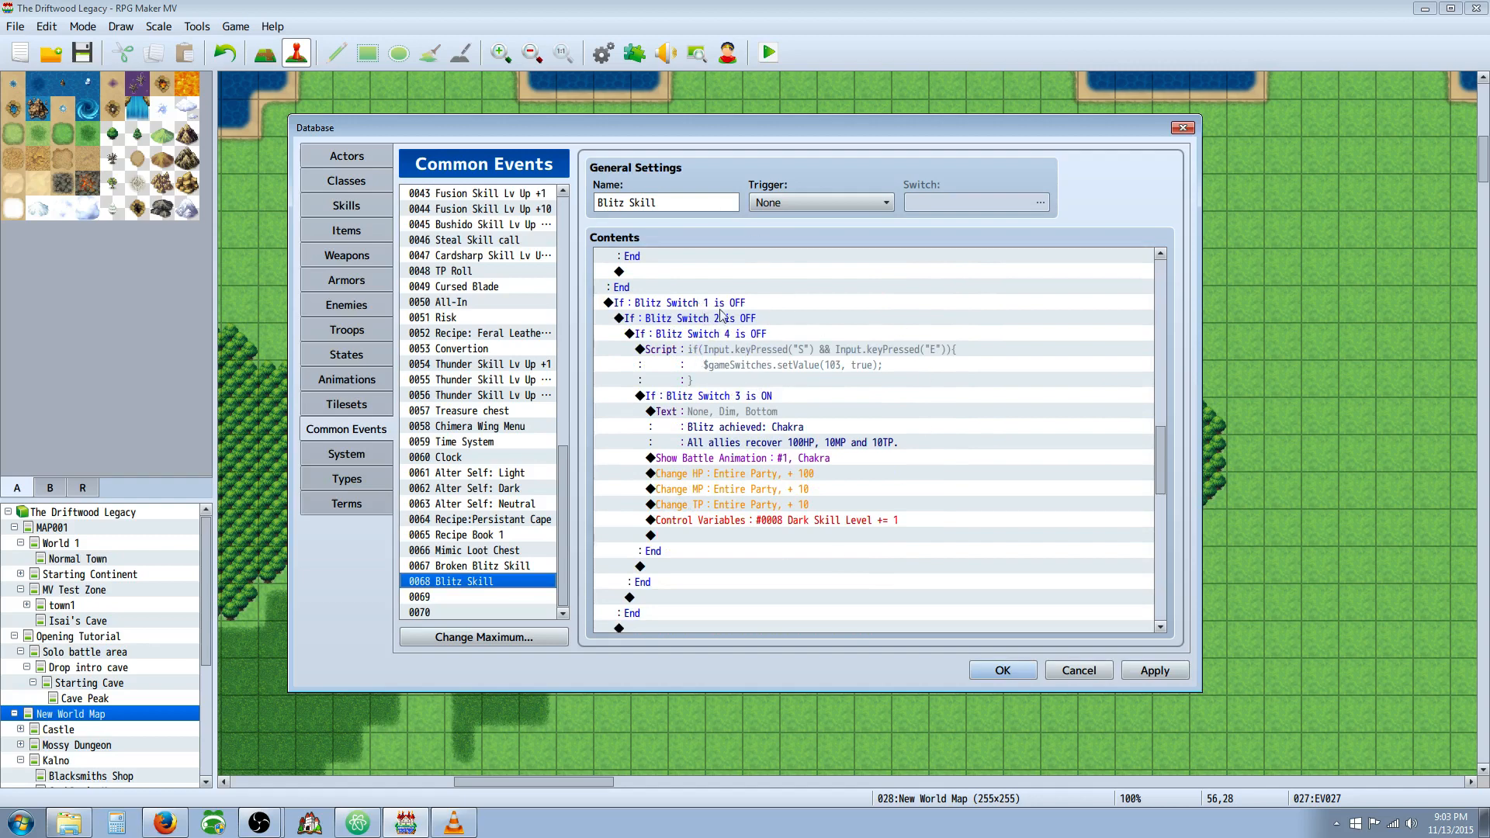
scroll(down, 3)
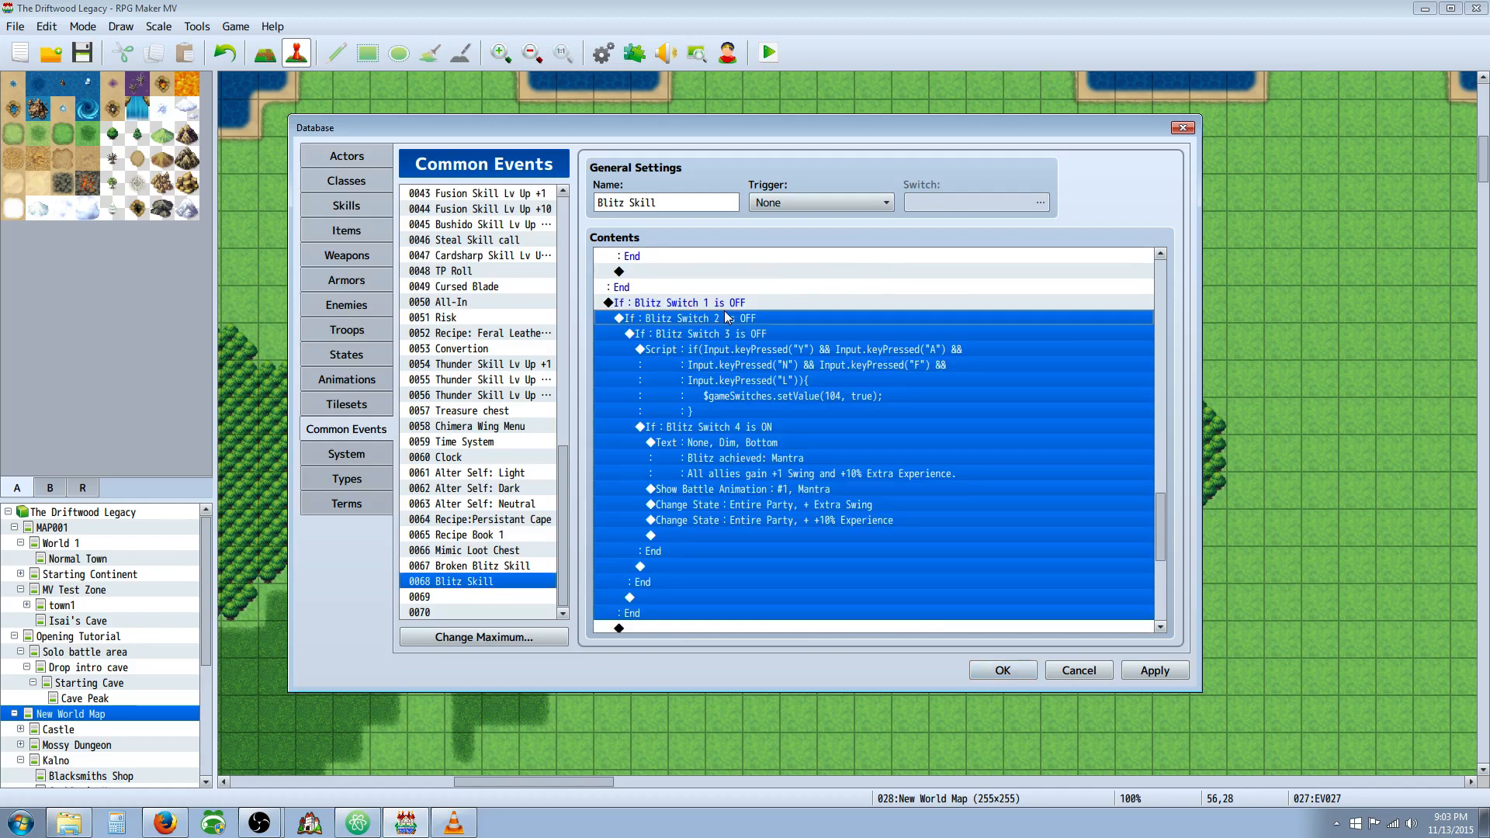
click(678, 302)
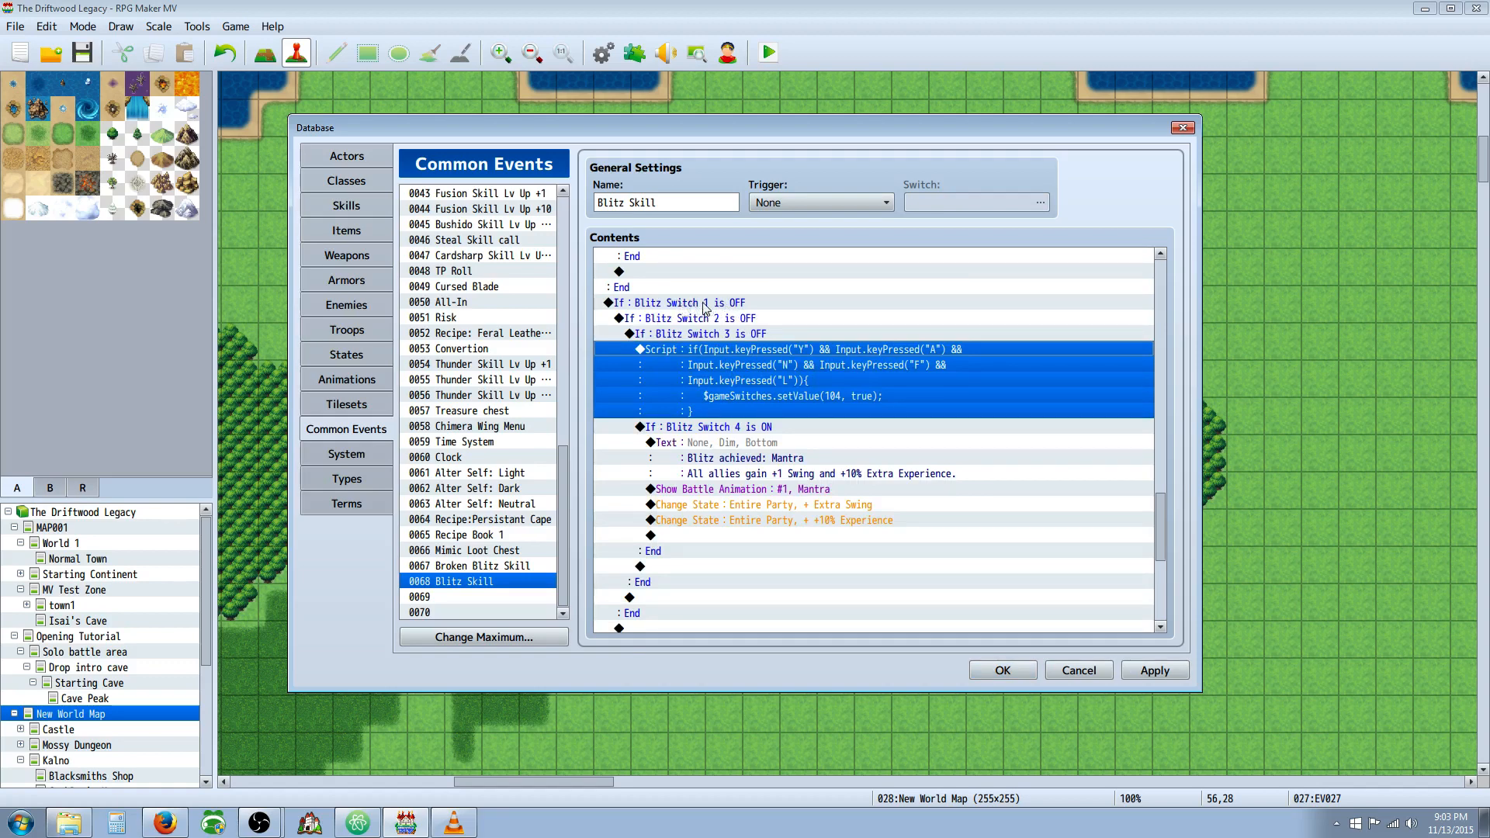
click(698, 333)
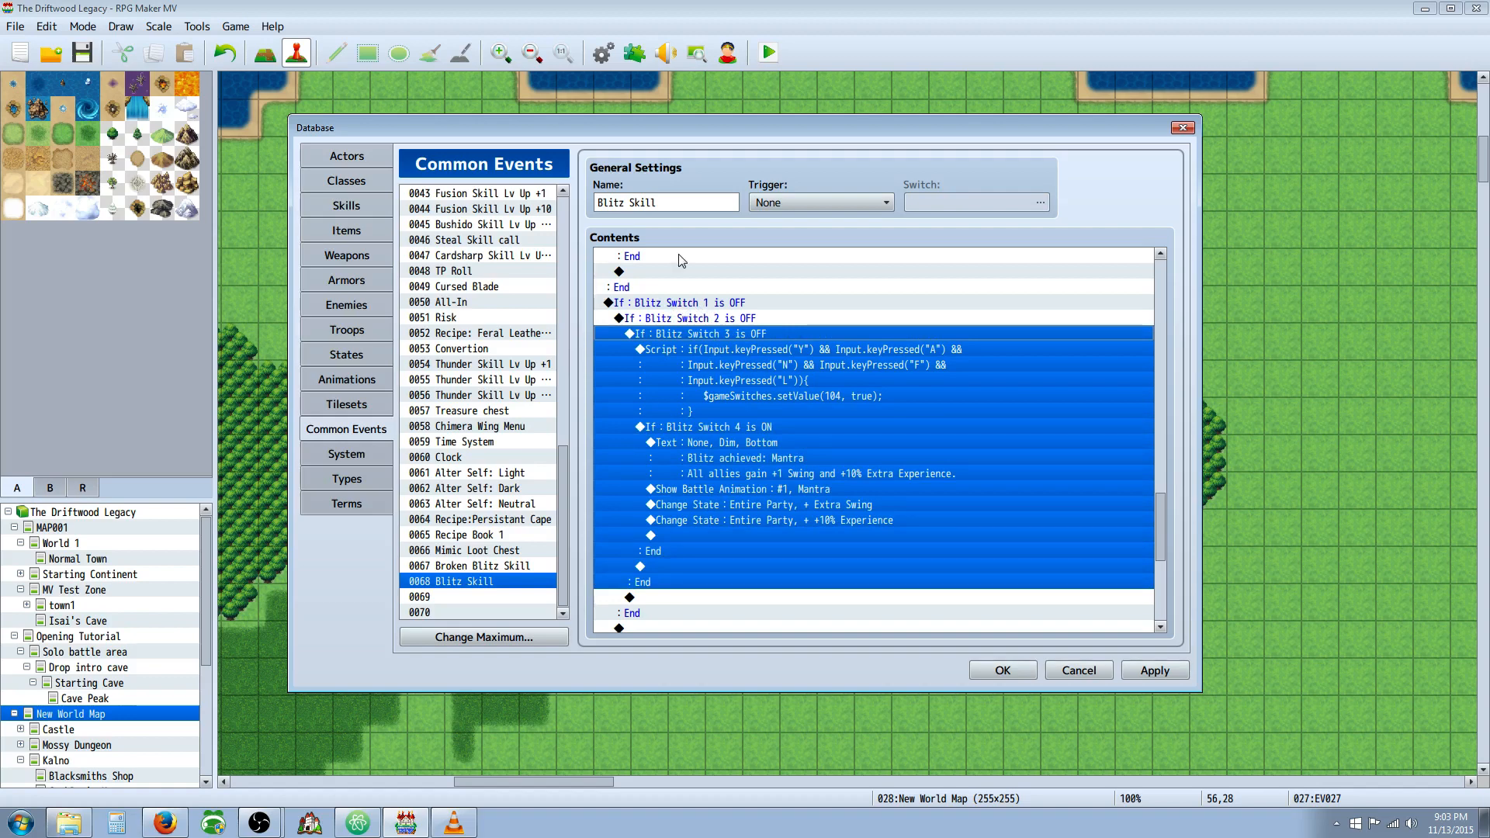
mouse_move(728, 352)
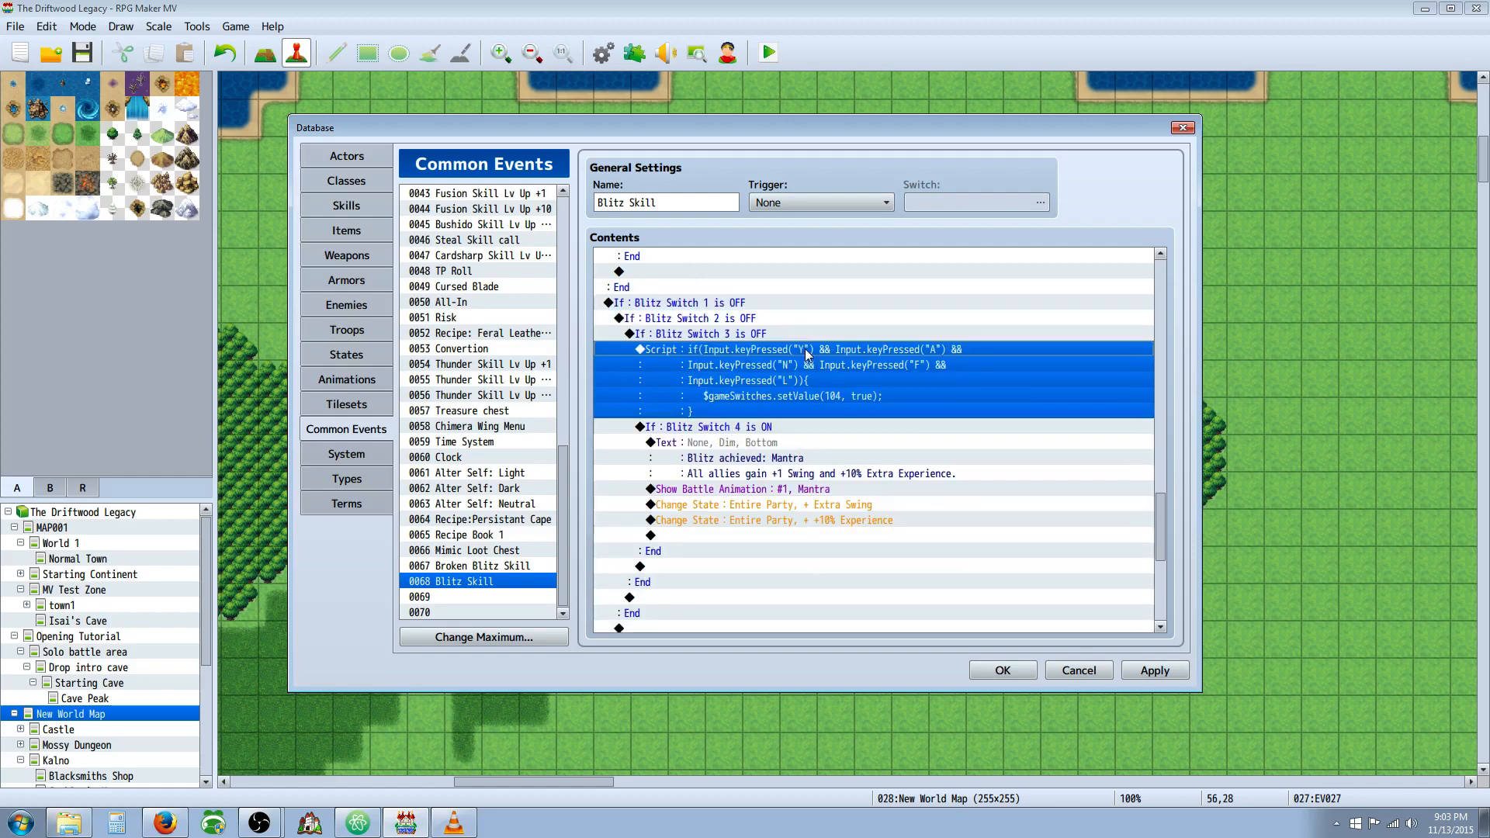
double_click(806, 350)
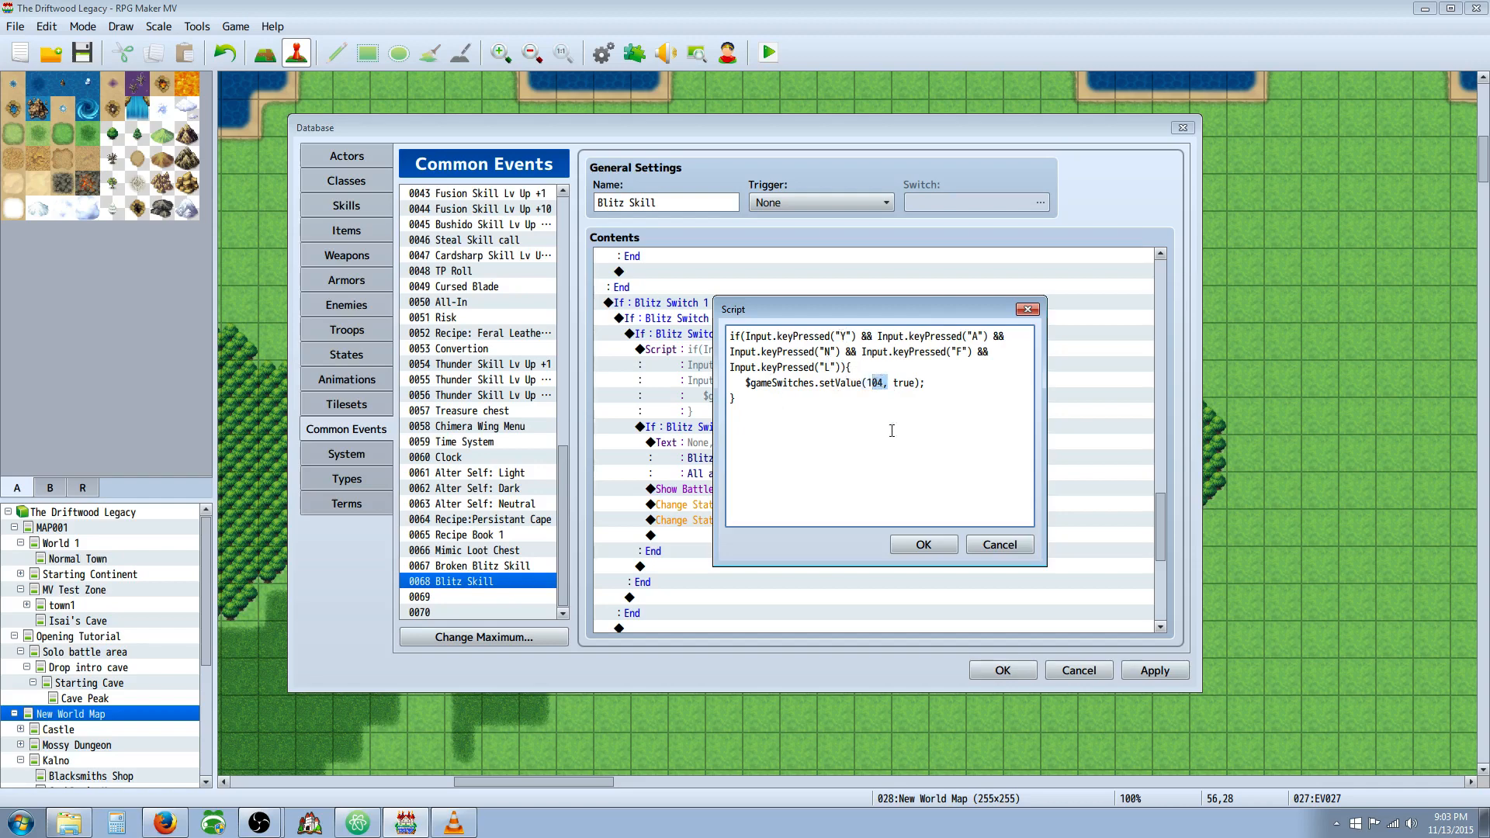
- Close the Mantra Y-A-N-F-L script editor without changes
click(921, 543)
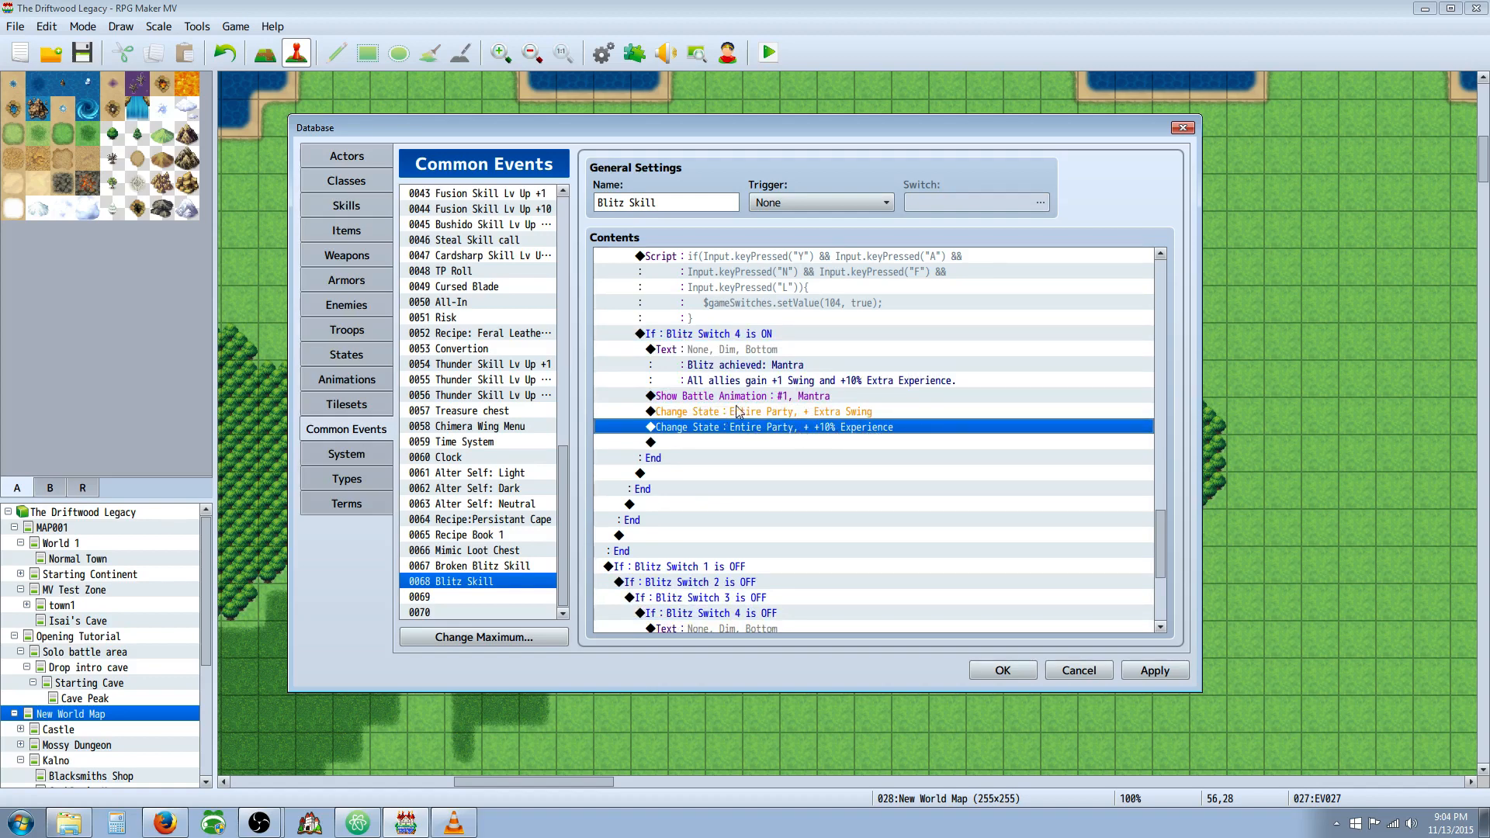
mouse_move(792, 285)
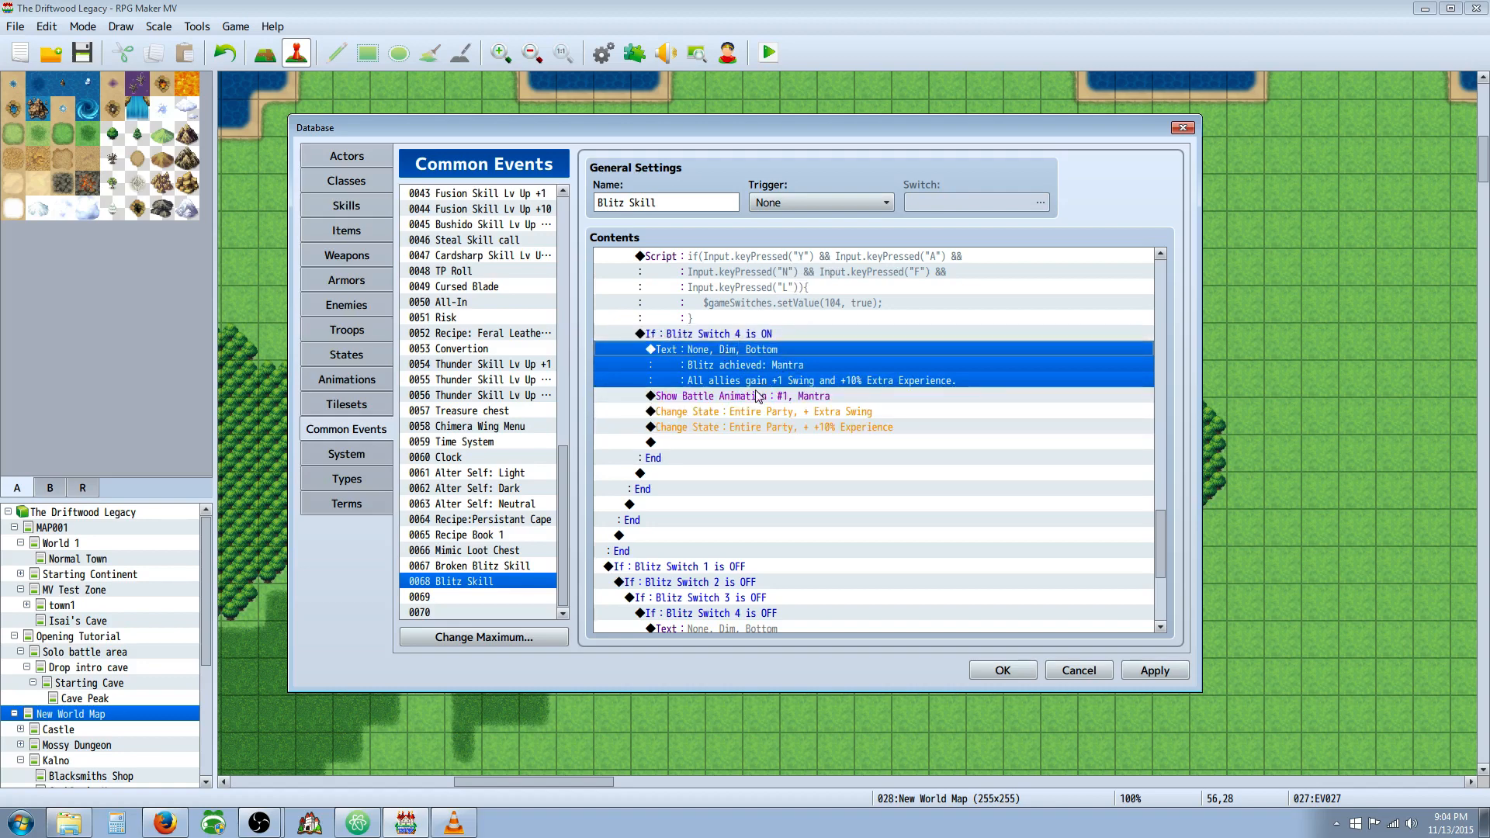
click(760, 411)
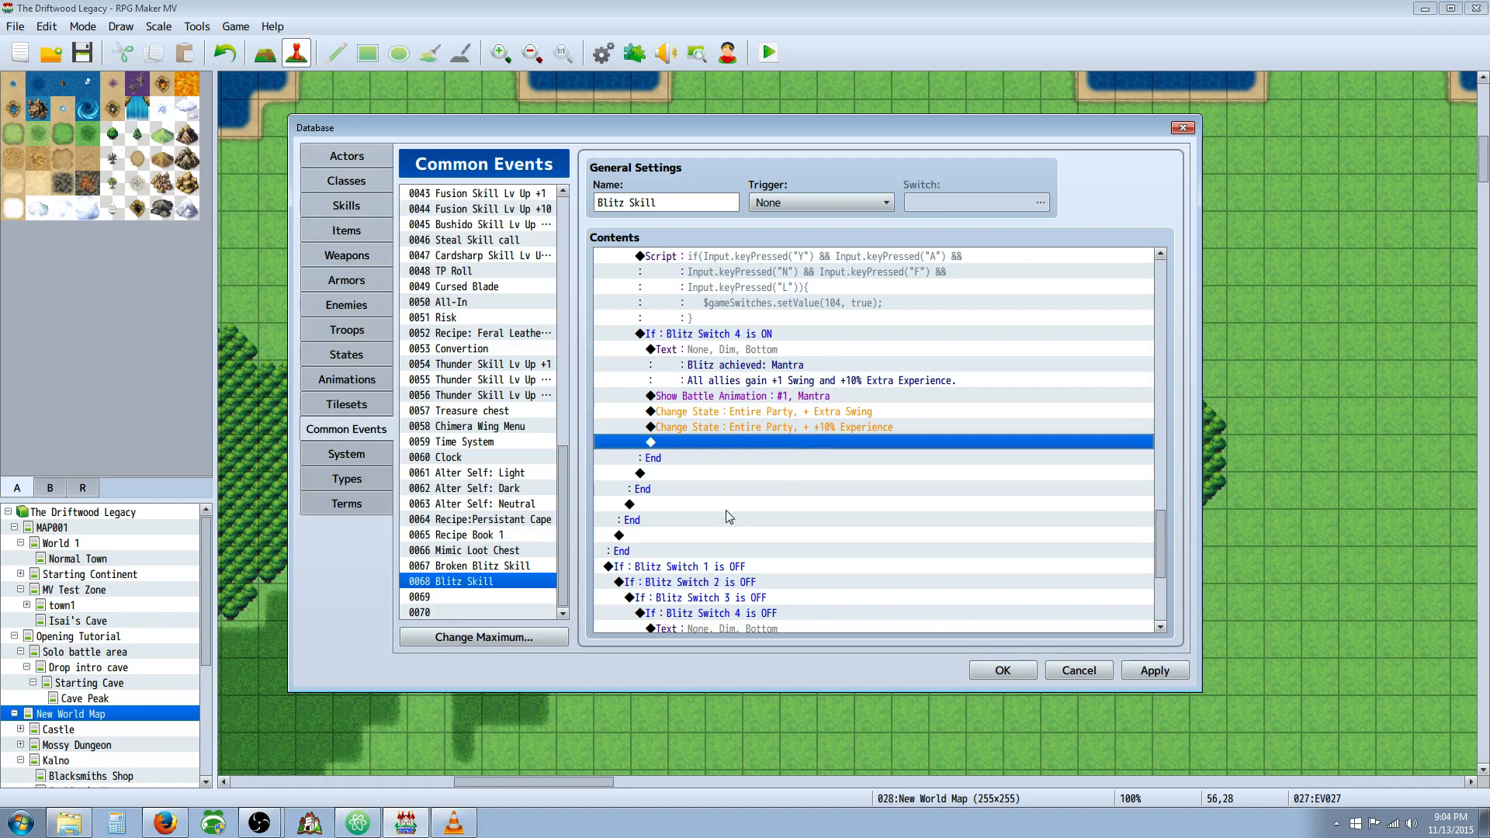
scroll(down, 3)
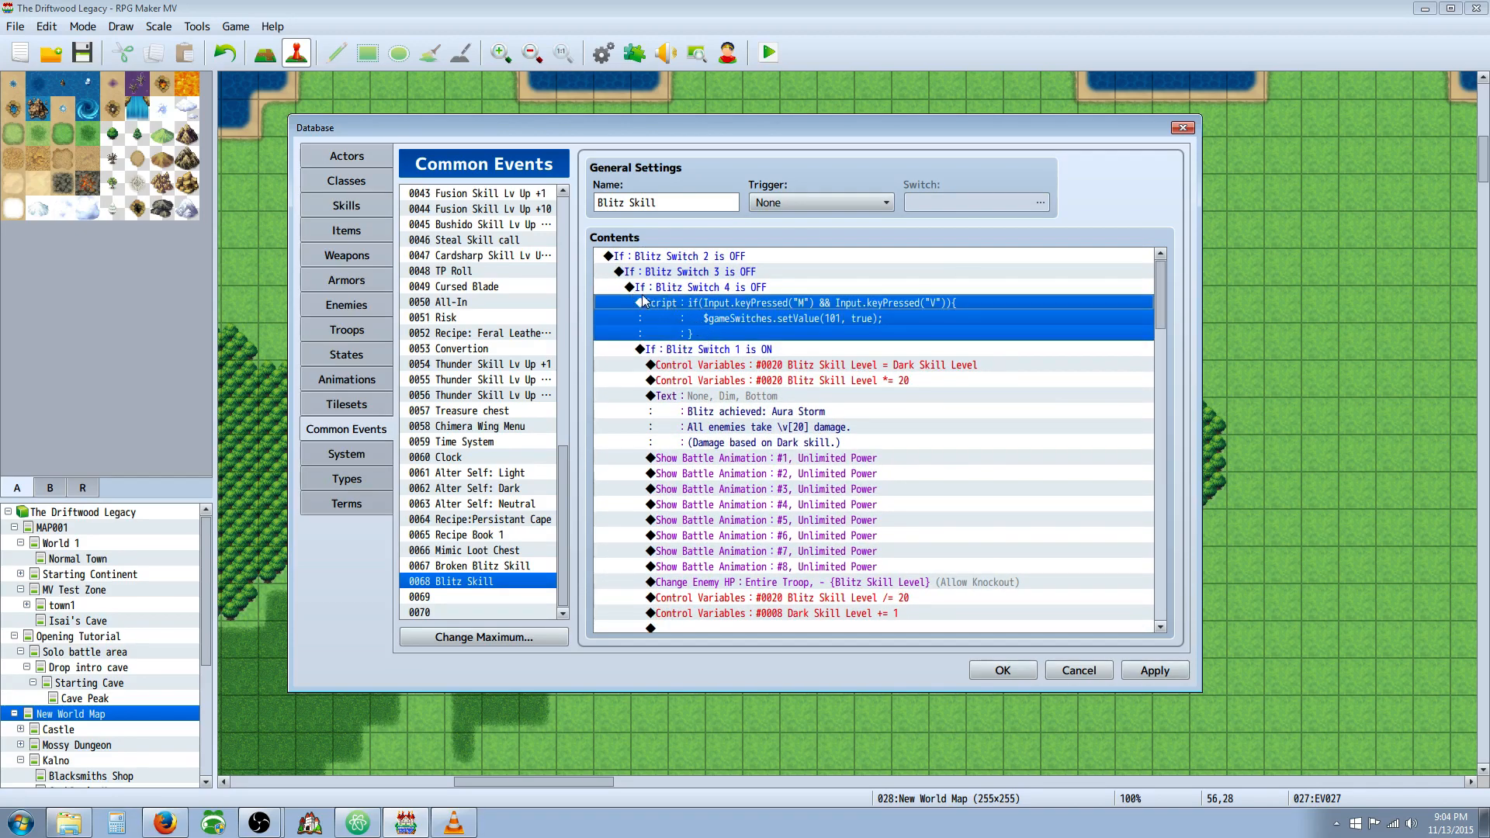
scroll(down, 3)
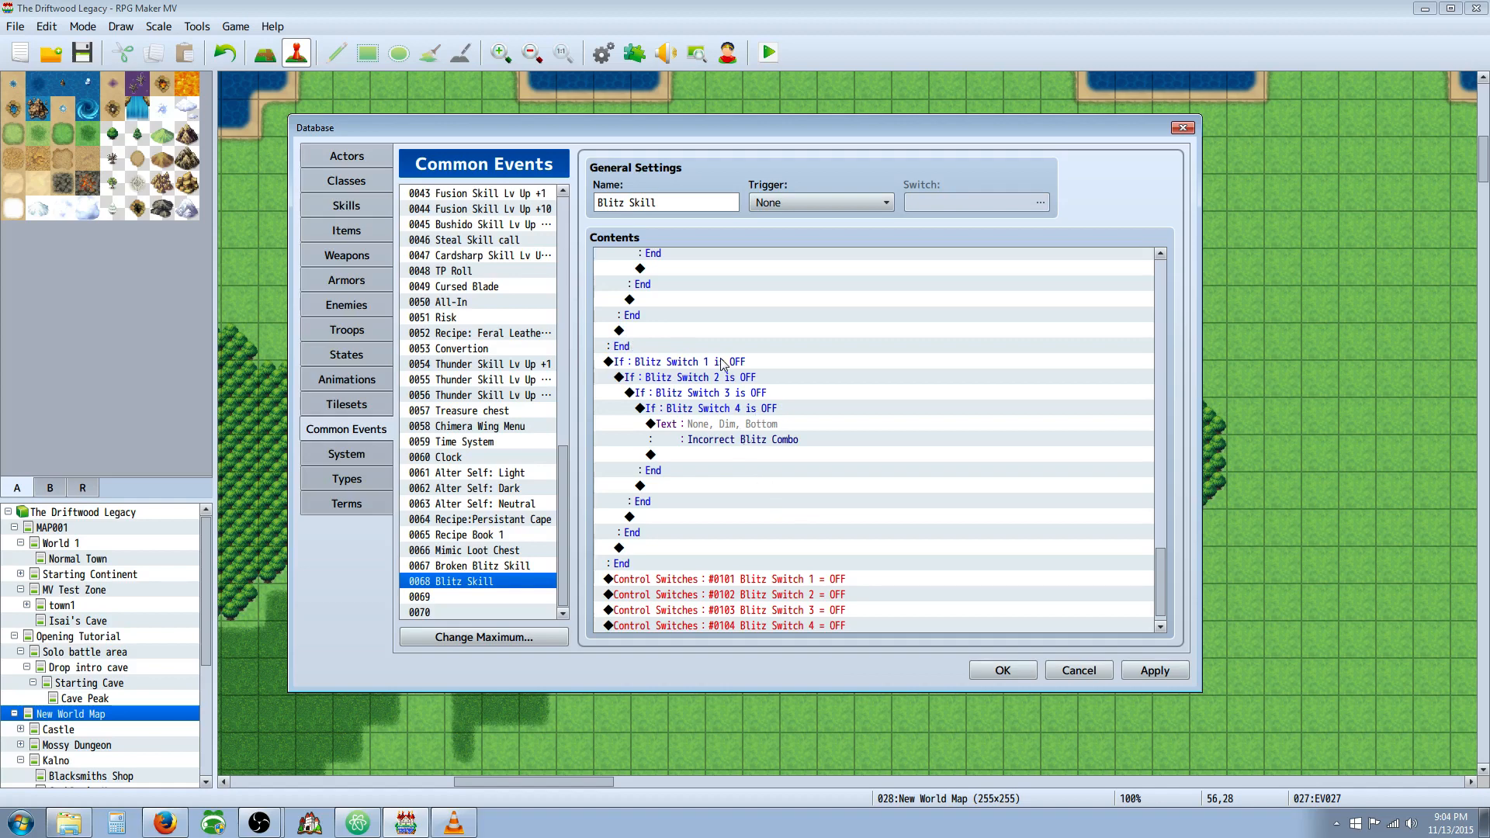
click(677, 363)
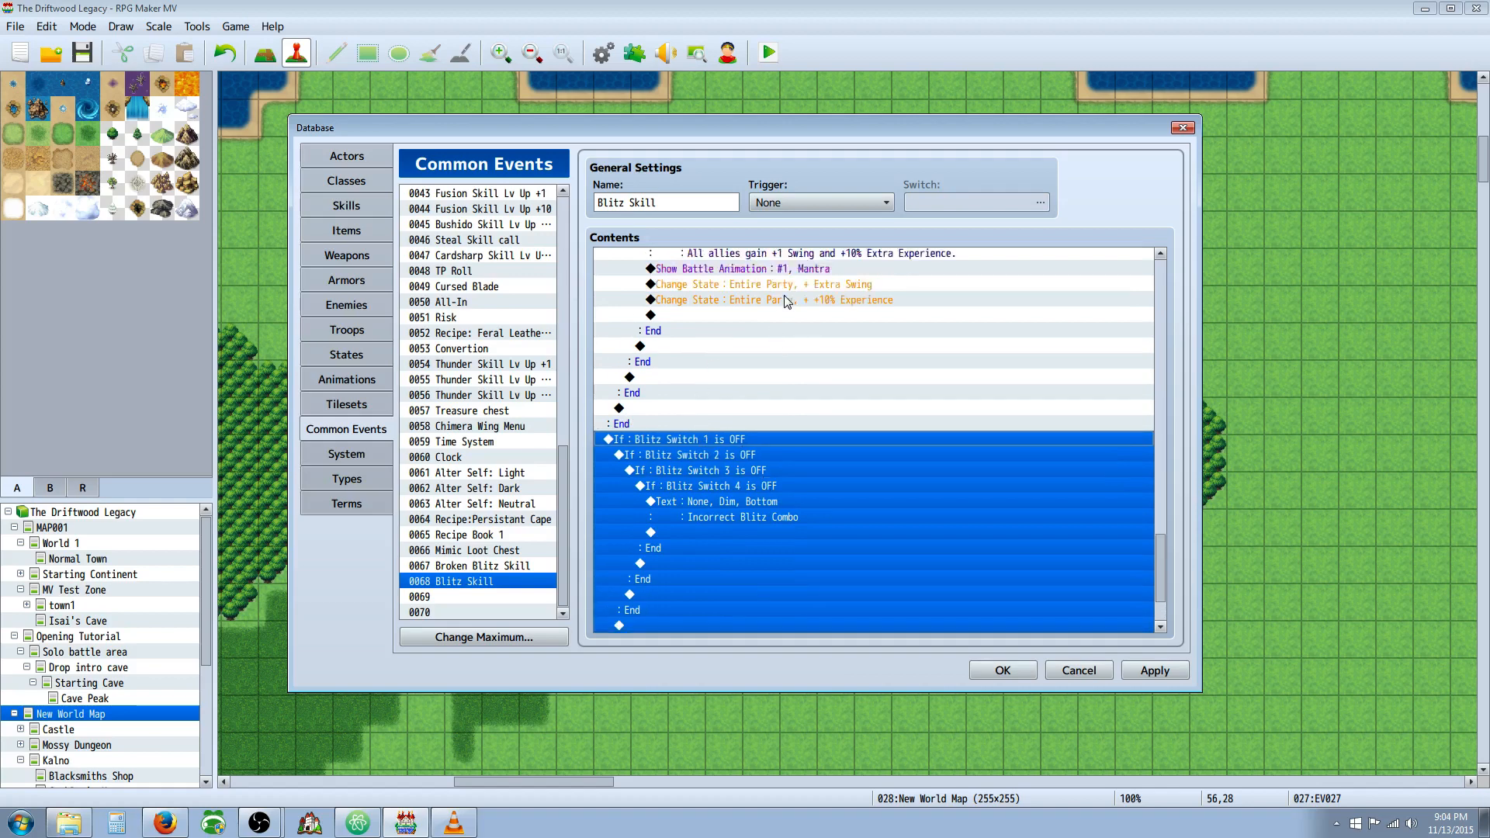
scroll(down, 3)
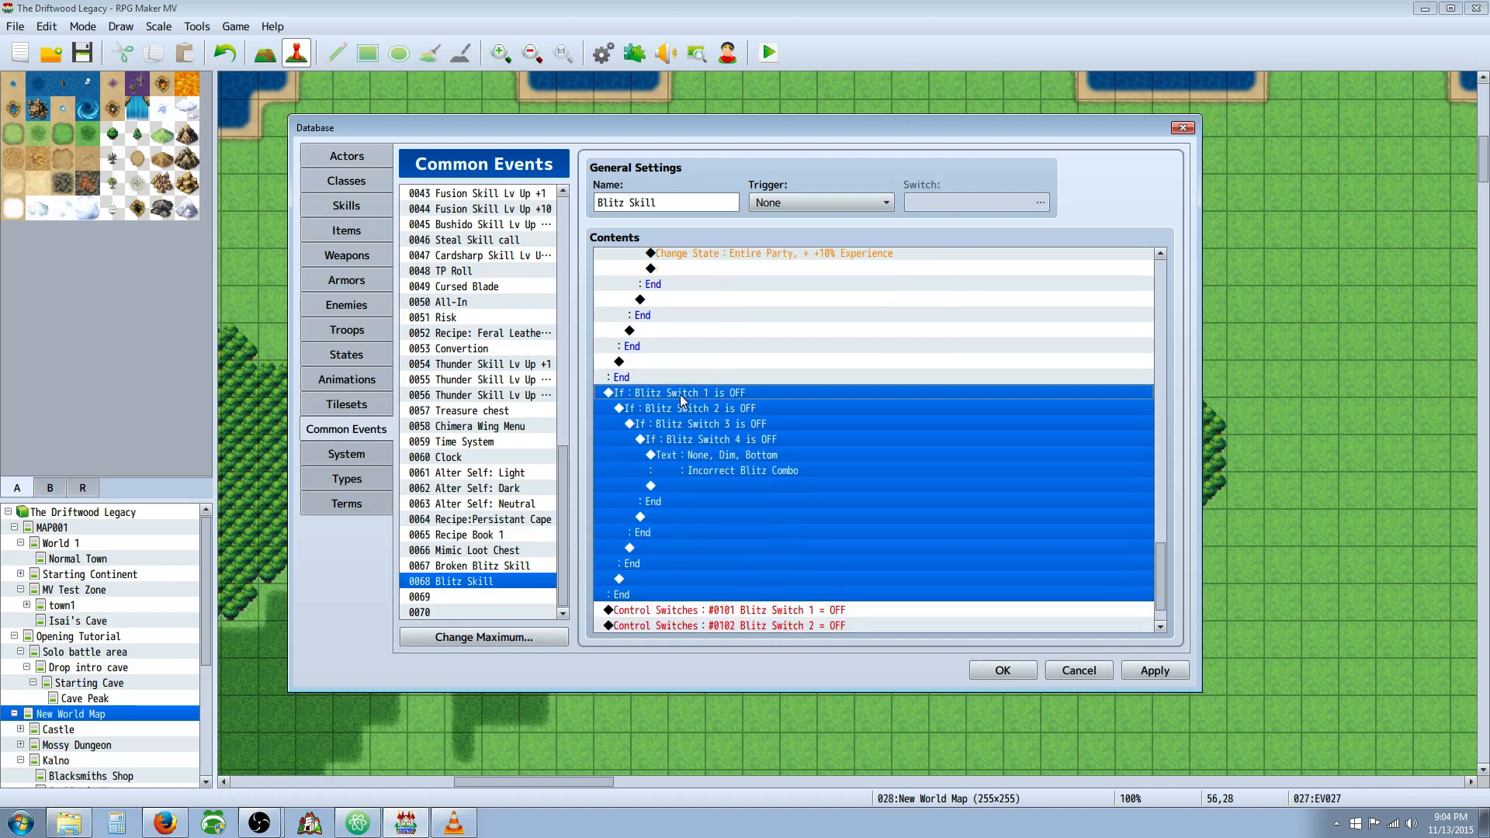
mouse_move(778, 474)
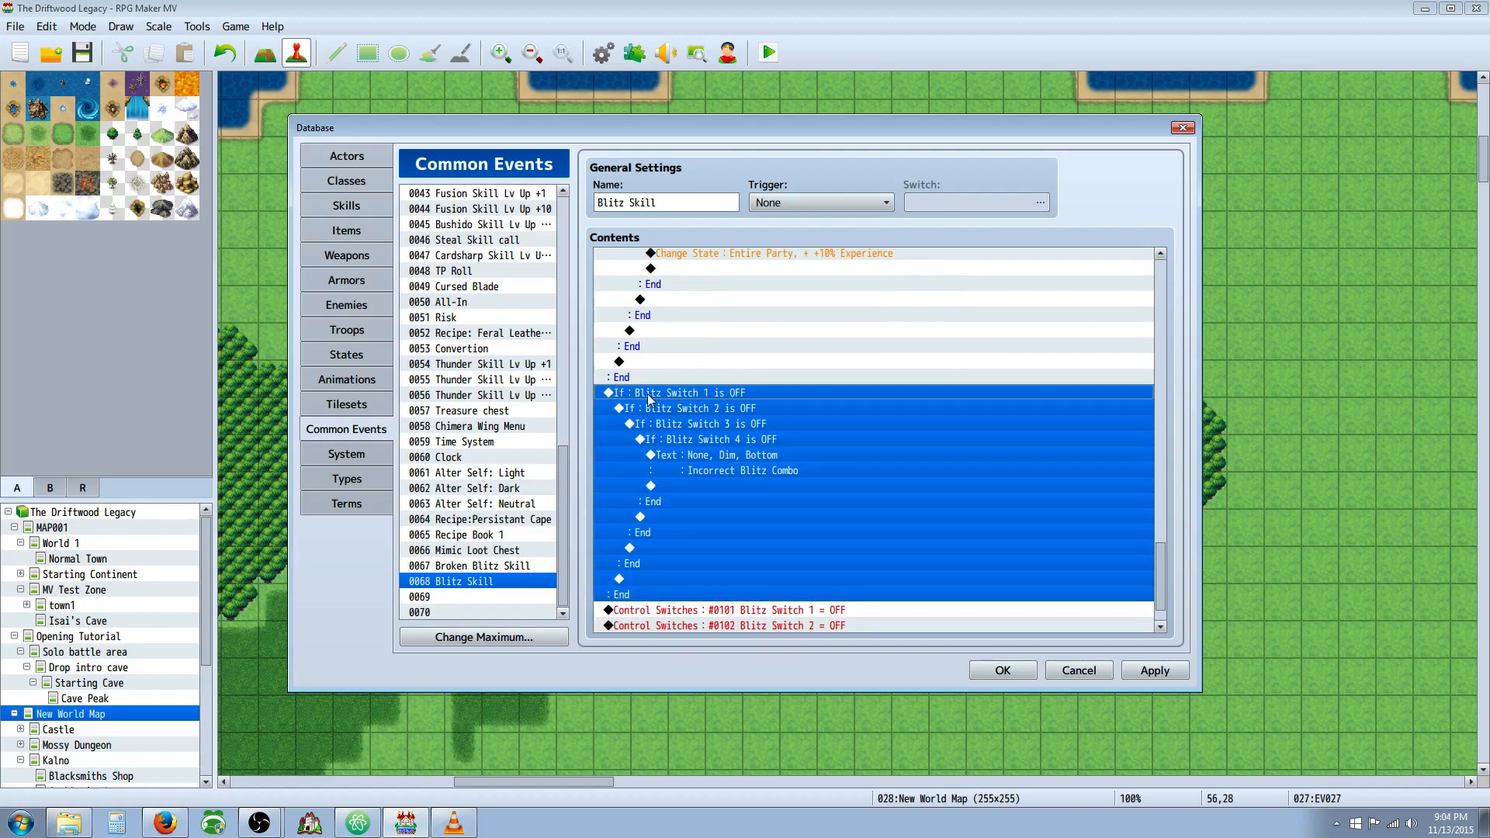
click(694, 407)
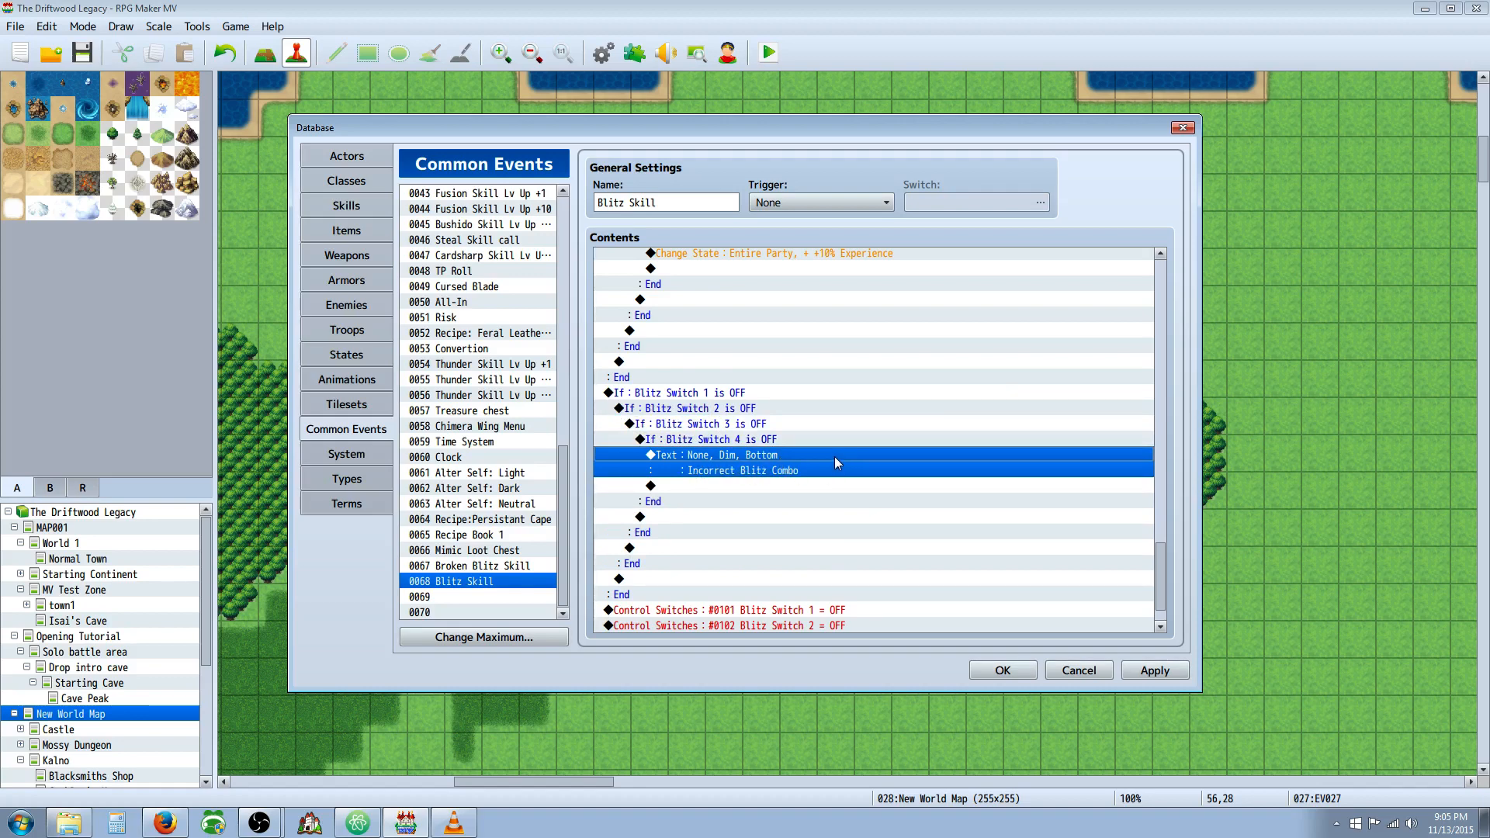
scroll(down, 3)
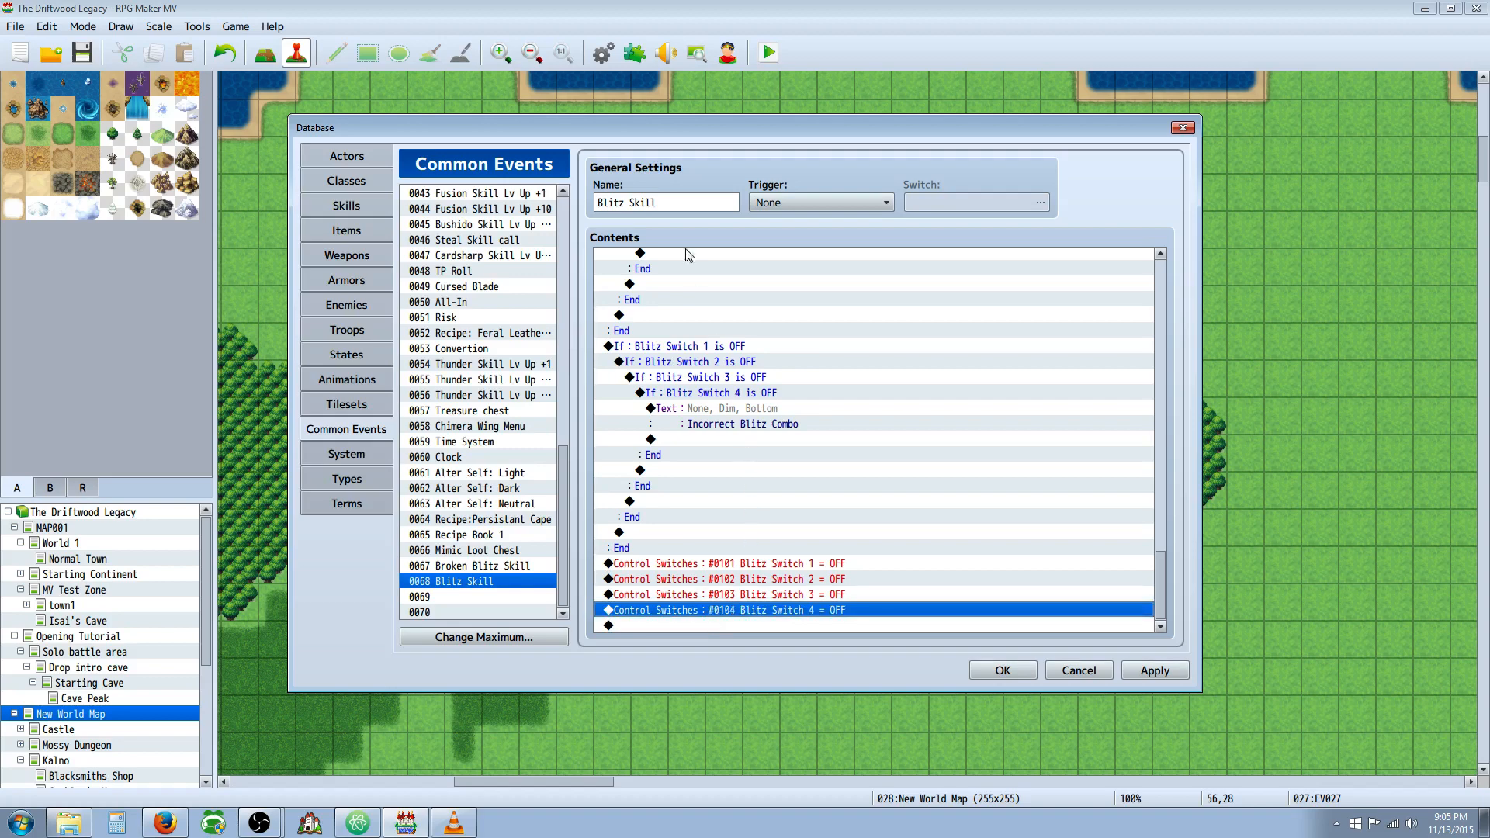
mouse_move(699, 605)
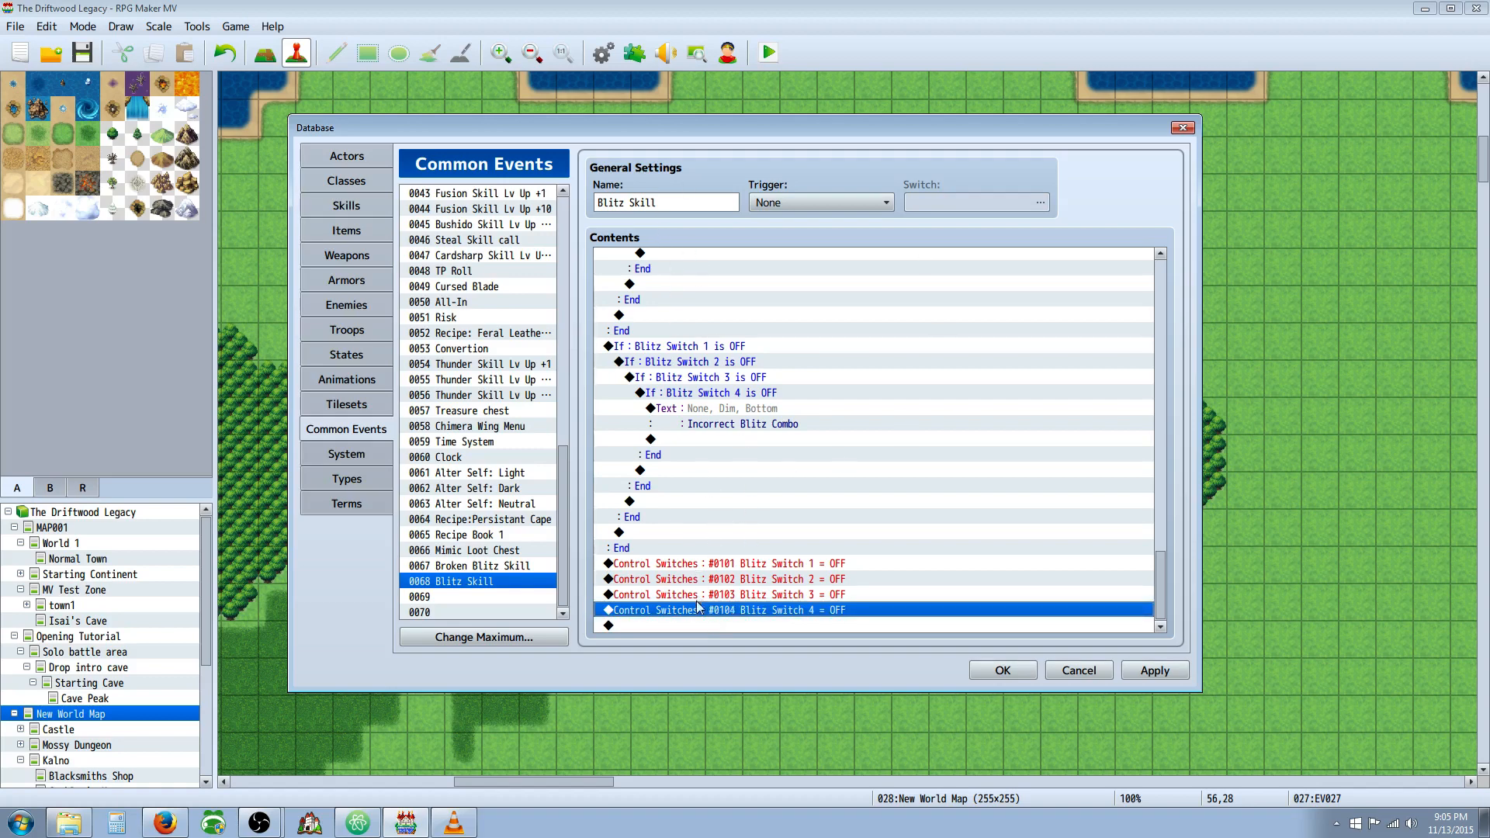
mouse_move(699, 558)
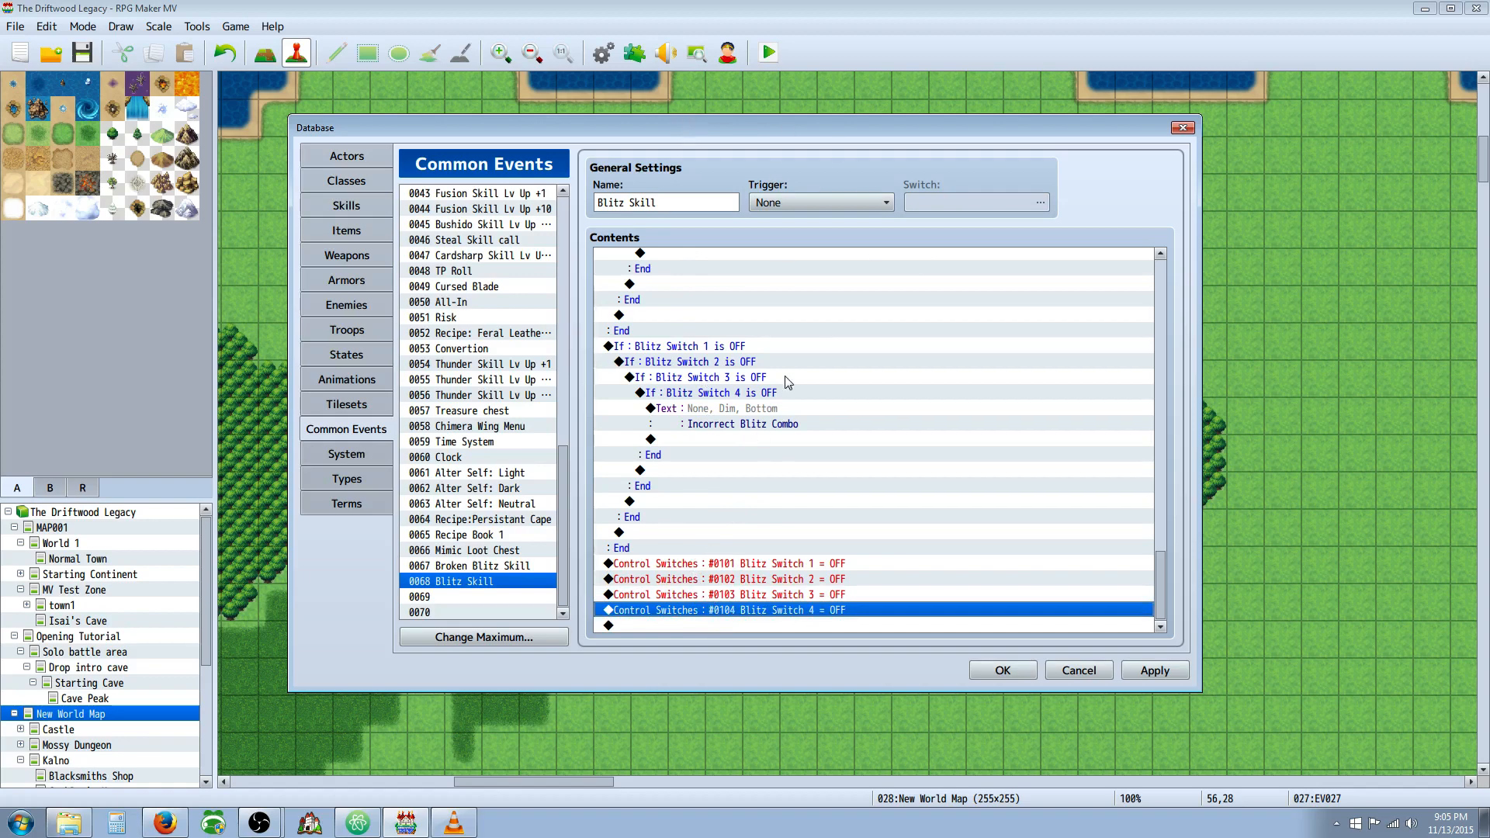
mouse_move(807, 571)
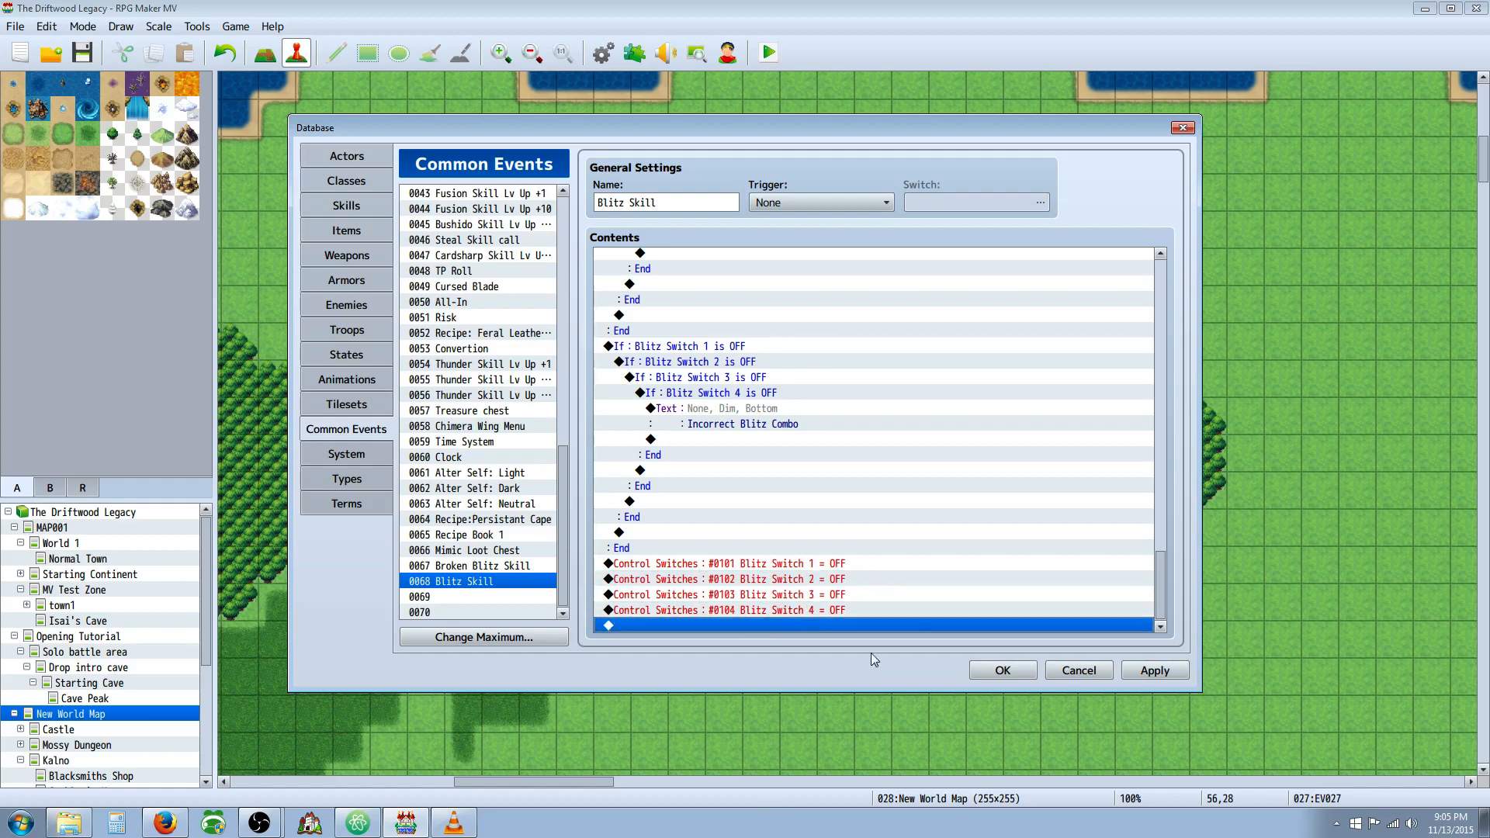
- Check the four Blitz switch resets at the bottom and apply the database edits
scroll(down, 3)
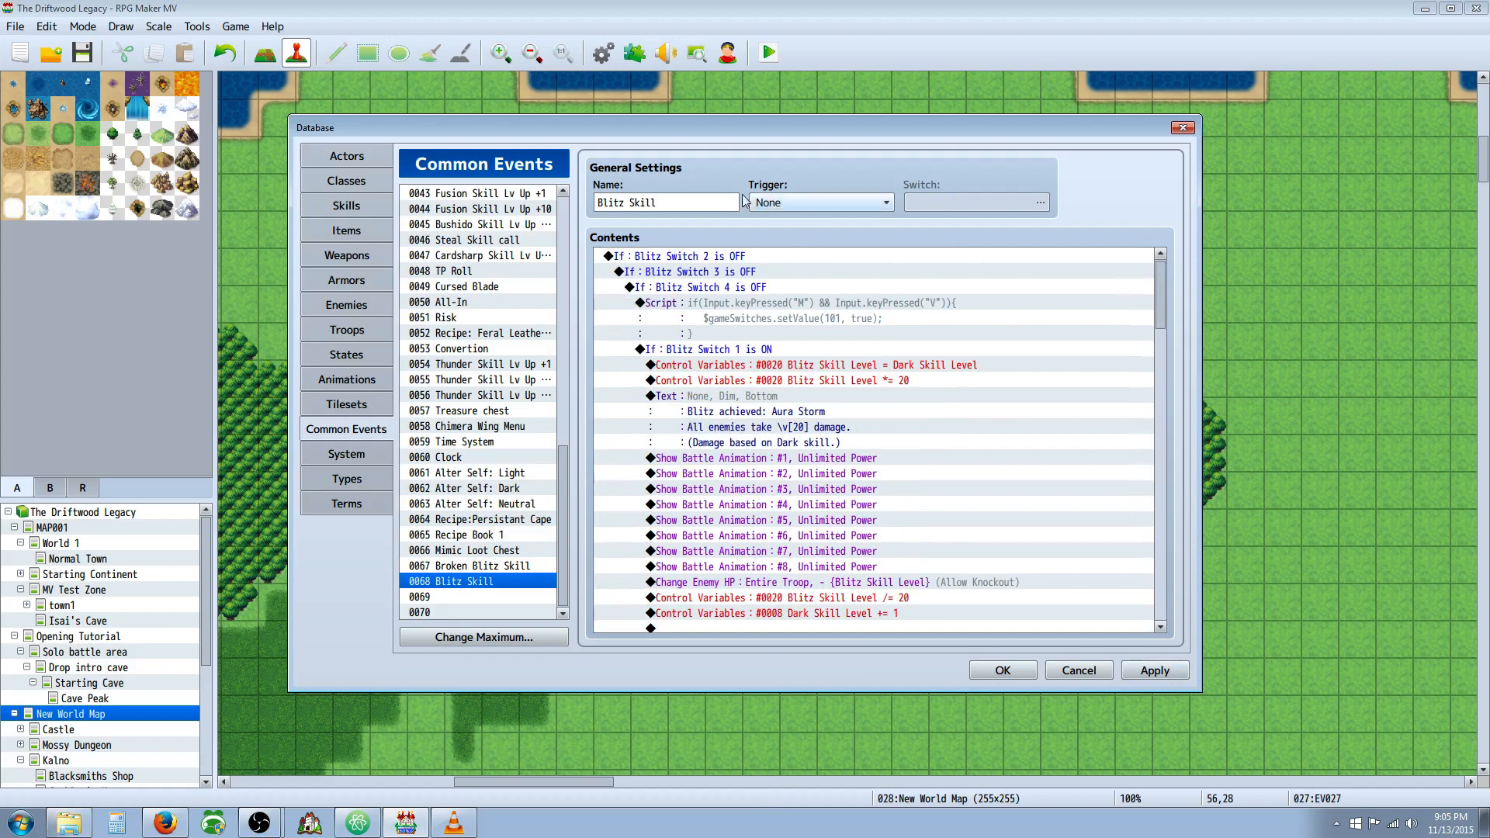
click(826, 318)
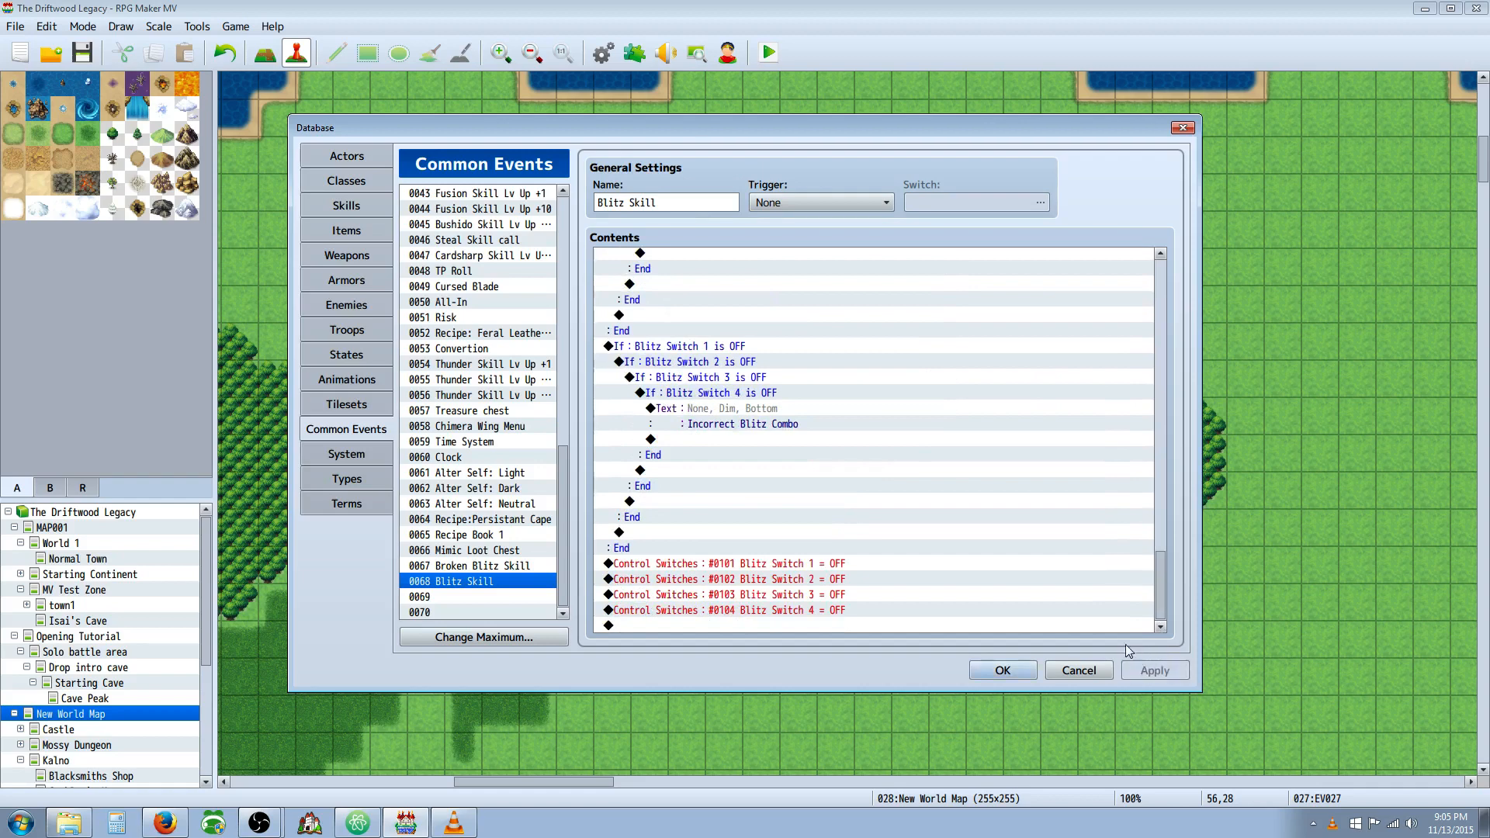
mouse_move(1024, 529)
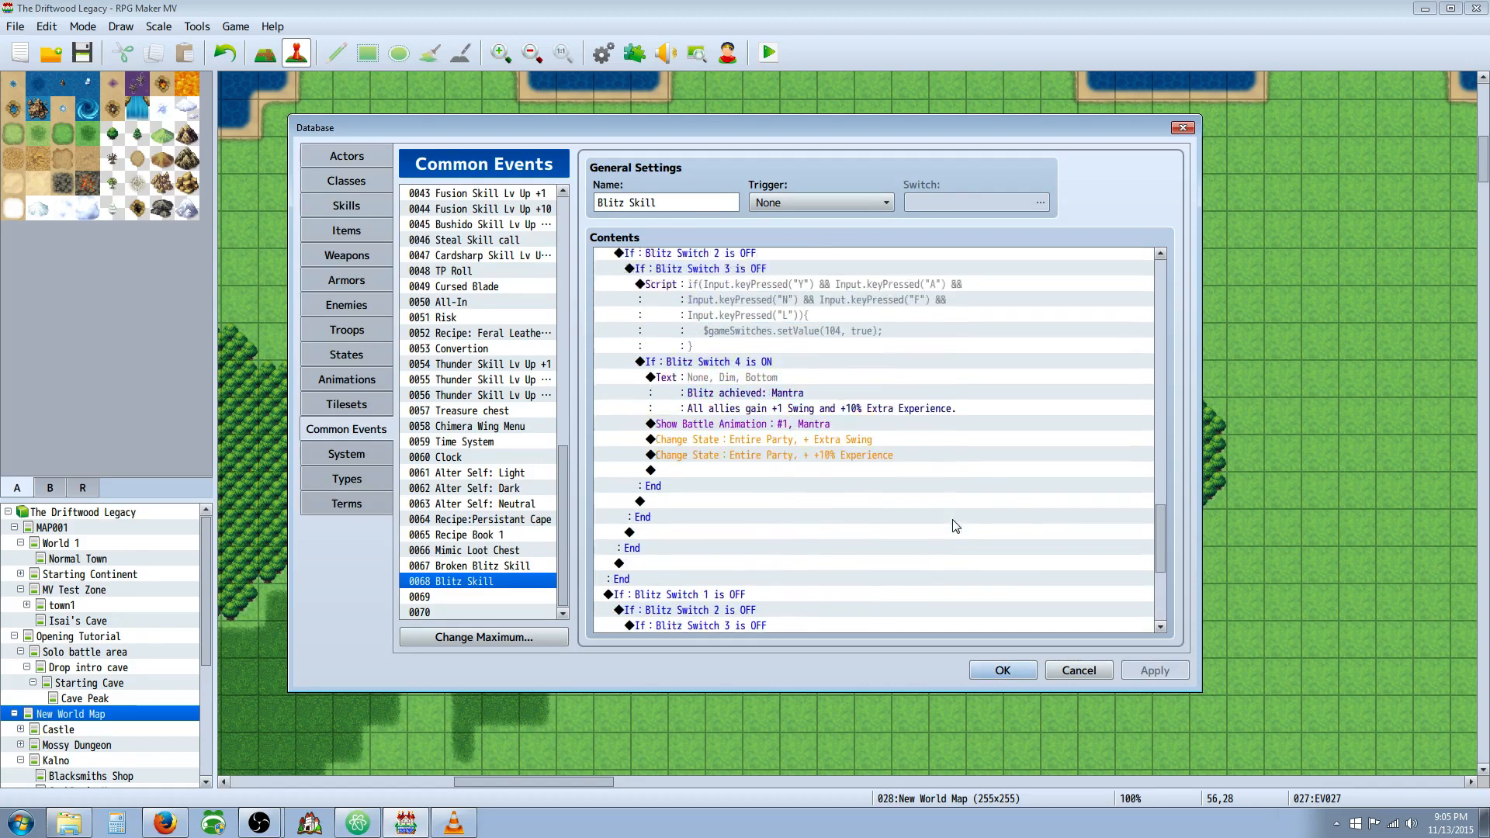
scroll(down, 3)
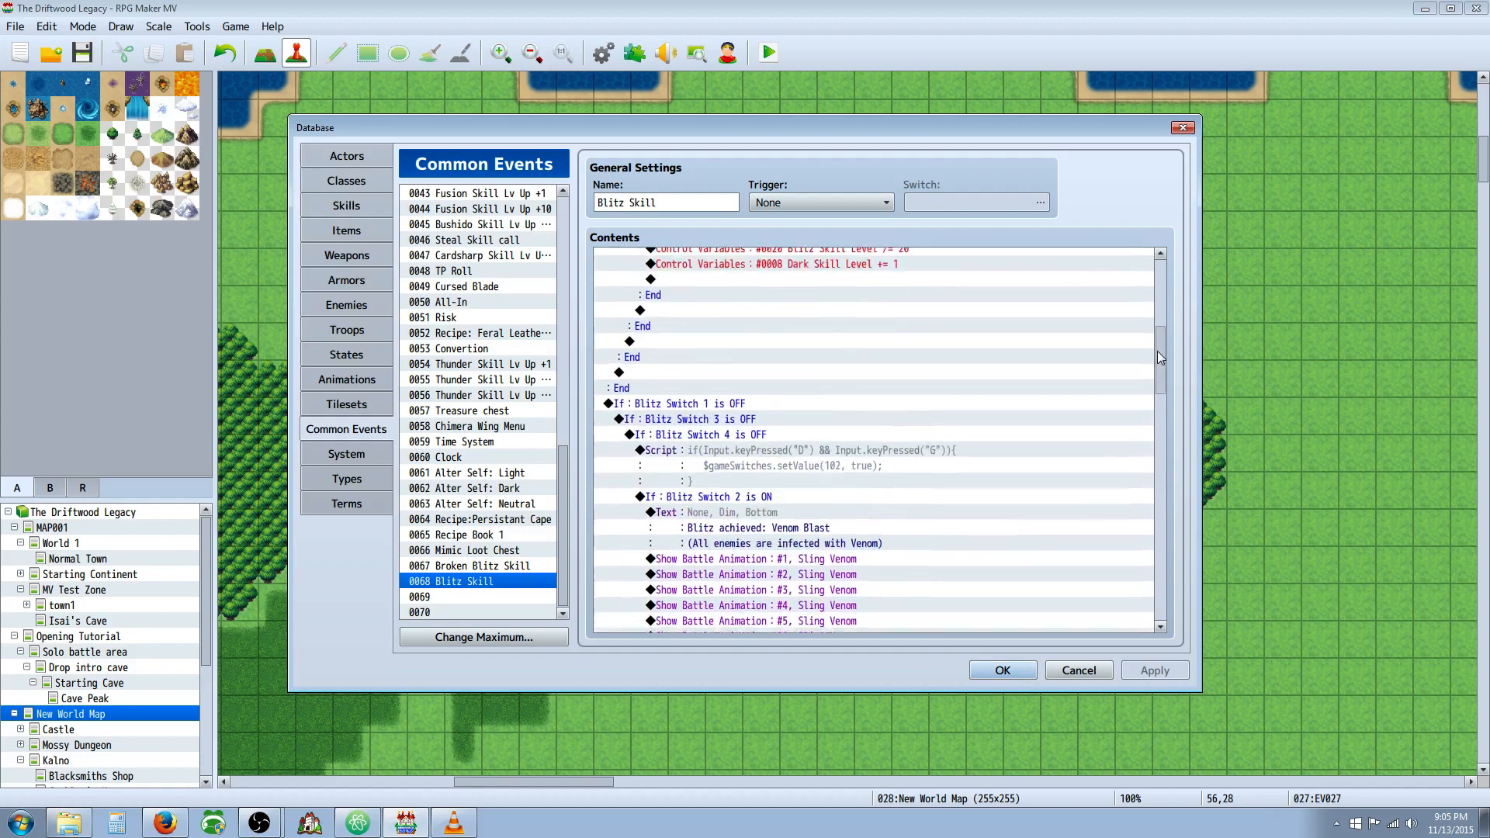
scroll(down, 3)
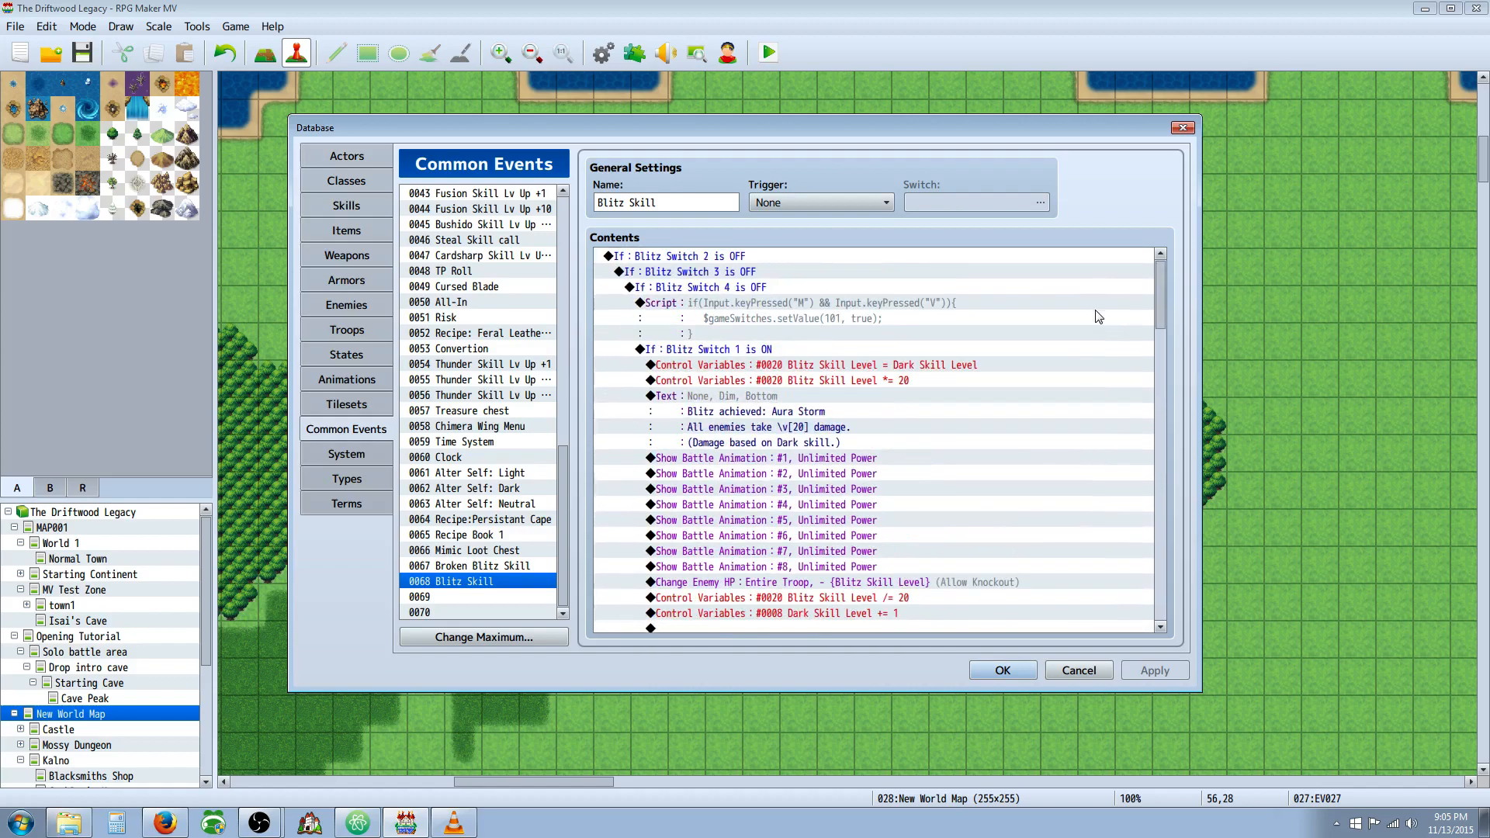
mouse_move(1031, 334)
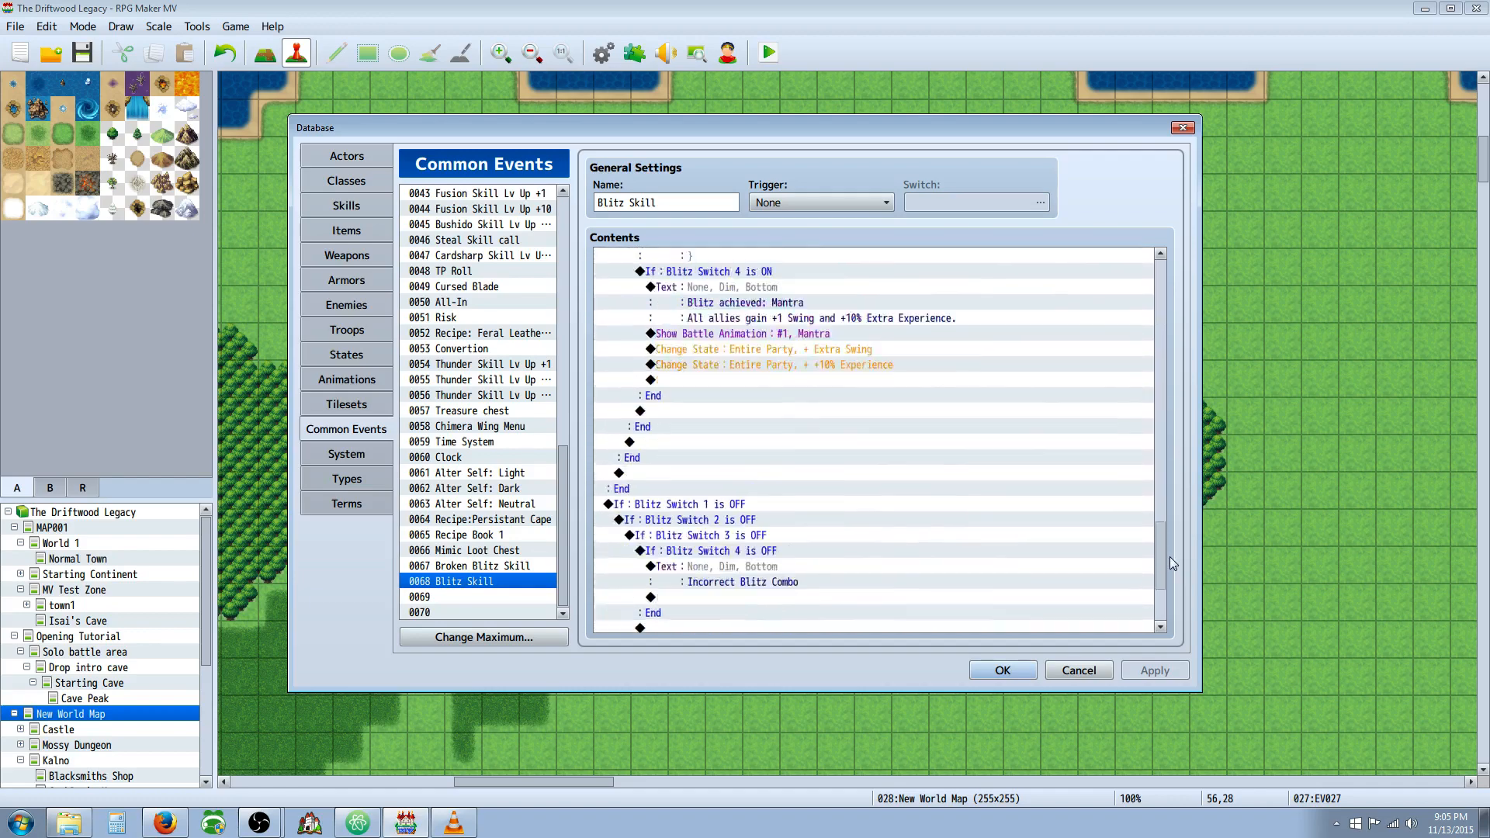
scroll(down, 3)
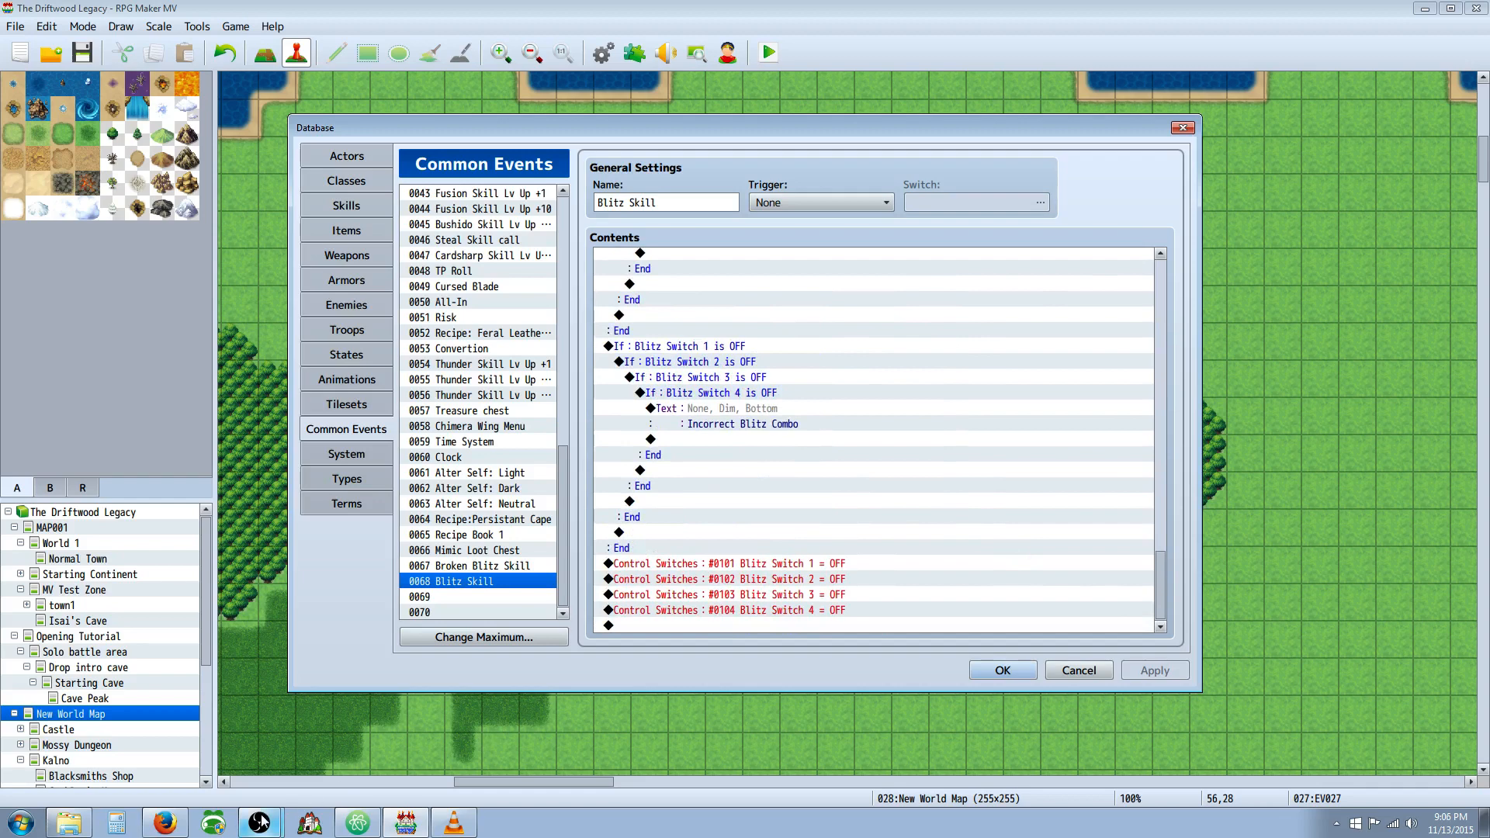
mouse_move(513, 685)
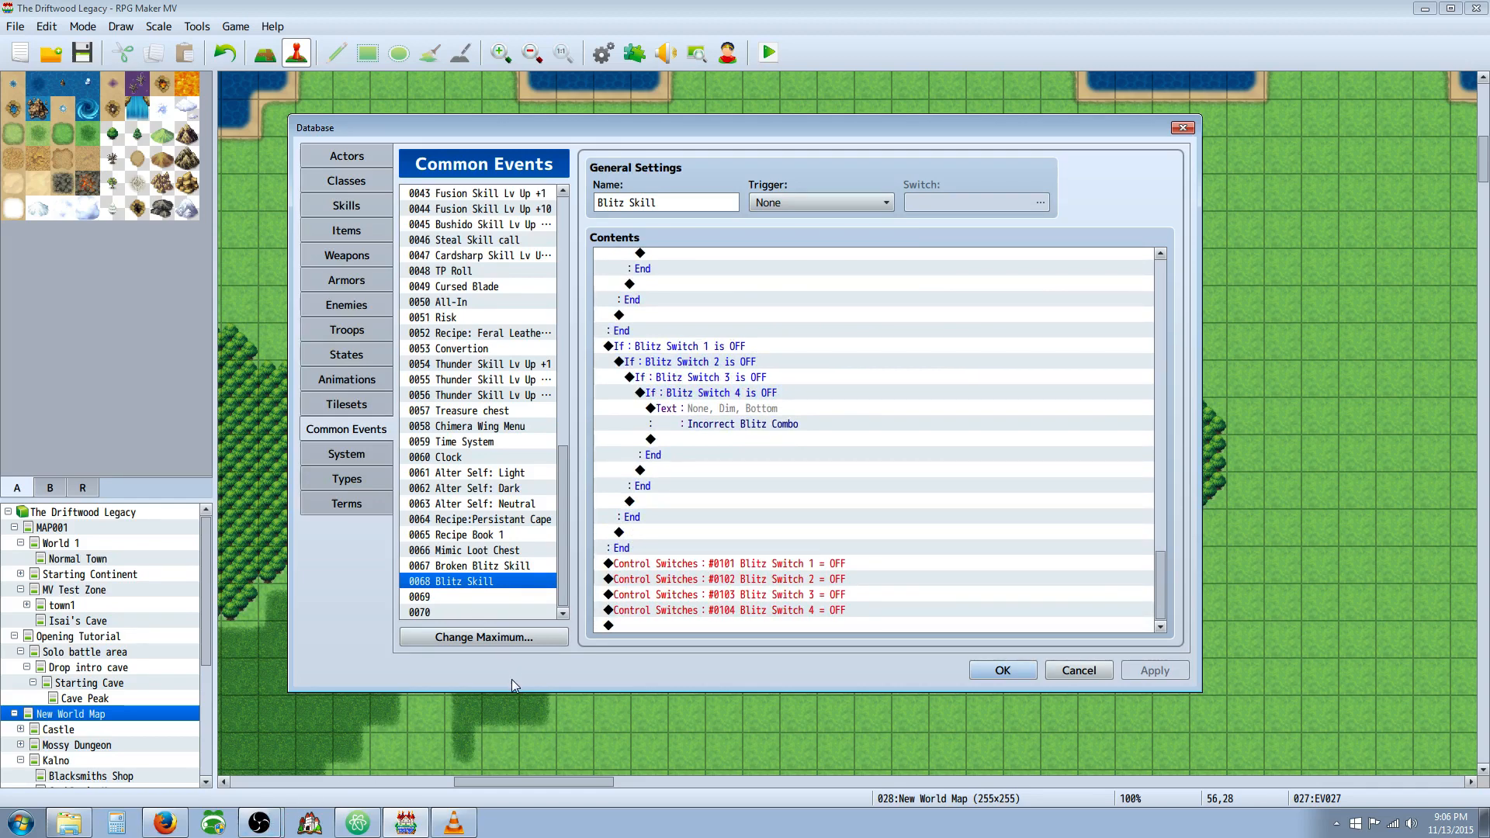
mouse_move(820, 448)
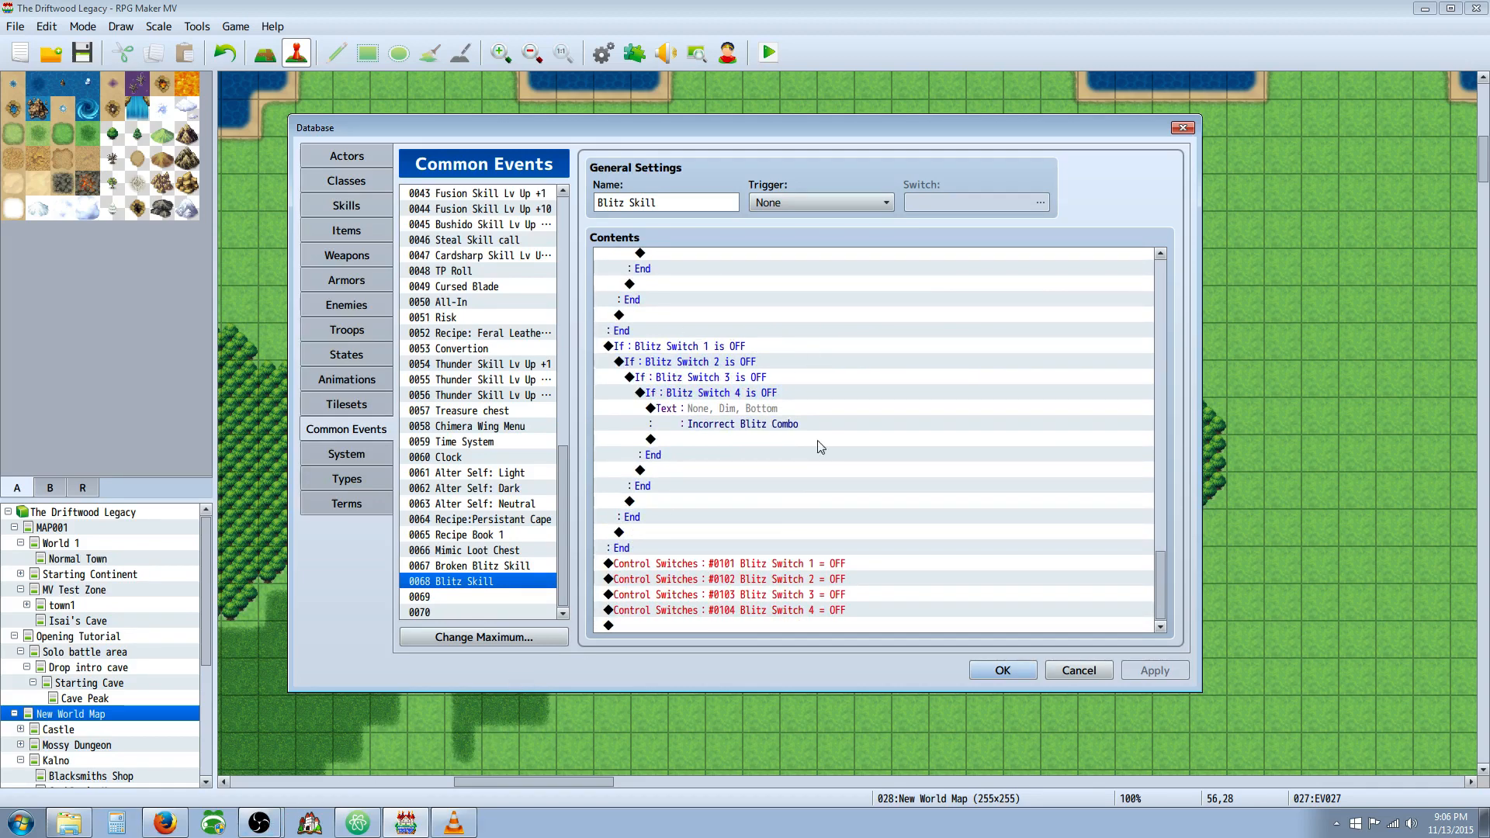
mouse_move(385, 575)
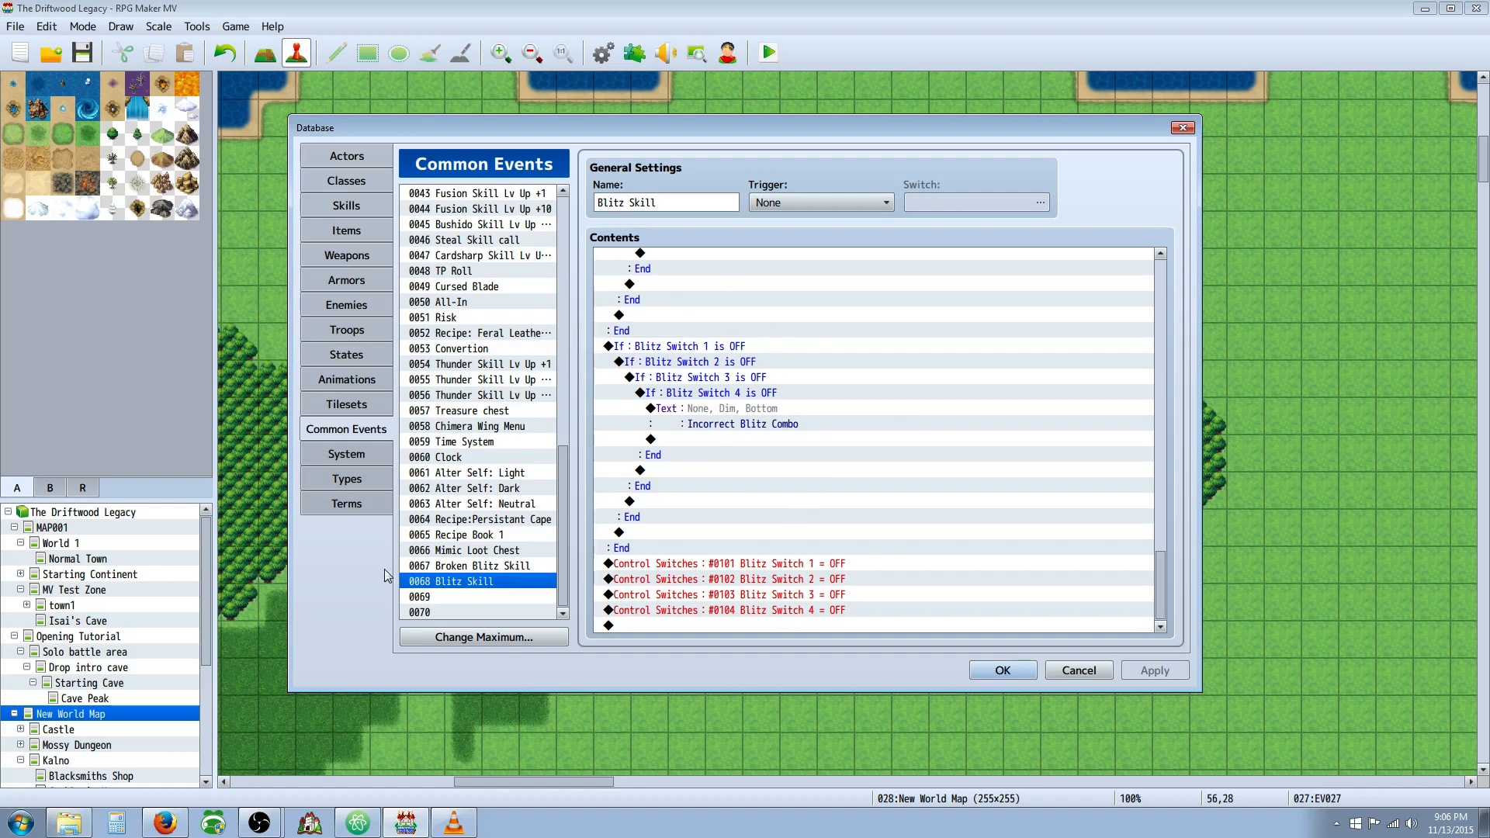
mouse_move(351, 580)
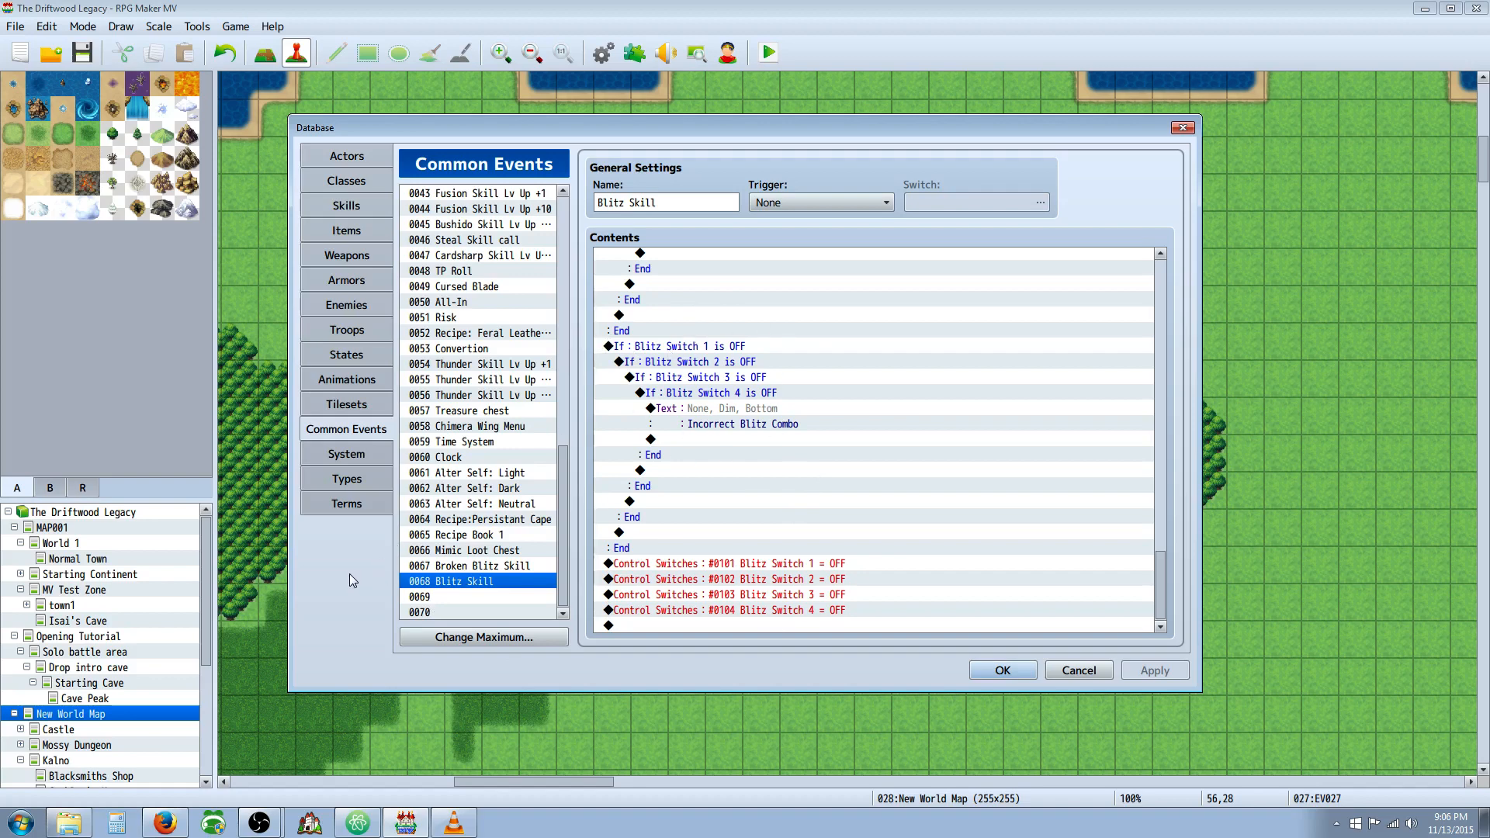
mouse_move(264, 767)
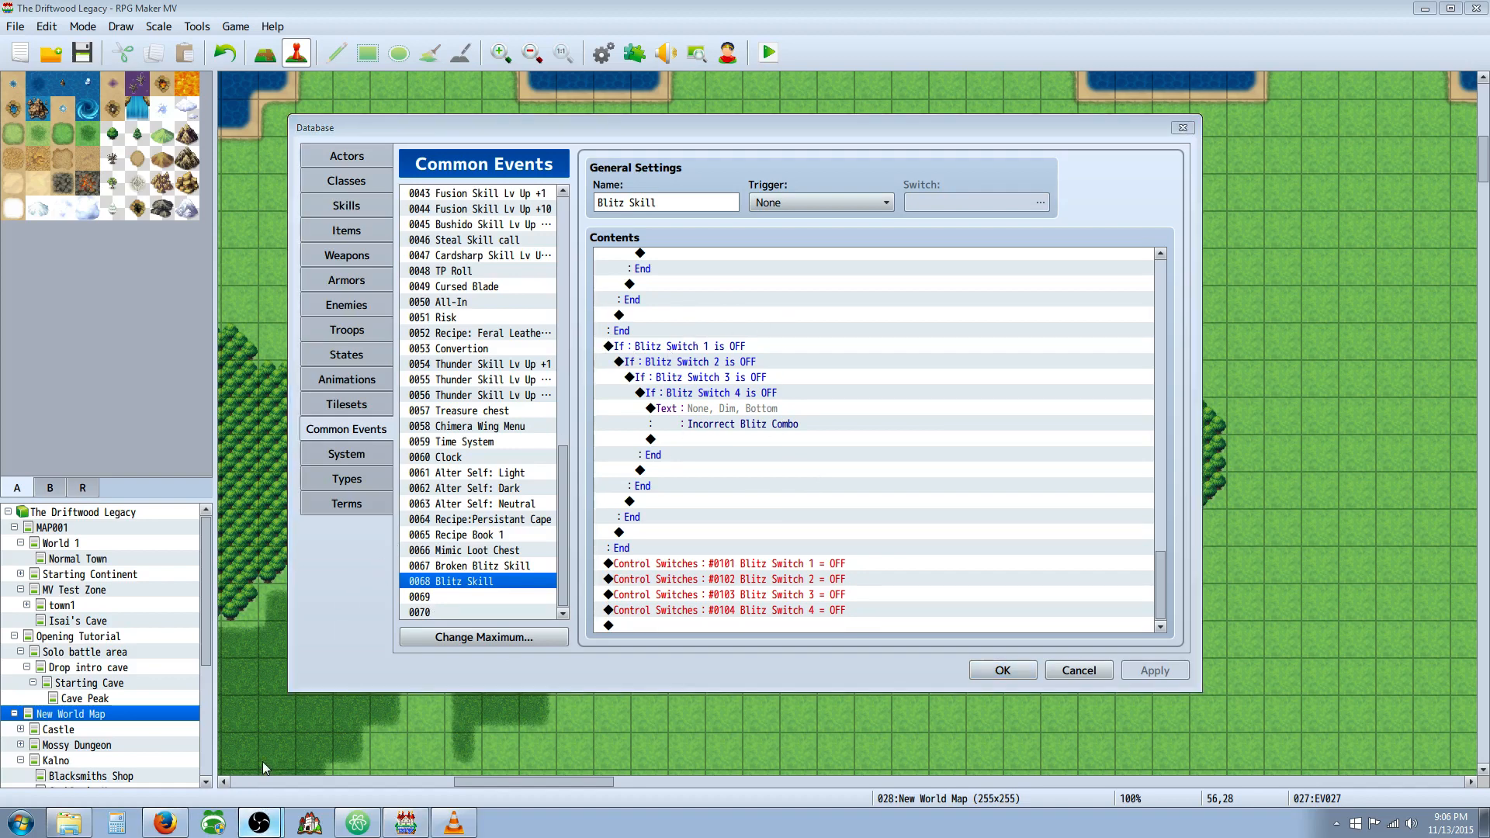